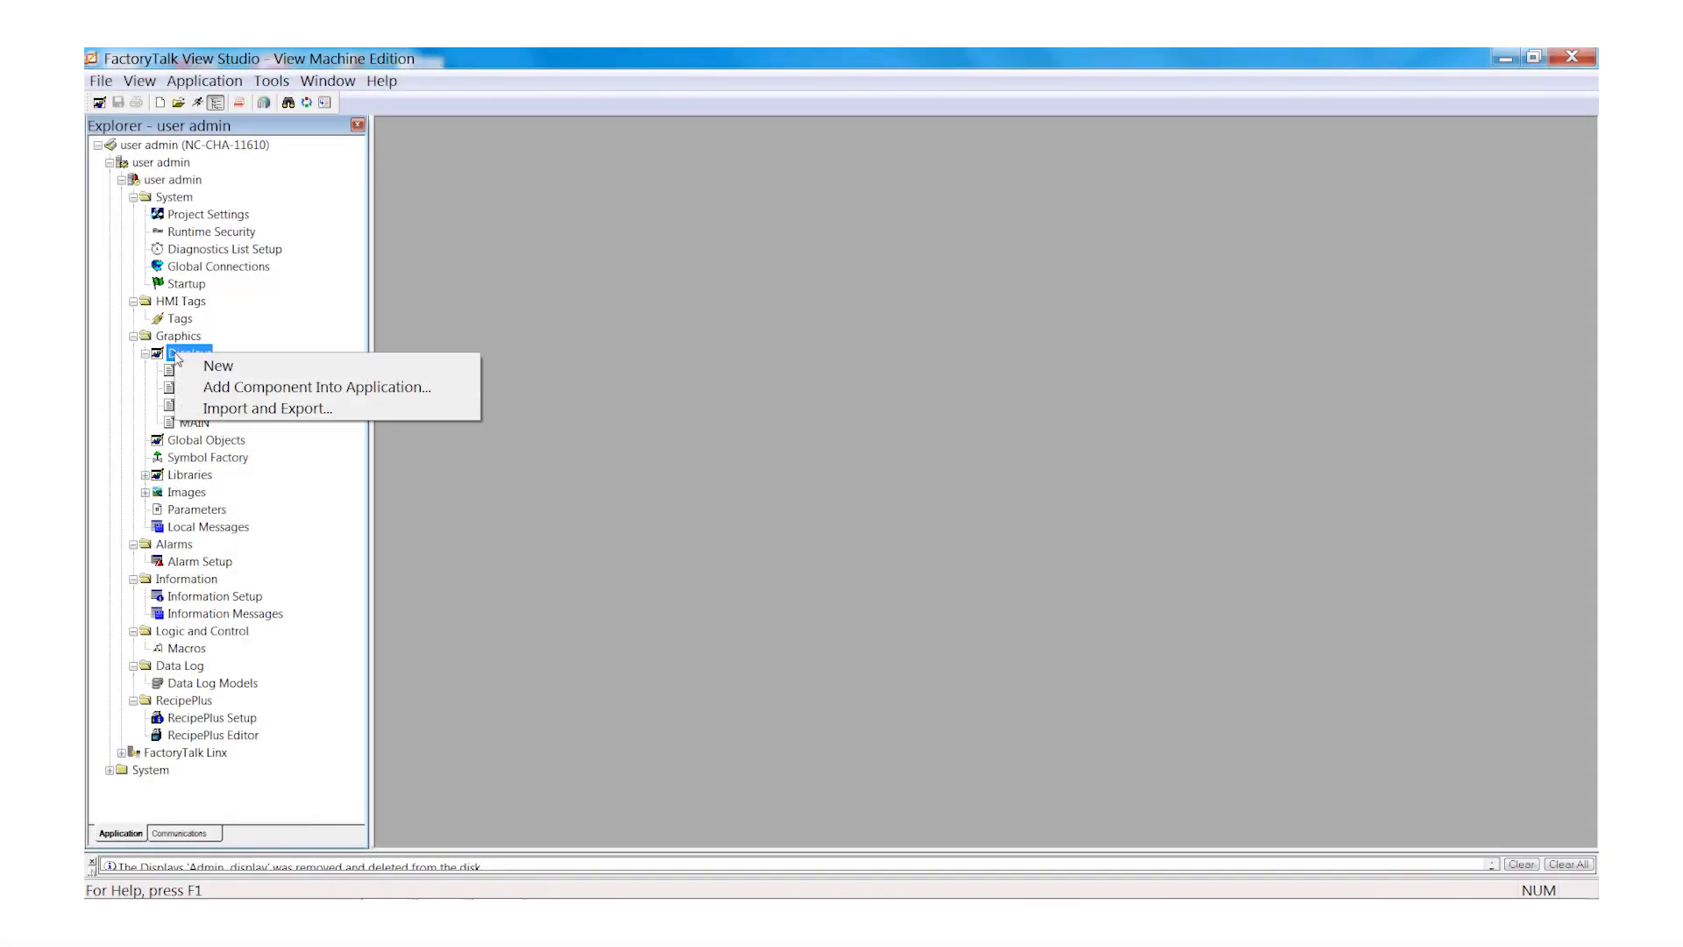
- Add a new untitled display under Displays and keep its default Display Settings
click(218, 364)
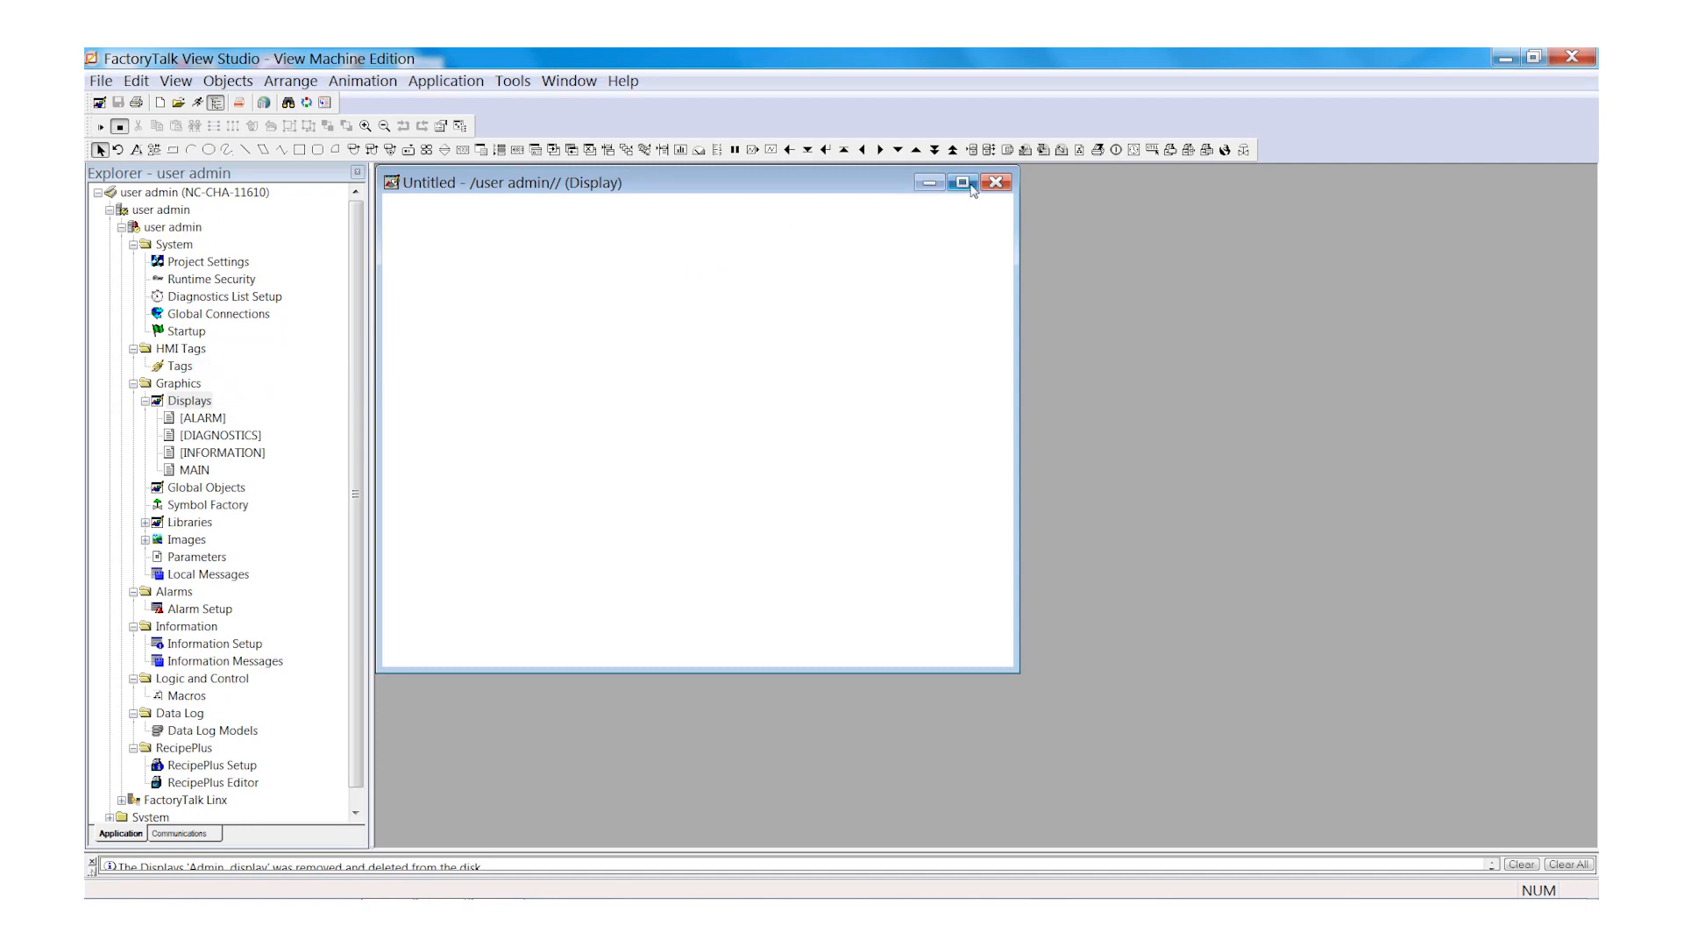
click(994, 181)
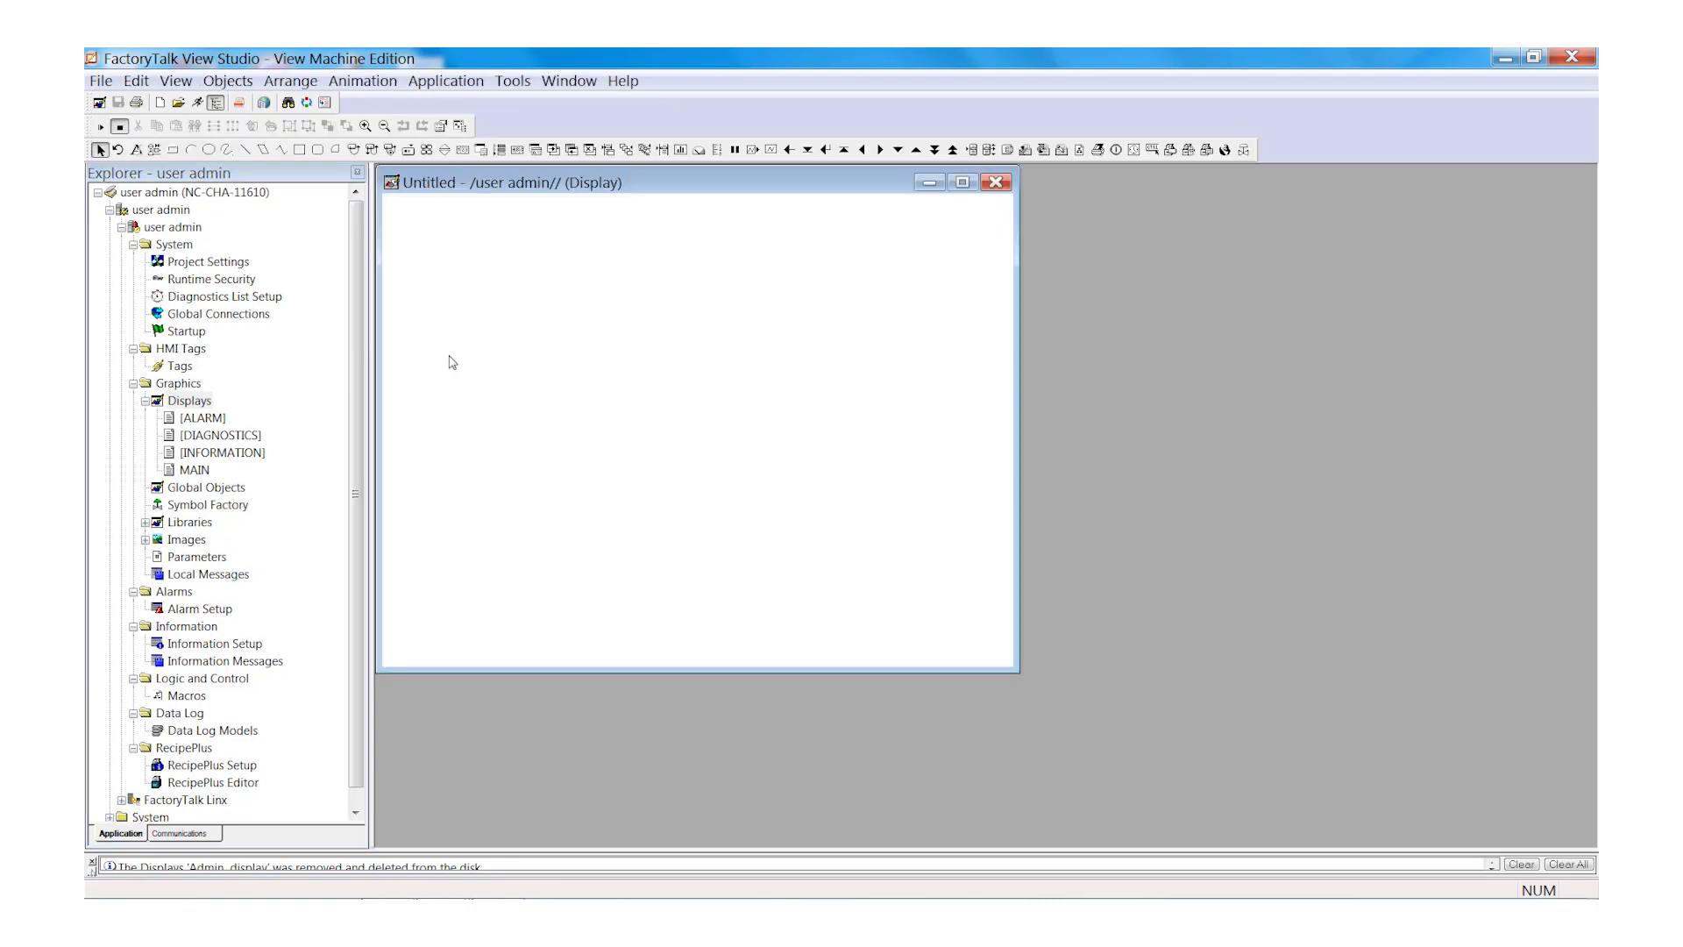
right_click(703, 297)
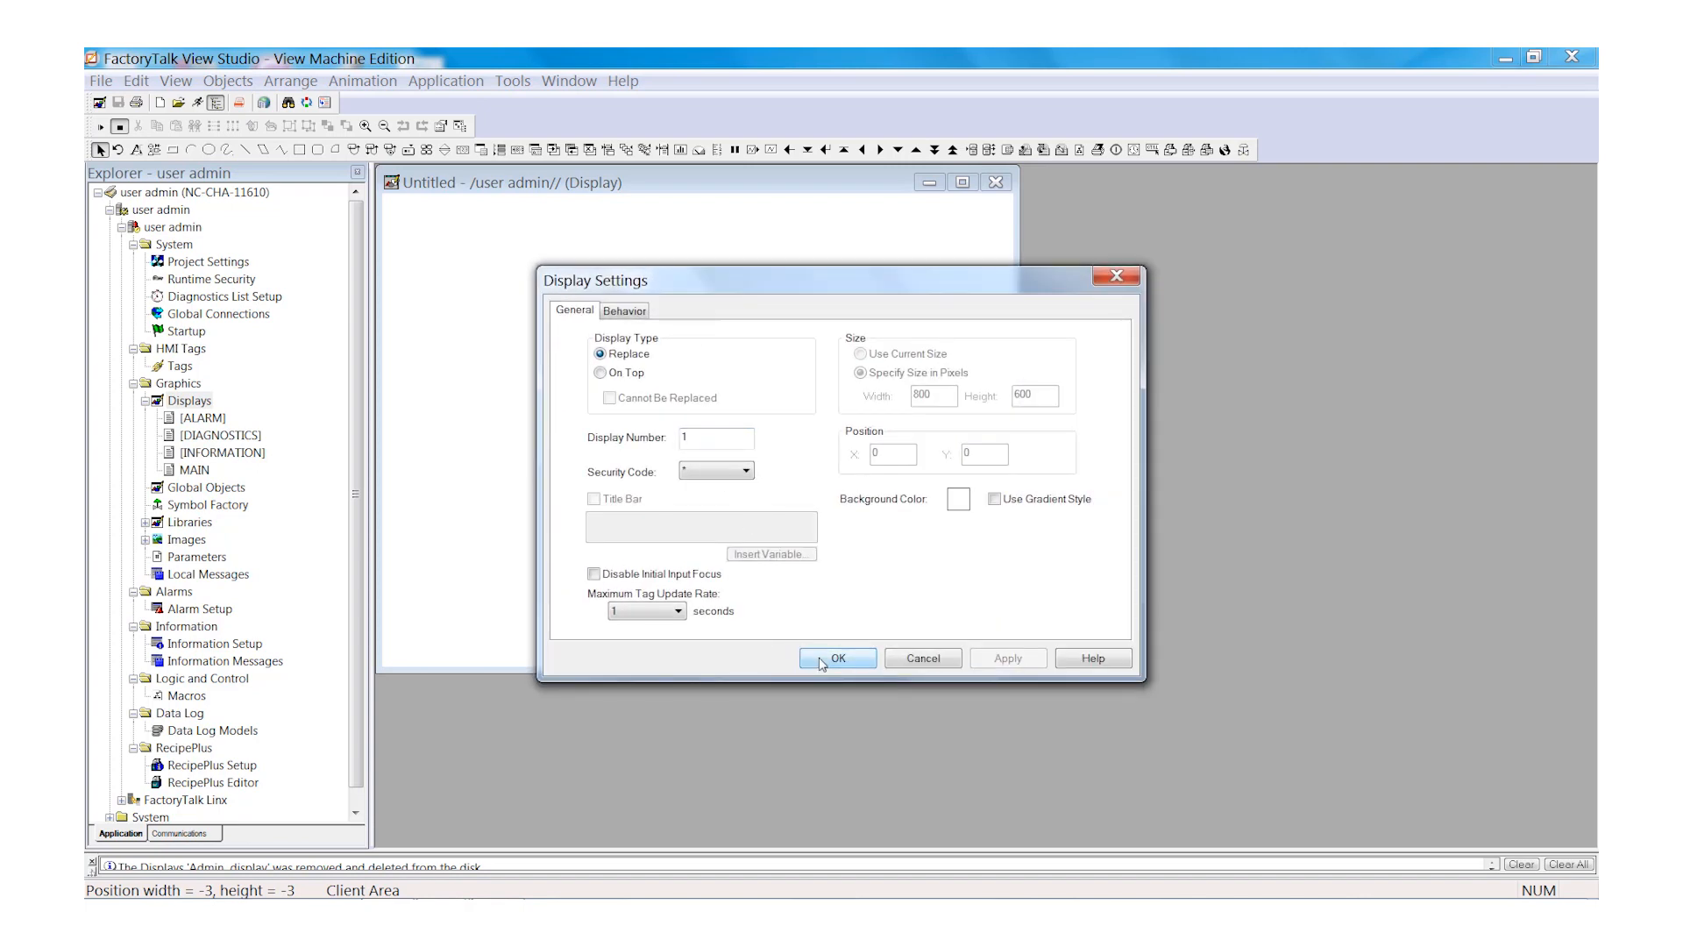
click(837, 658)
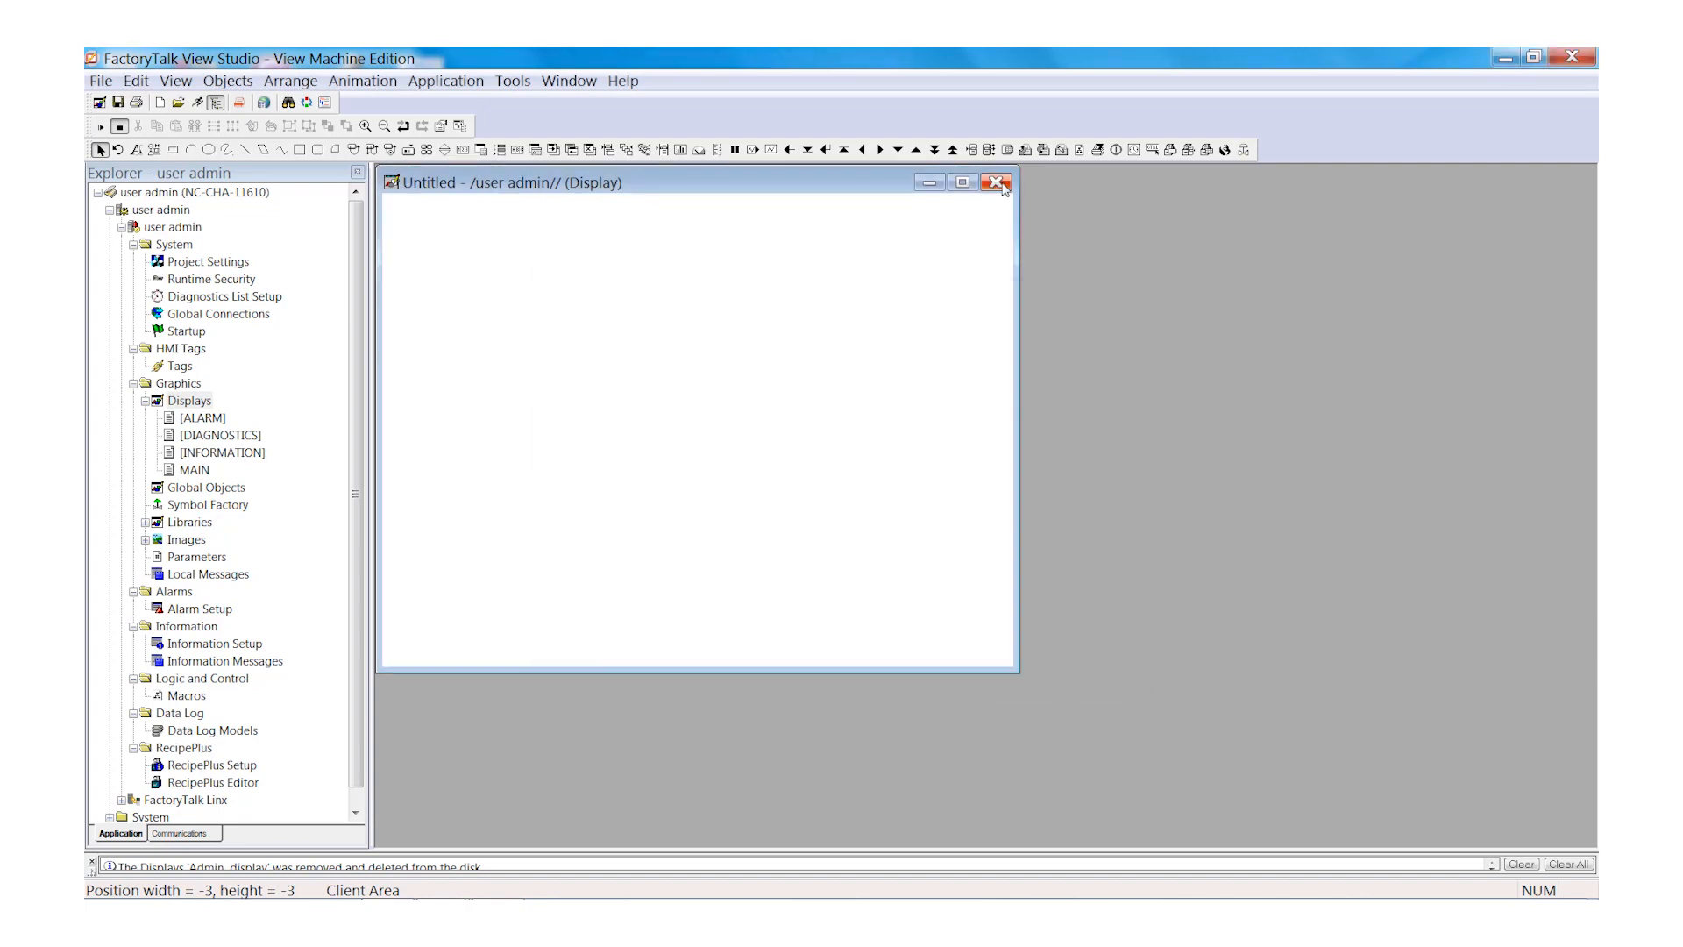
- Close the untitled display and save it under the name 'Admin Display'
click(998, 182)
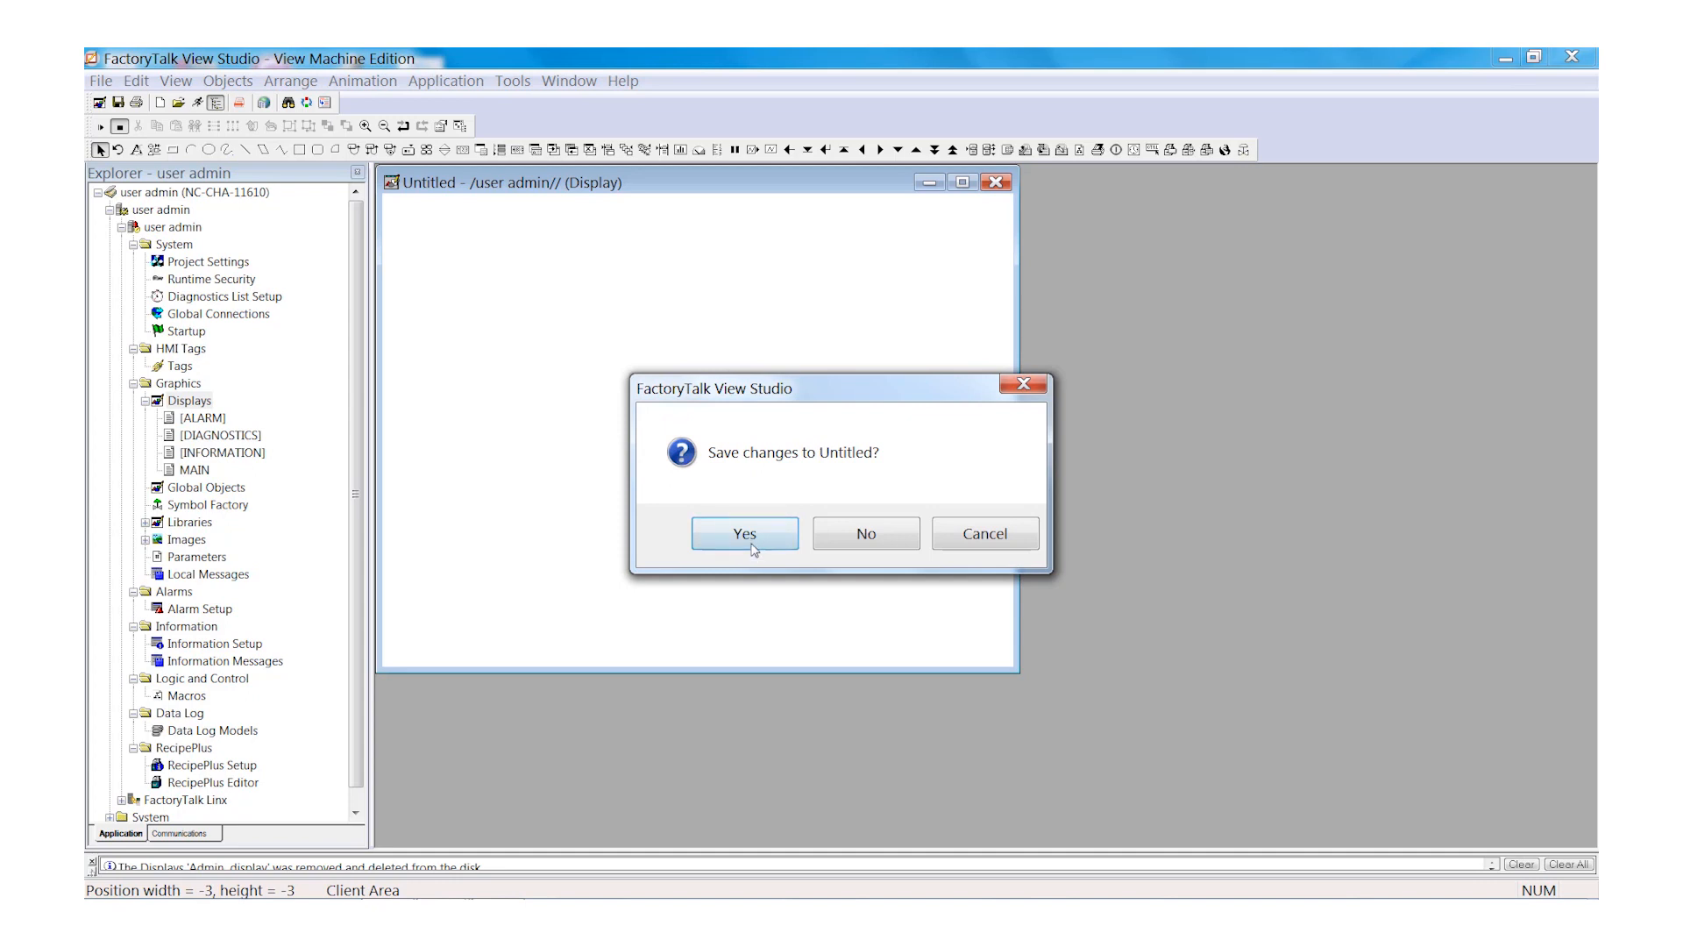
click(743, 534)
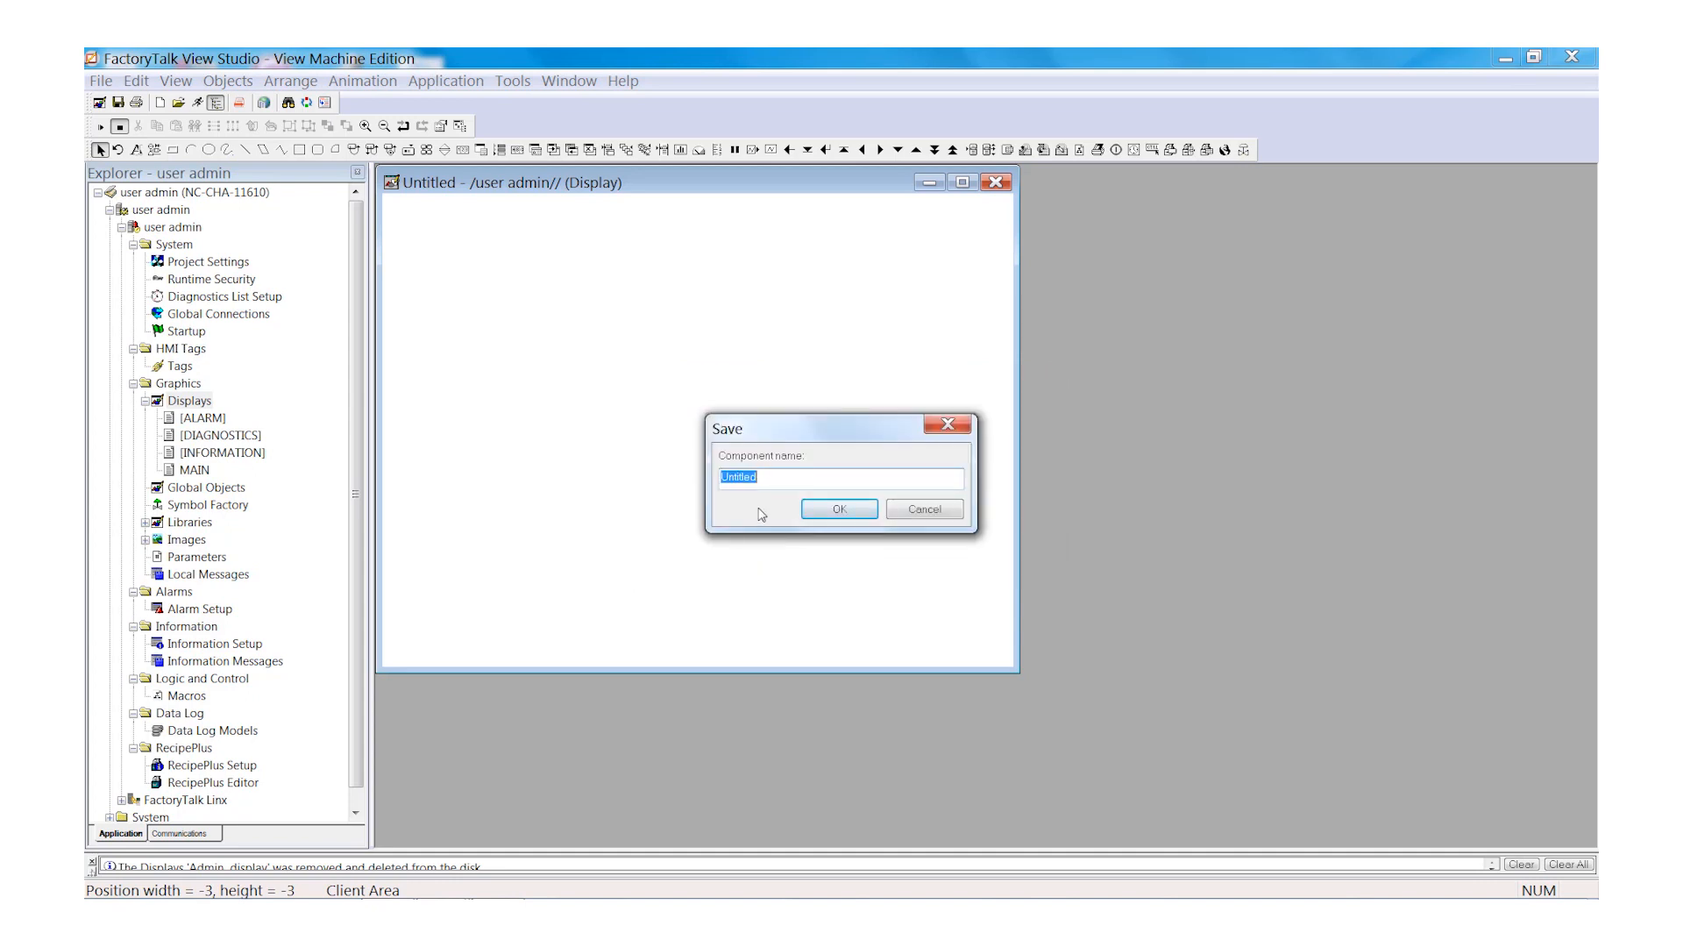
text(Admin)
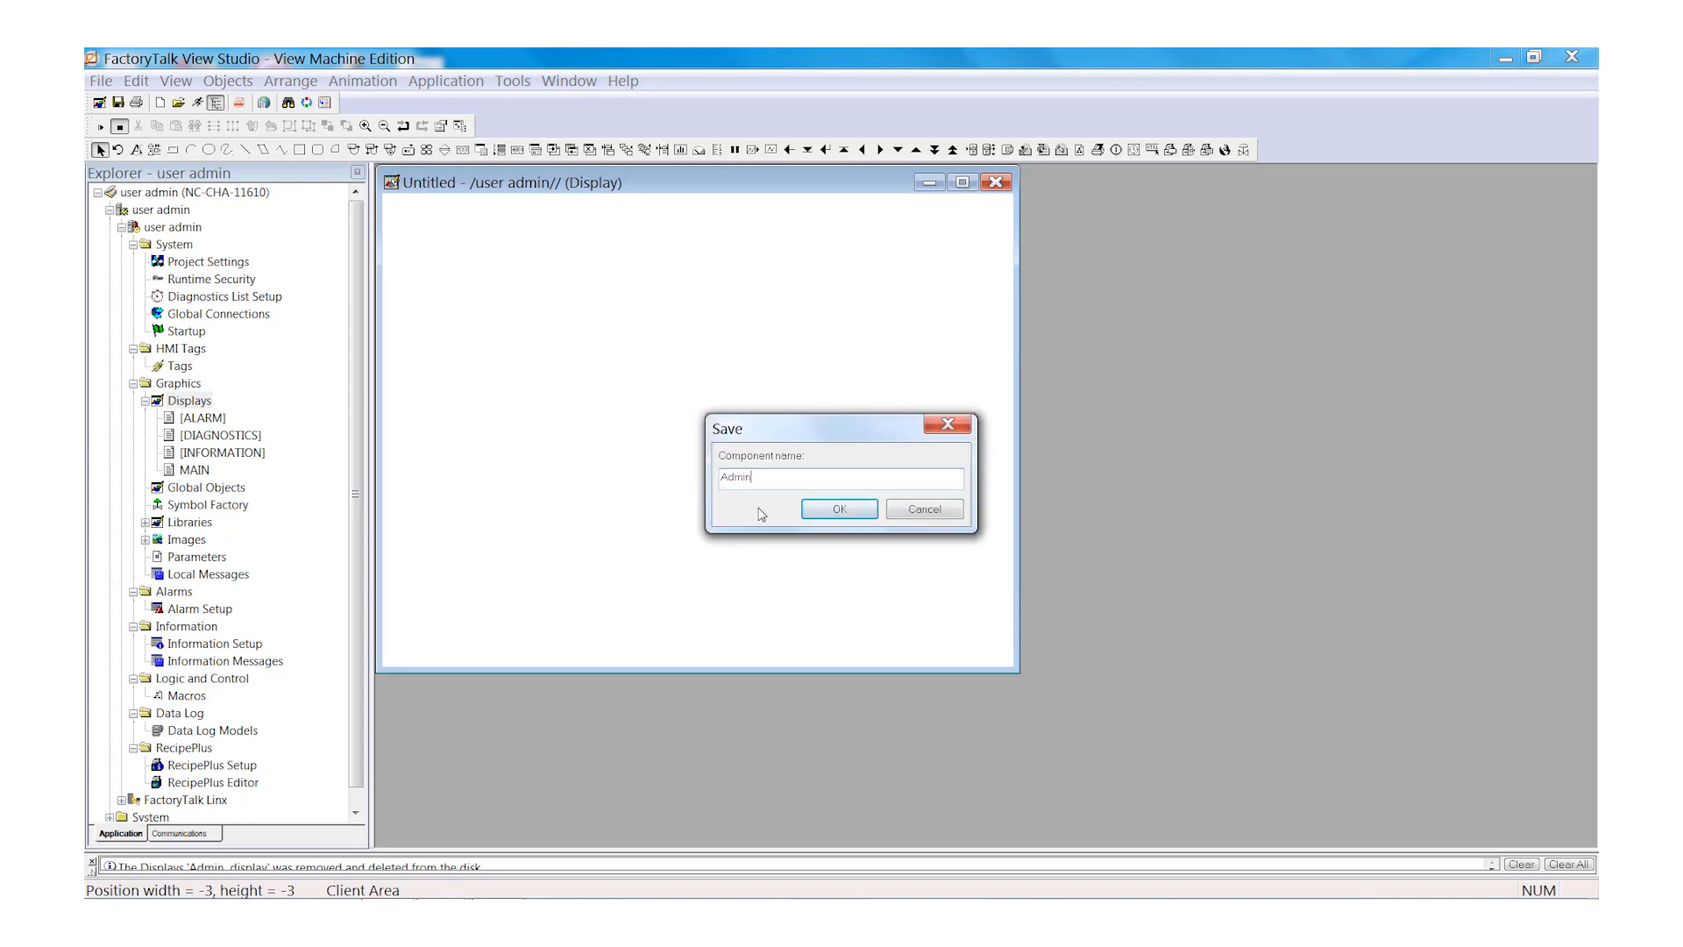
text(Displa)
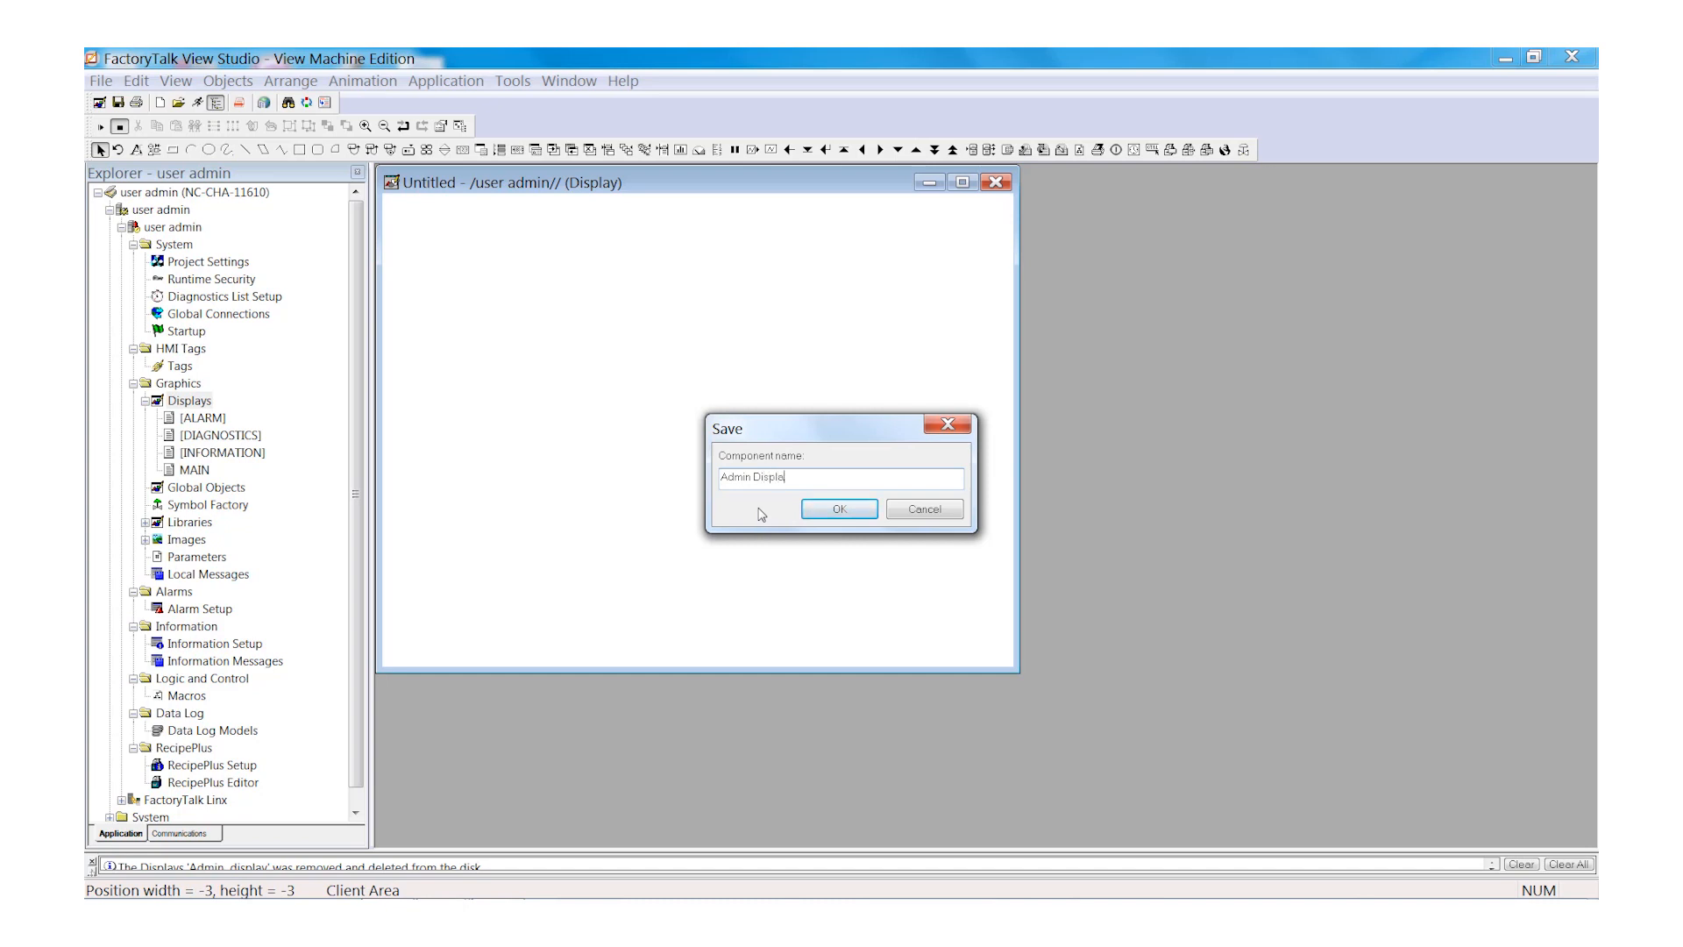
click(838, 507)
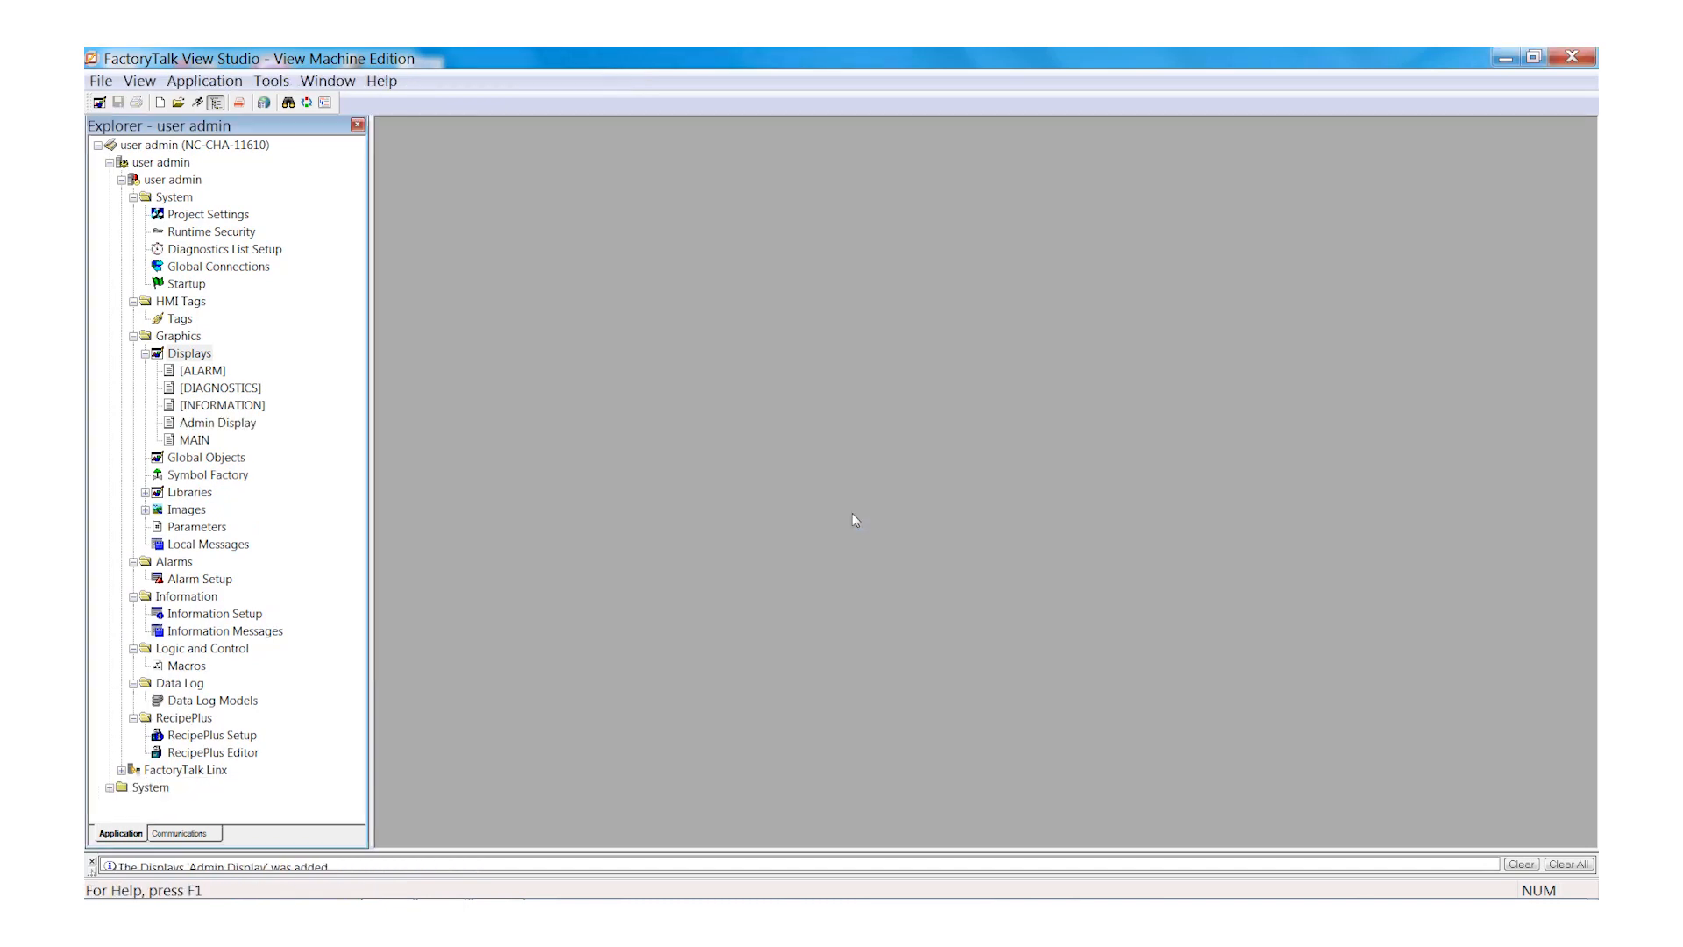
mouse_move(306, 465)
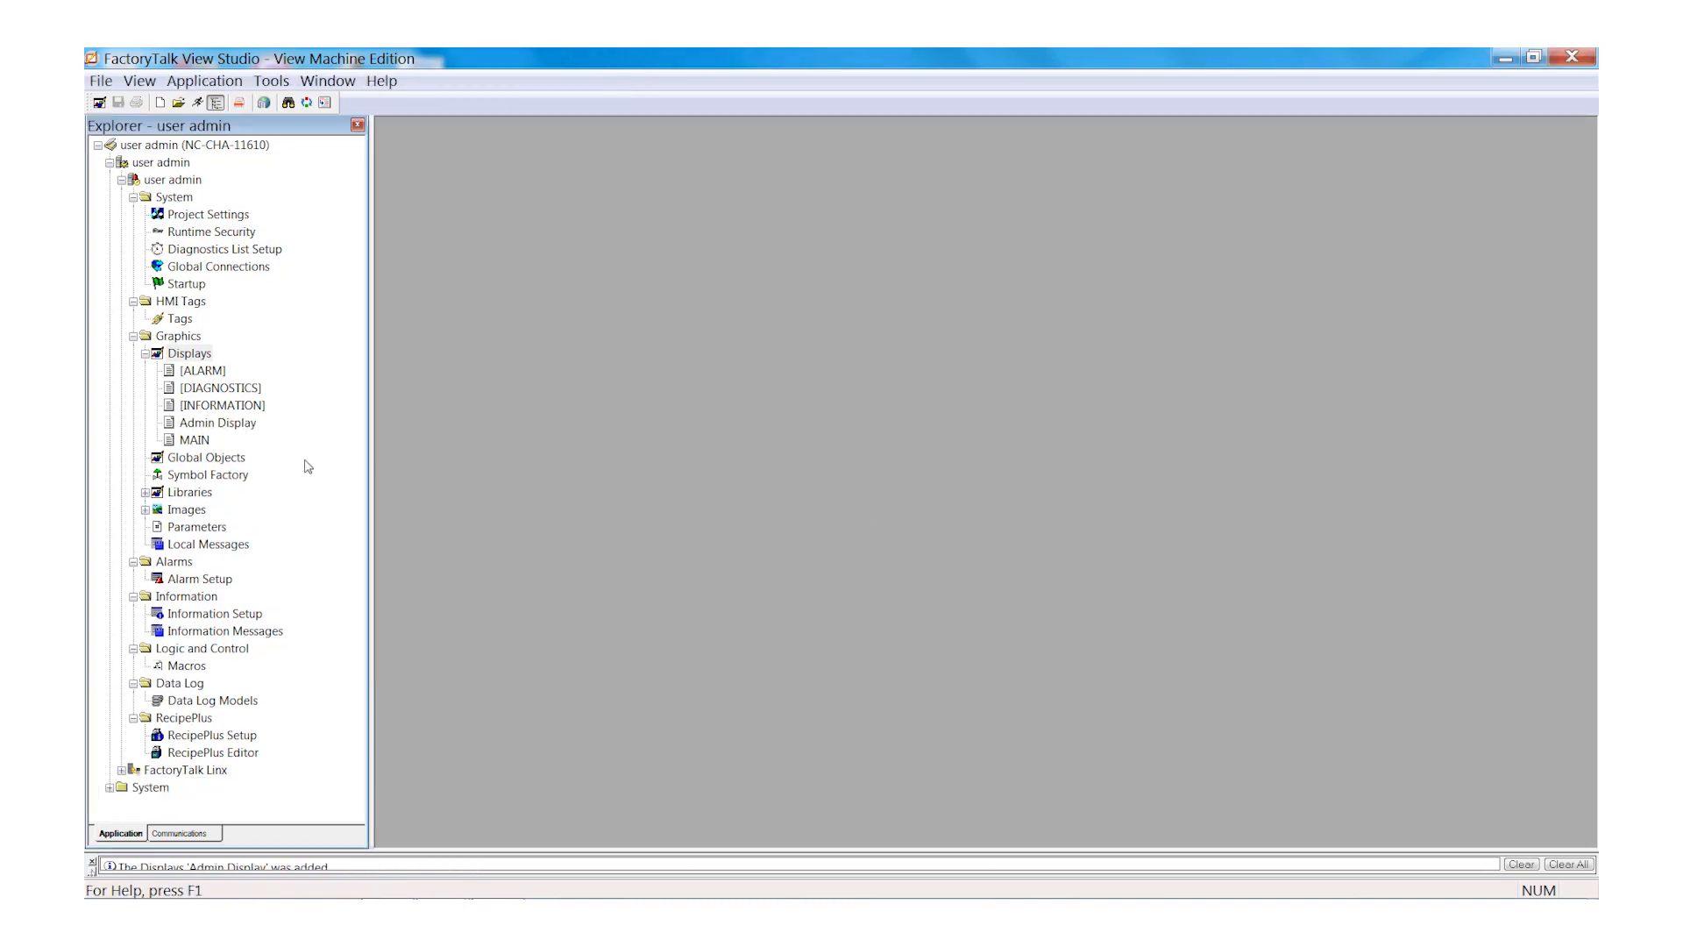
- Open MAIN and place a Login button captioned 'LOG IN'
double_click(194, 439)
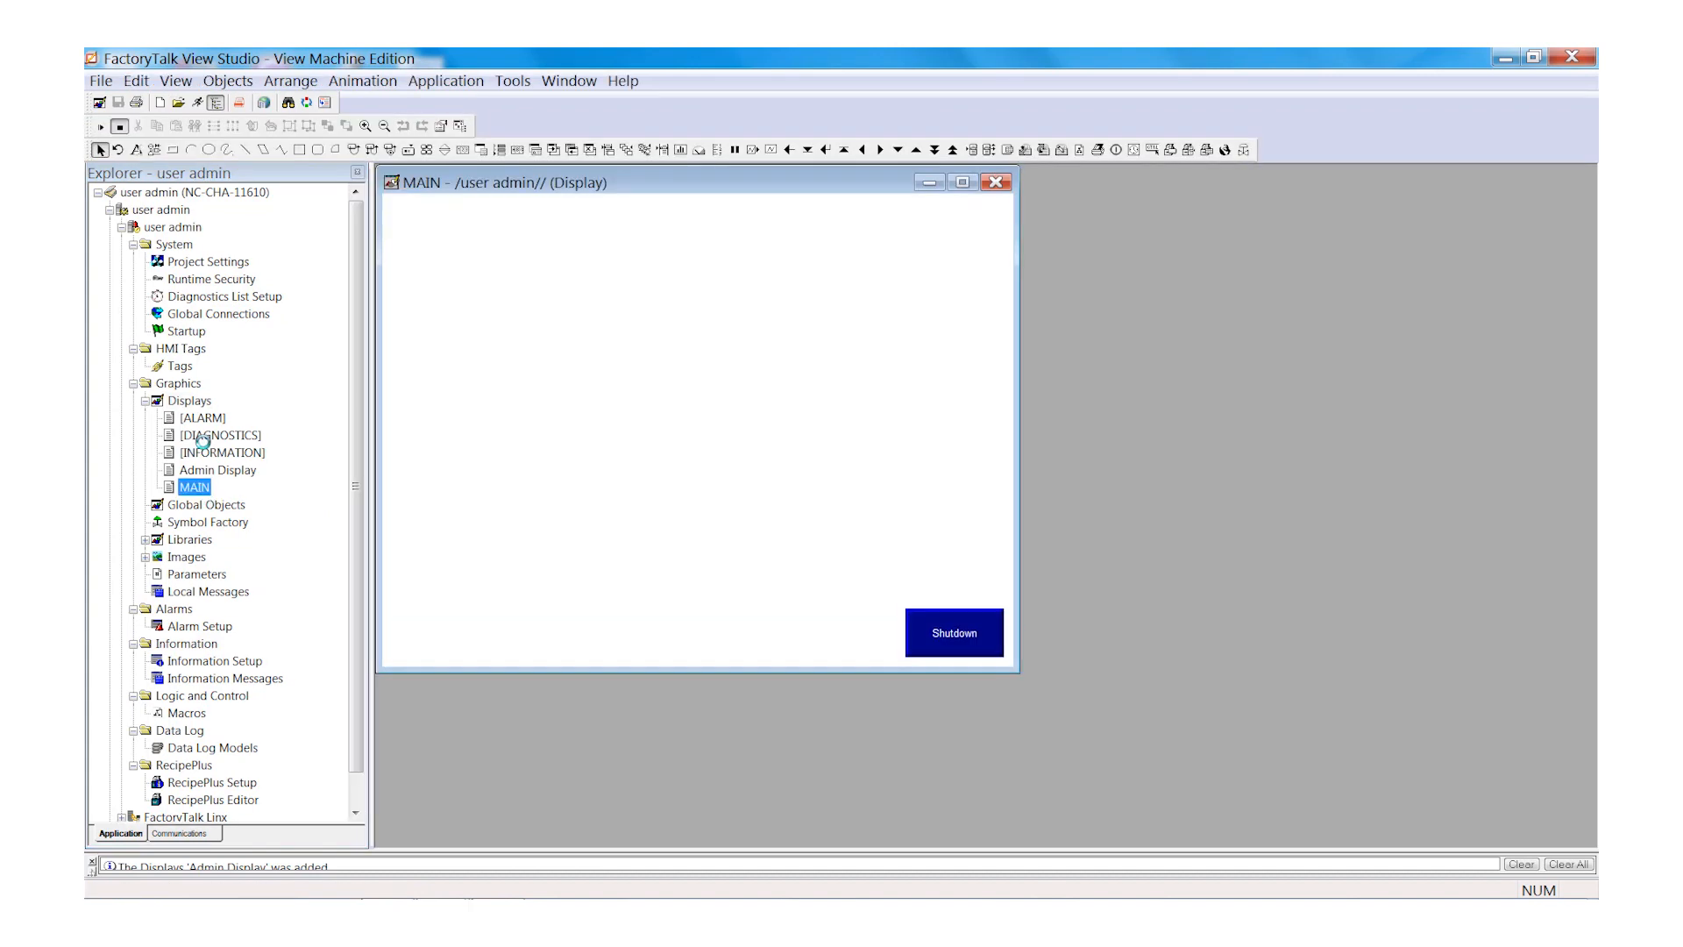
mouse_move(192, 254)
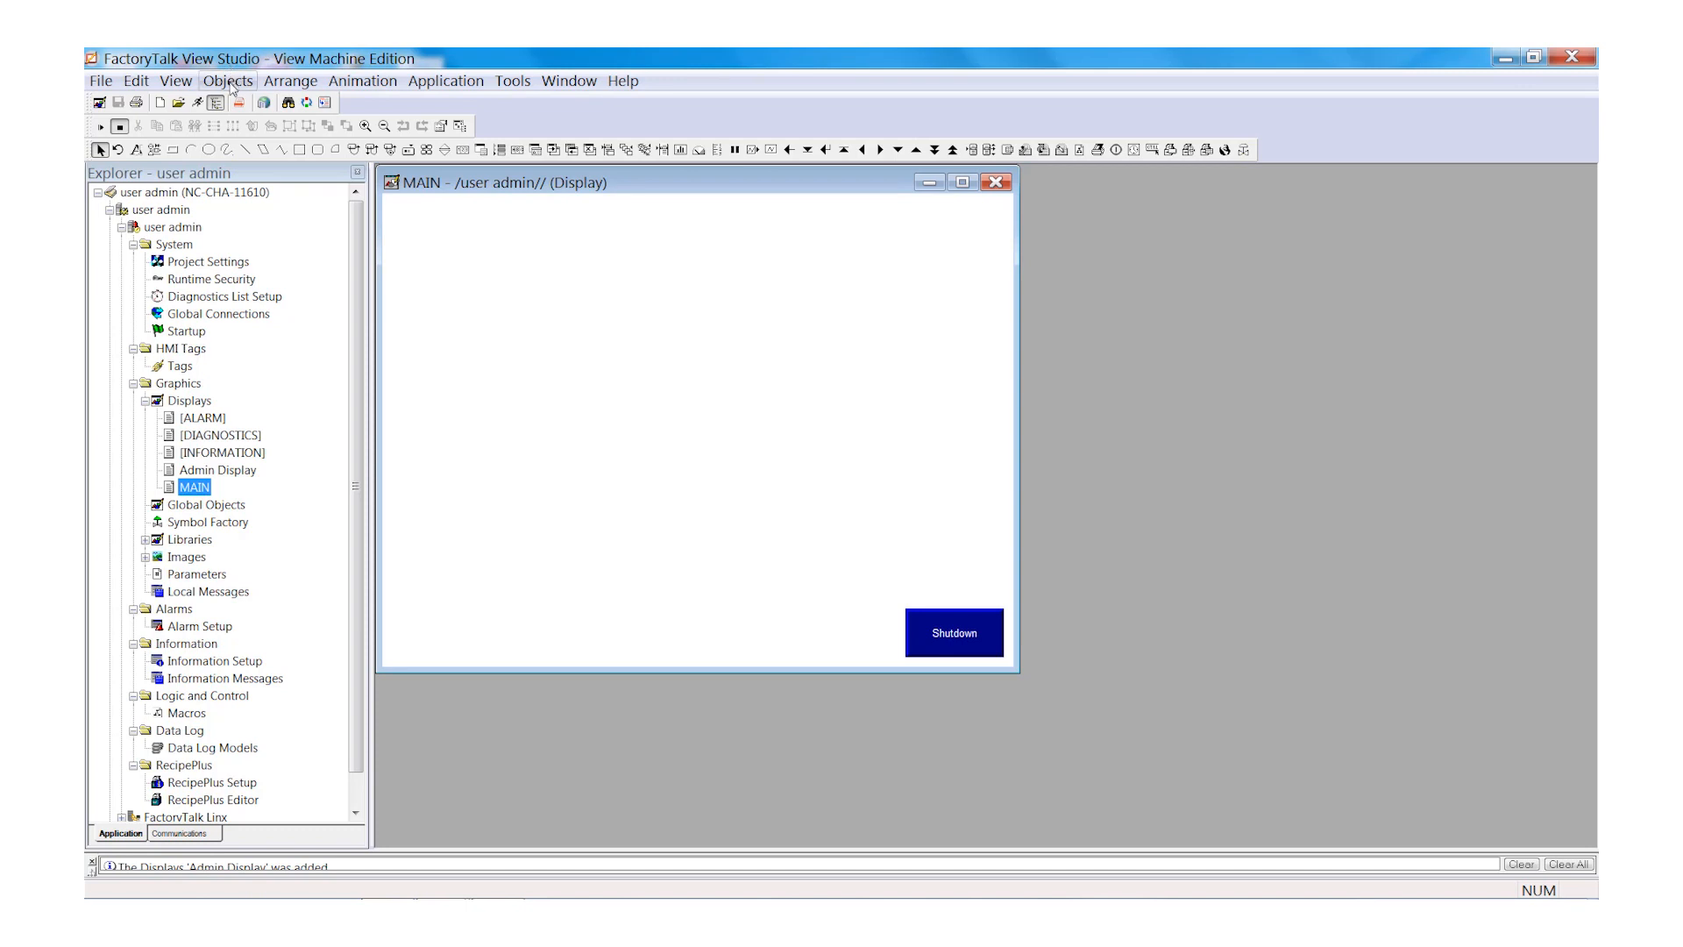
click(228, 81)
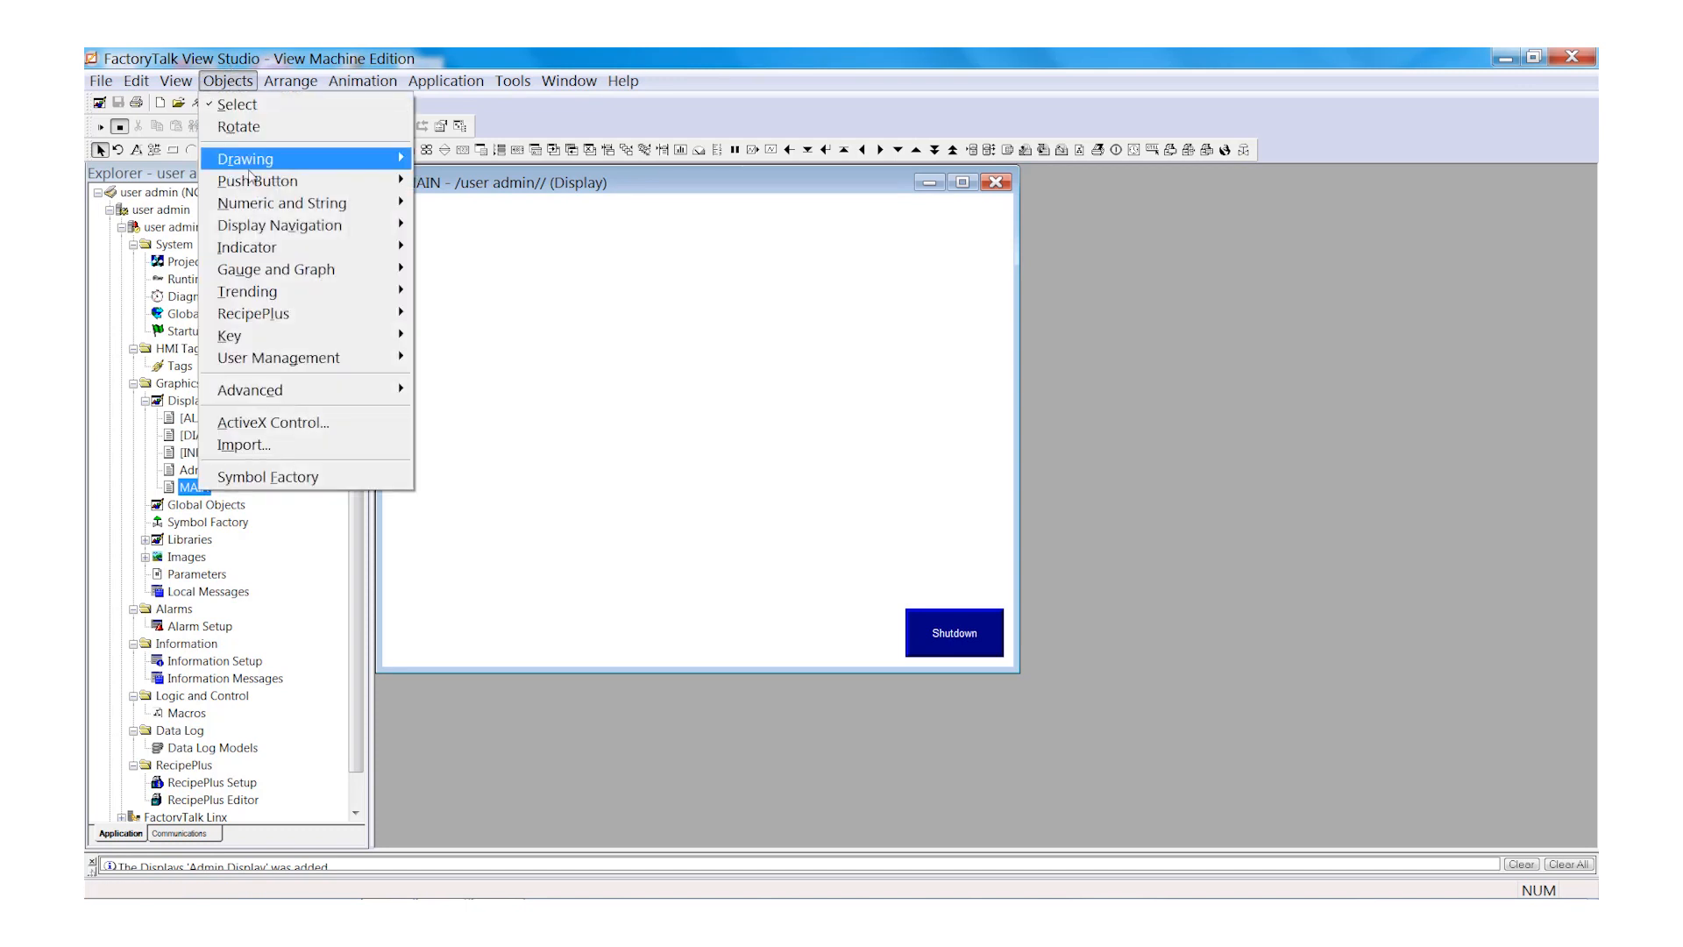
mouse_move(247, 291)
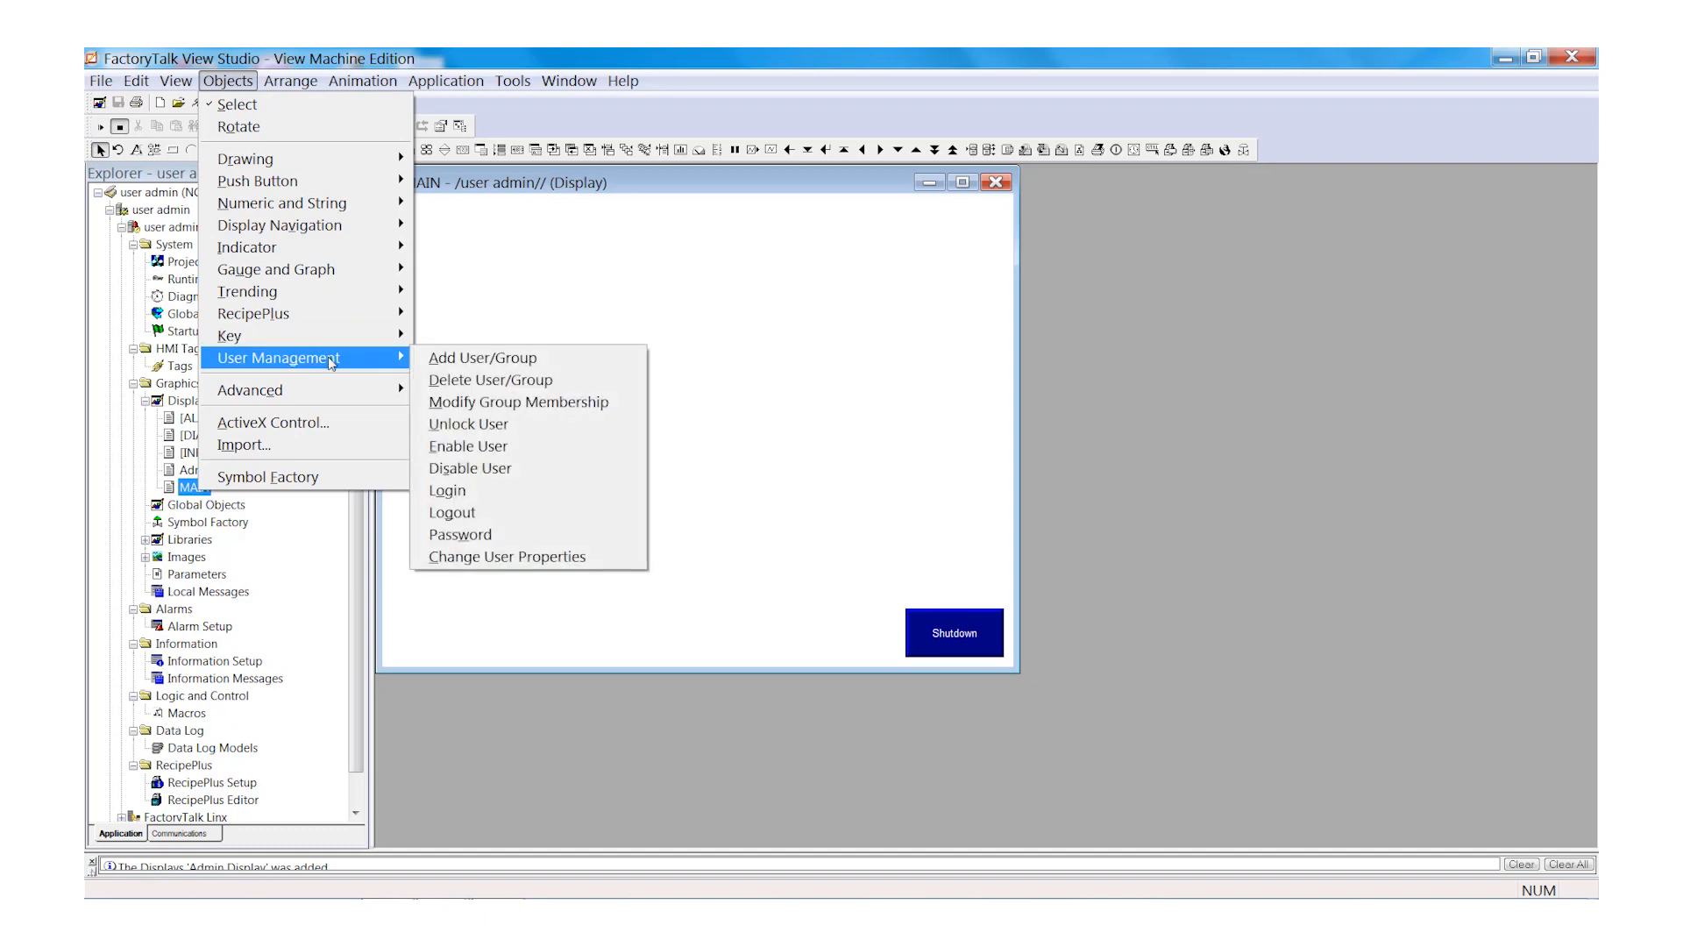
mouse_move(489, 379)
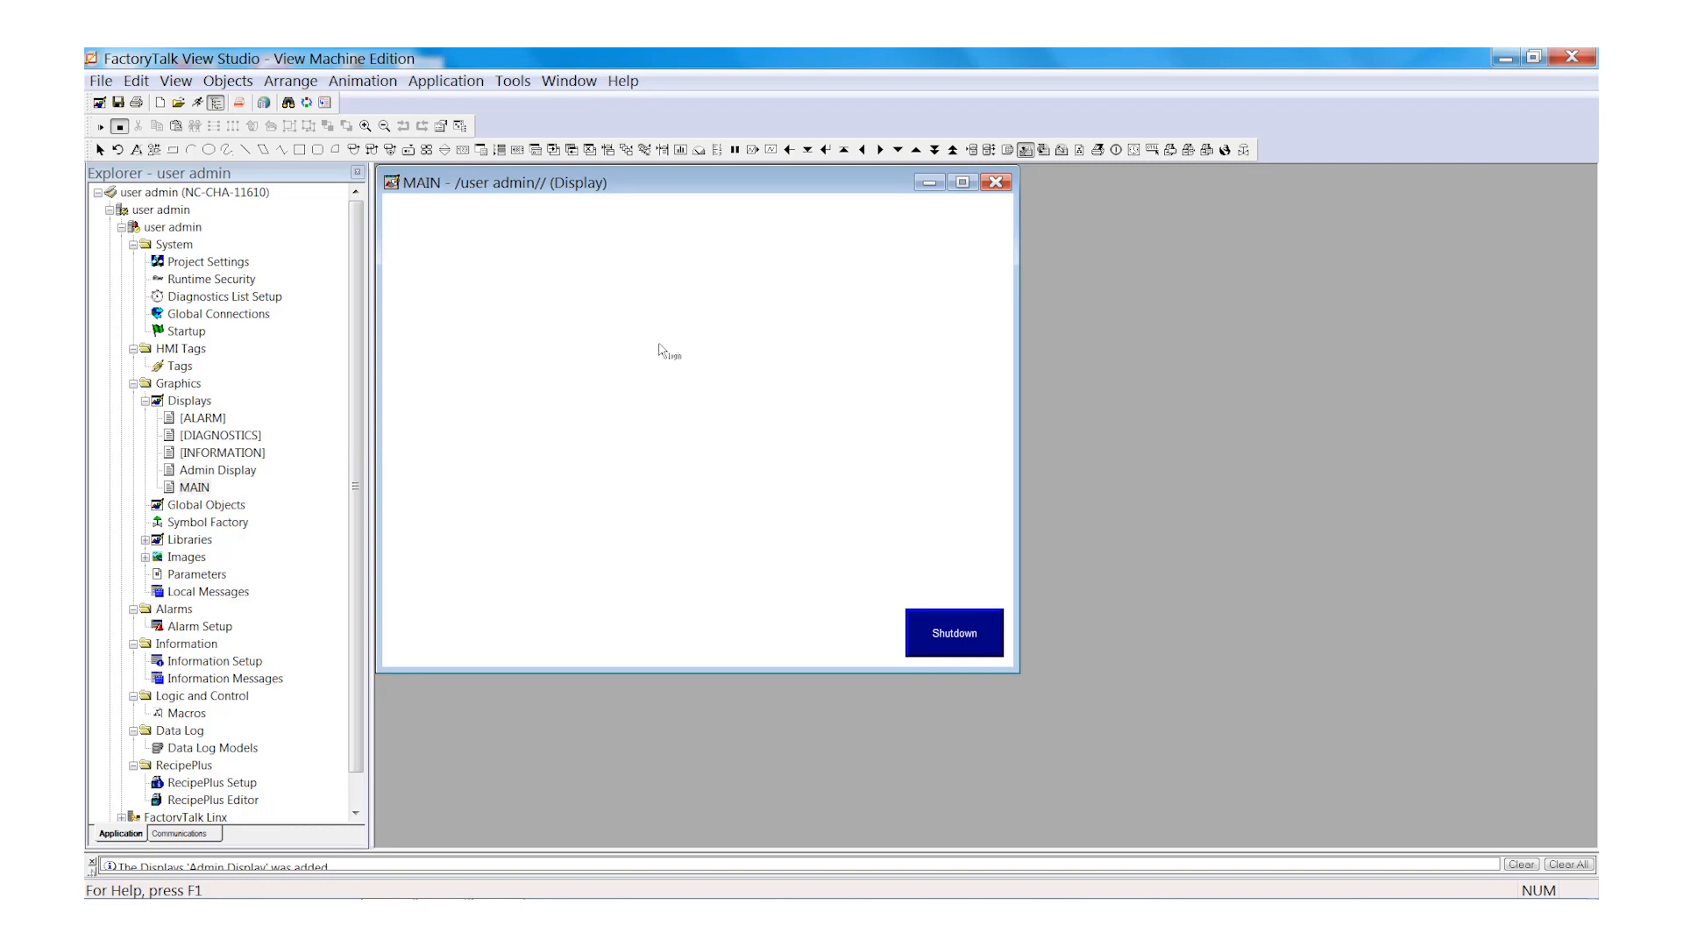
double_click(666, 353)
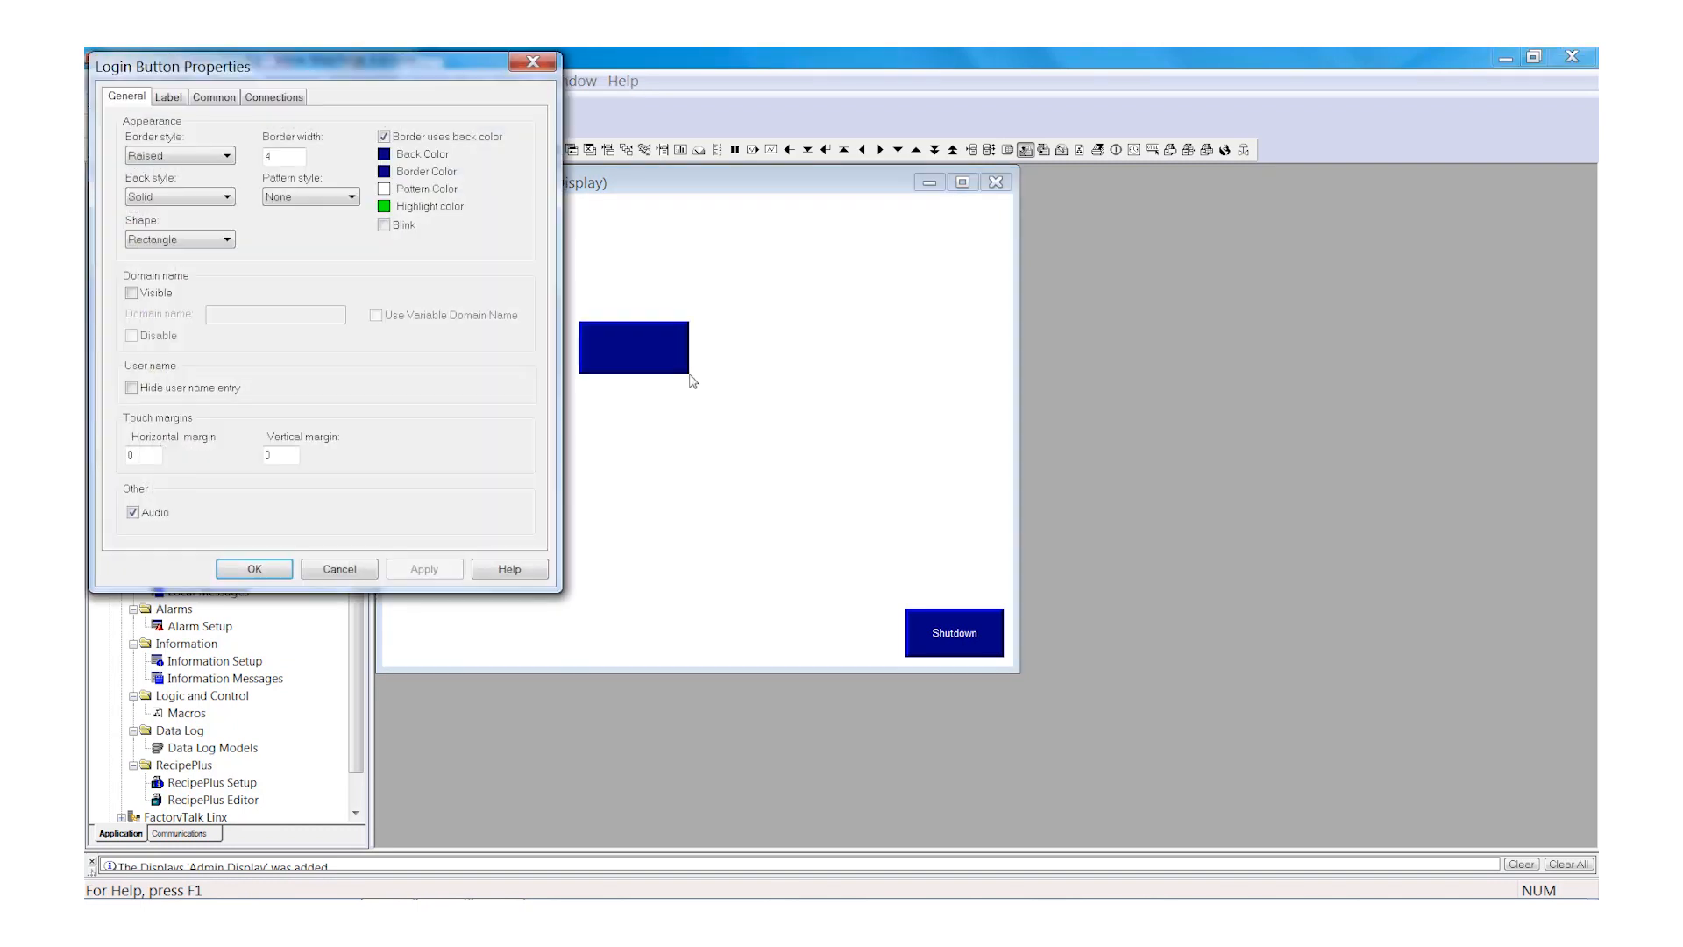
click(169, 96)
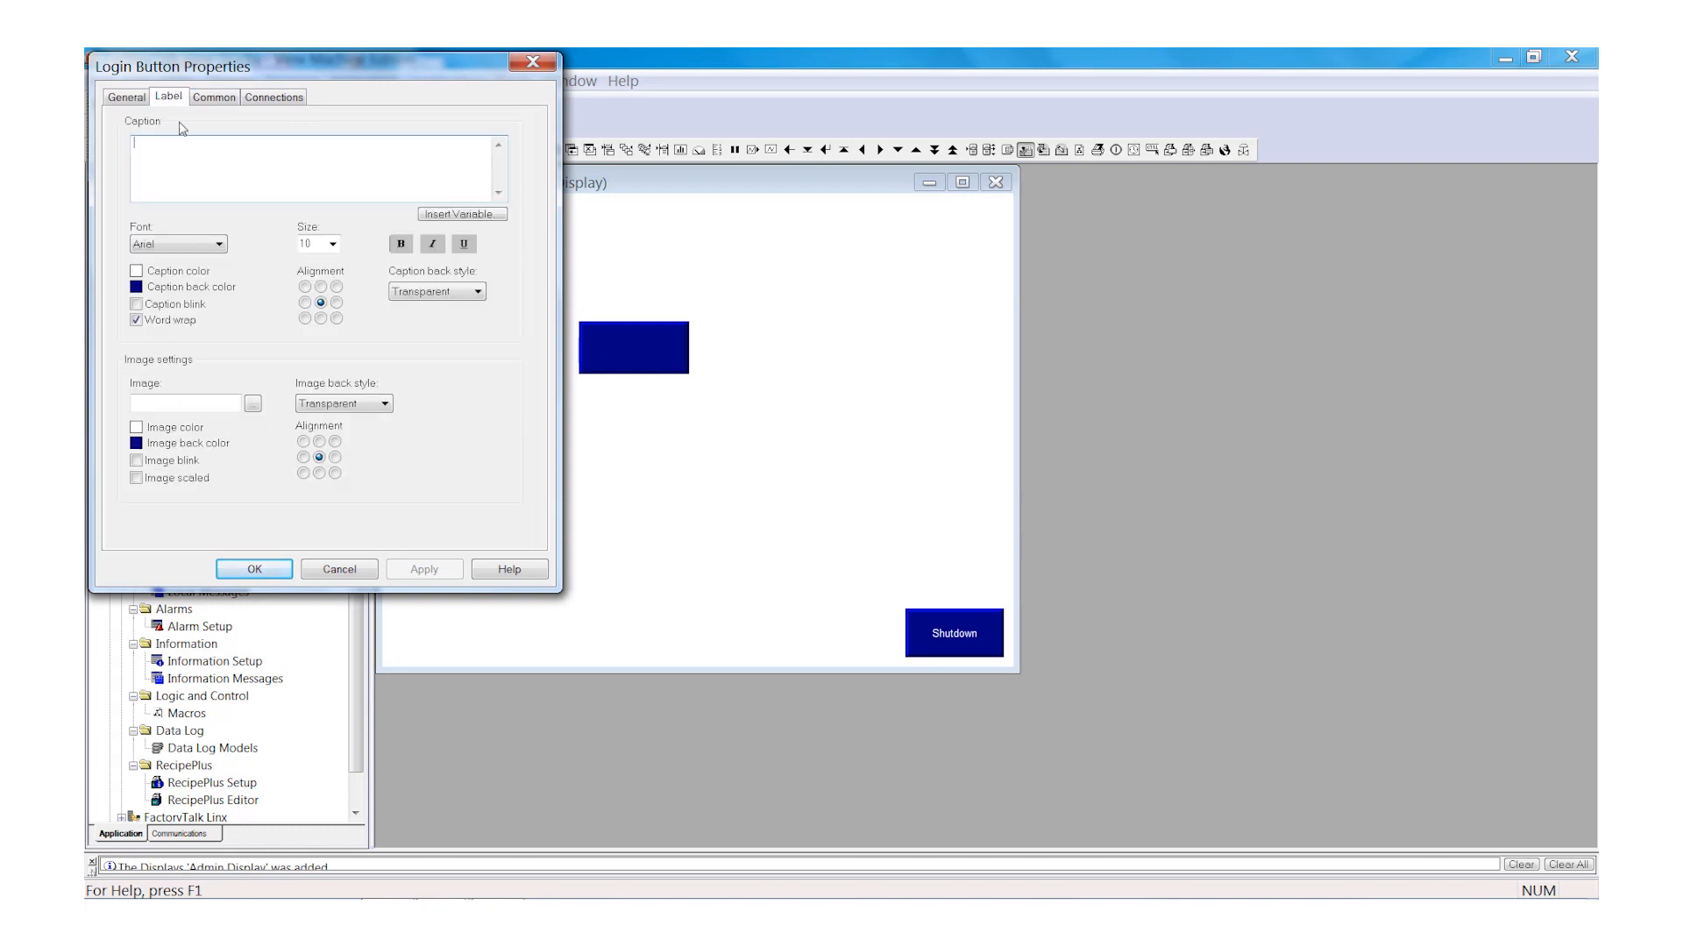
text(LO)
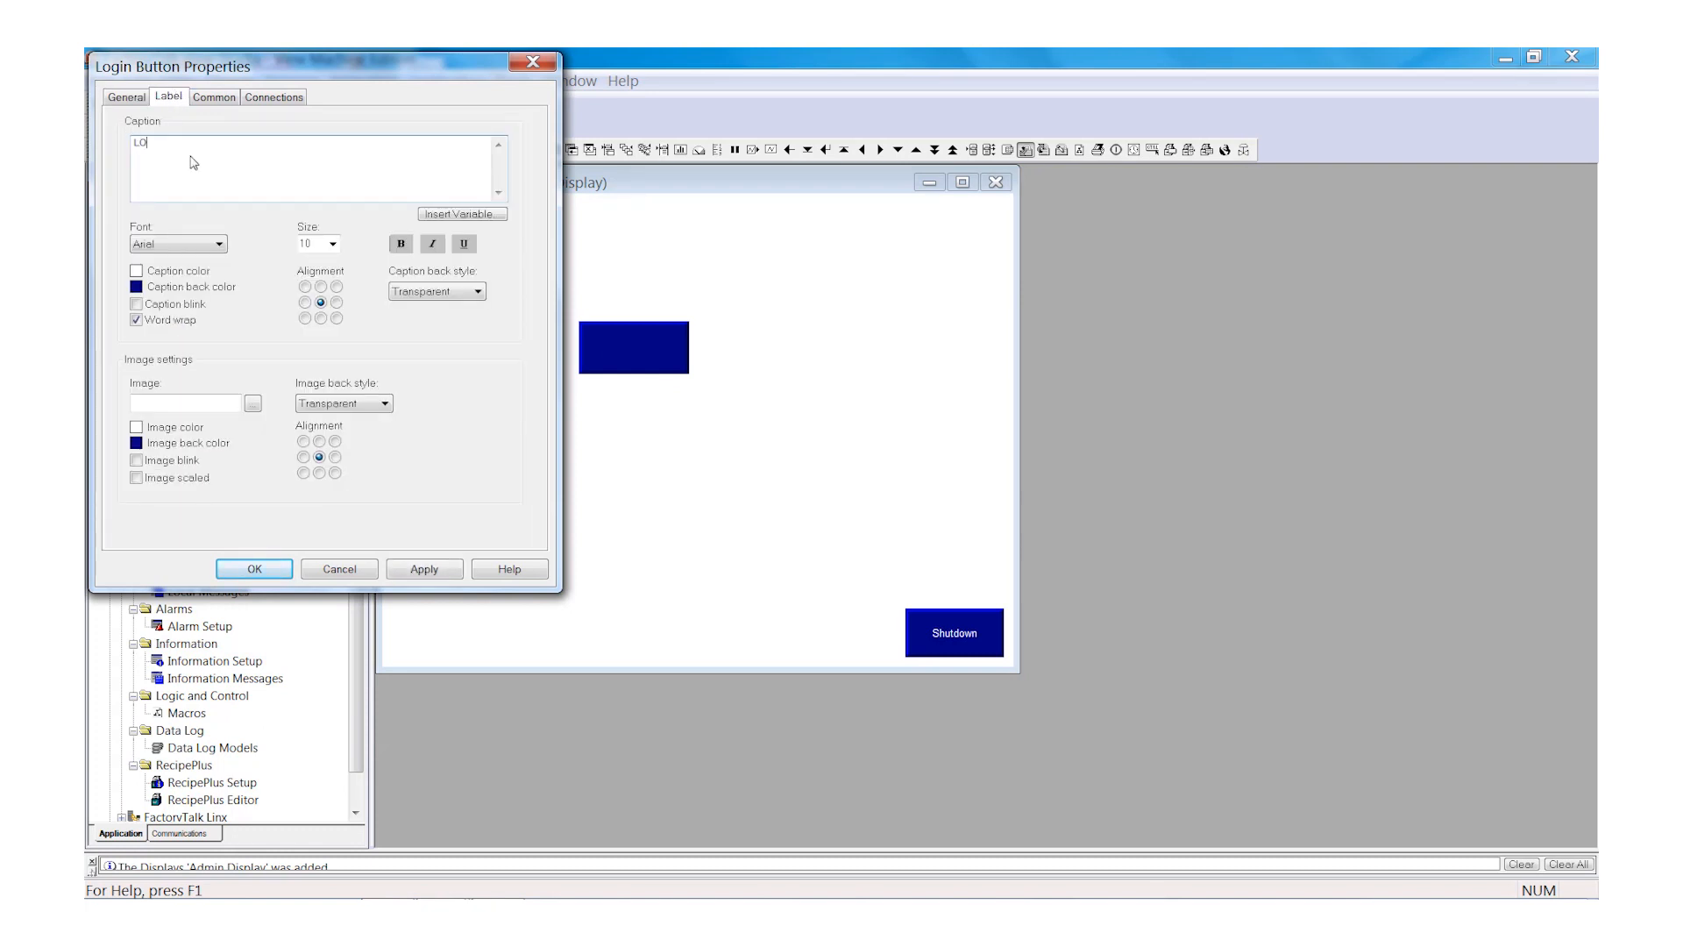
text(G IN)
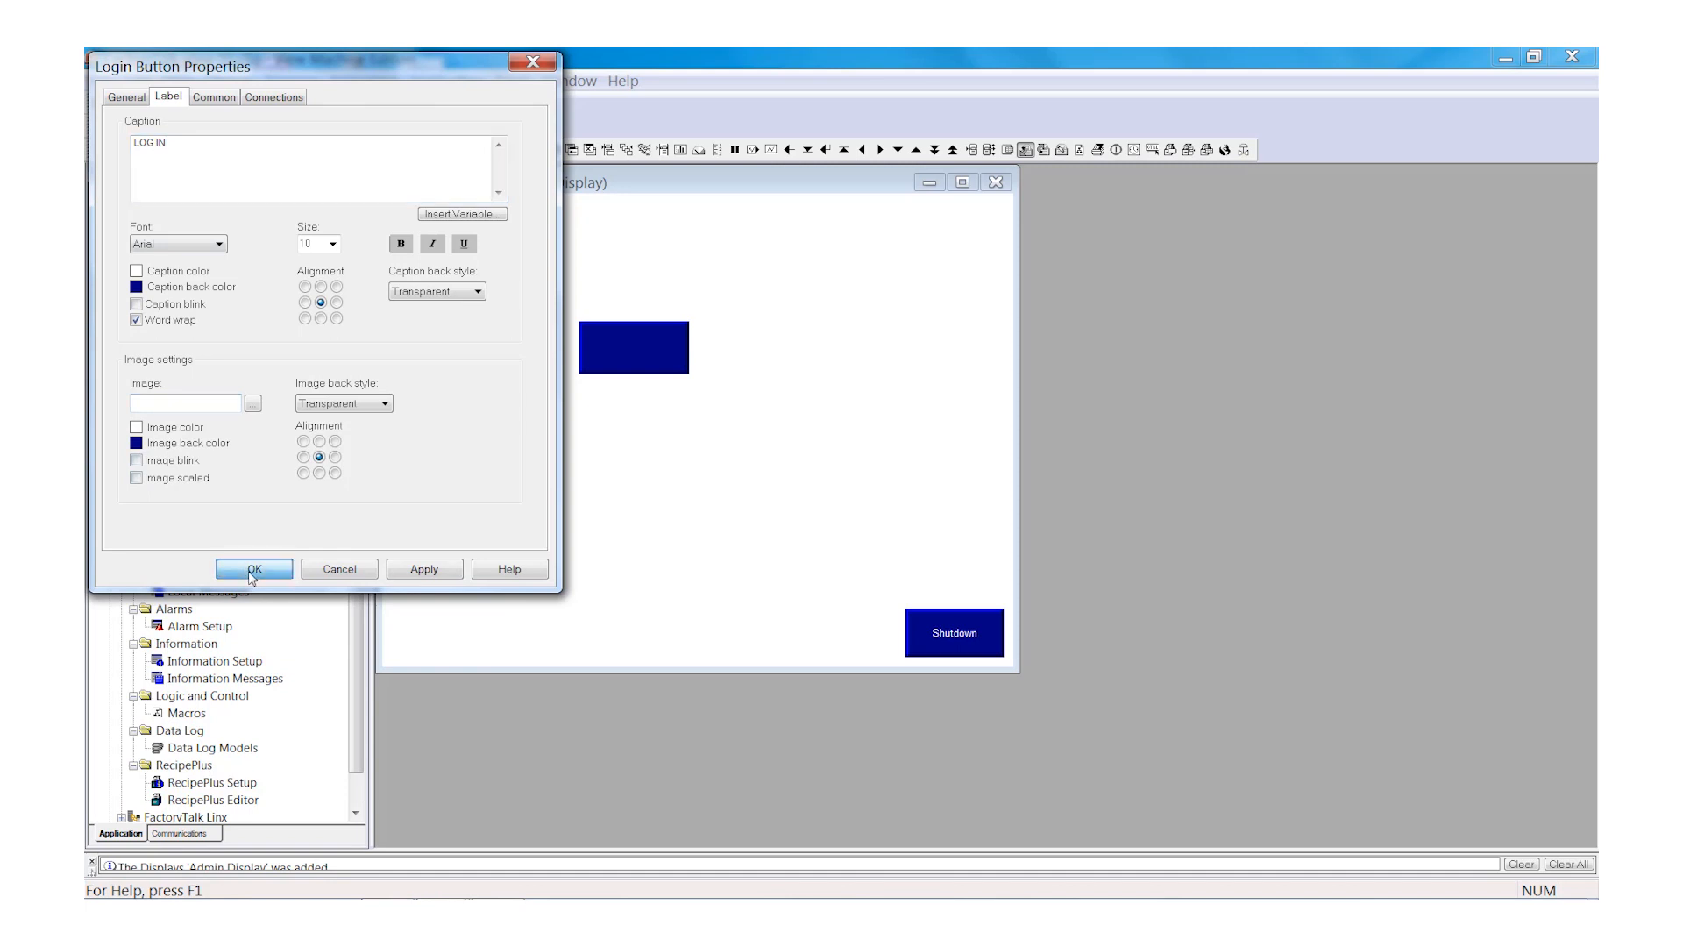
click(252, 569)
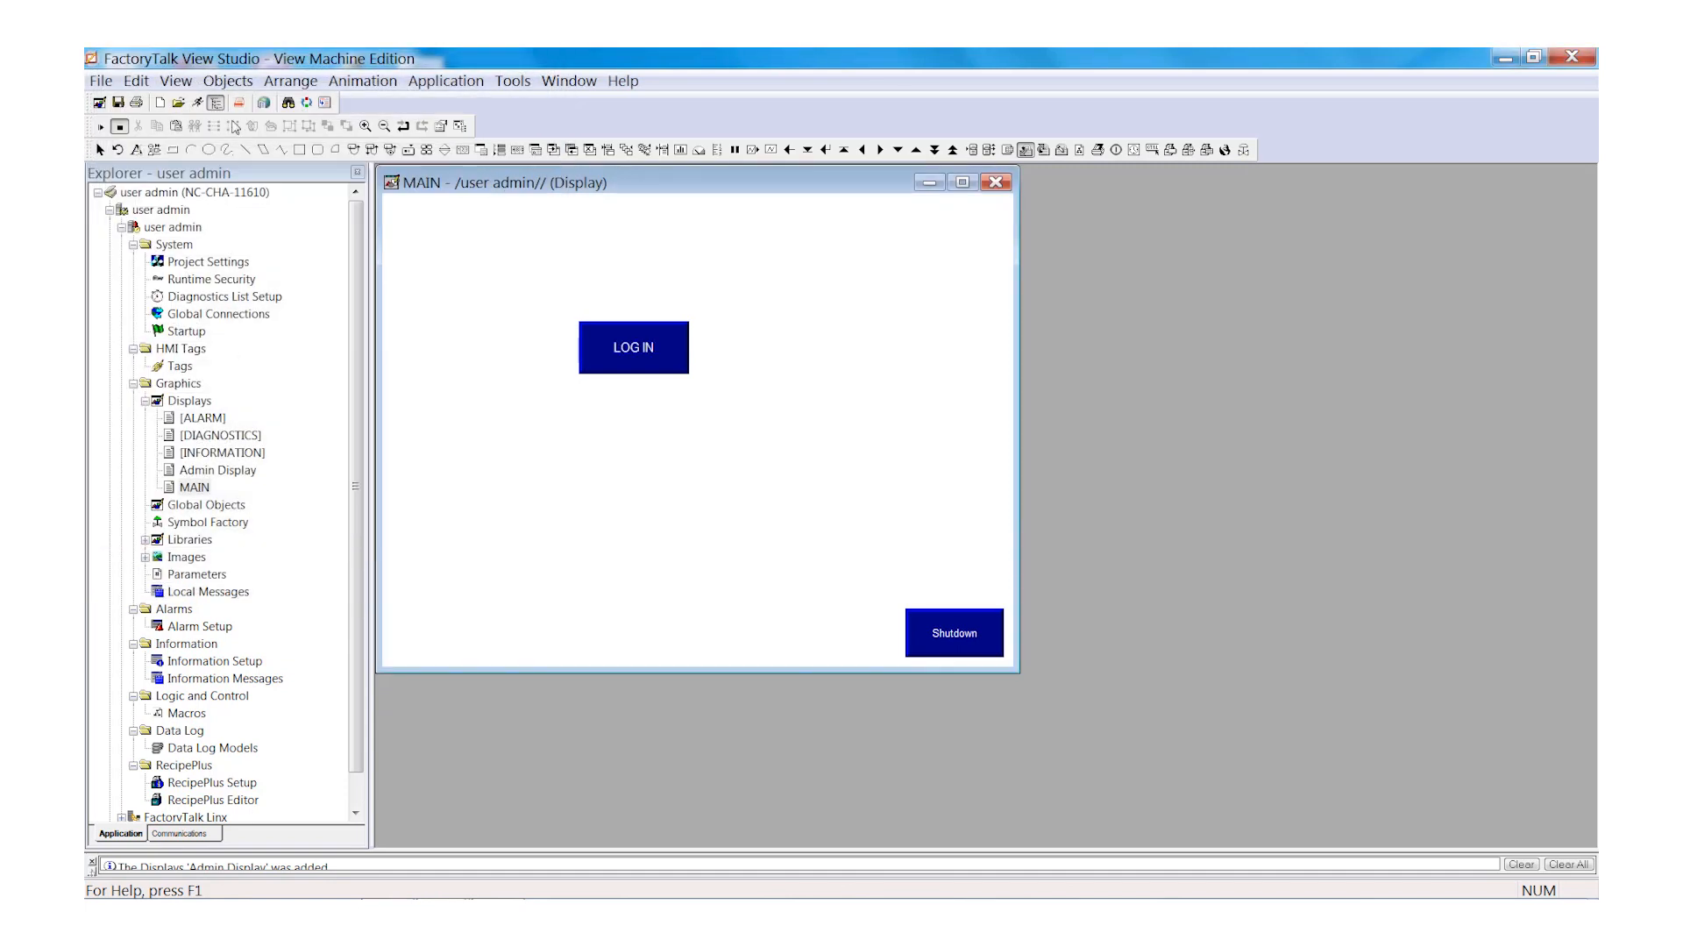
- Place a Logout button below LOG IN and enter 'LOG OUT' as its caption
click(228, 81)
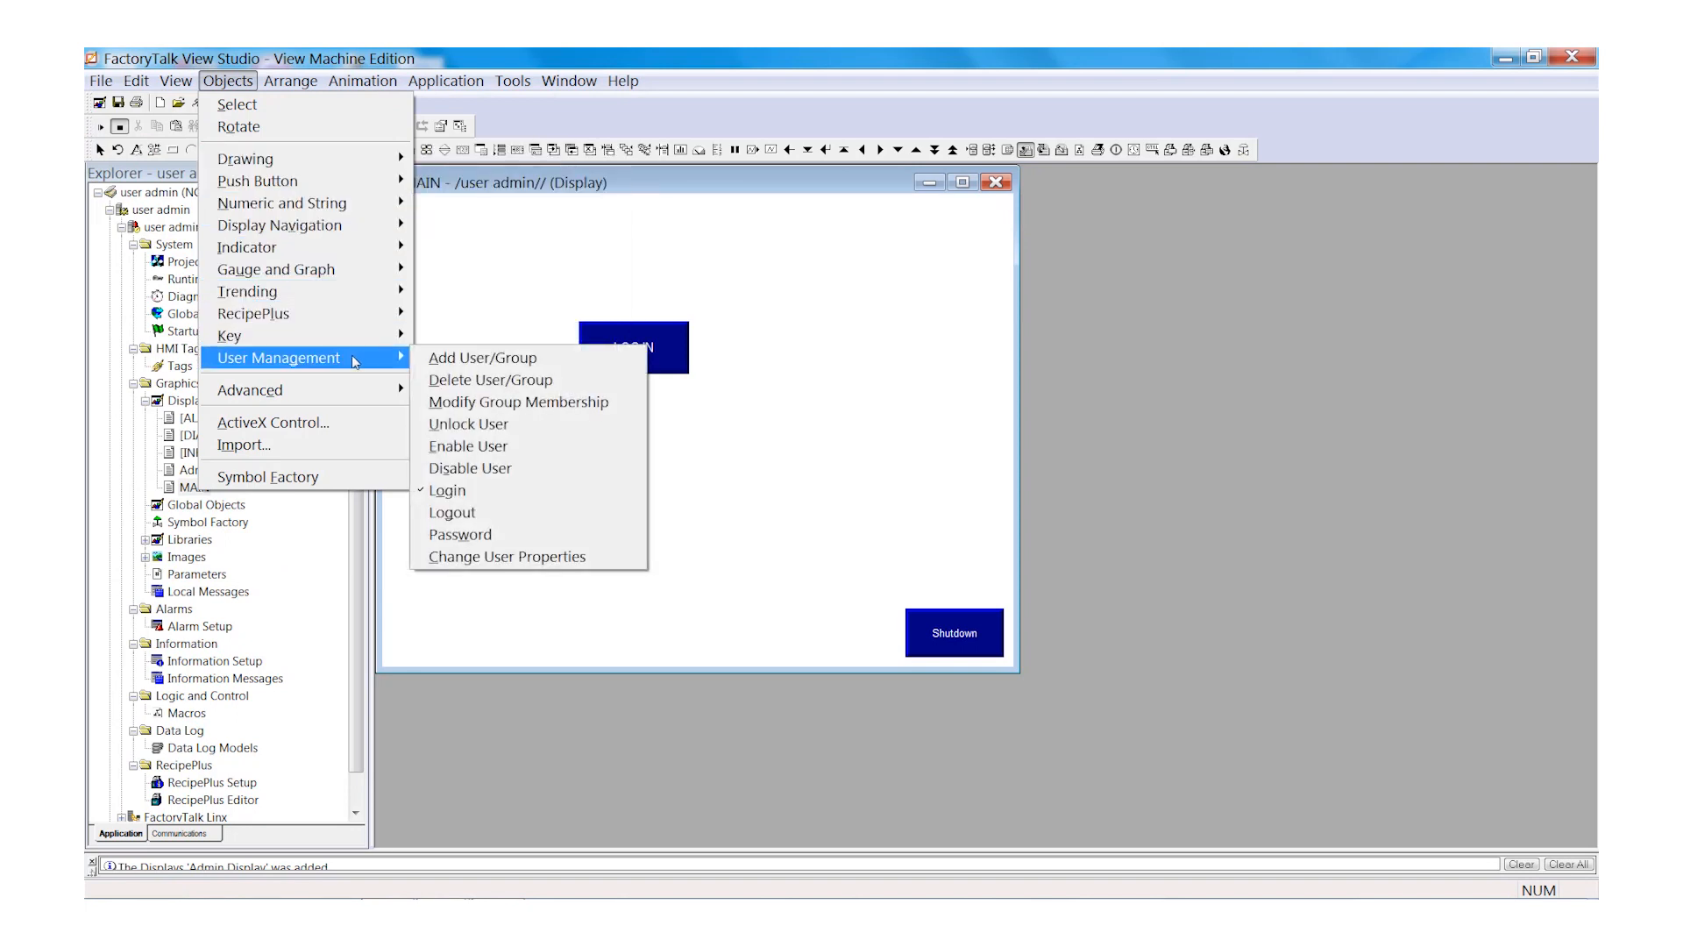
mouse_move(469, 467)
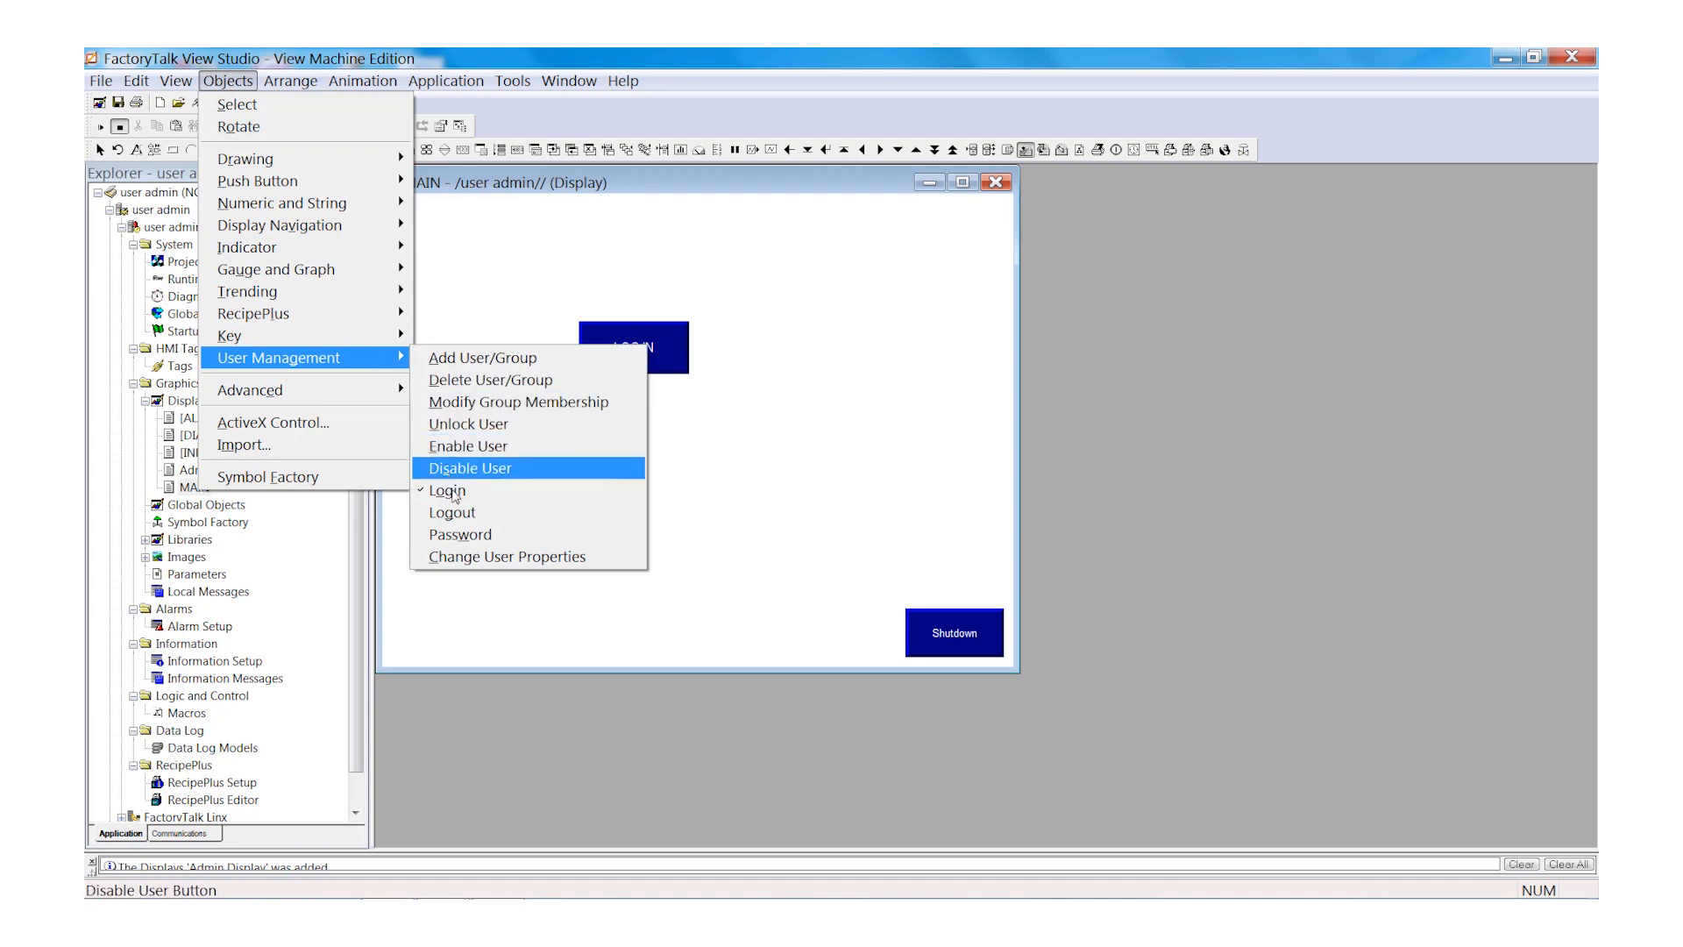
click(452, 512)
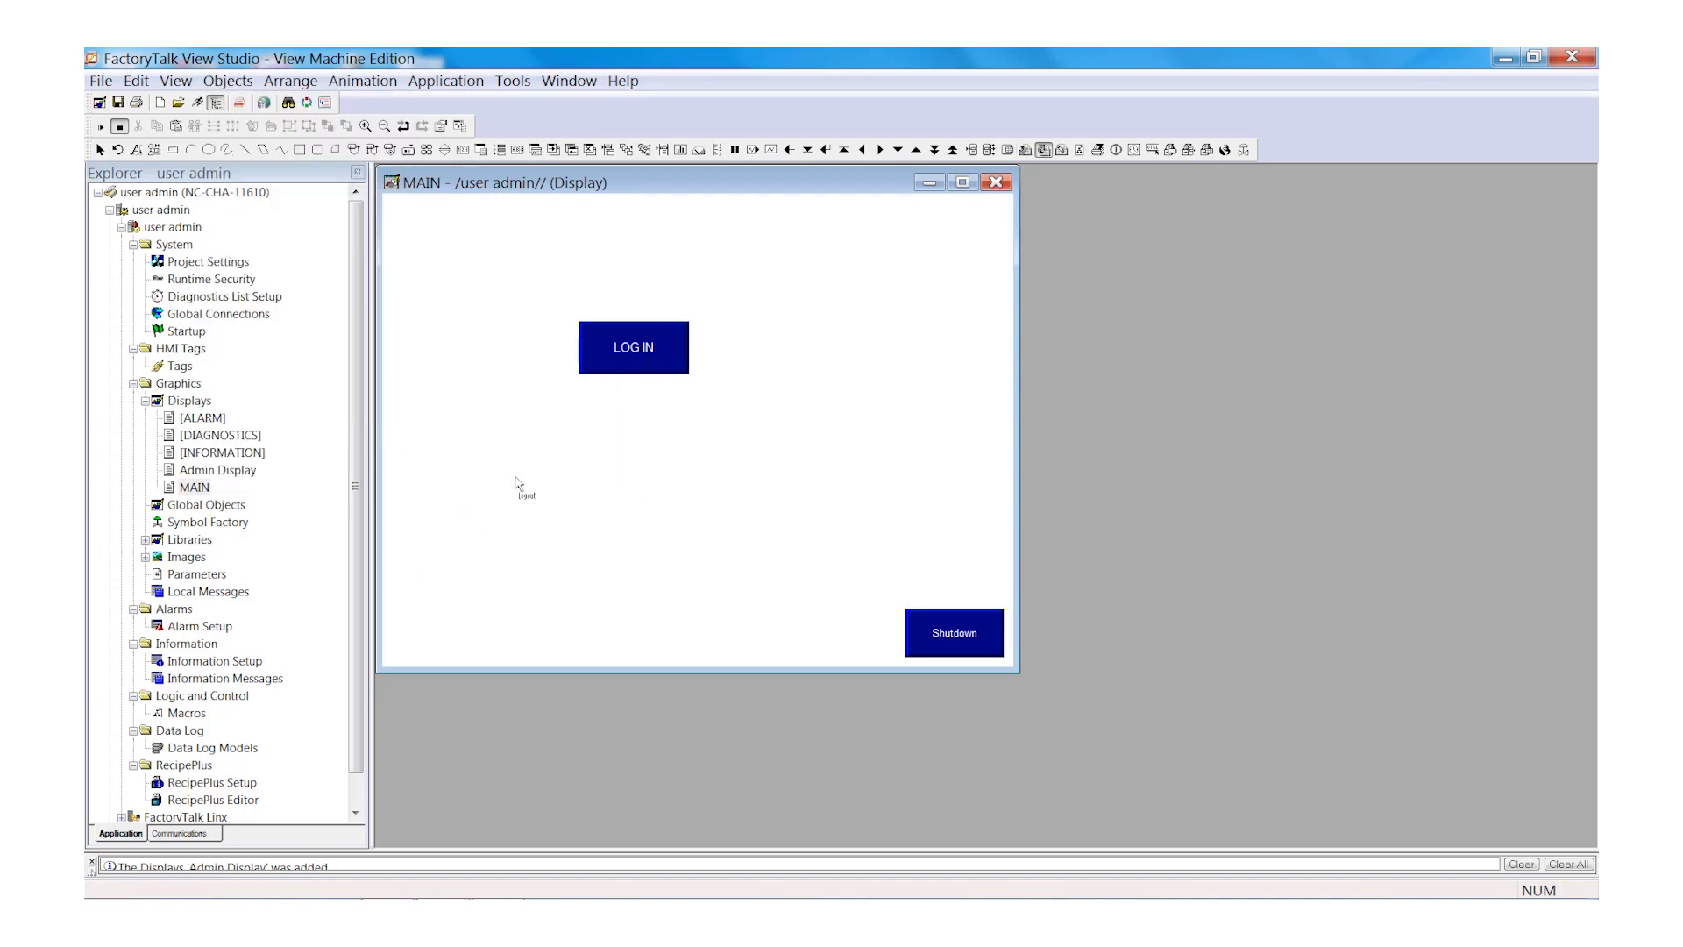
mouse_move(587, 425)
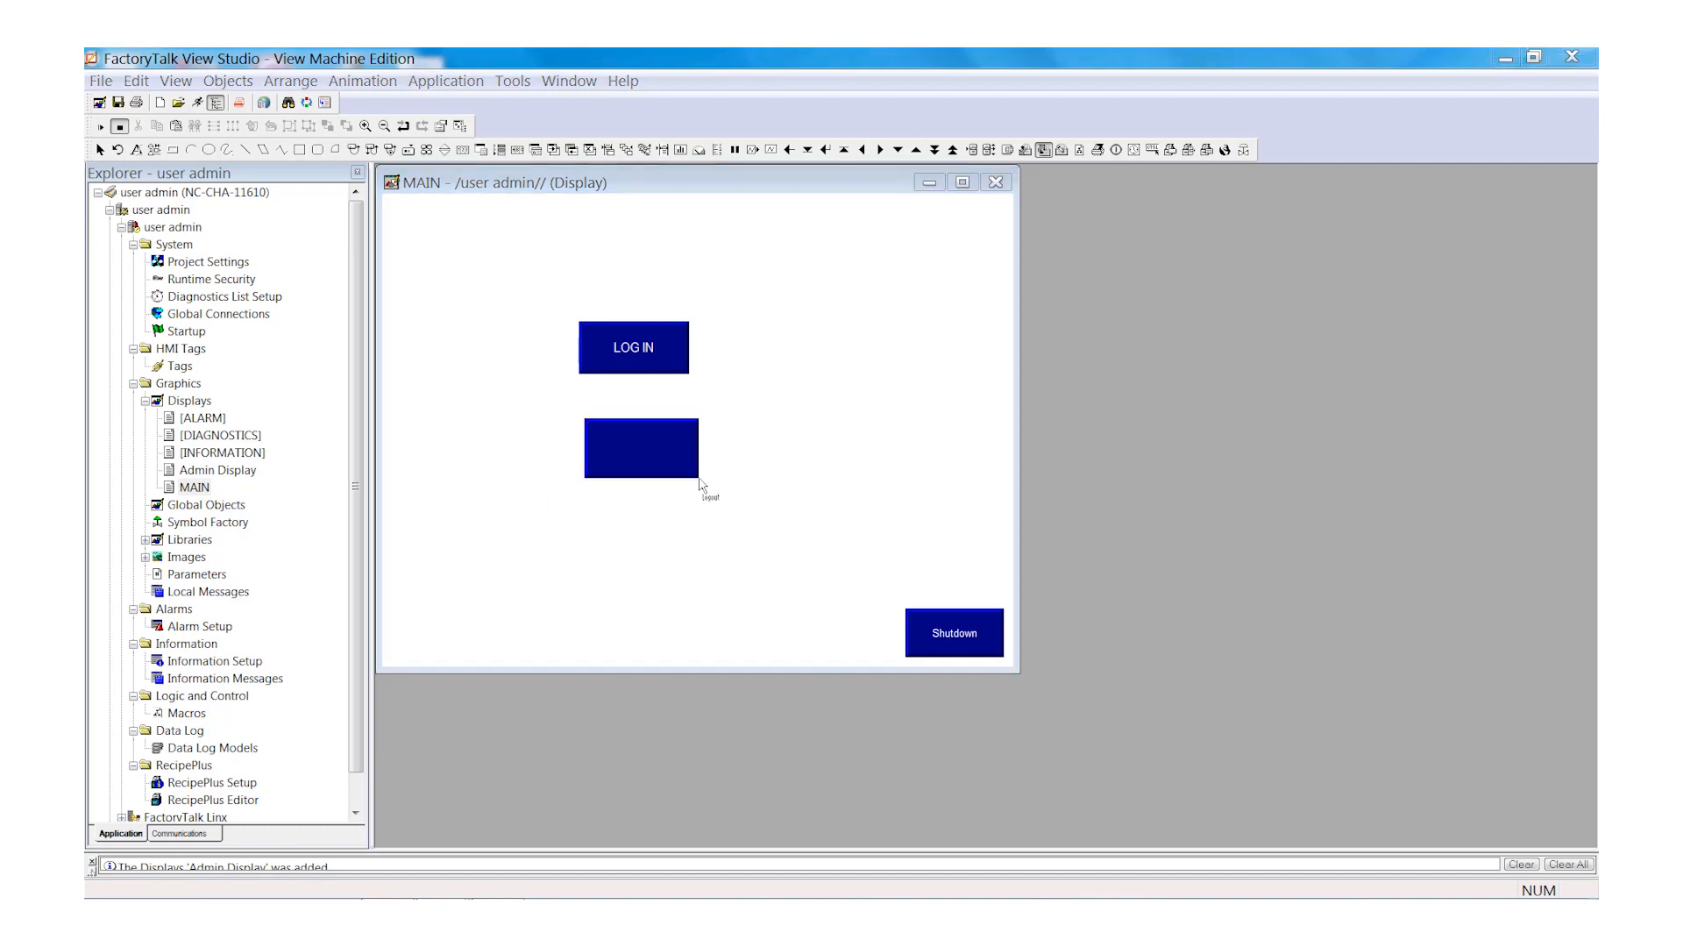
double_click(640, 448)
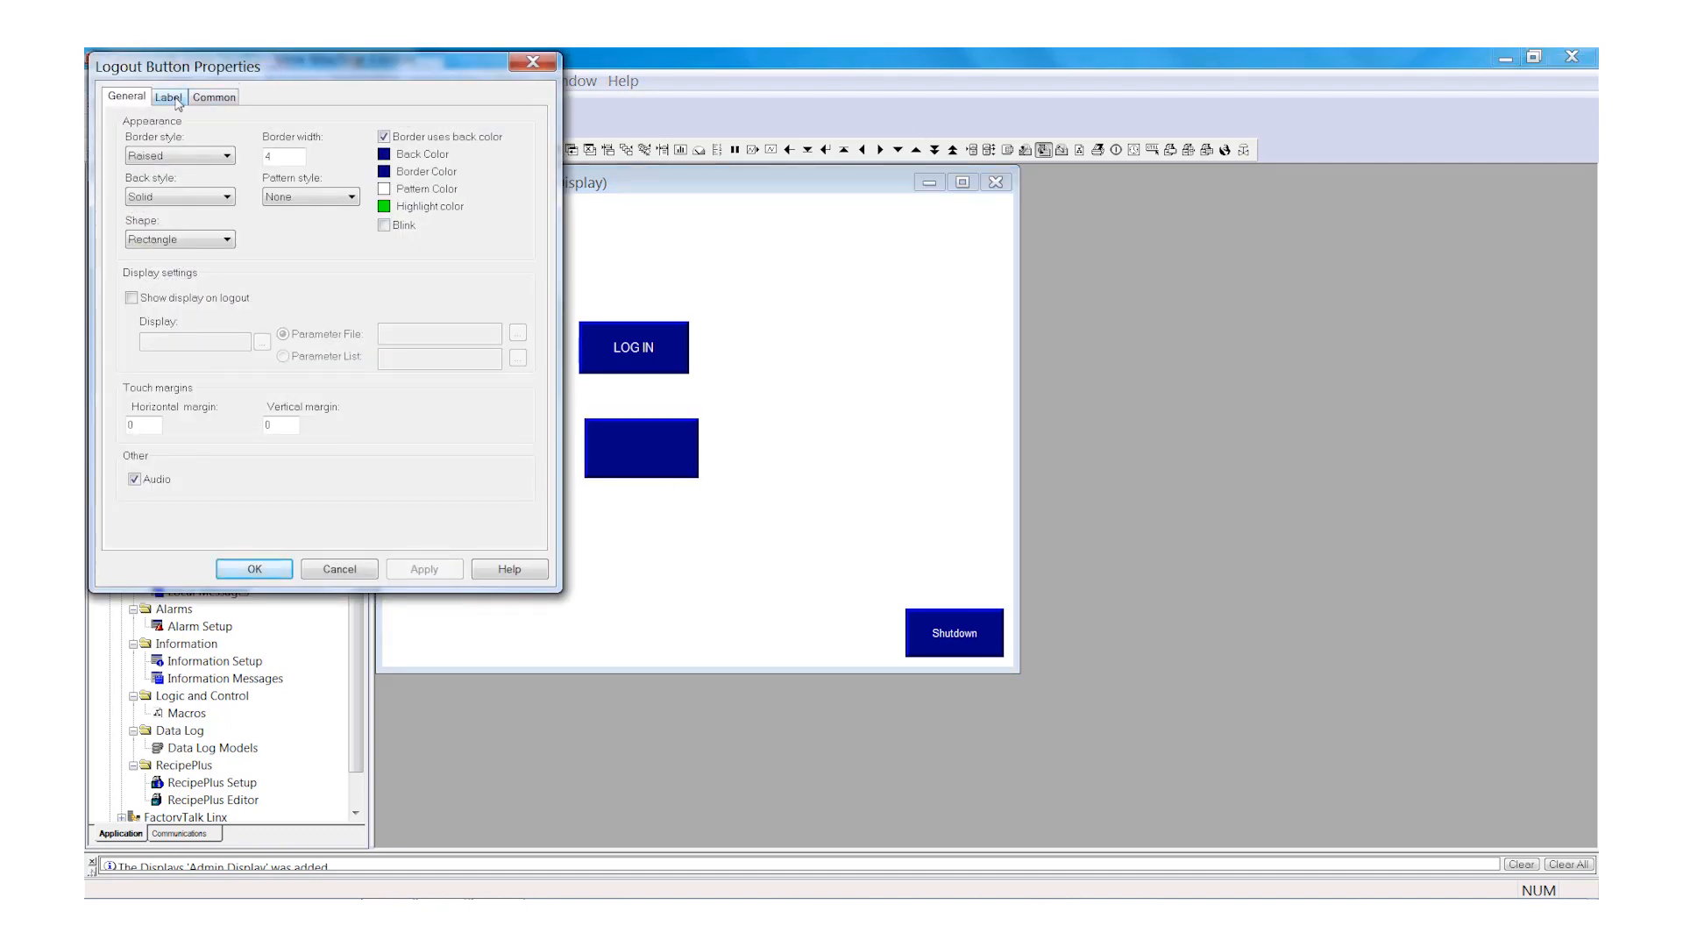
click(168, 96)
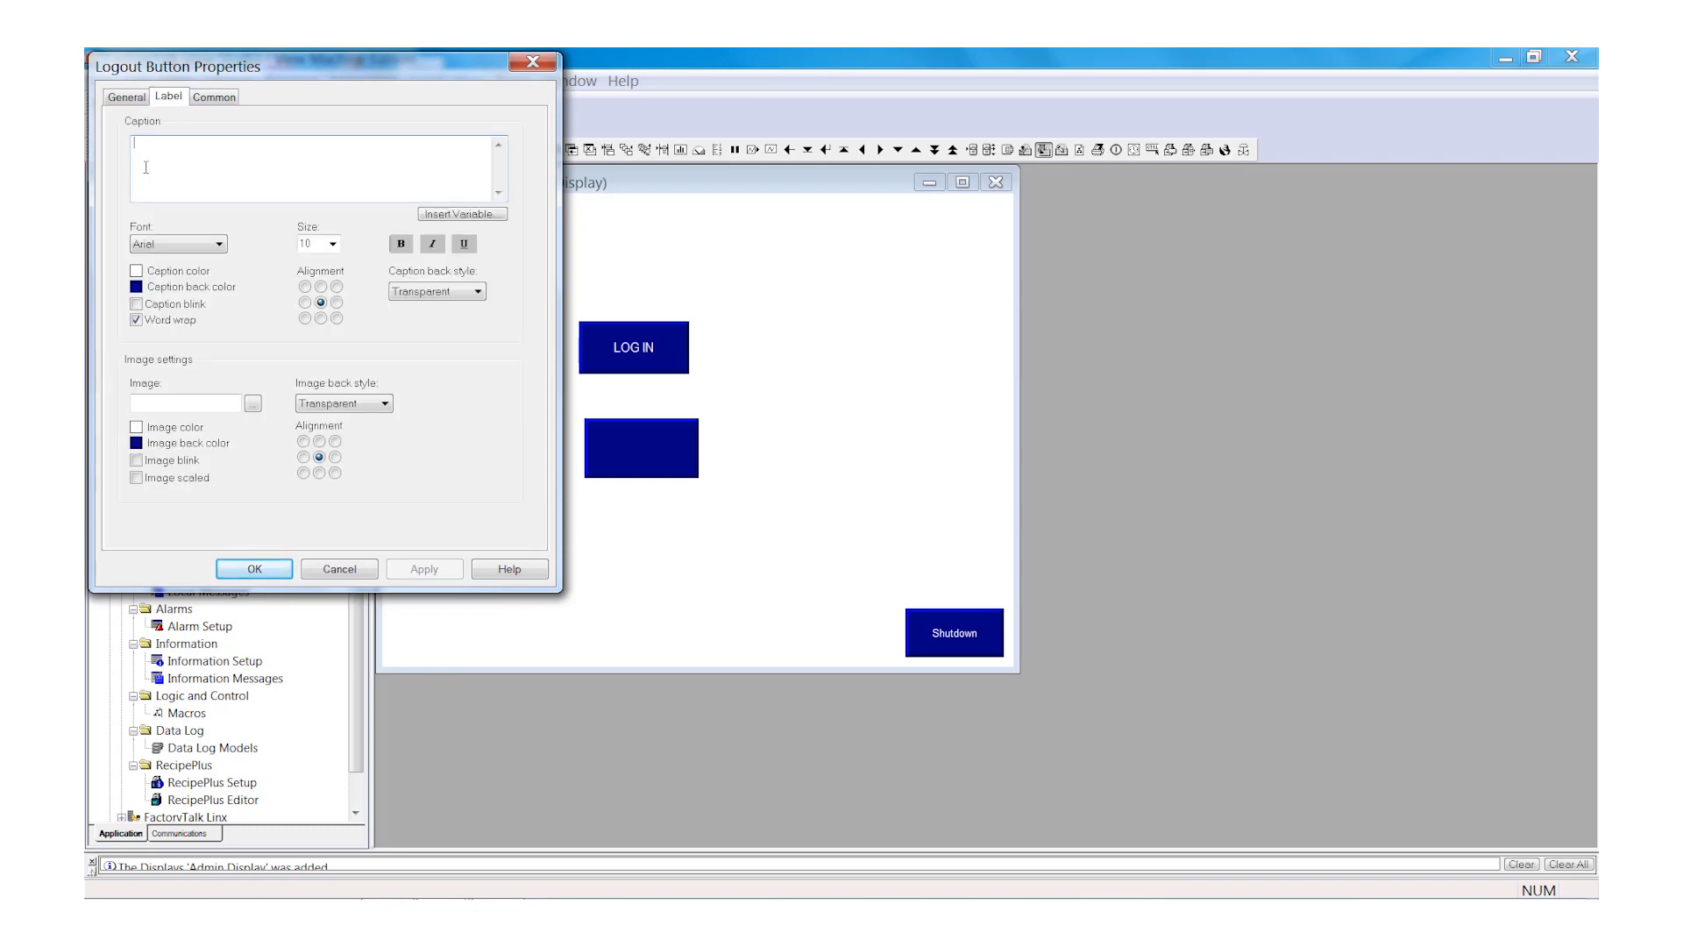
text(LOG)
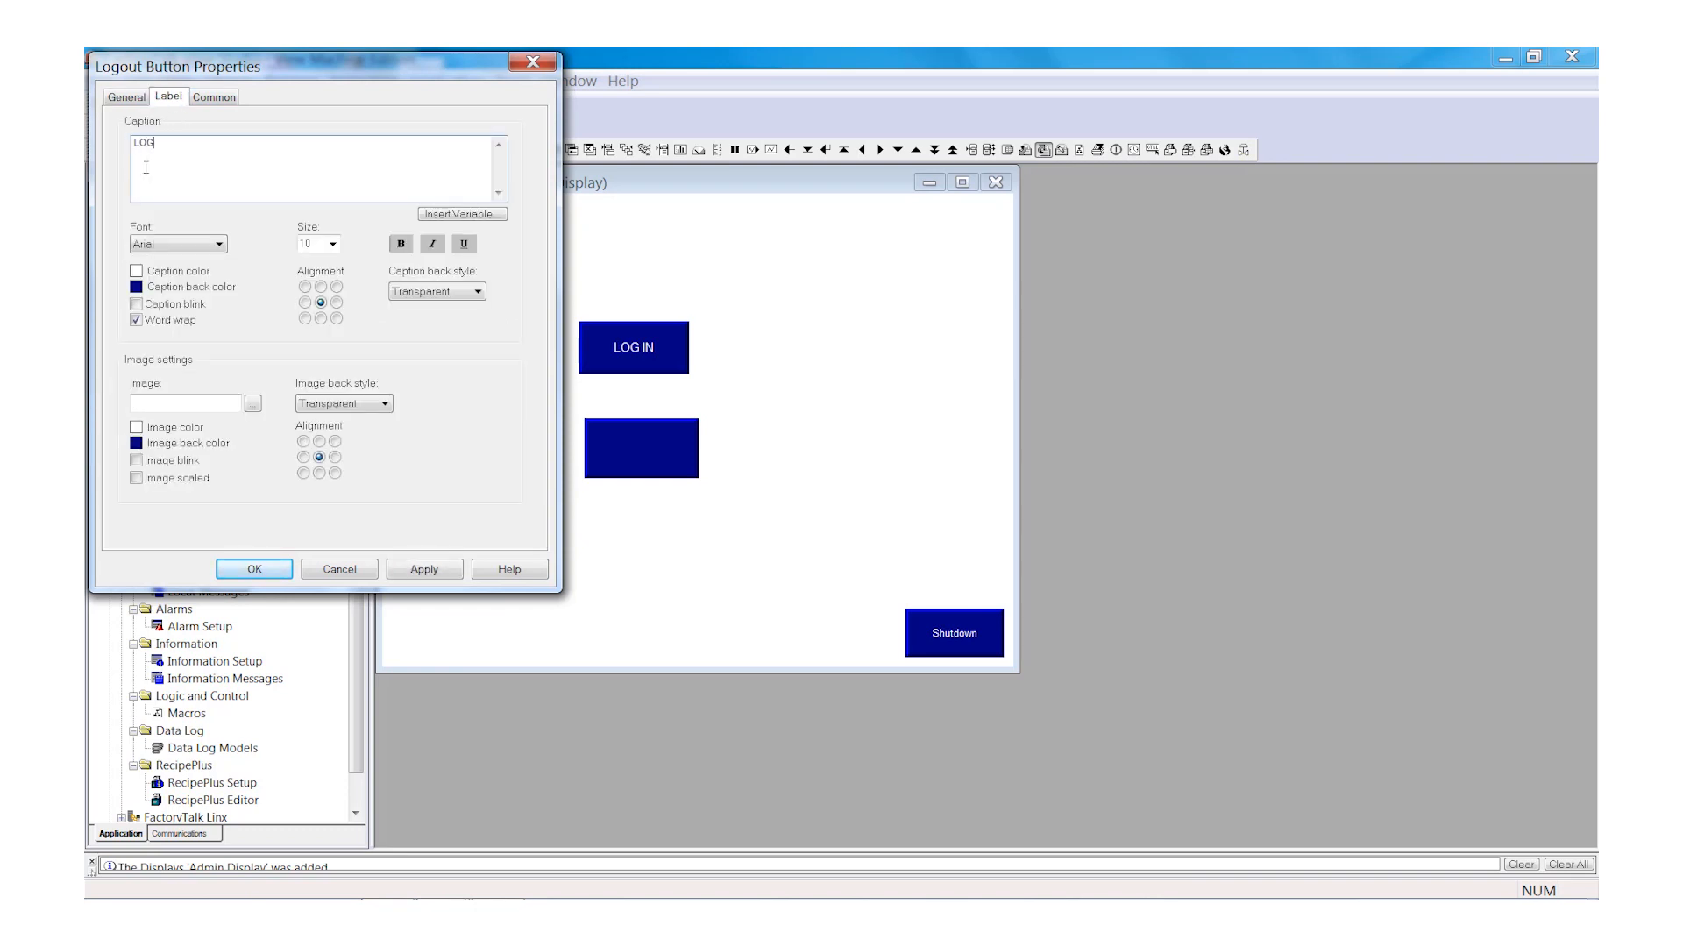
text(OUT)
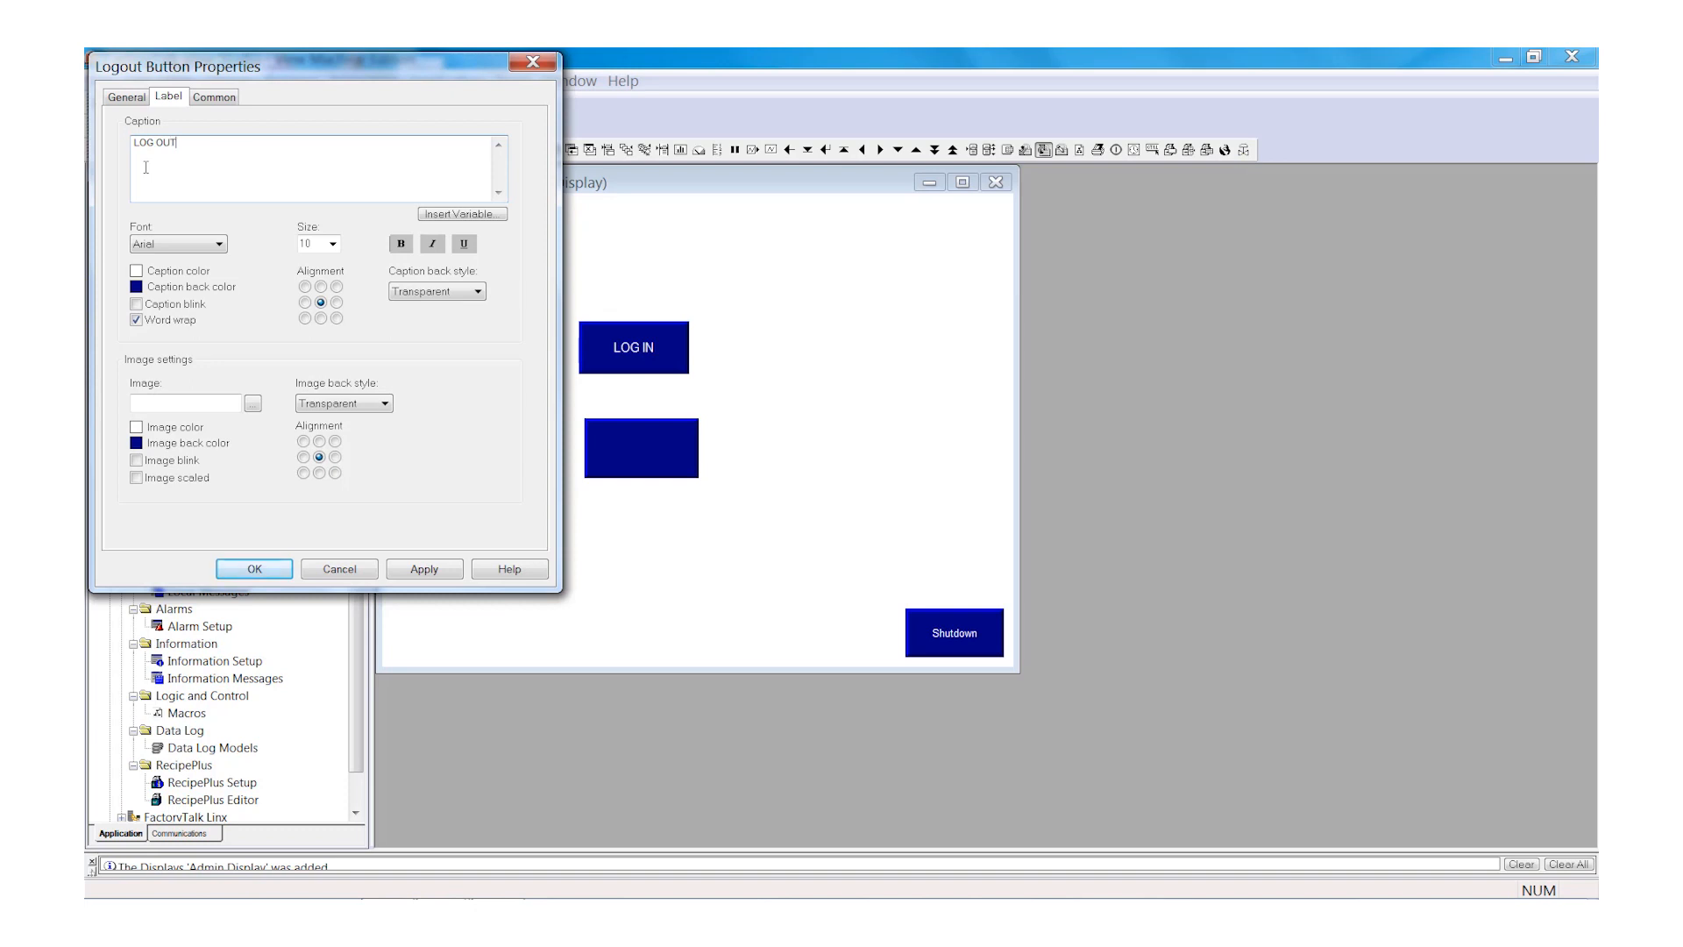
mouse_move(235, 502)
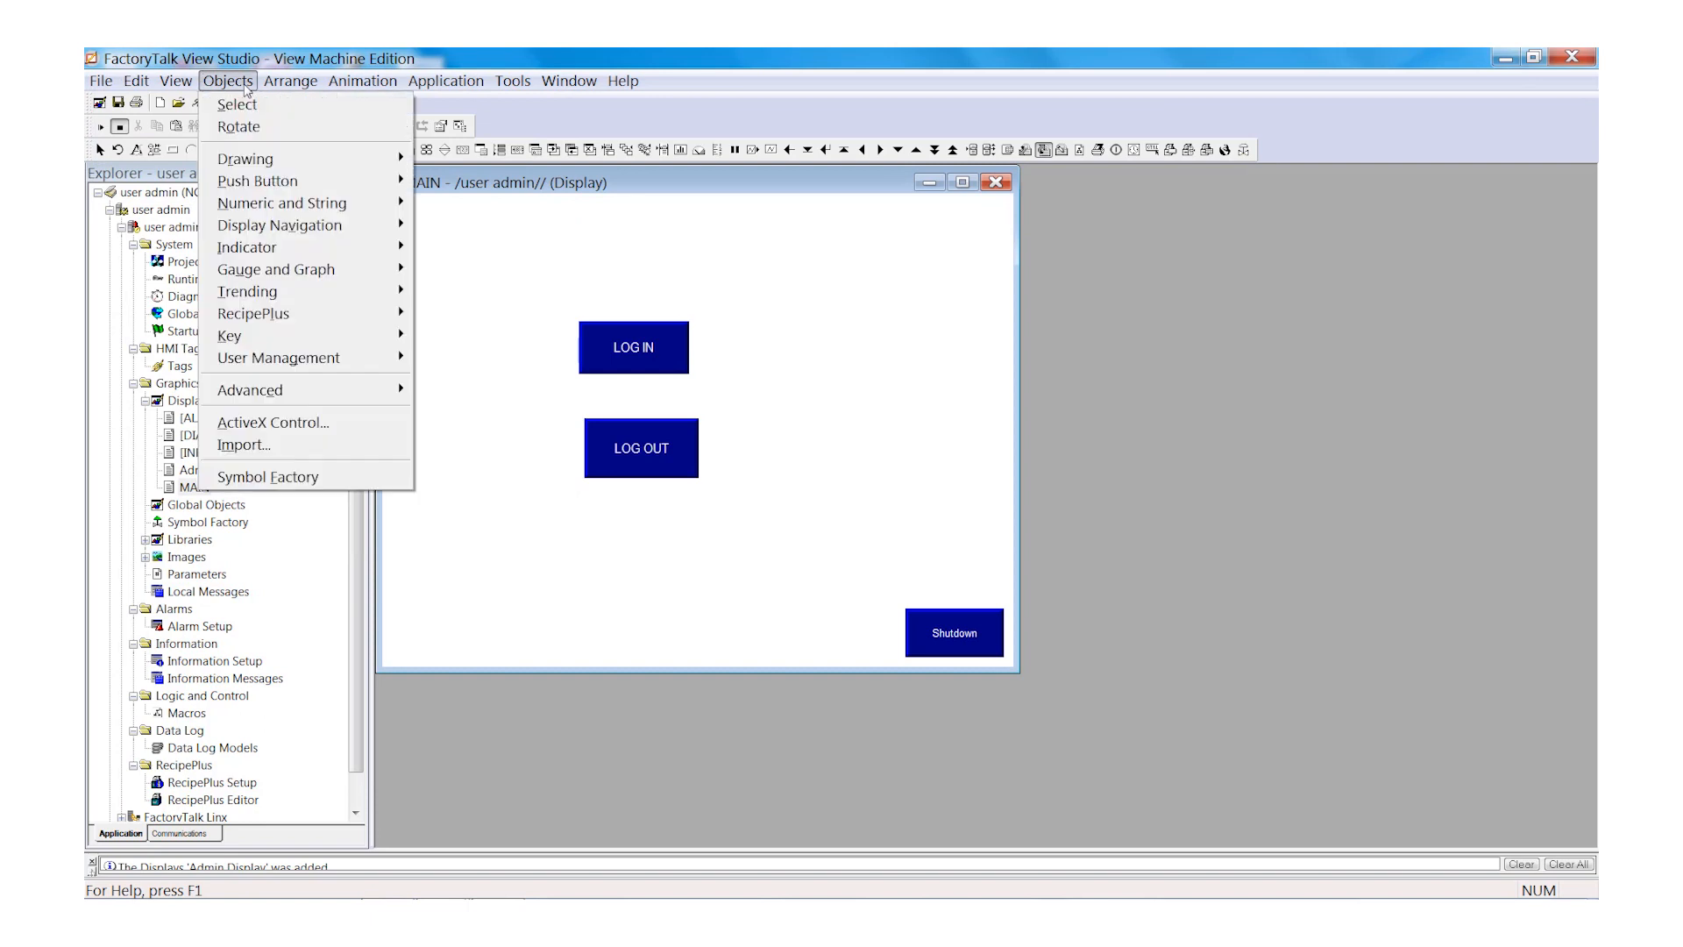
mouse_move(258, 181)
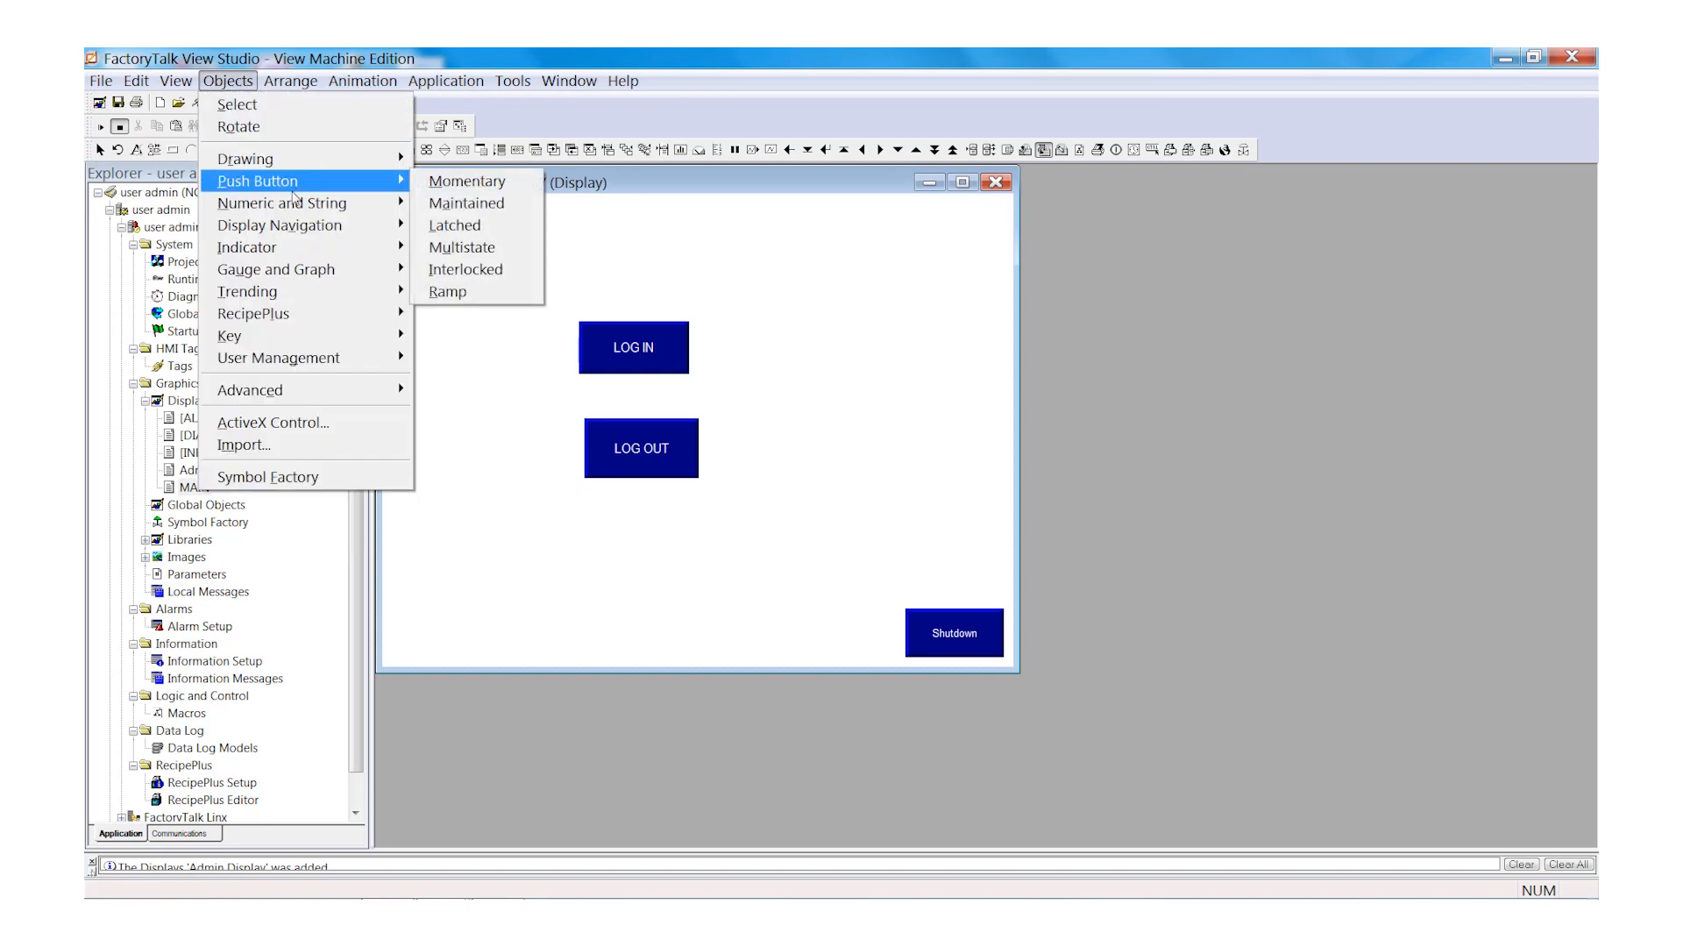
mouse_move(282, 202)
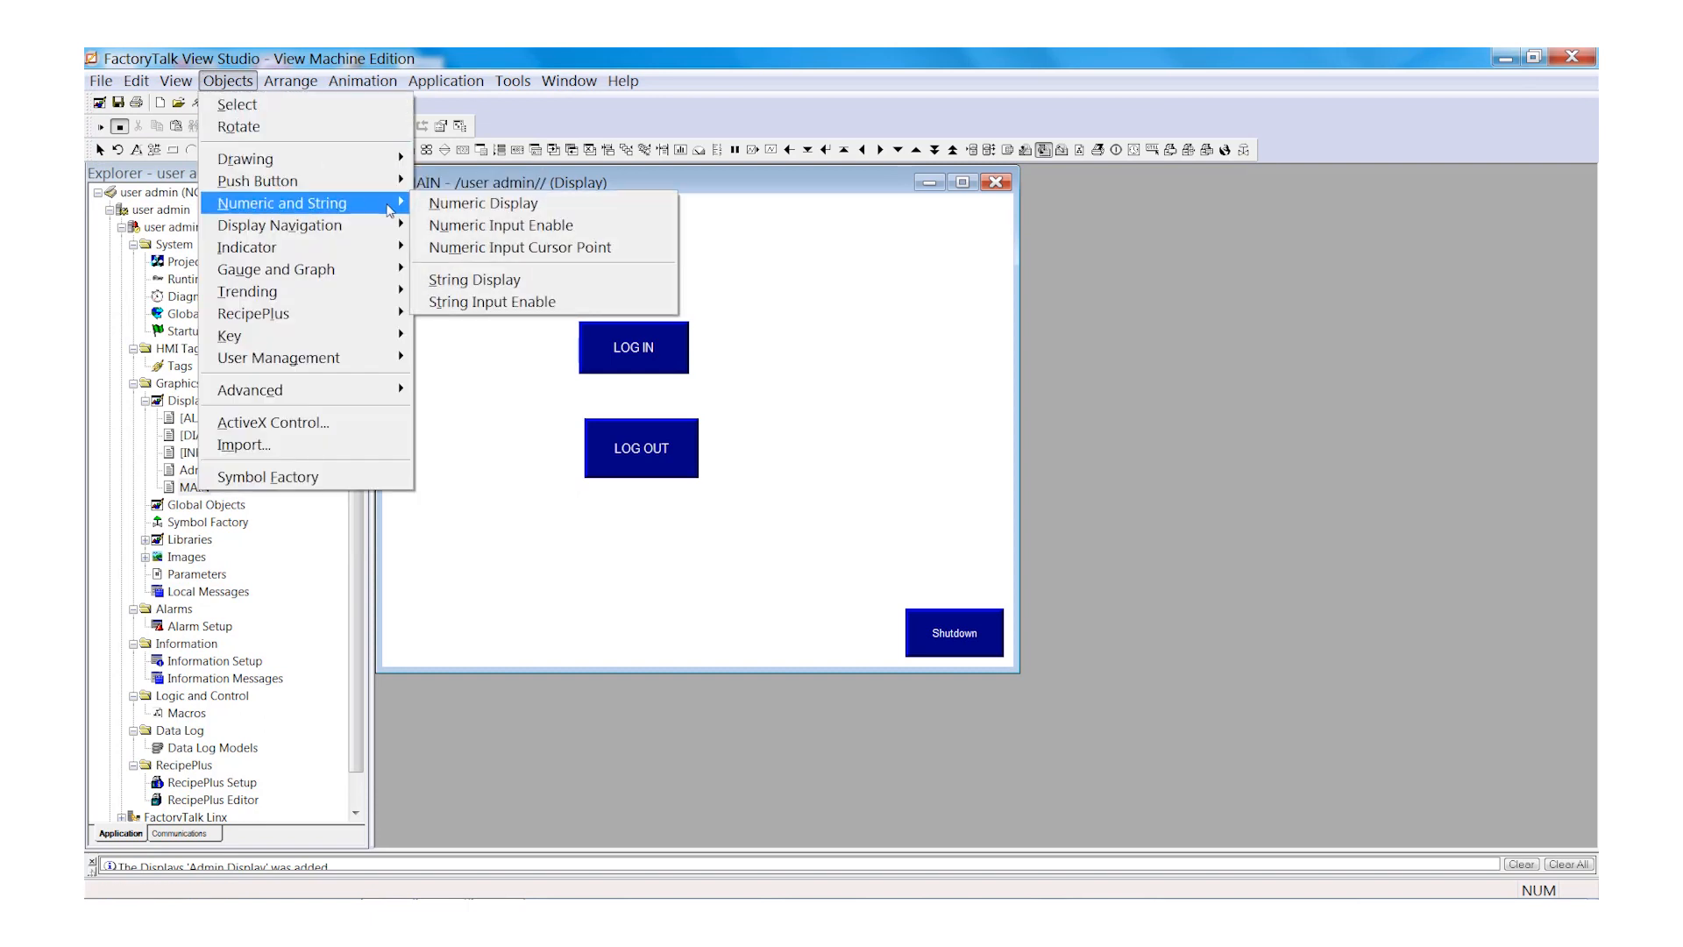
mouse_move(473, 272)
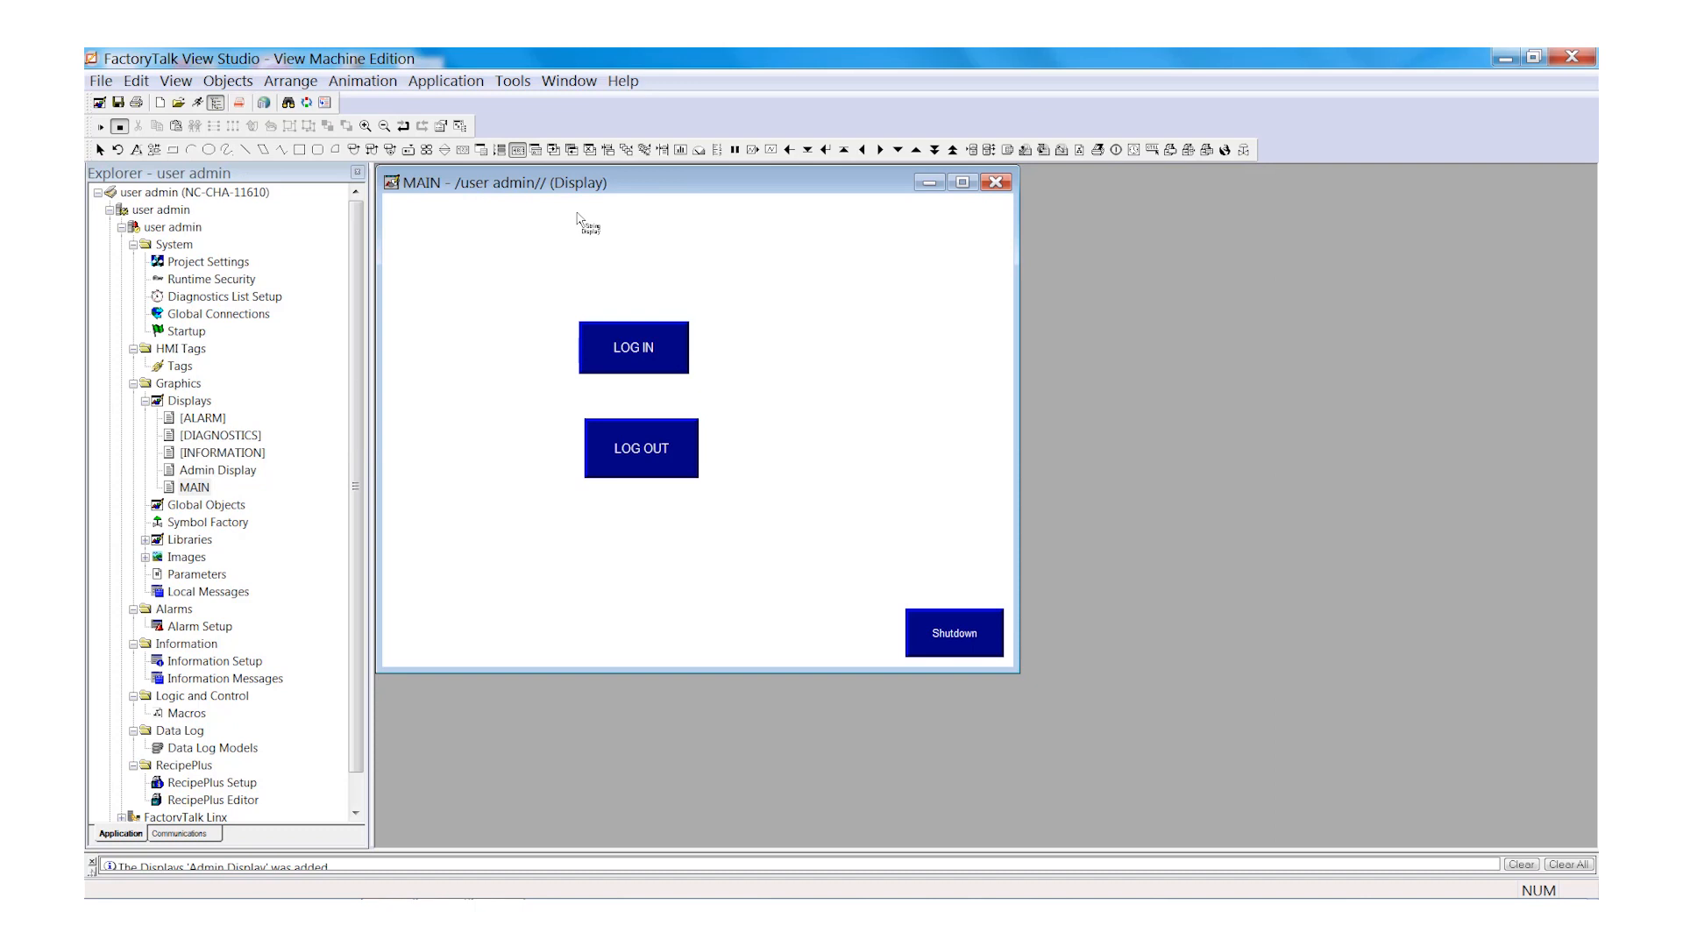
mouse_move(709, 242)
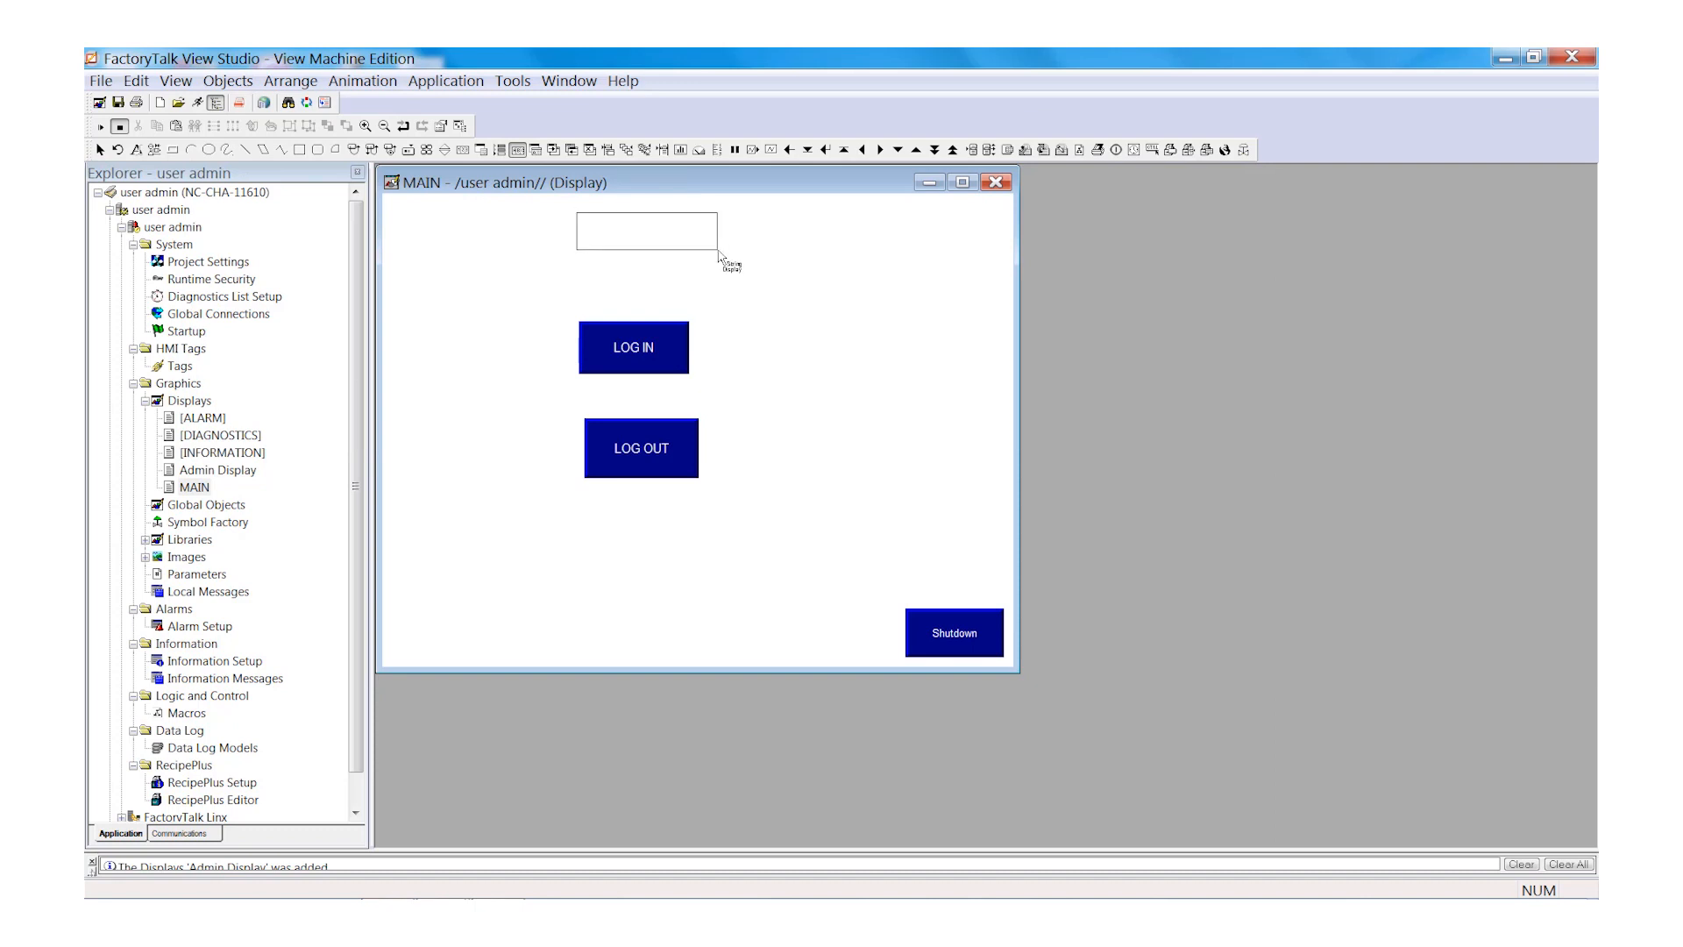
- Open the new string display's properties on the Connections tab
double_click(645, 230)
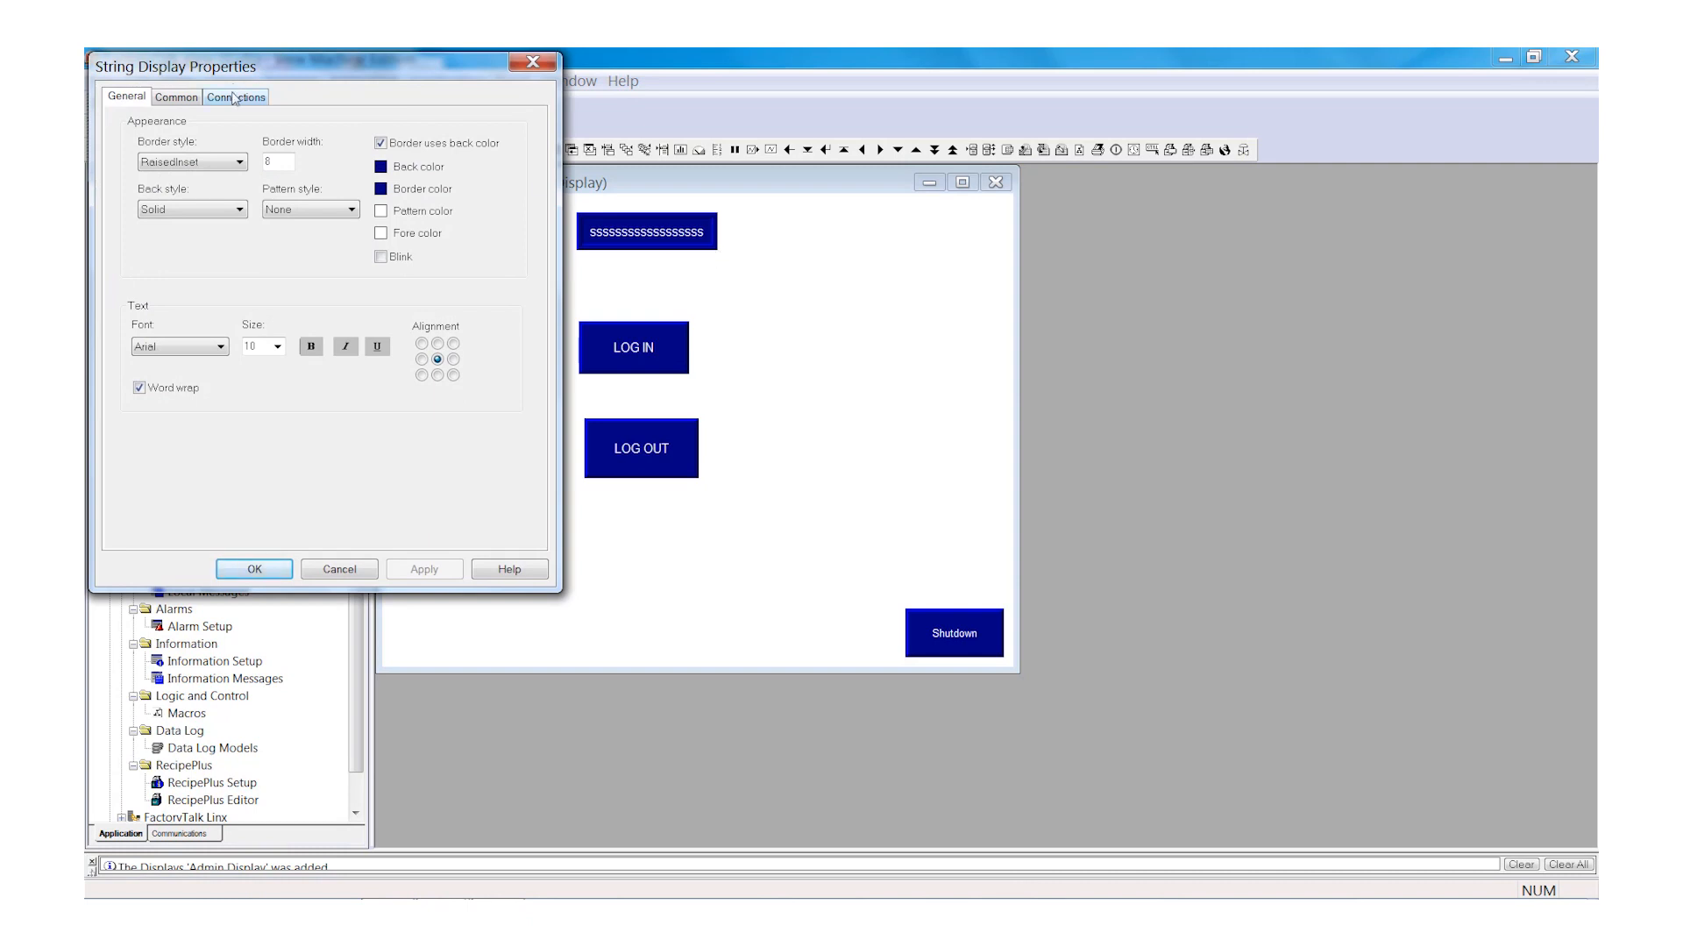
click(235, 97)
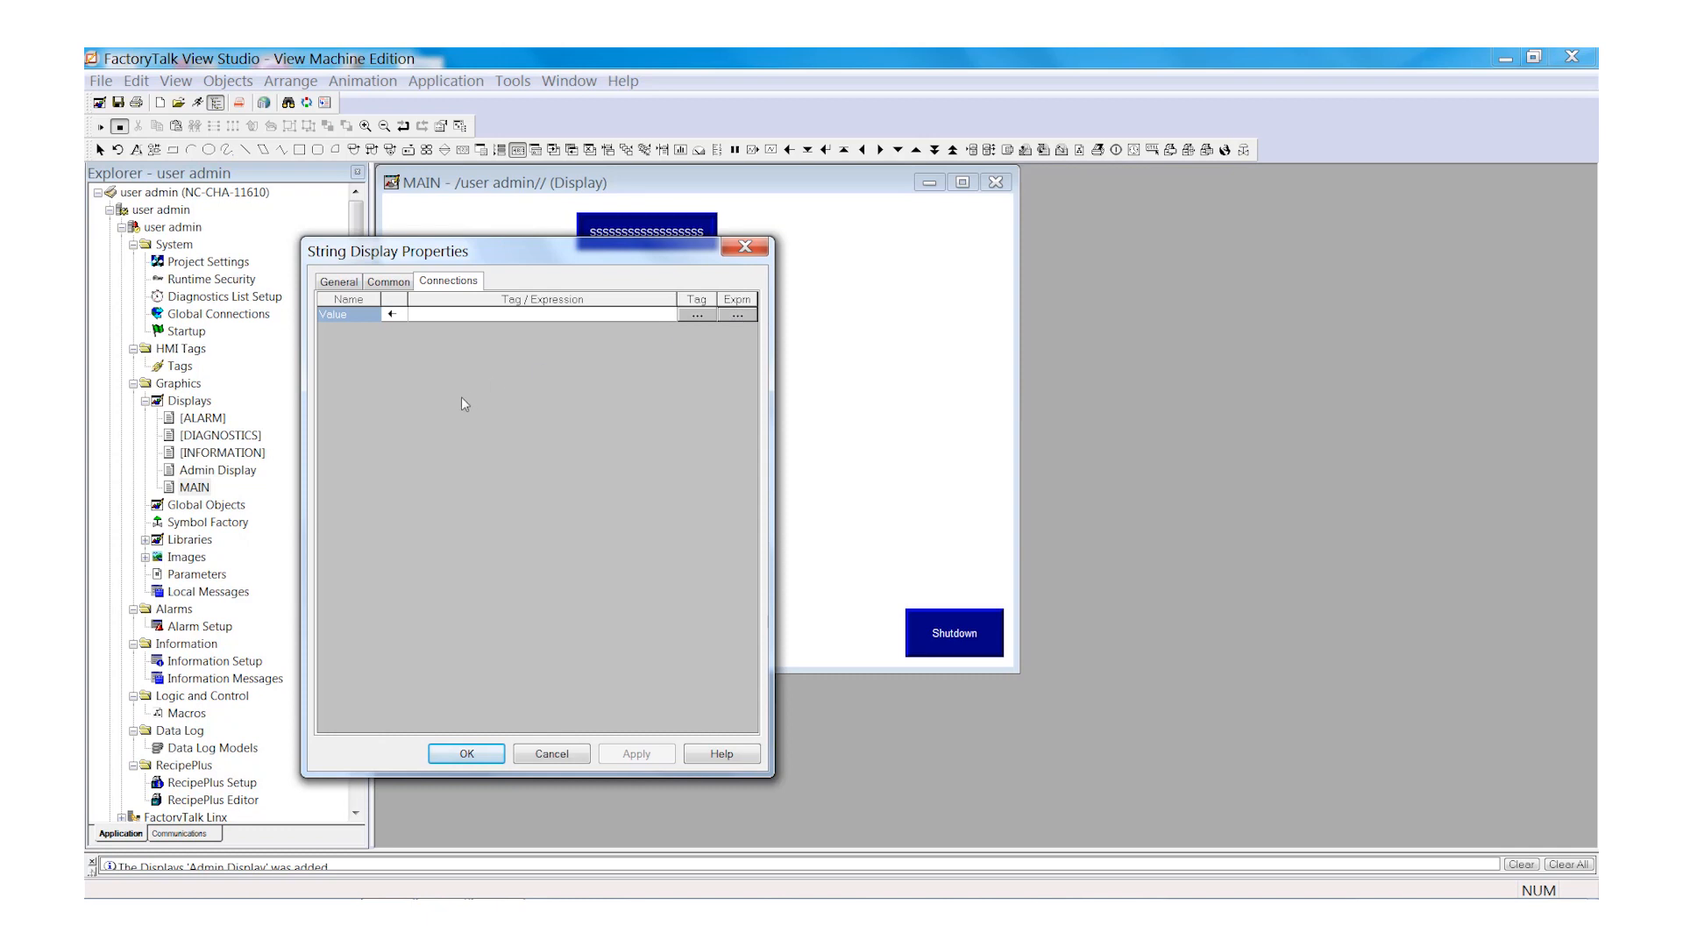
- Connect the string display's value to the CurrentUserName() expression
click(735, 314)
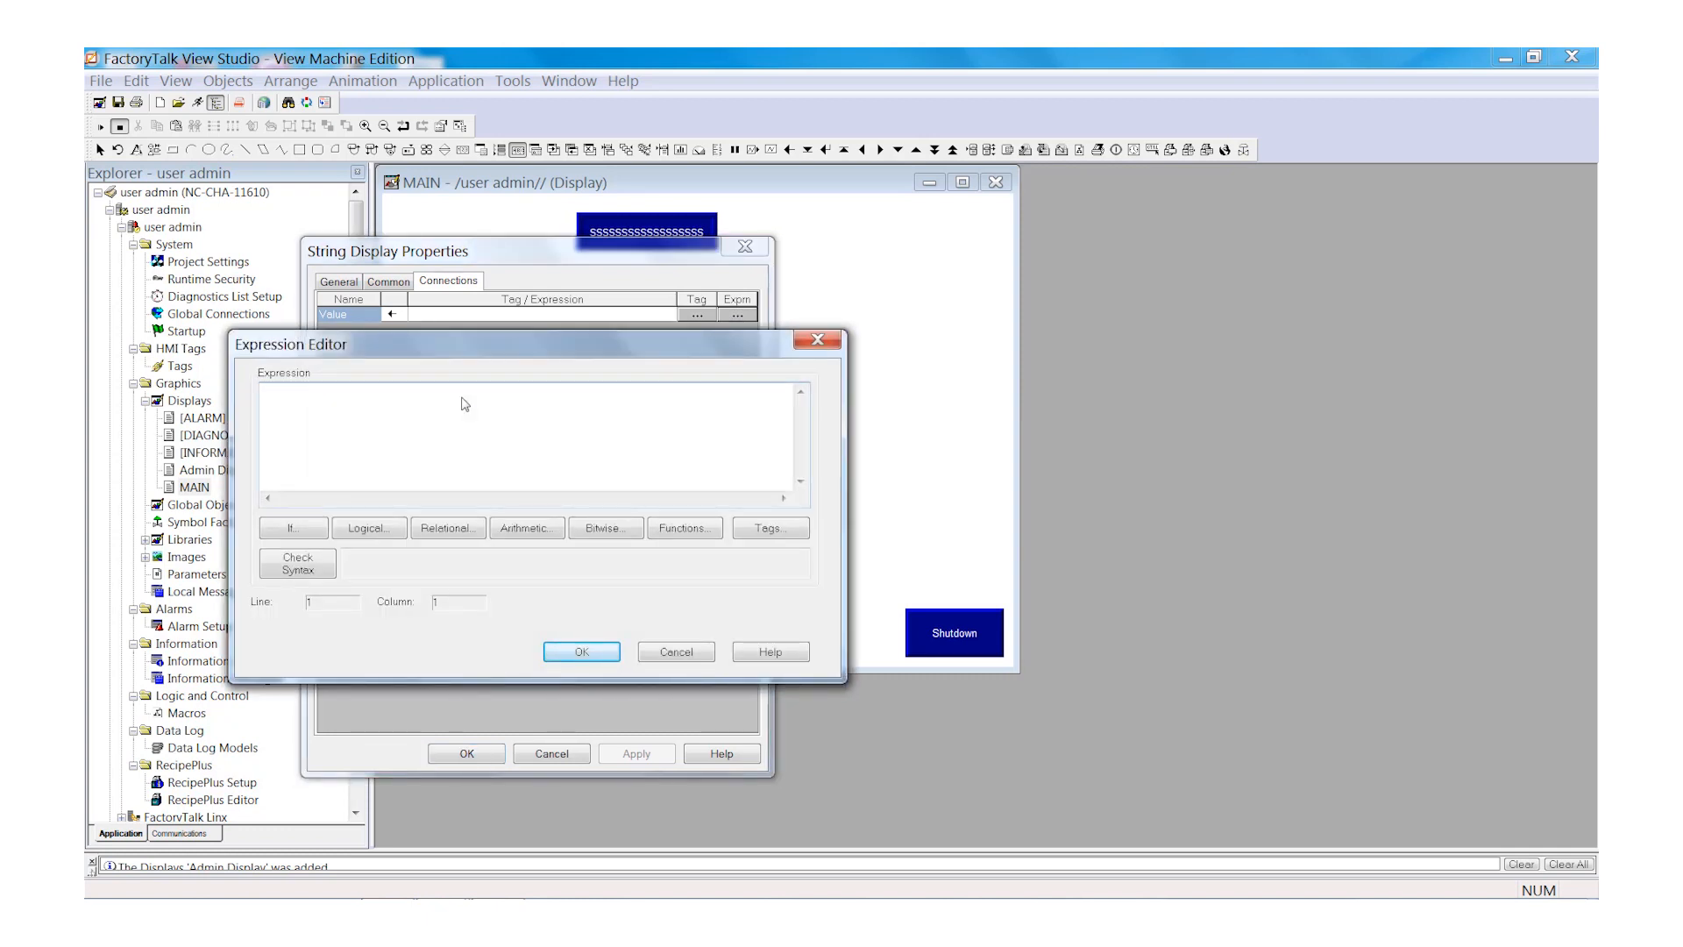
text(Curr)
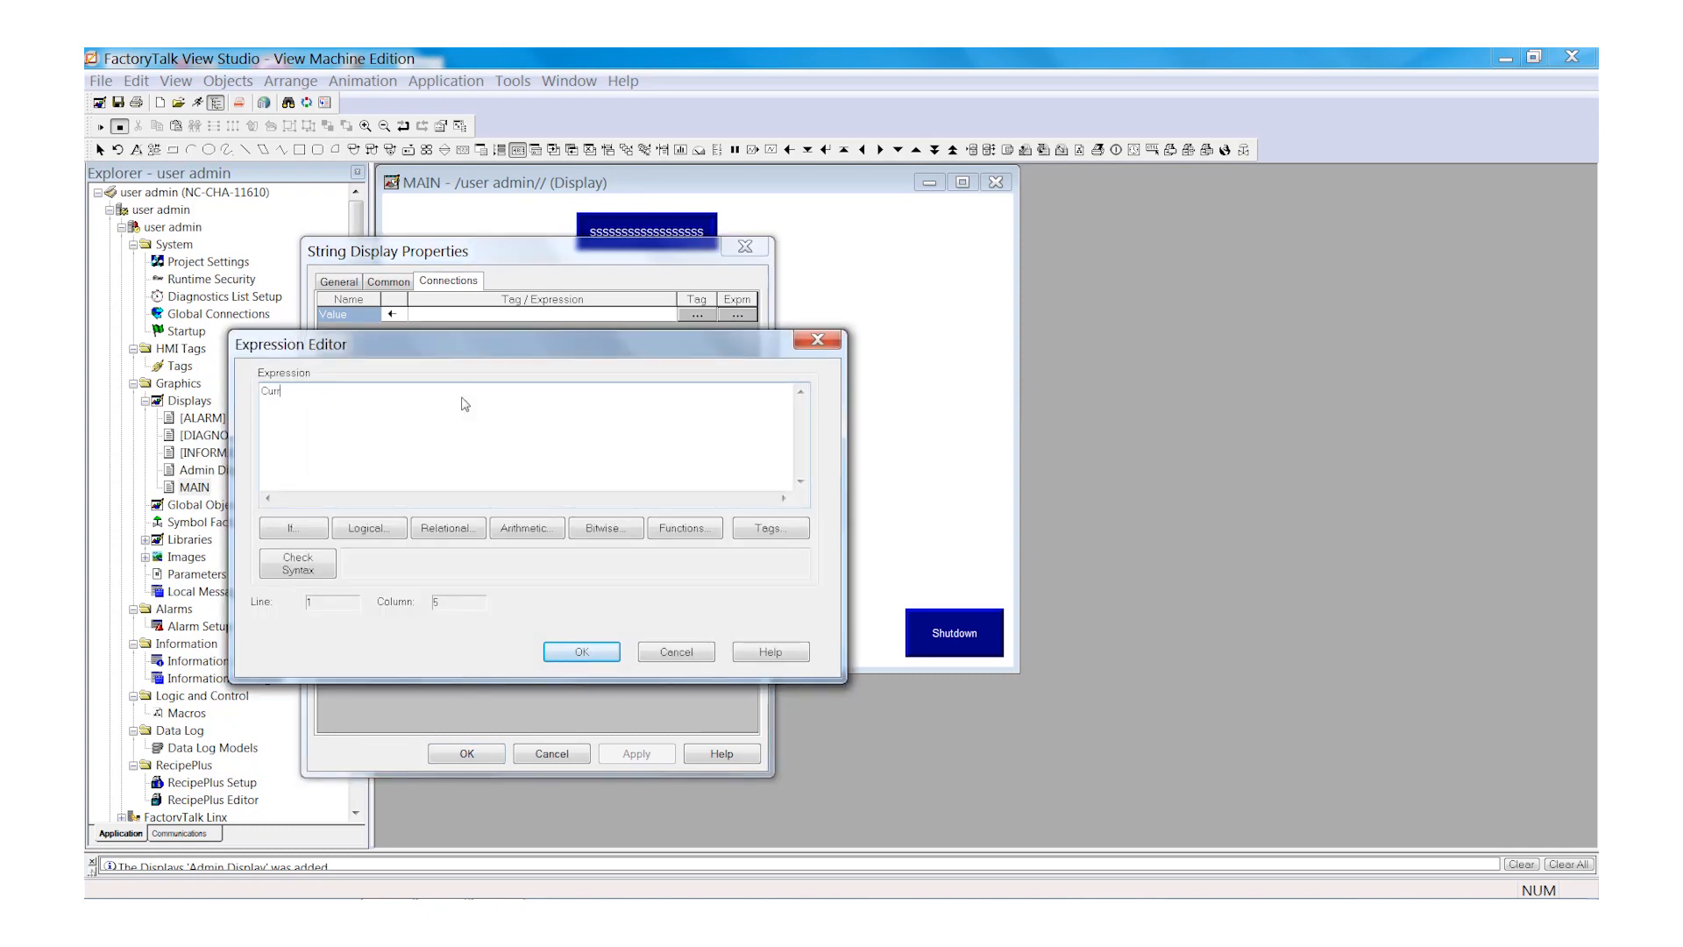
text(entU)
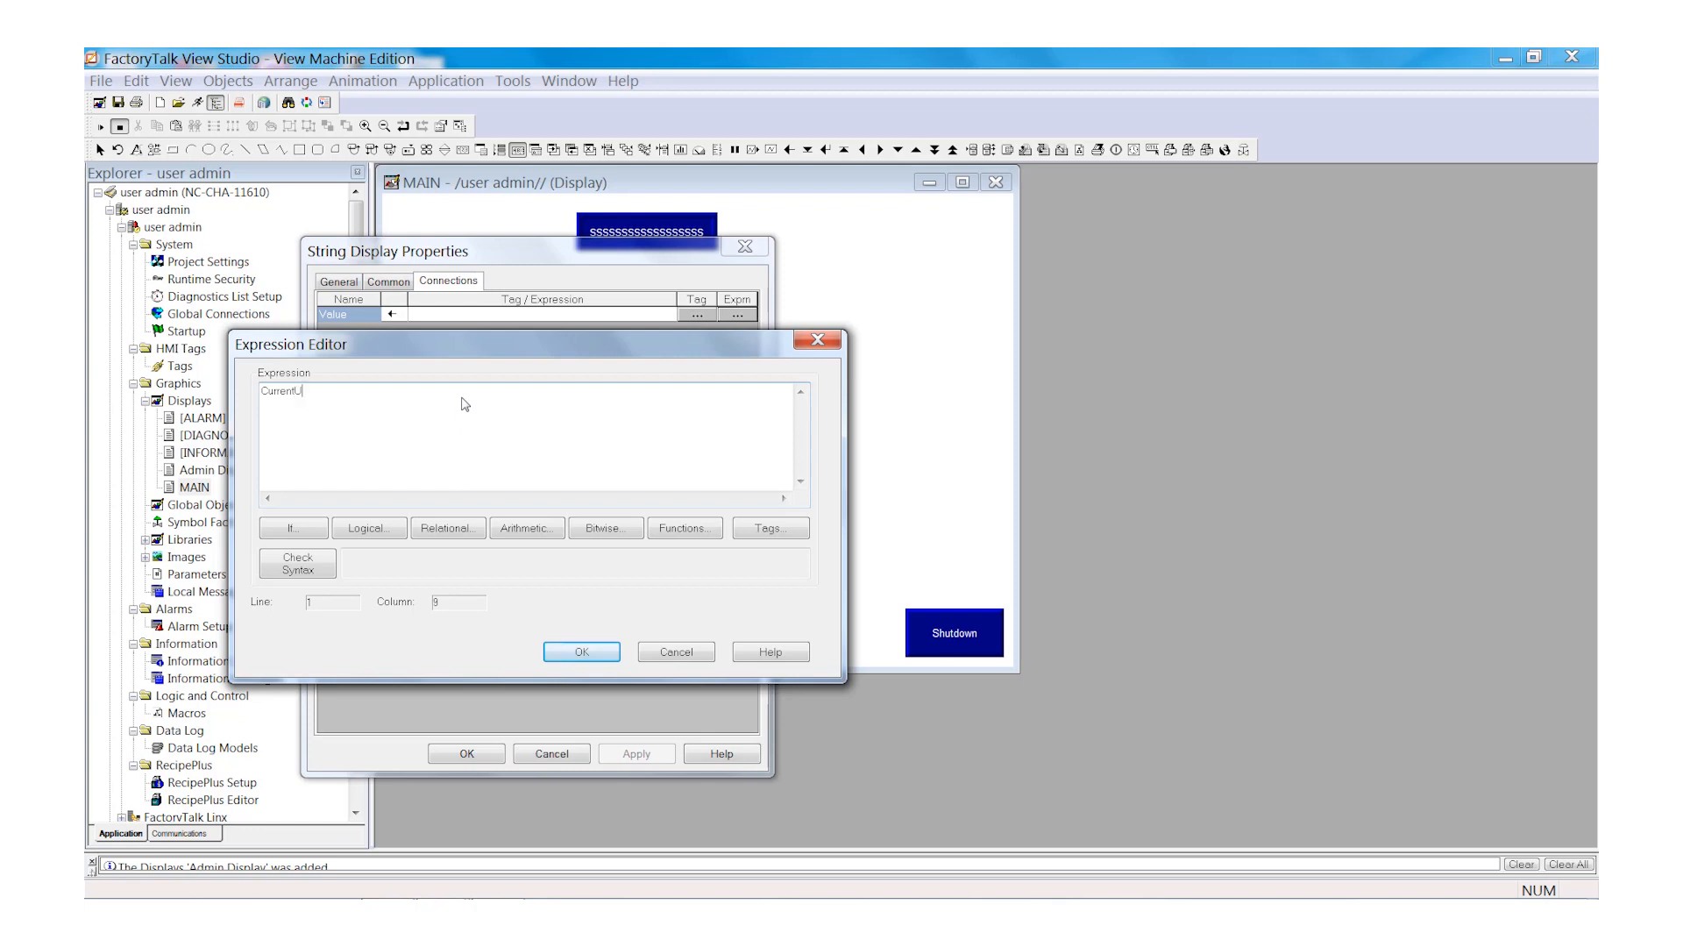
text(ser)
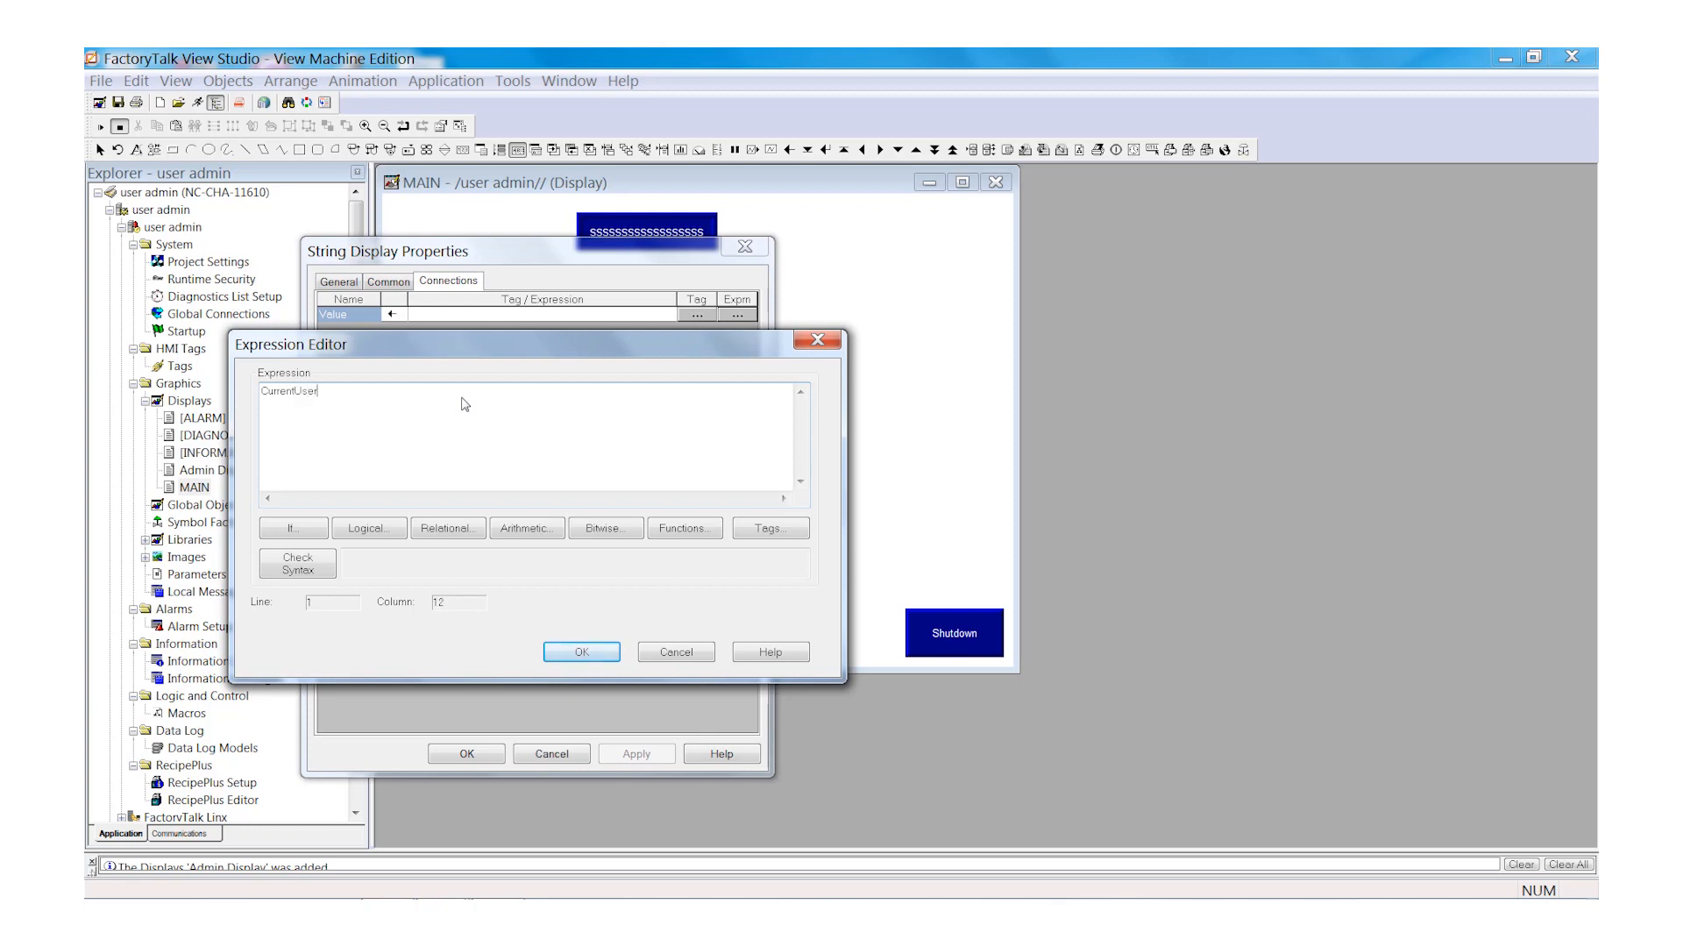
text(Name)
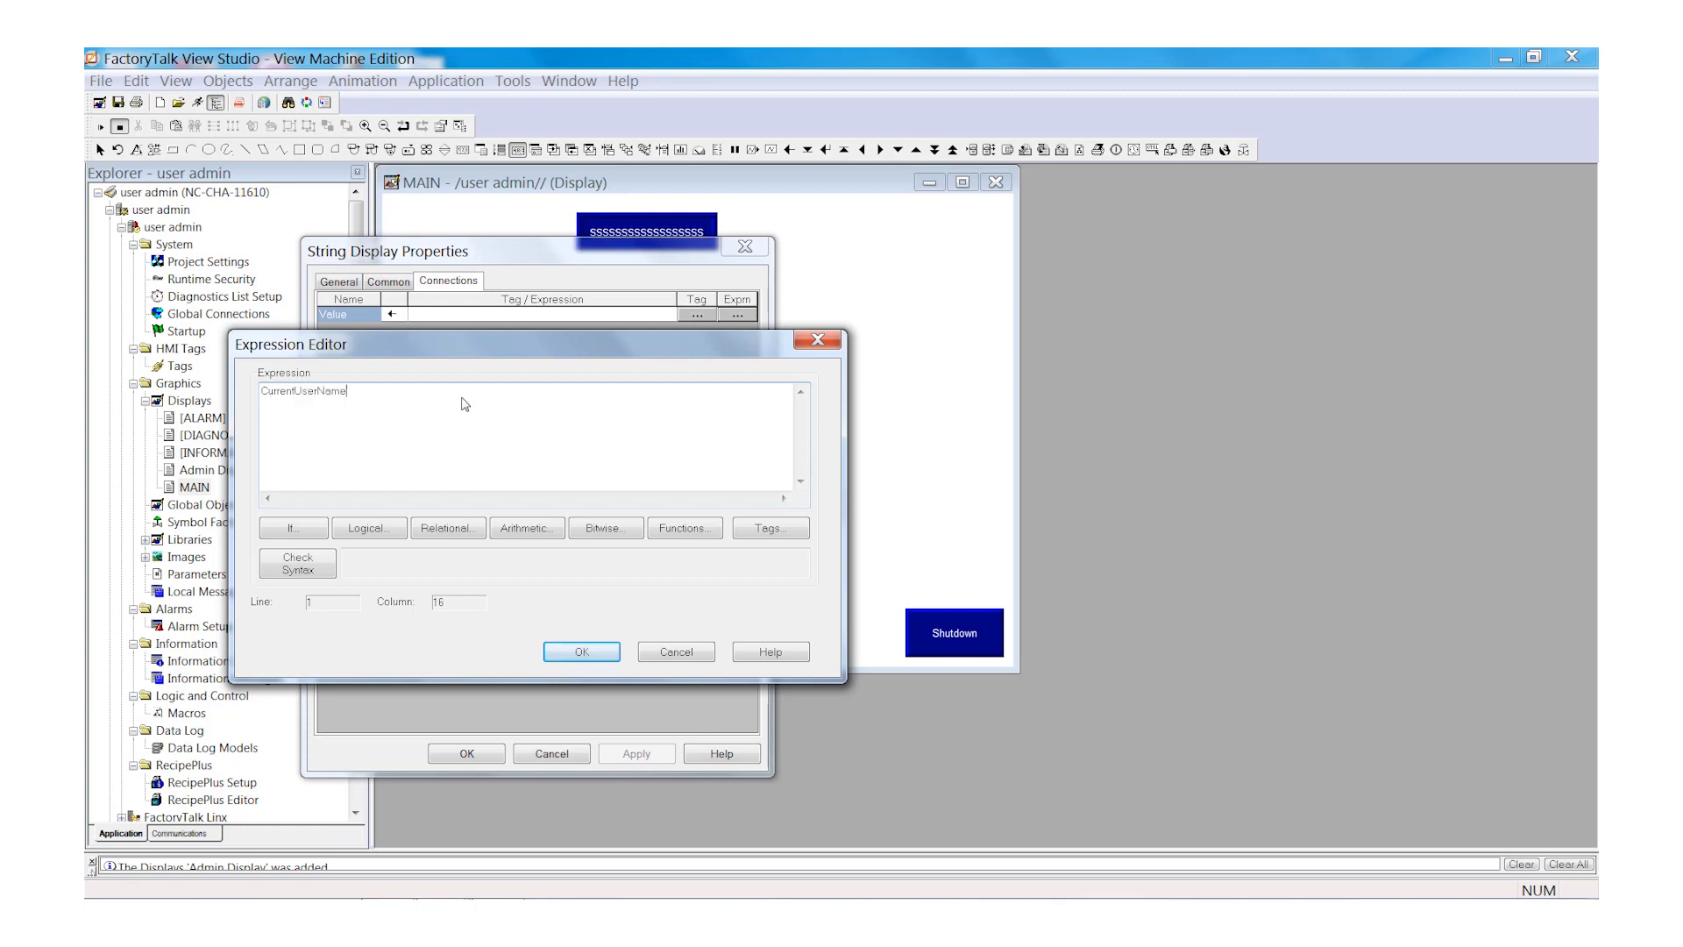
text(())
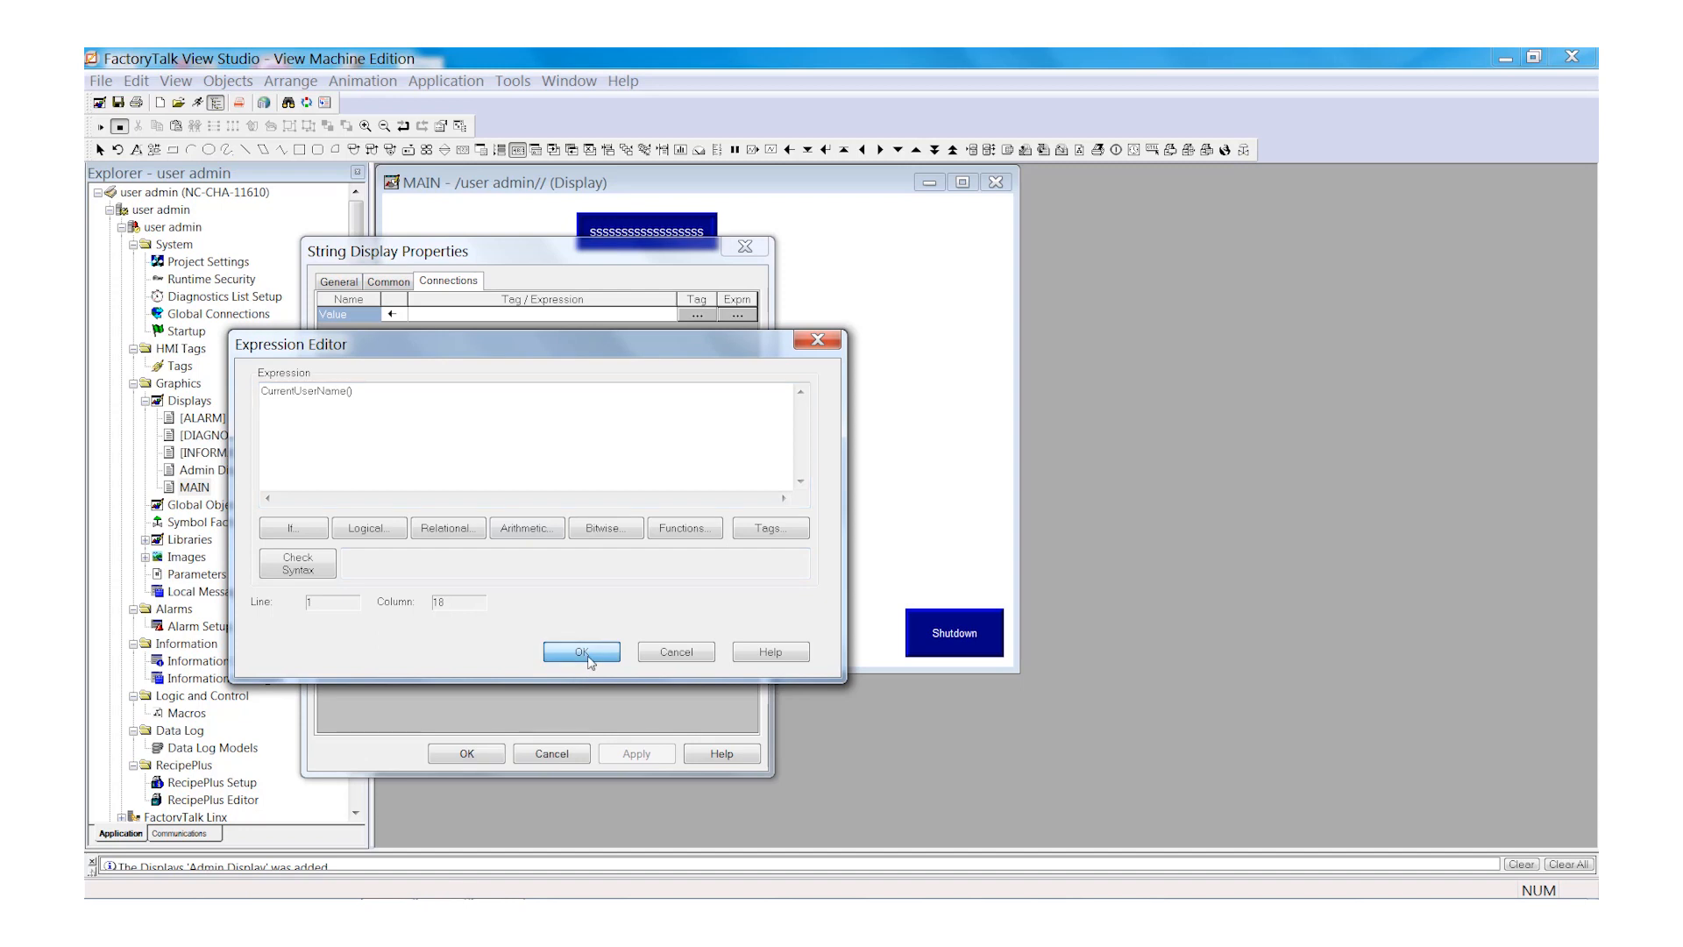
click(581, 652)
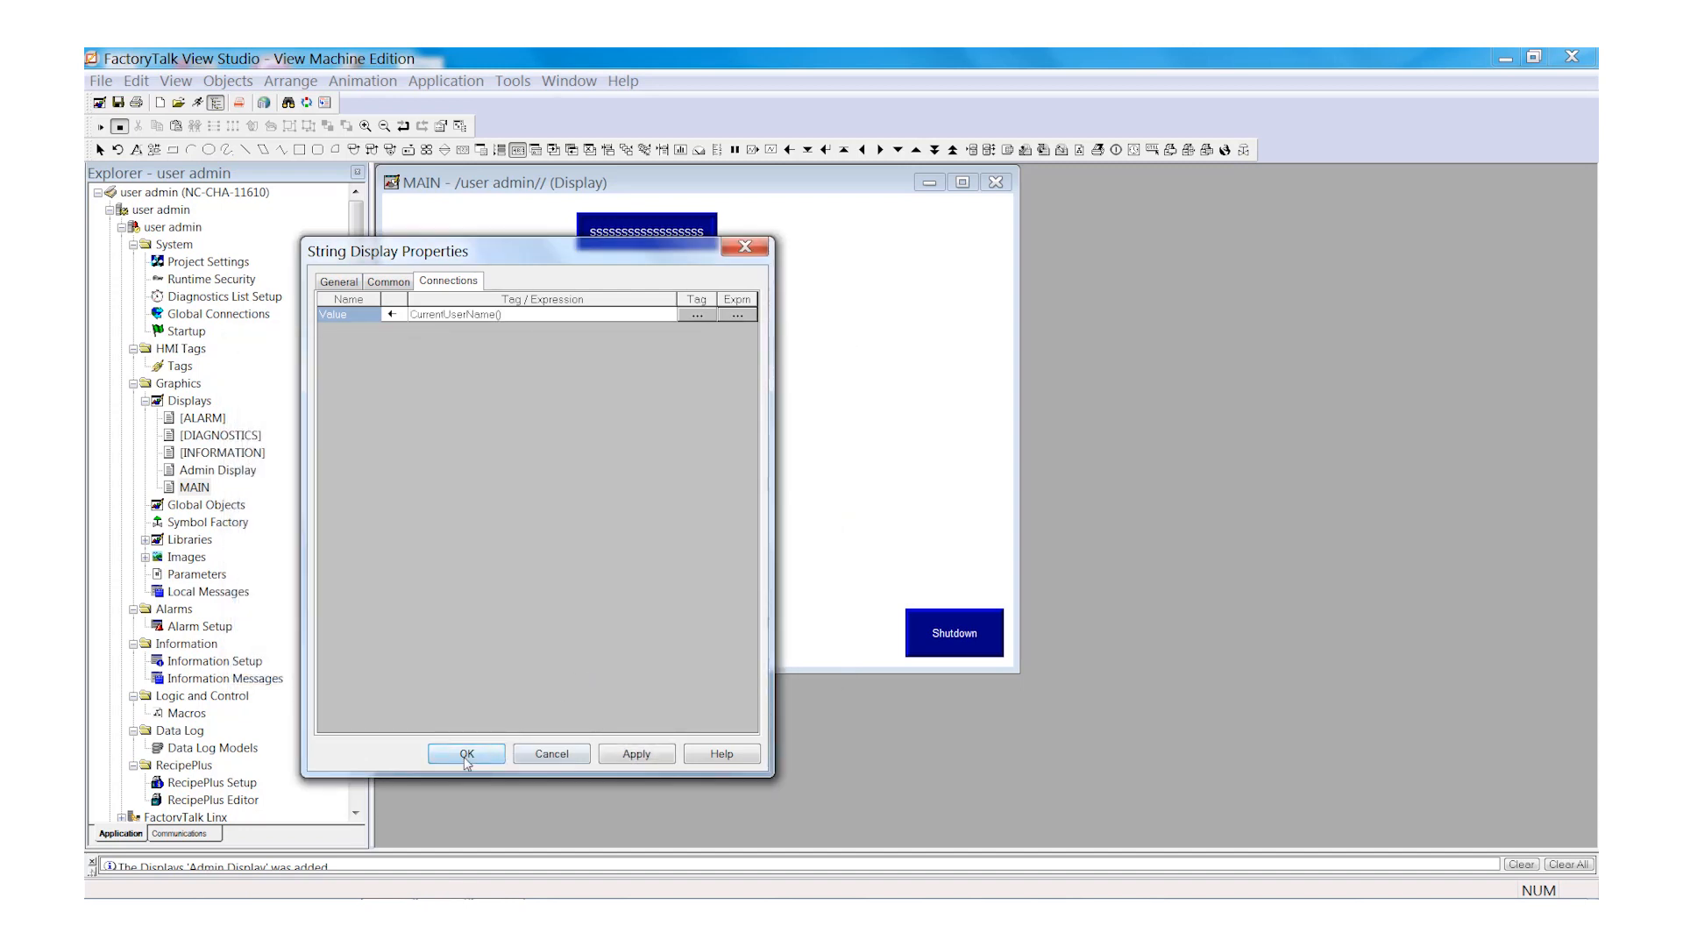
click(465, 752)
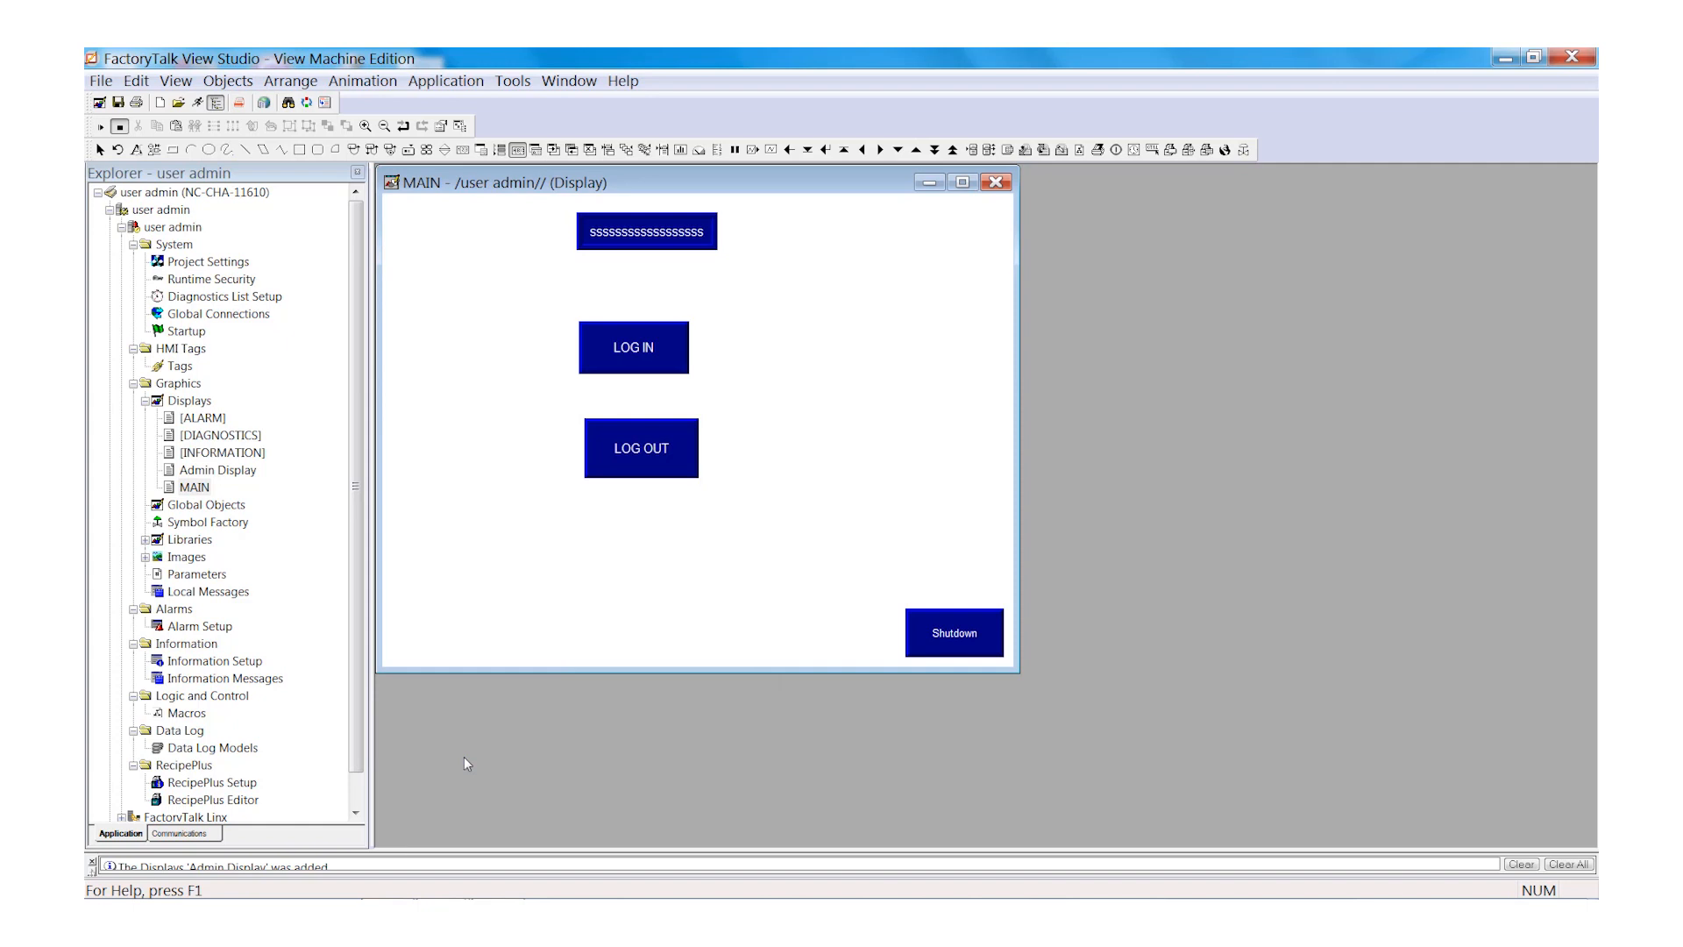
mouse_move(336, 372)
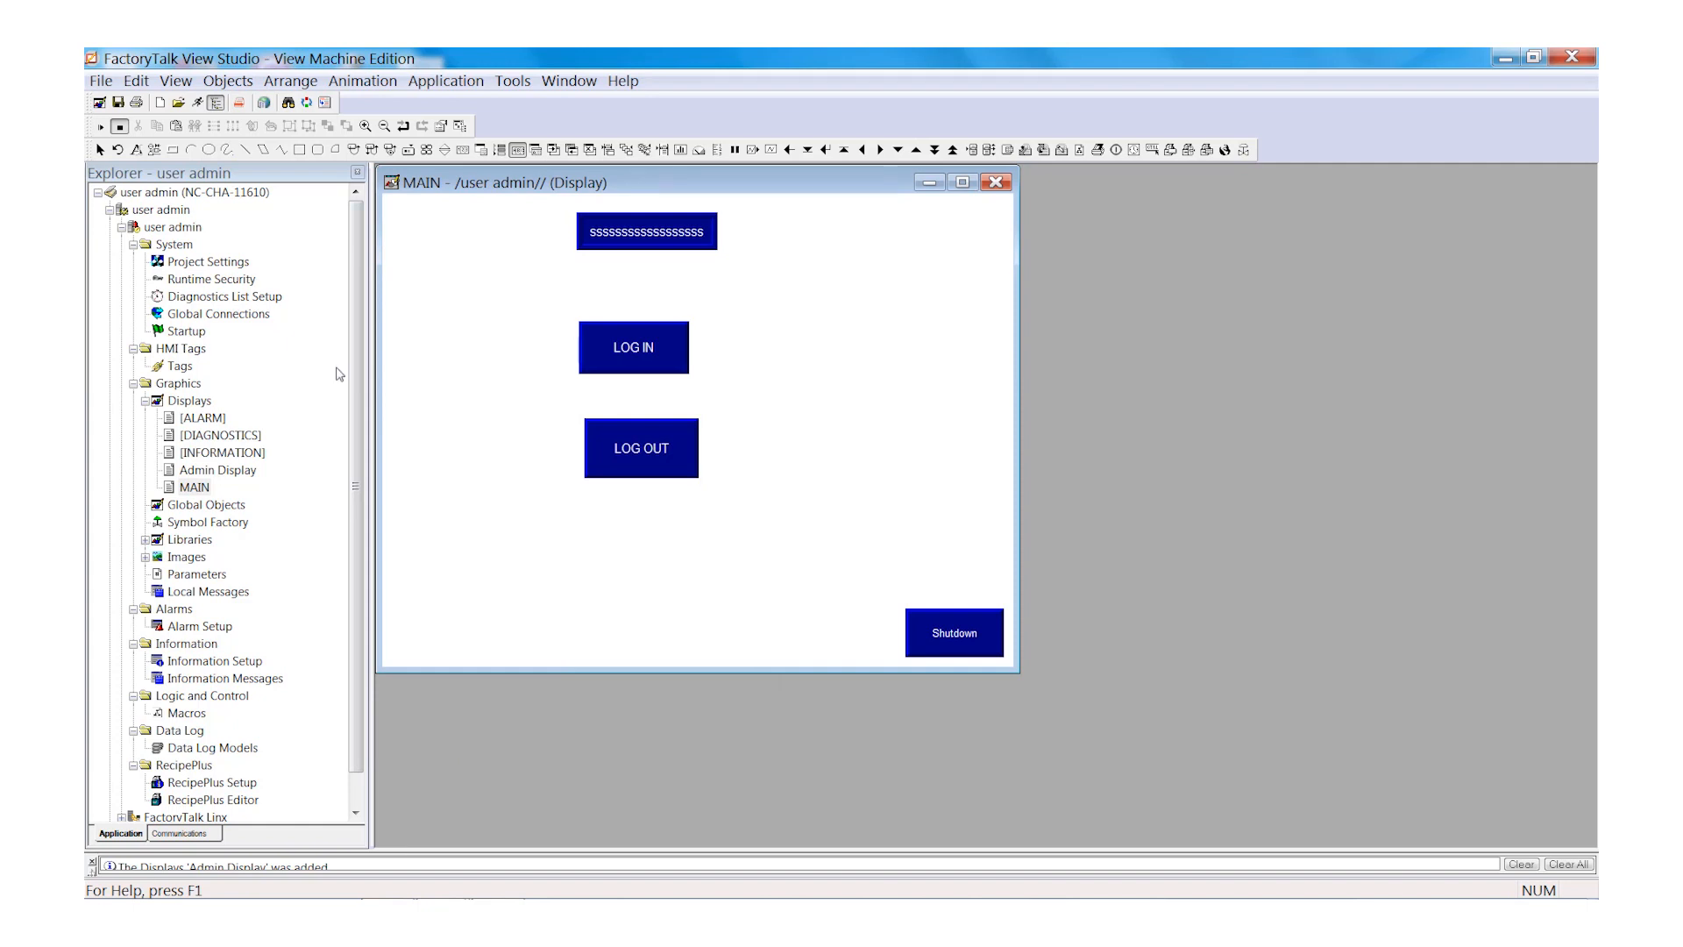
click(226, 81)
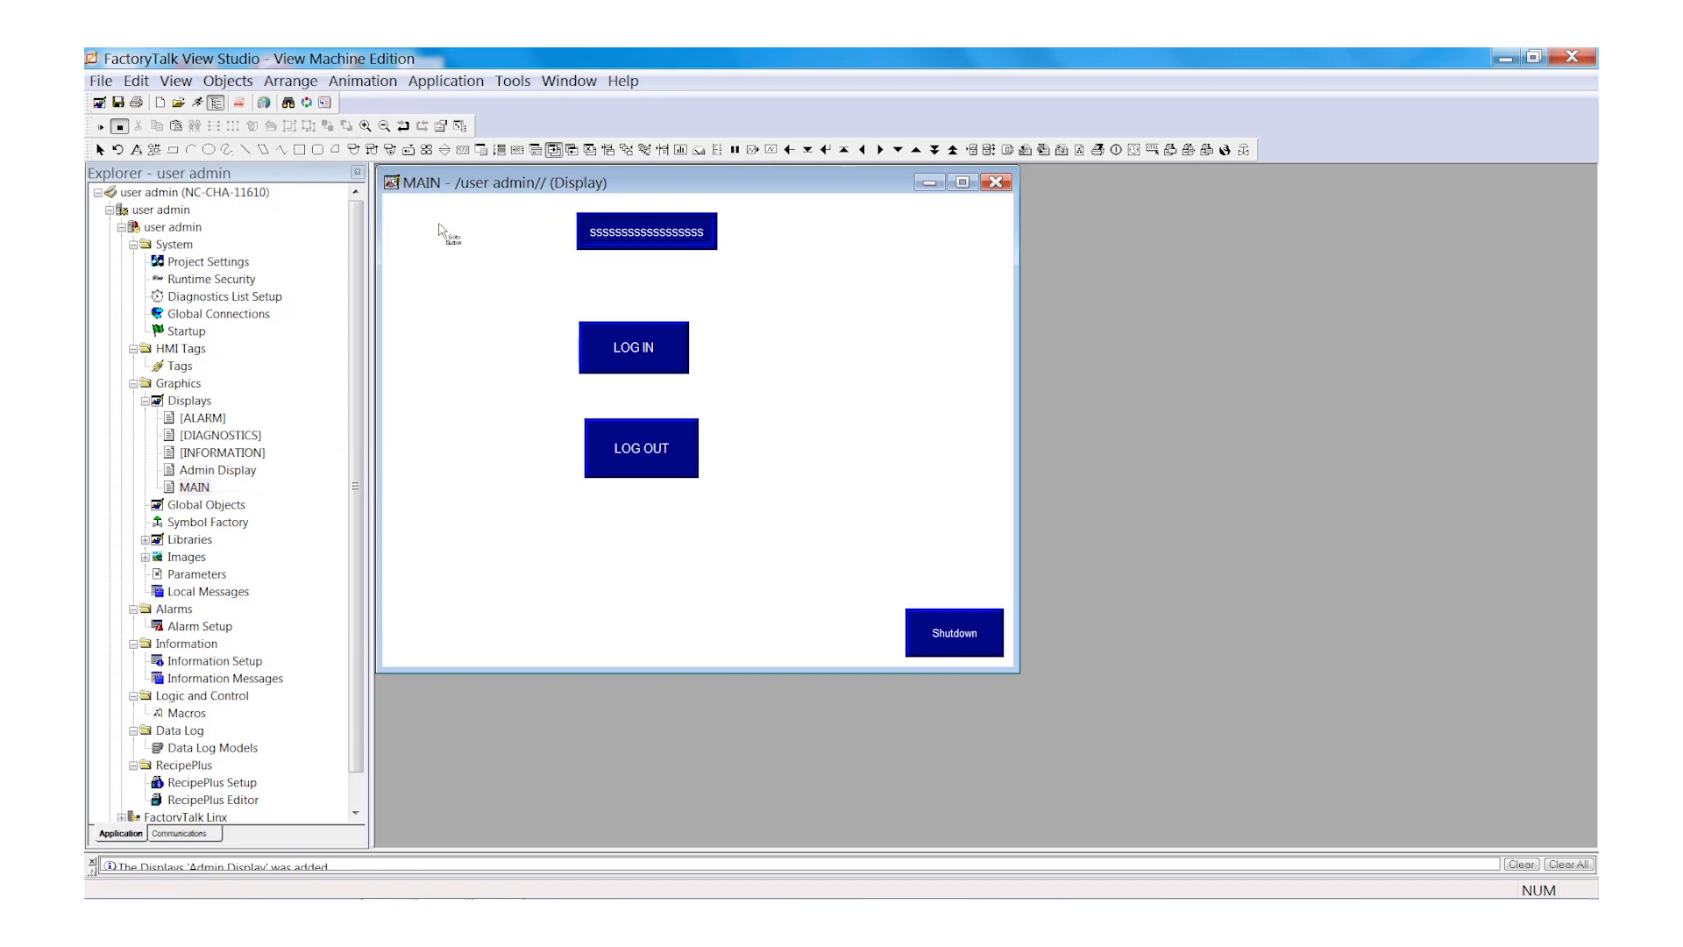
mouse_move(413, 621)
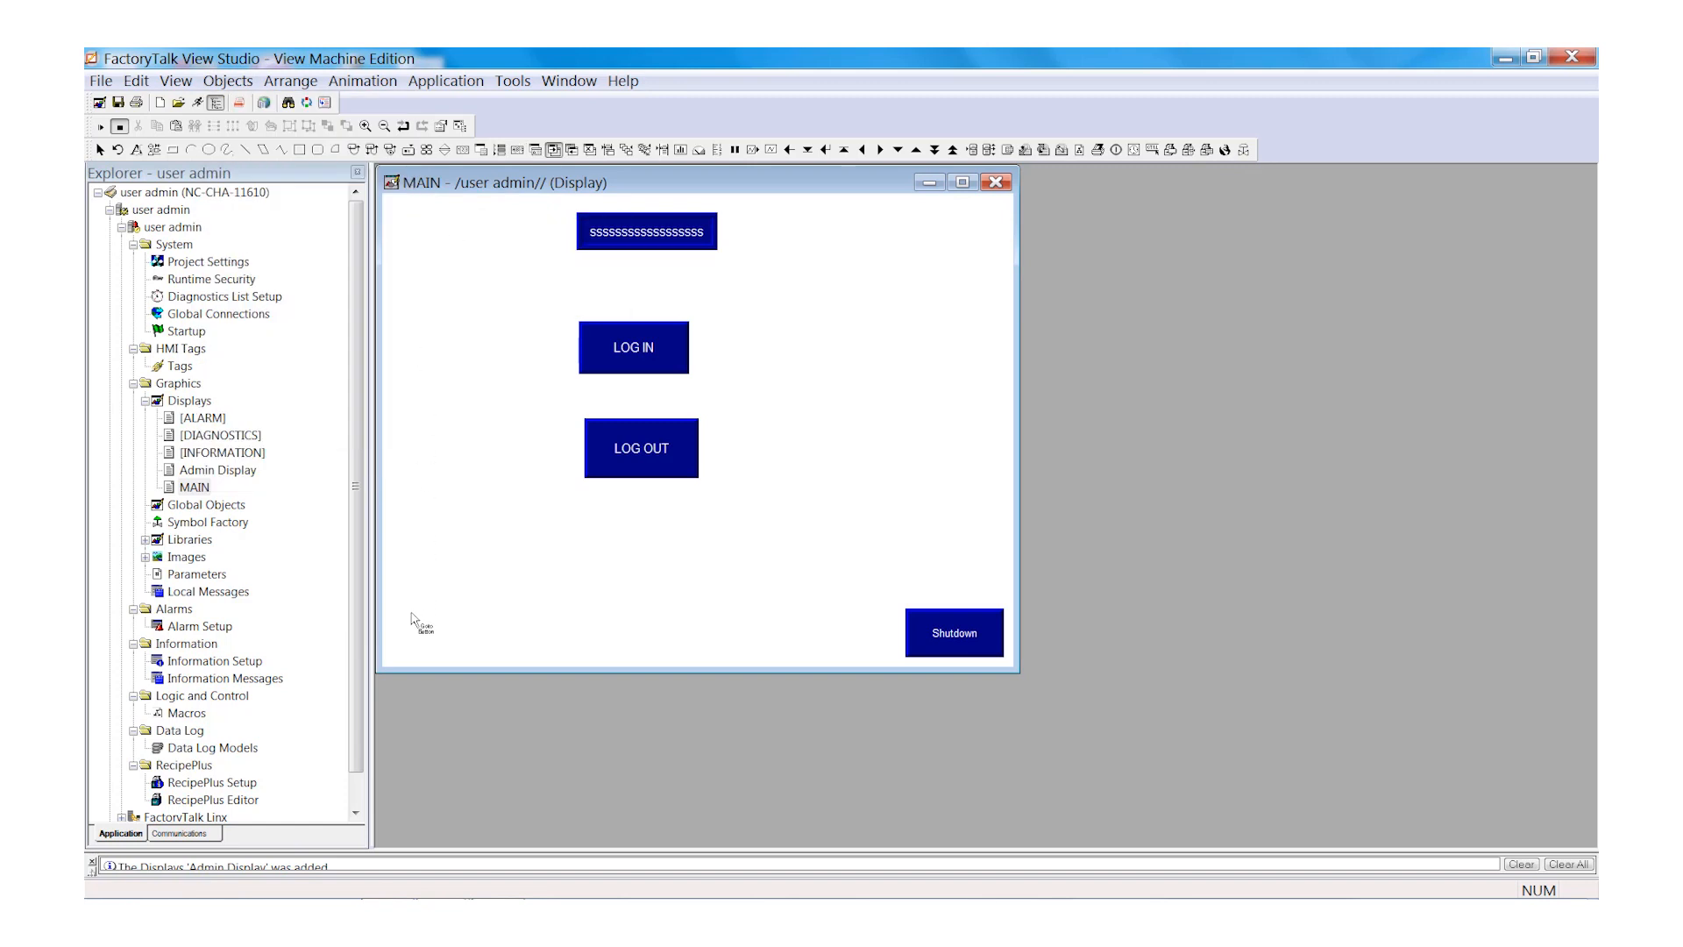
mouse_move(511, 658)
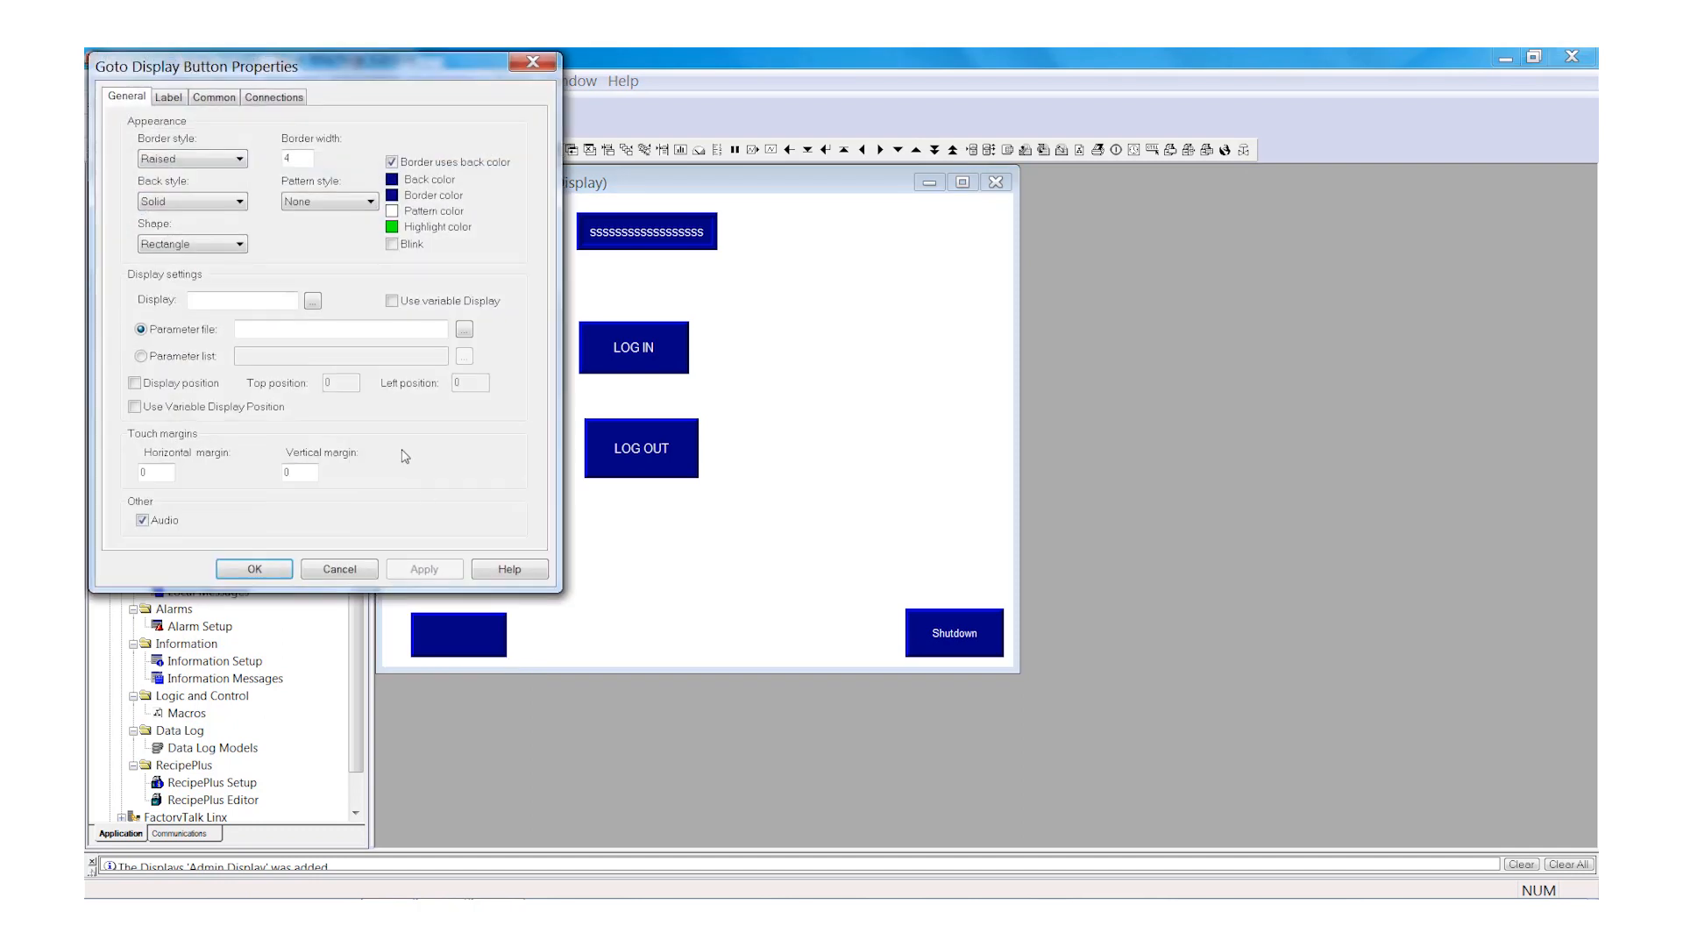
- Point the Goto Display button at Admin Display and caption it 'Admin Display'
click(311, 300)
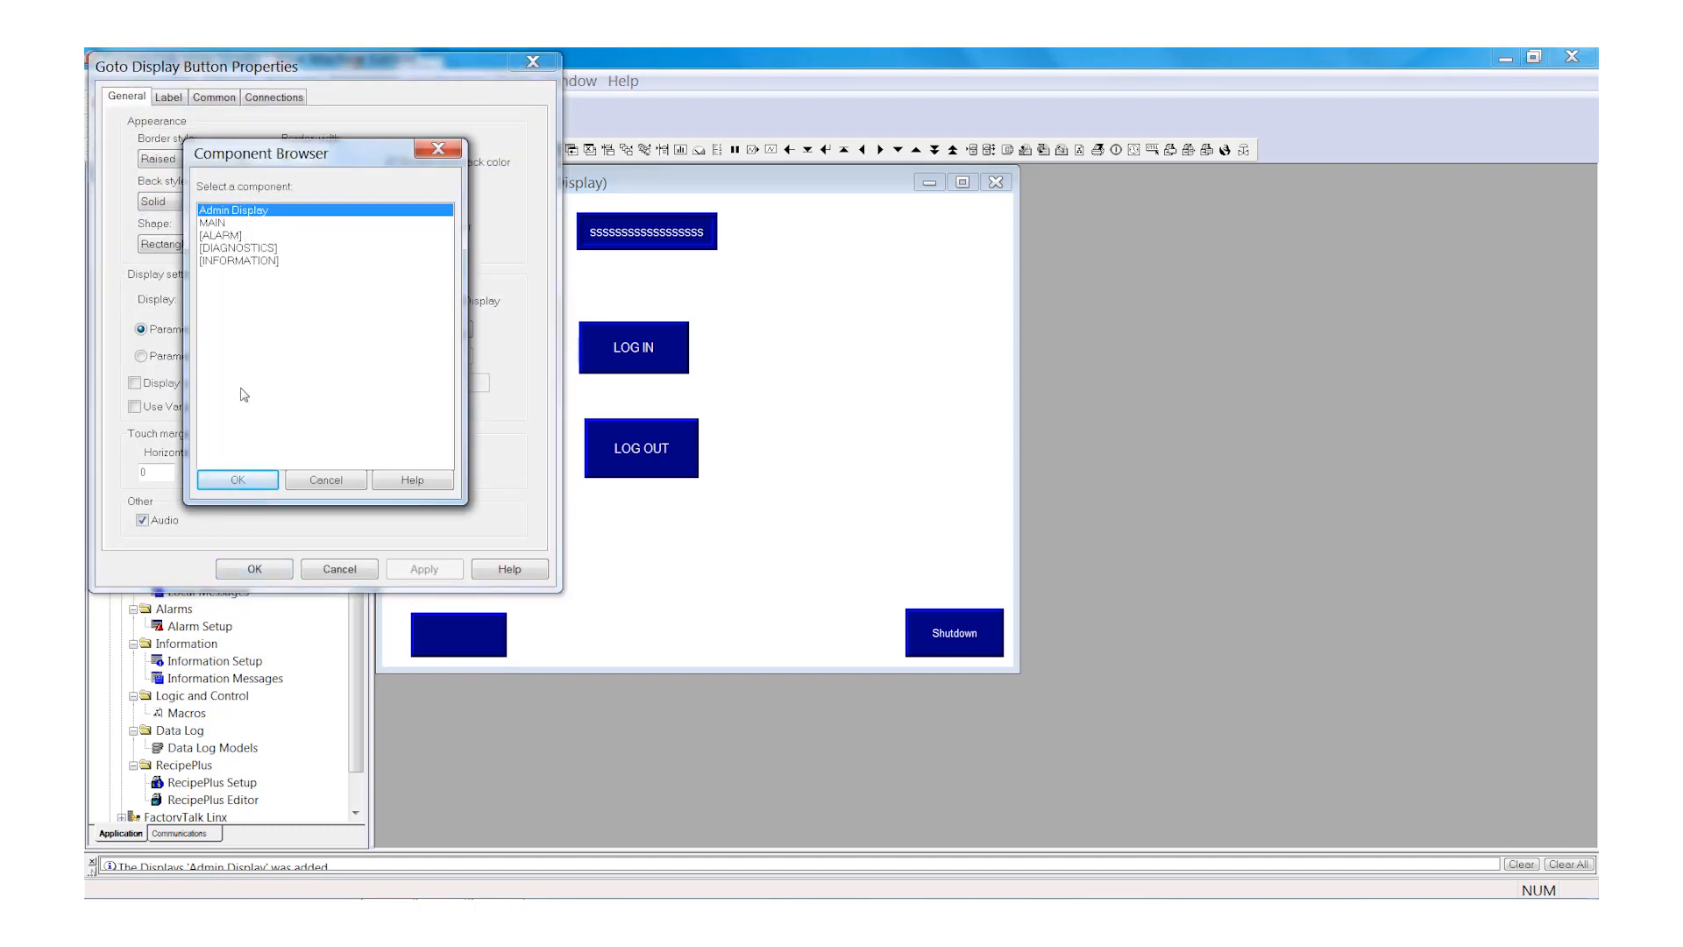
click(236, 480)
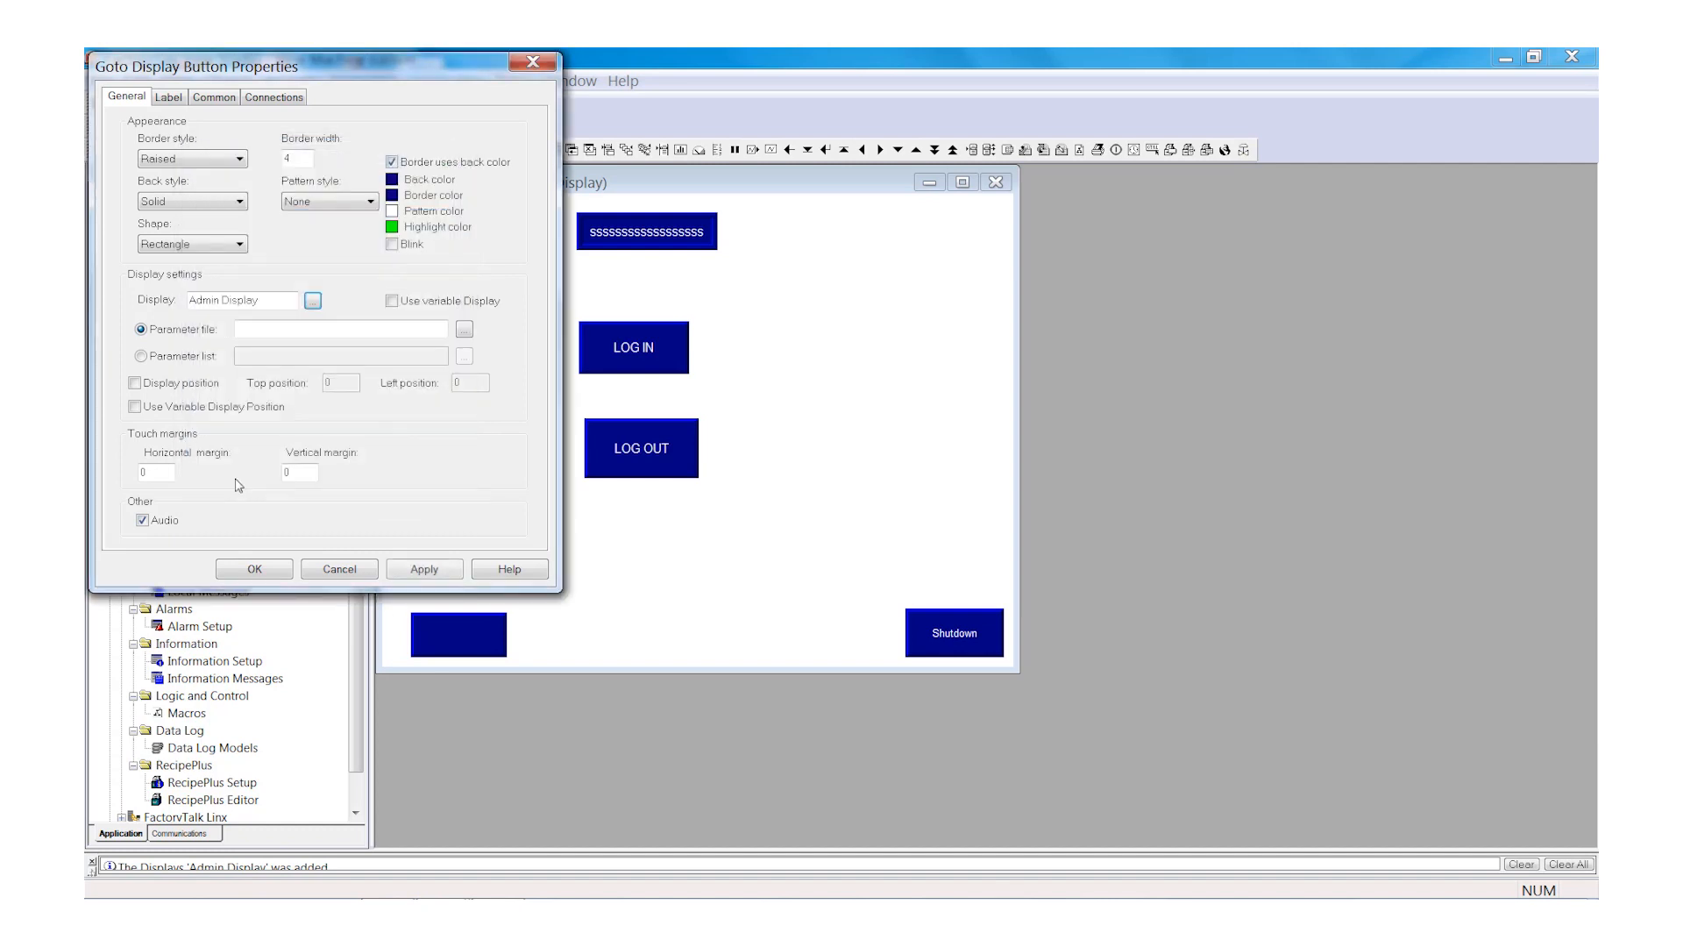
click(168, 96)
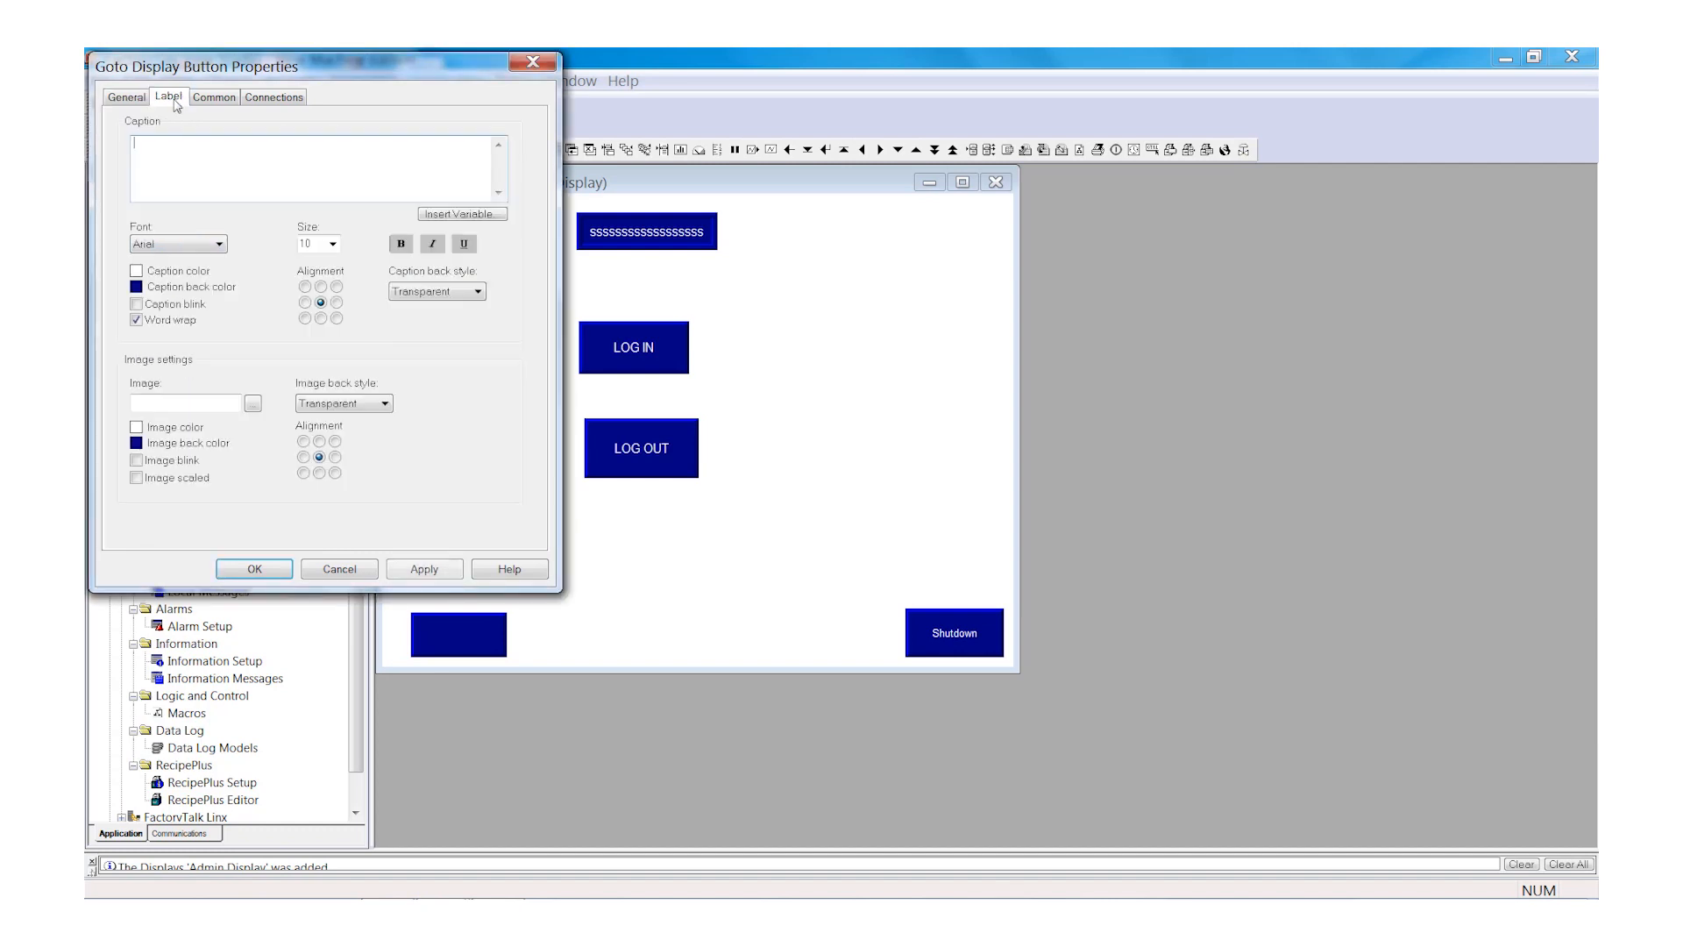
text(A)
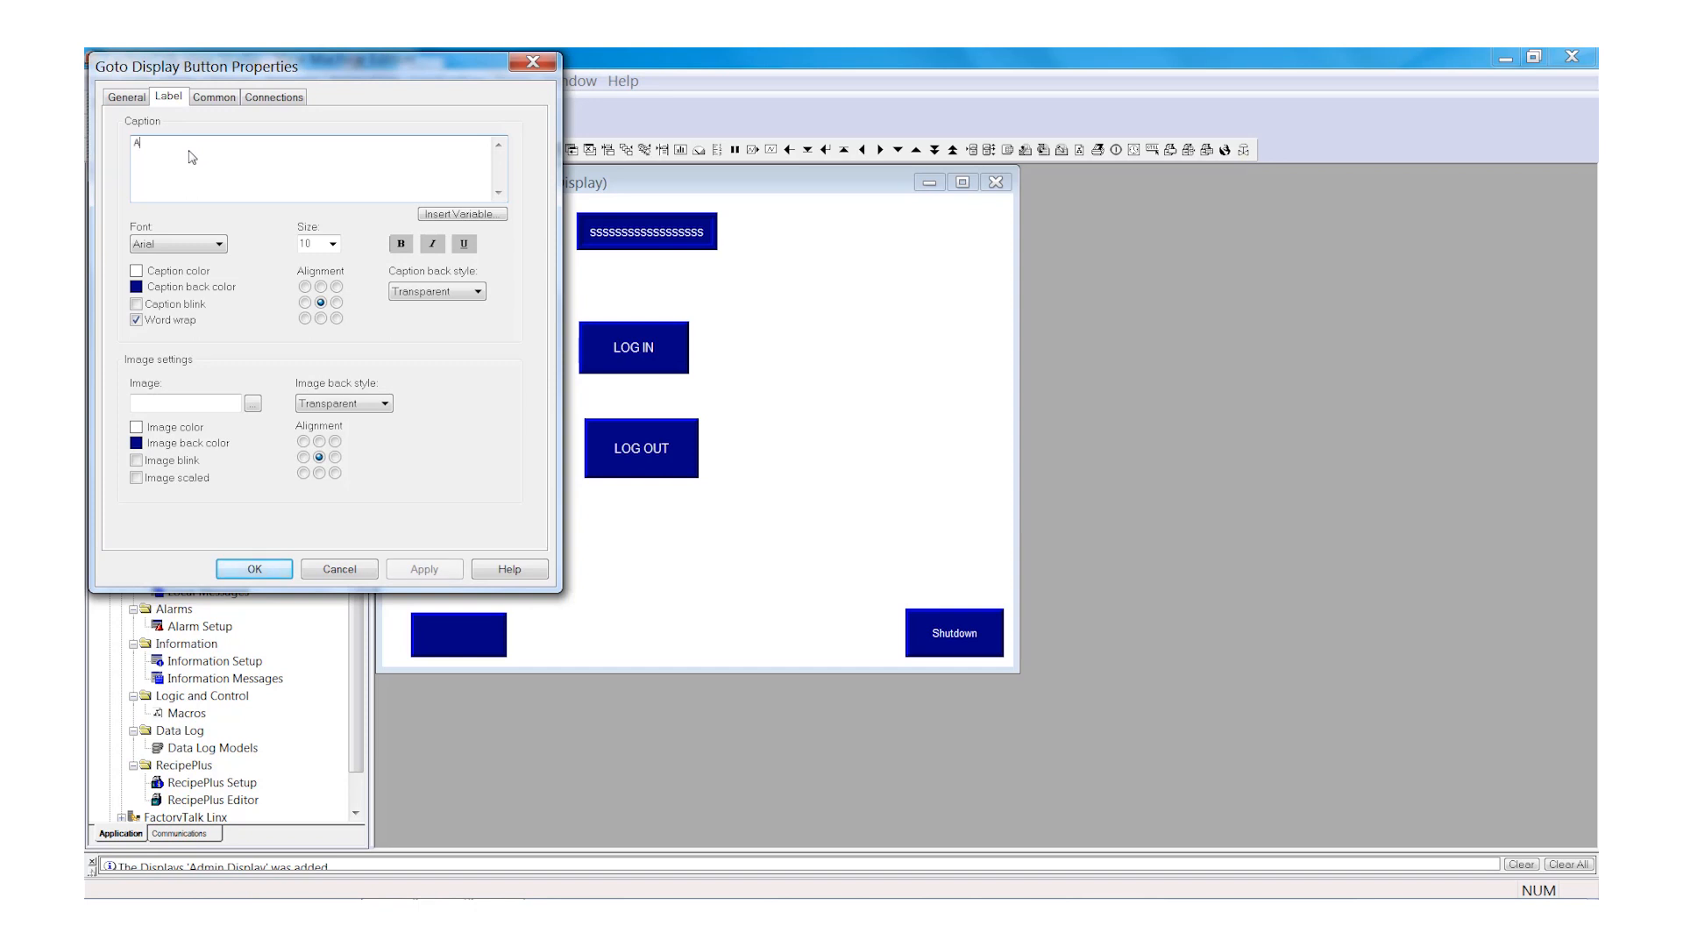
text(dmi)
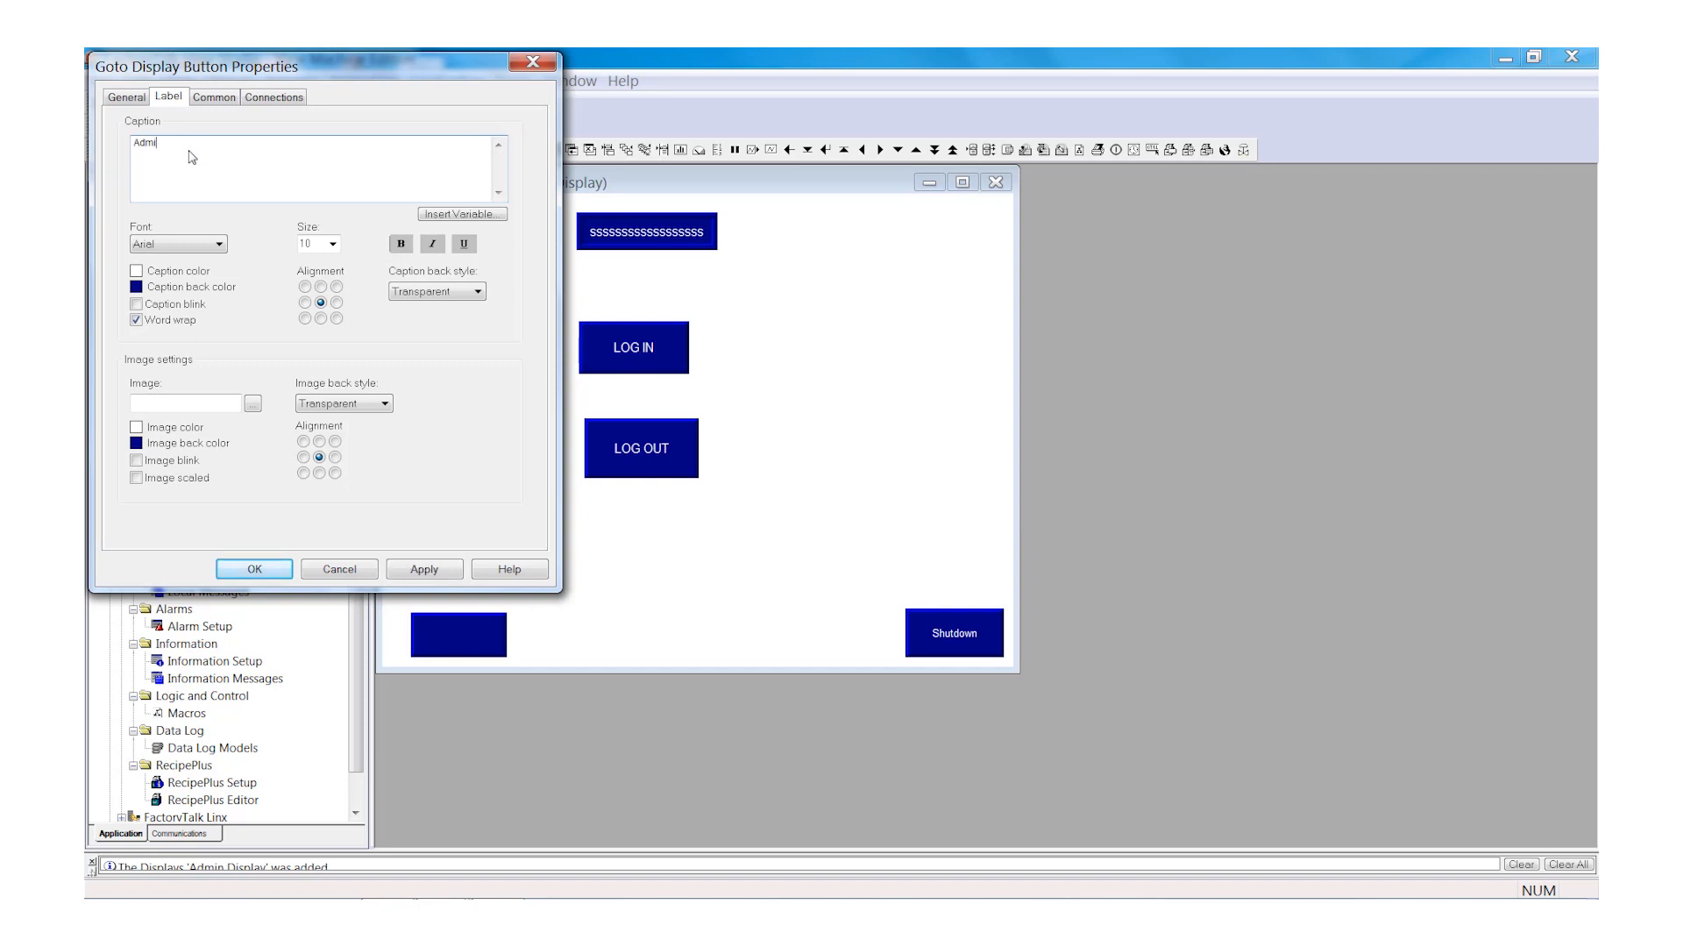
text(n Display)
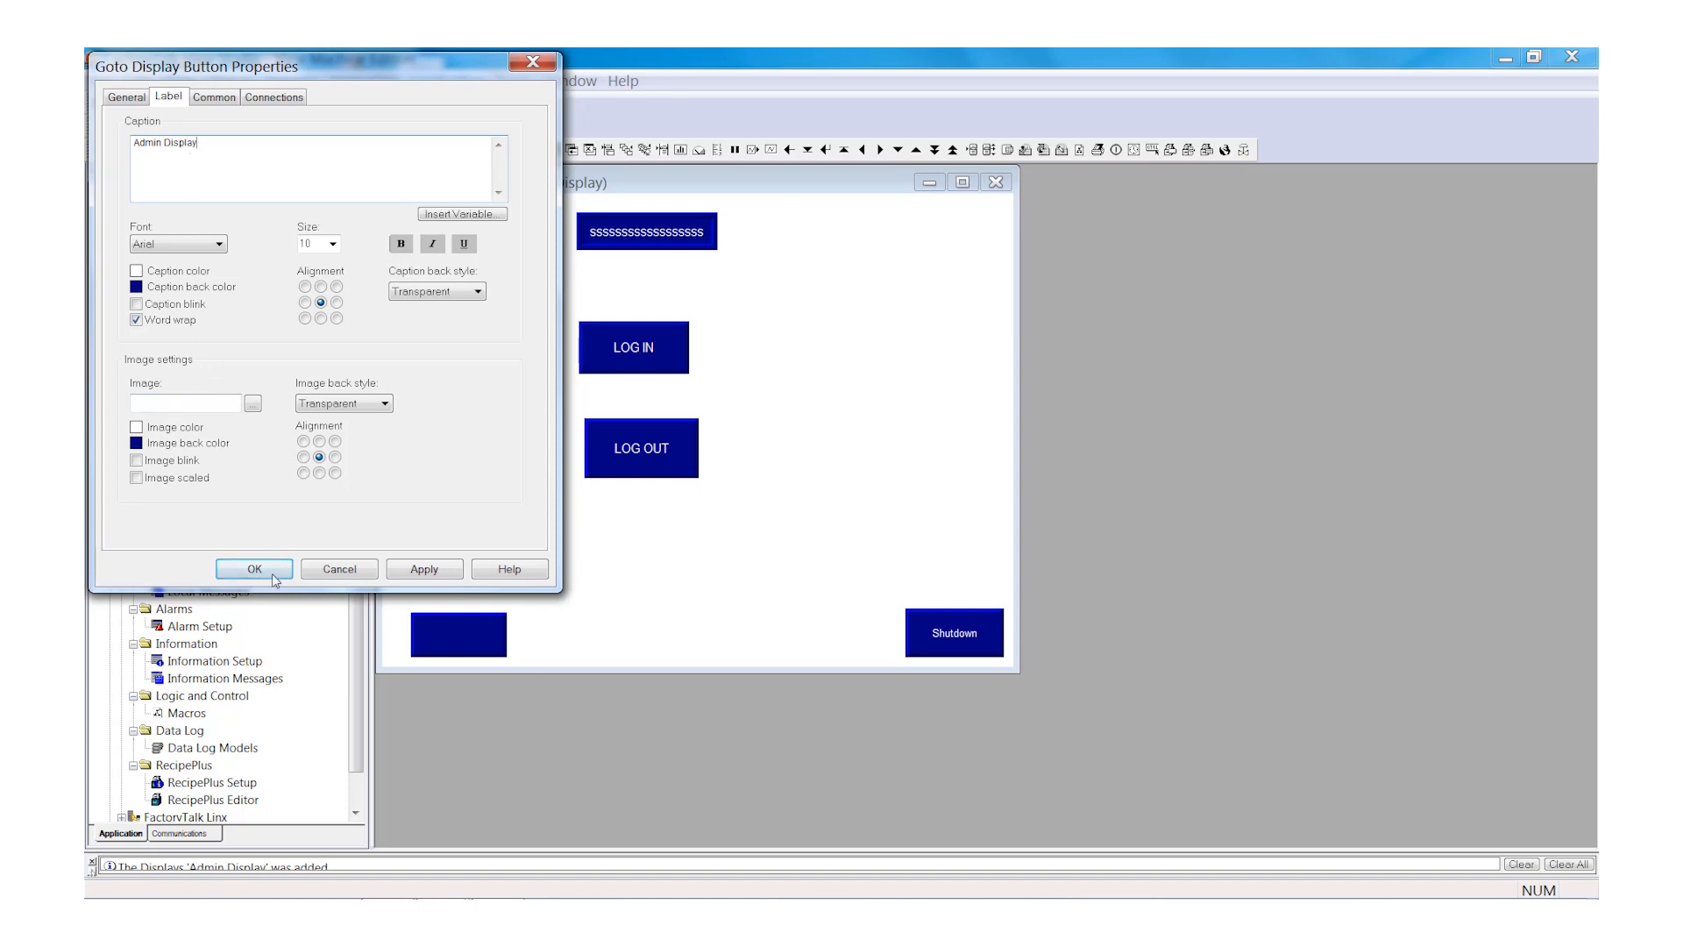
click(254, 569)
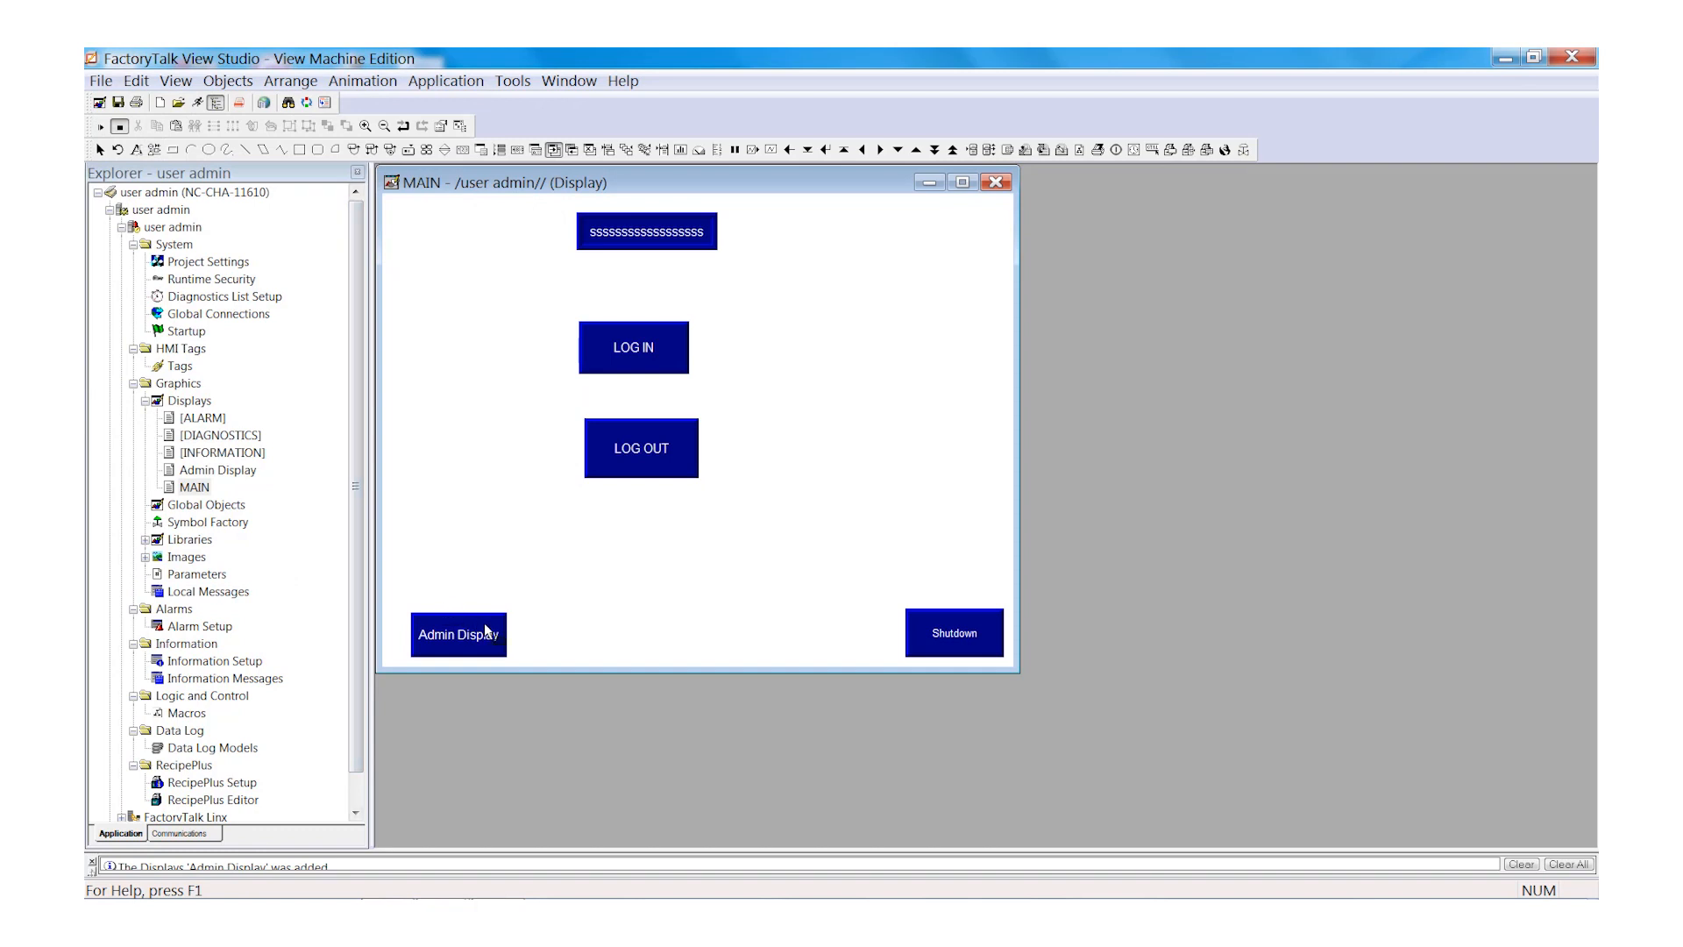
- Give the Admin Display button visibility animation using CurrentUserHasGroup("Administrators")
right_click(459, 633)
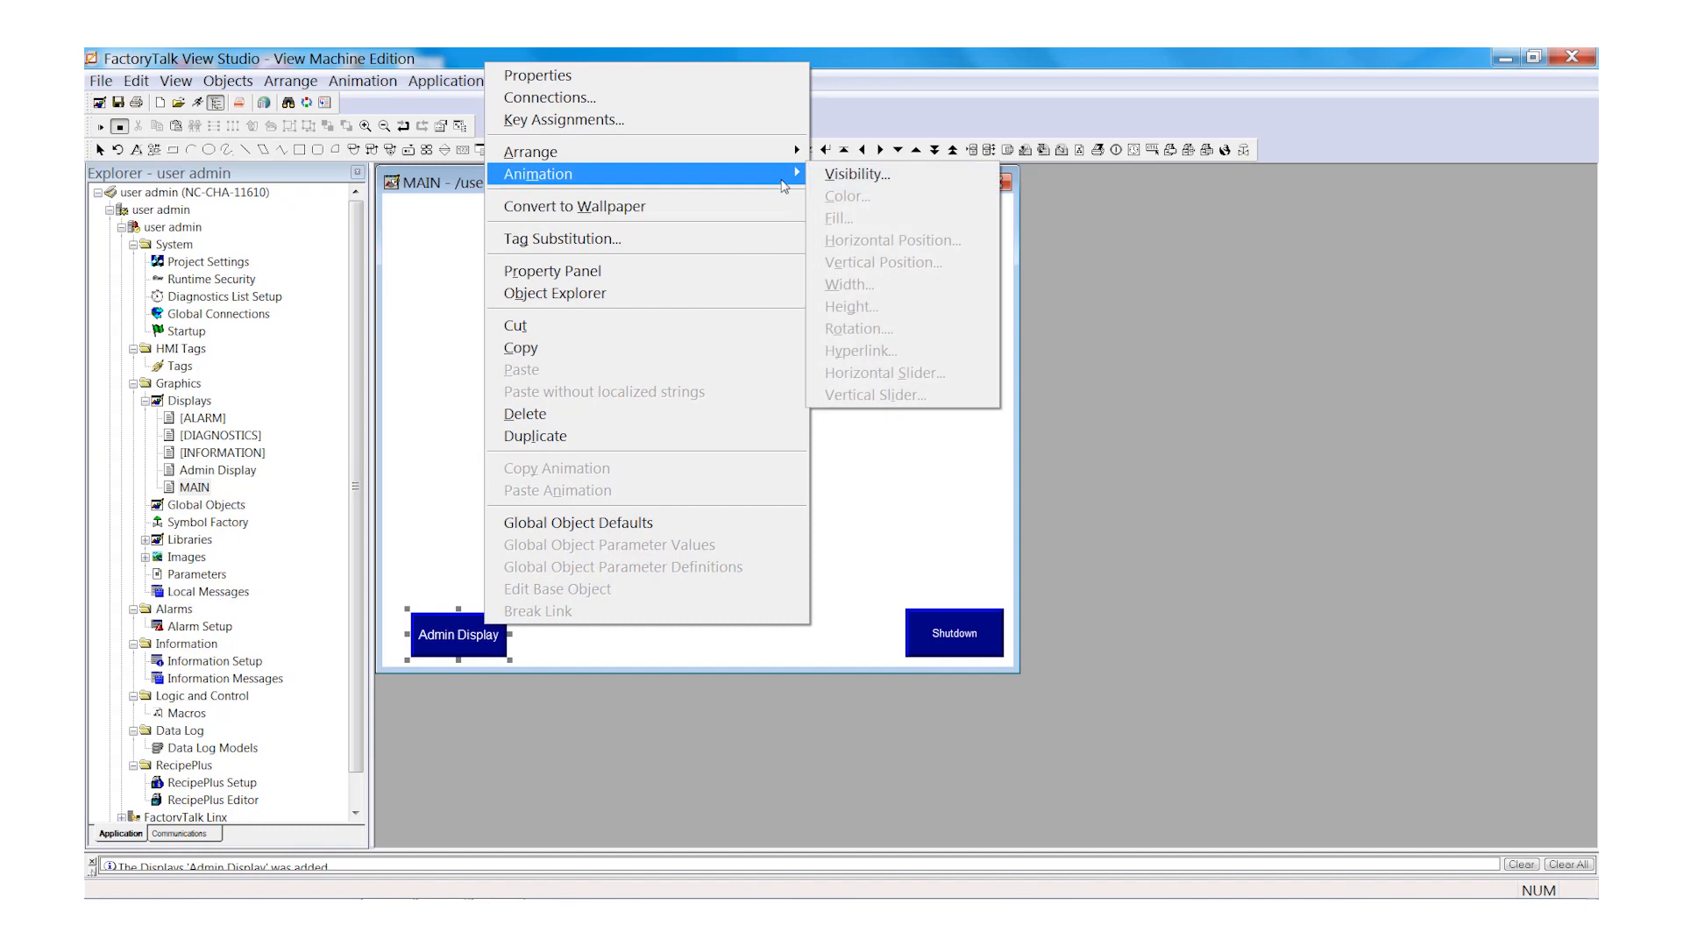
click(855, 174)
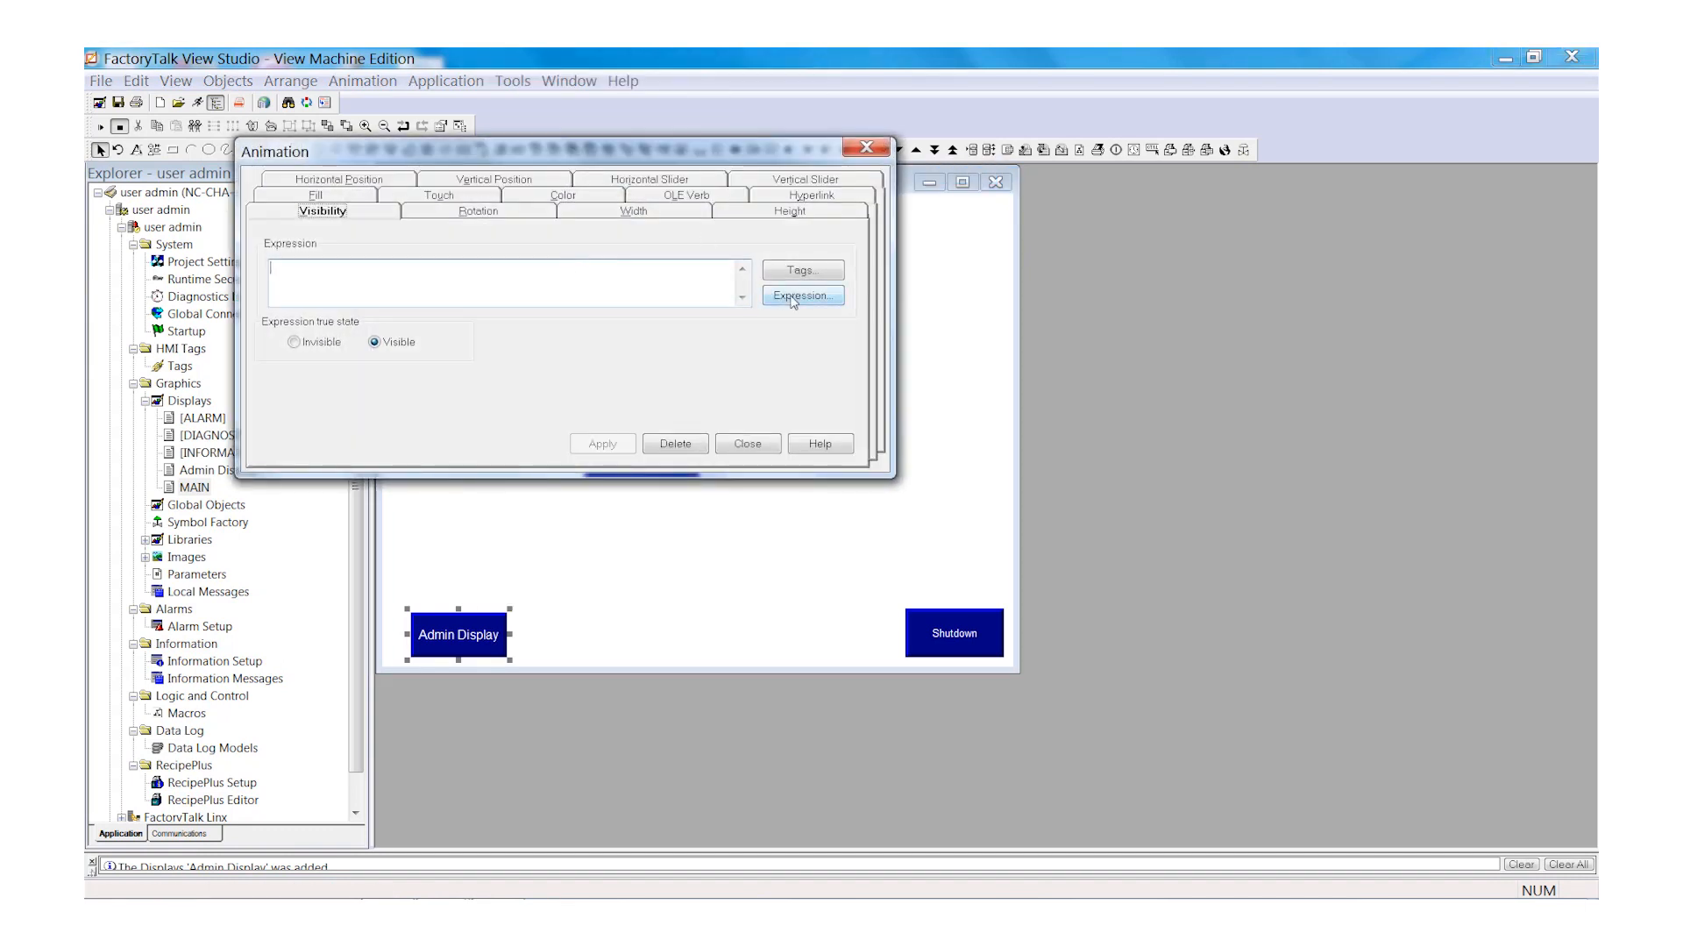
click(803, 295)
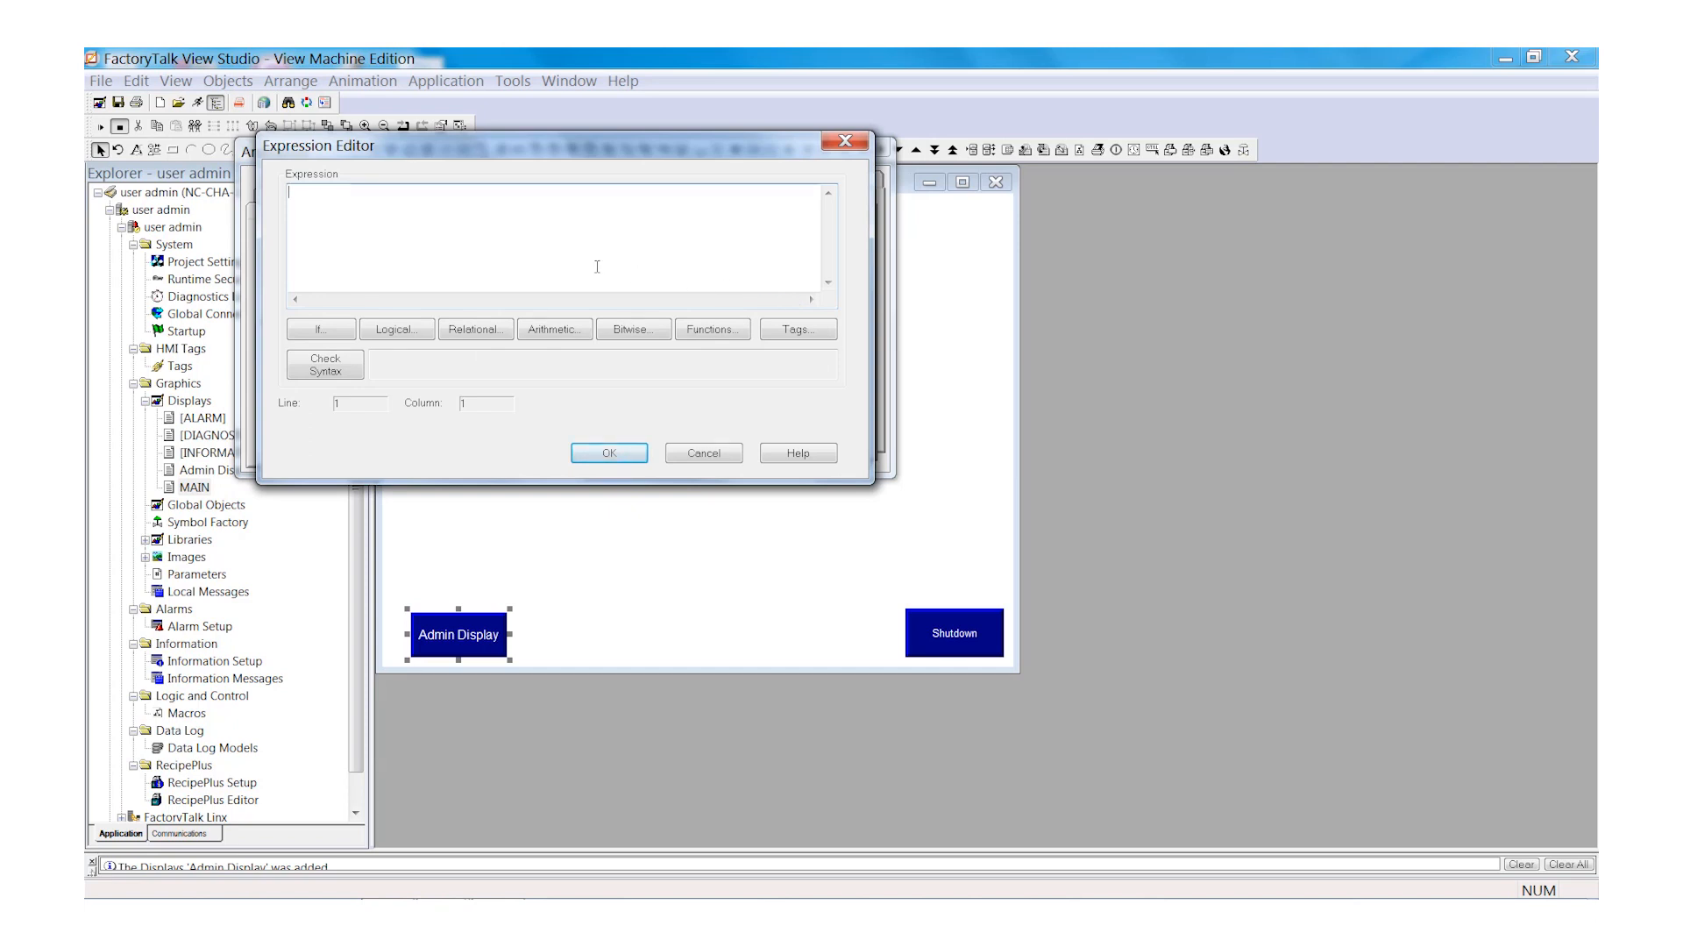
text(Cu)
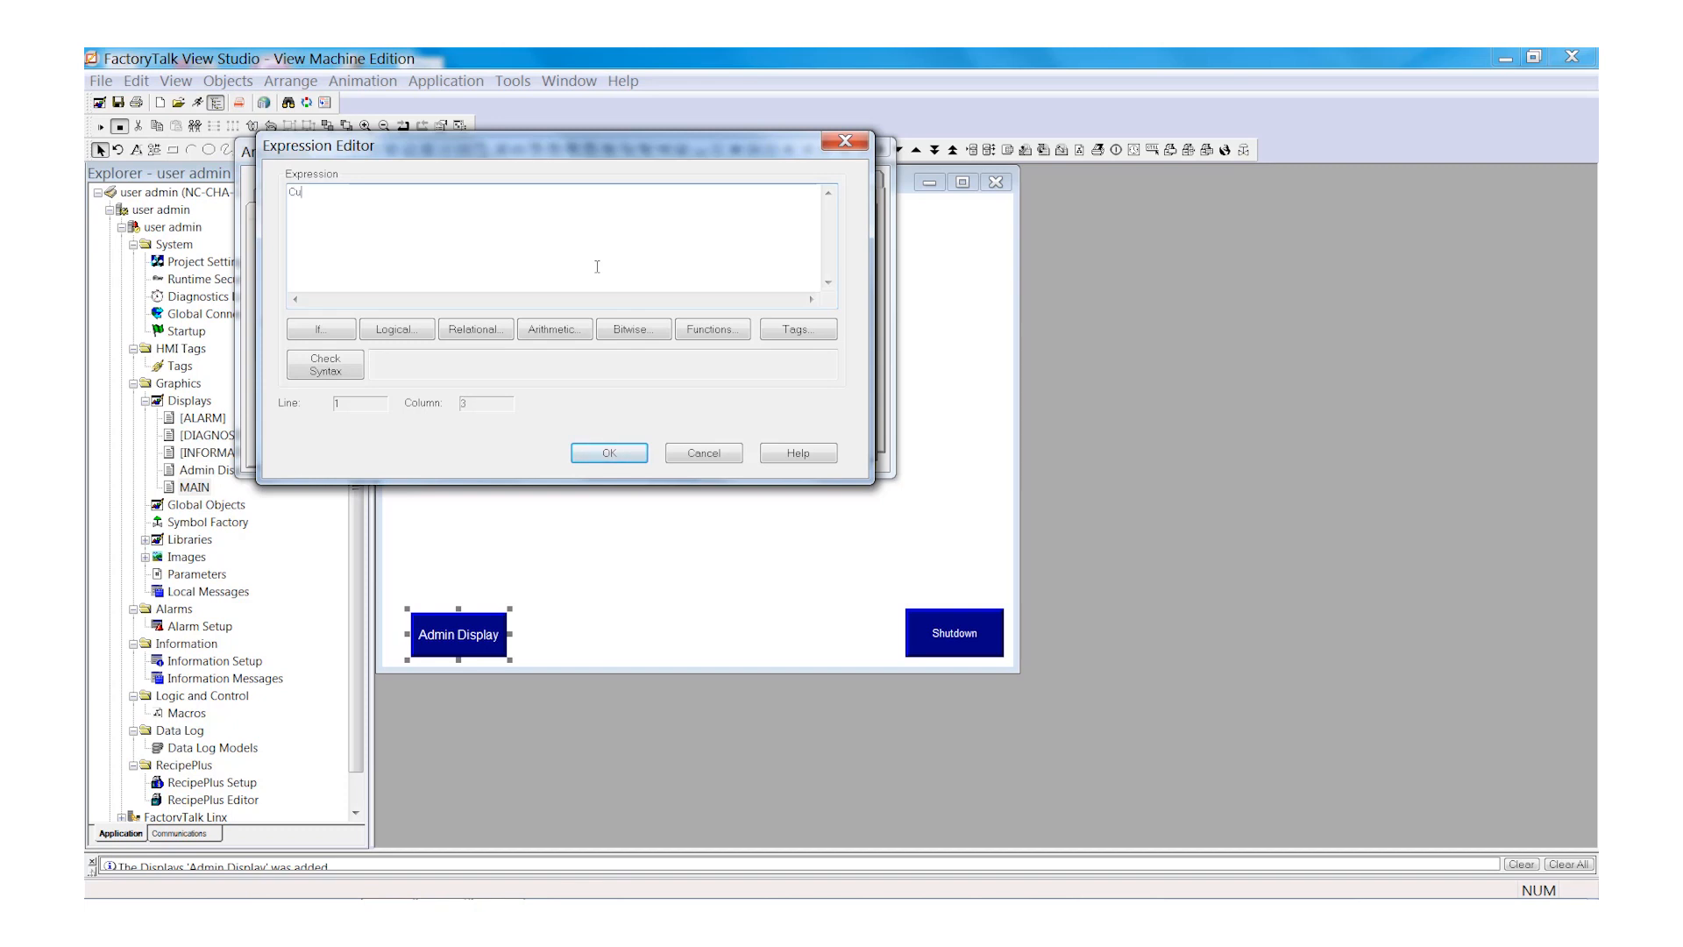
text(rrentU)
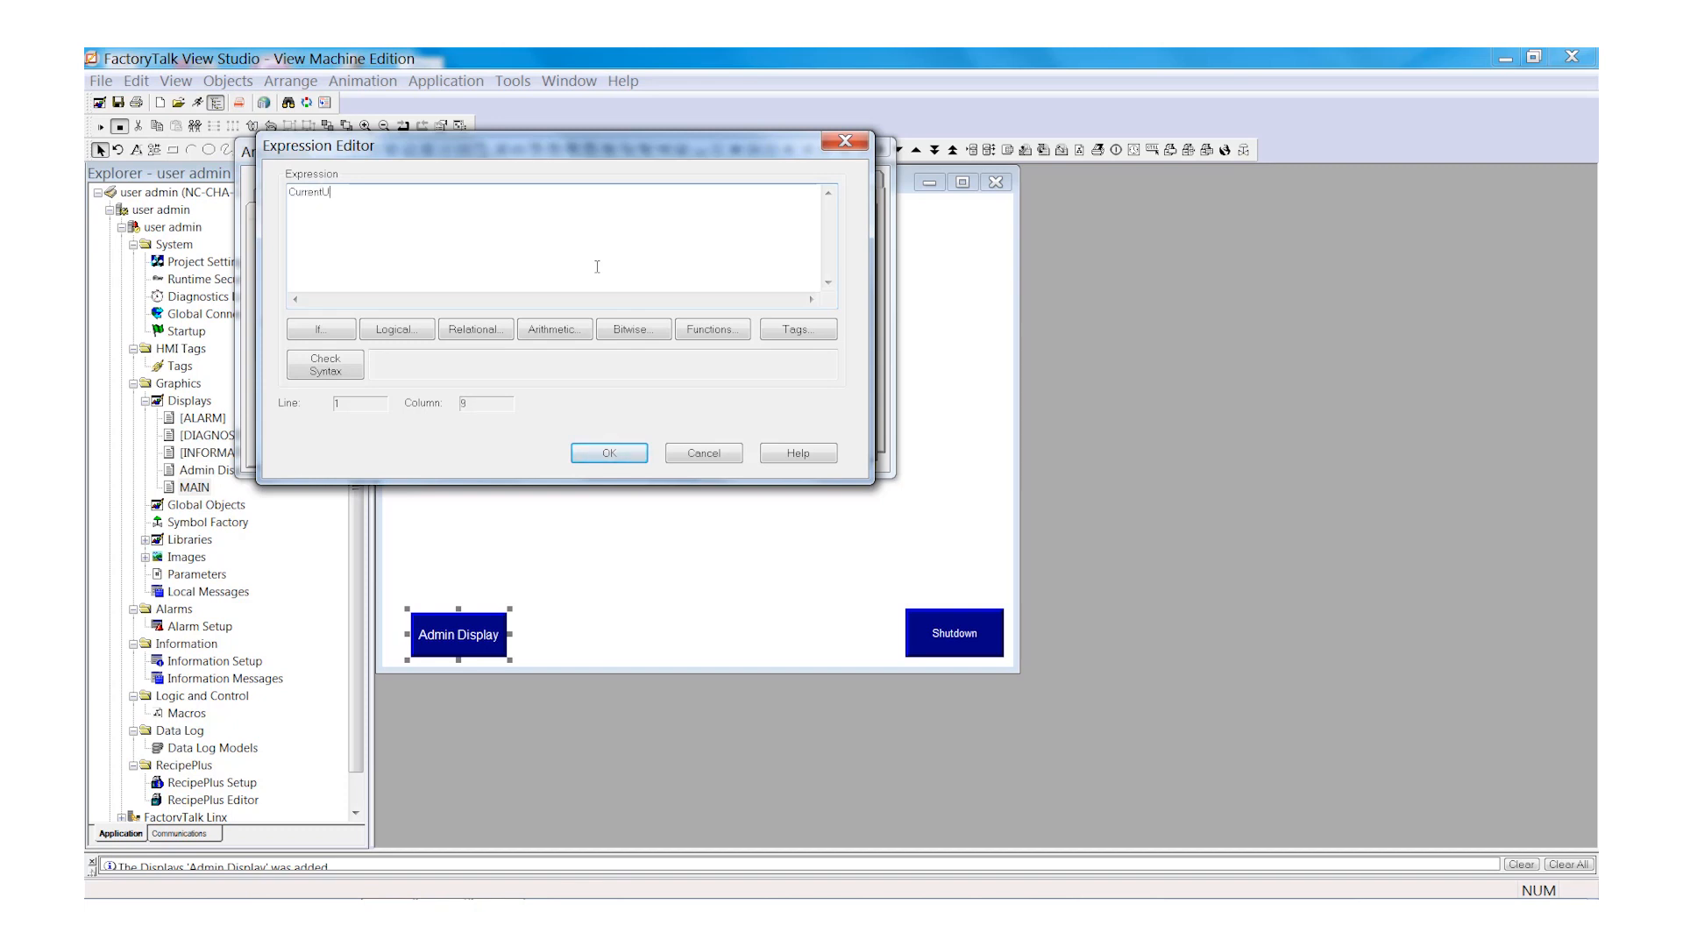
text(serHas)
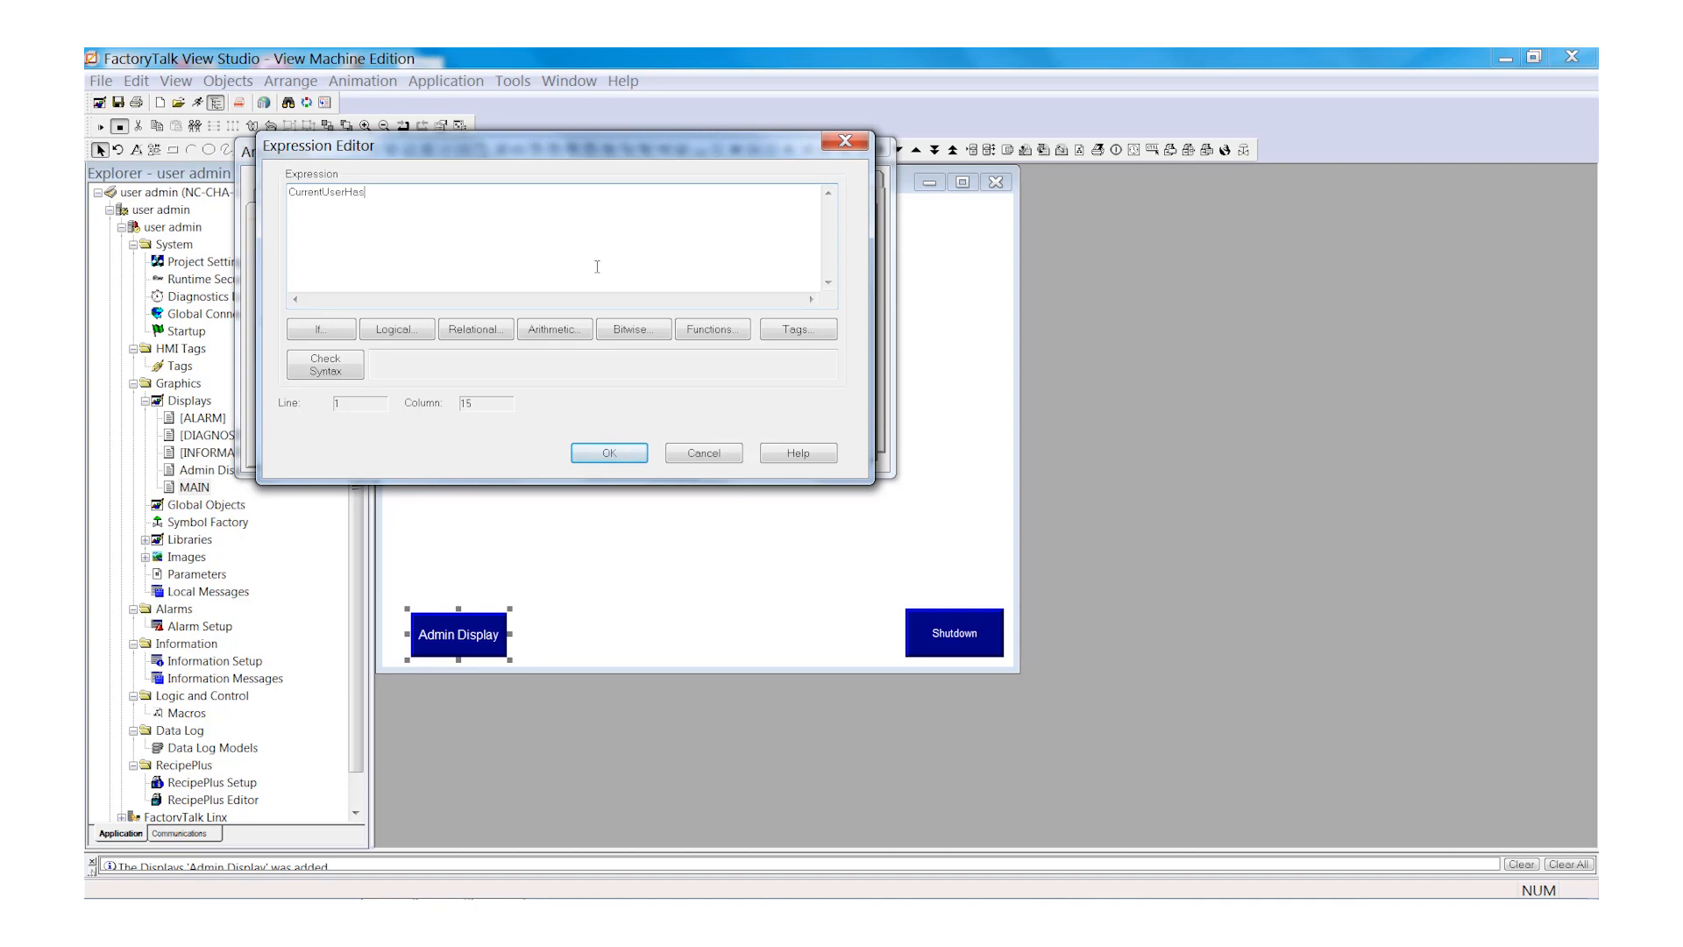
text(G)
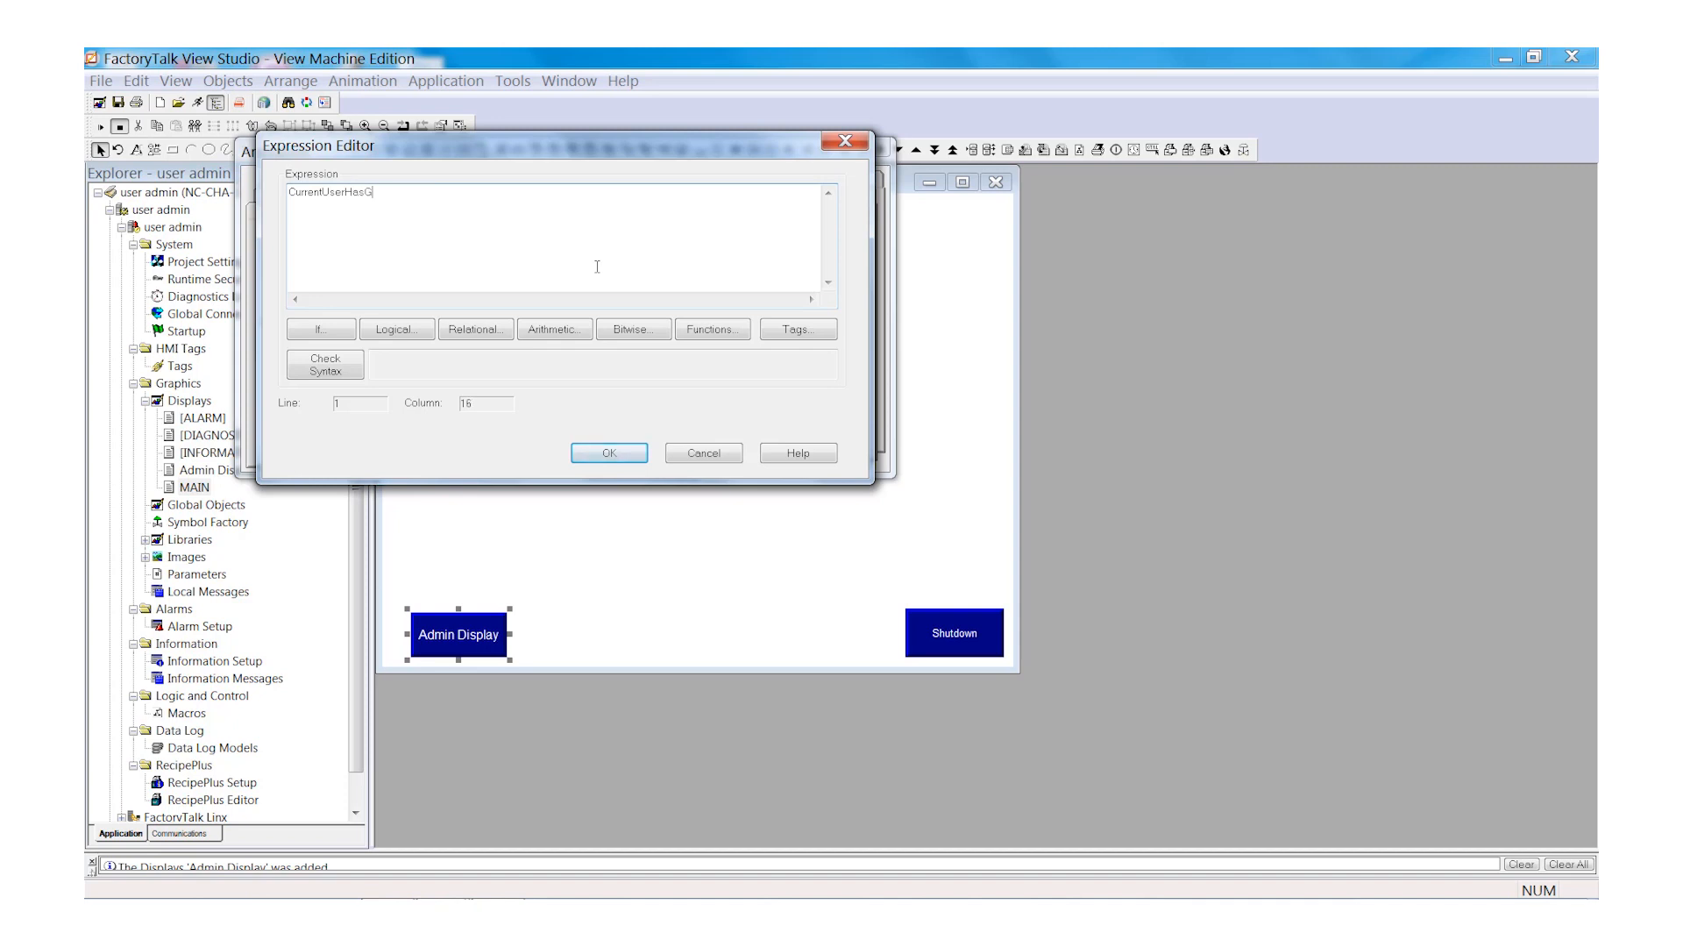
text(roup)
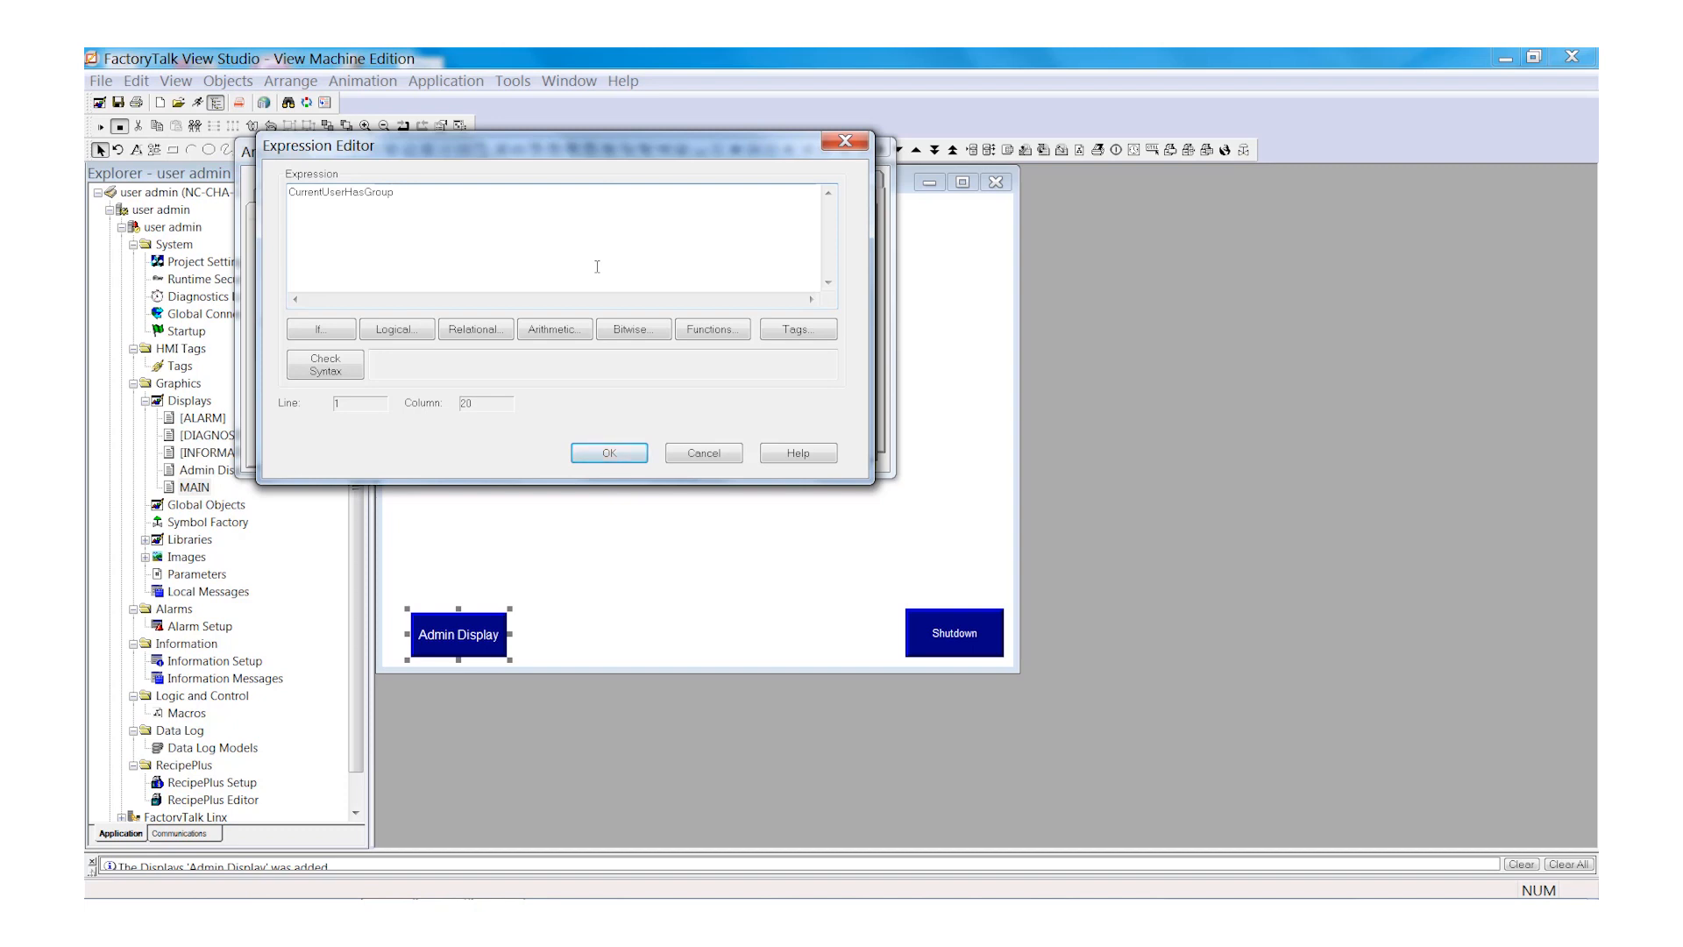
text((")
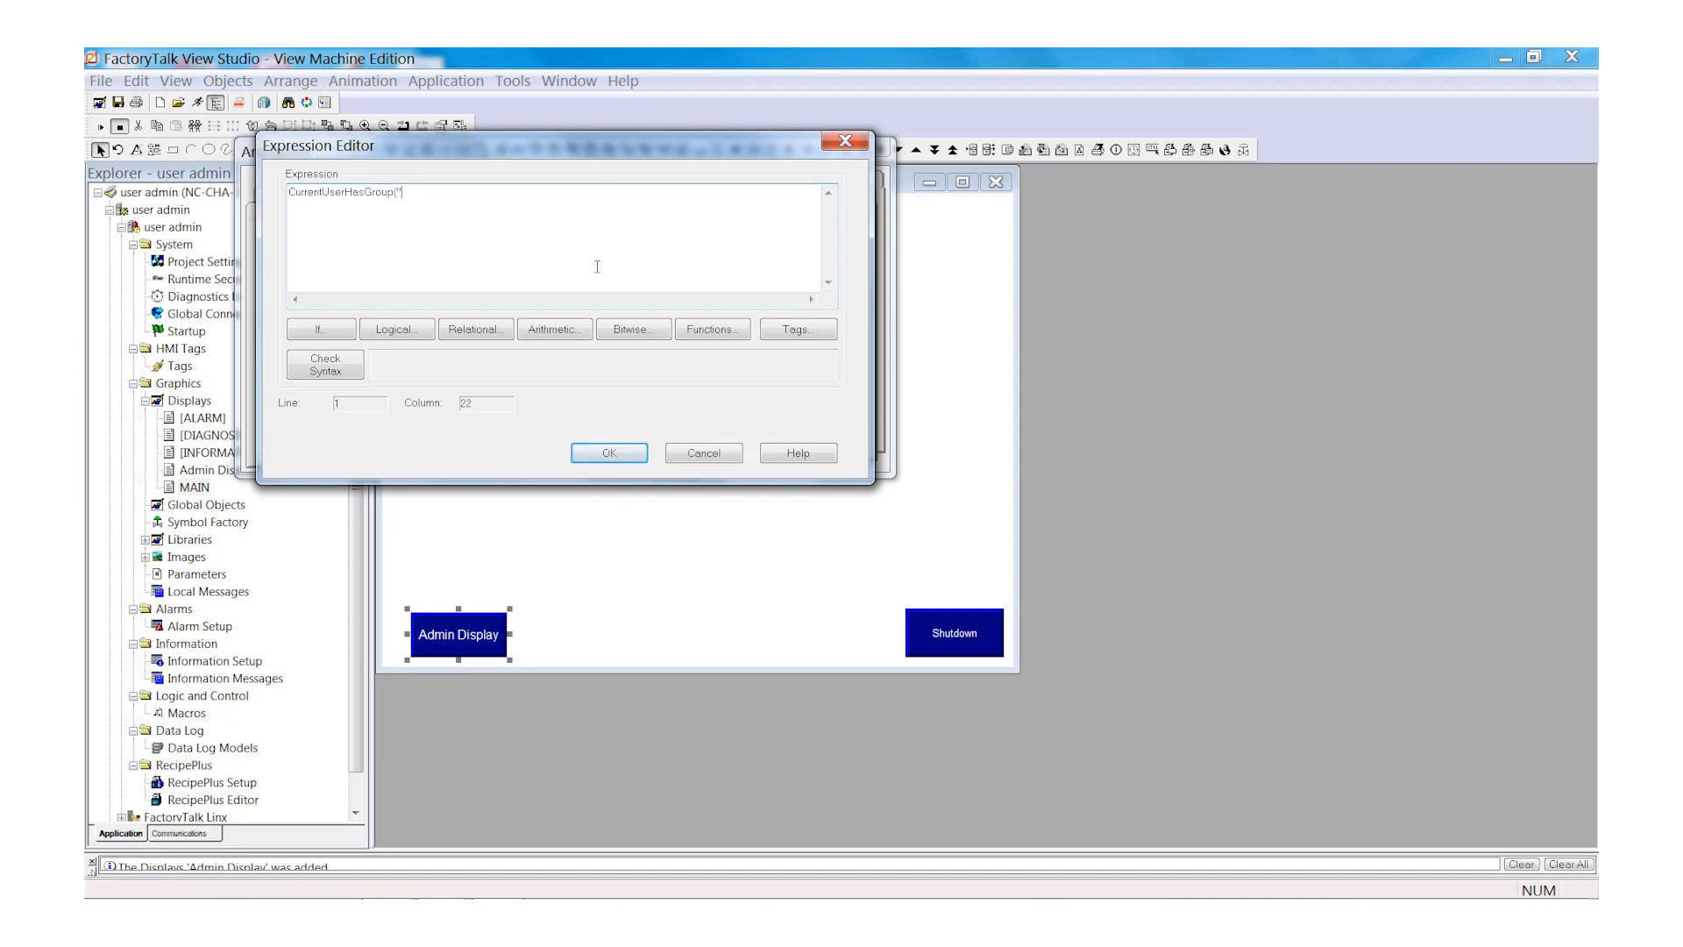
text(A)
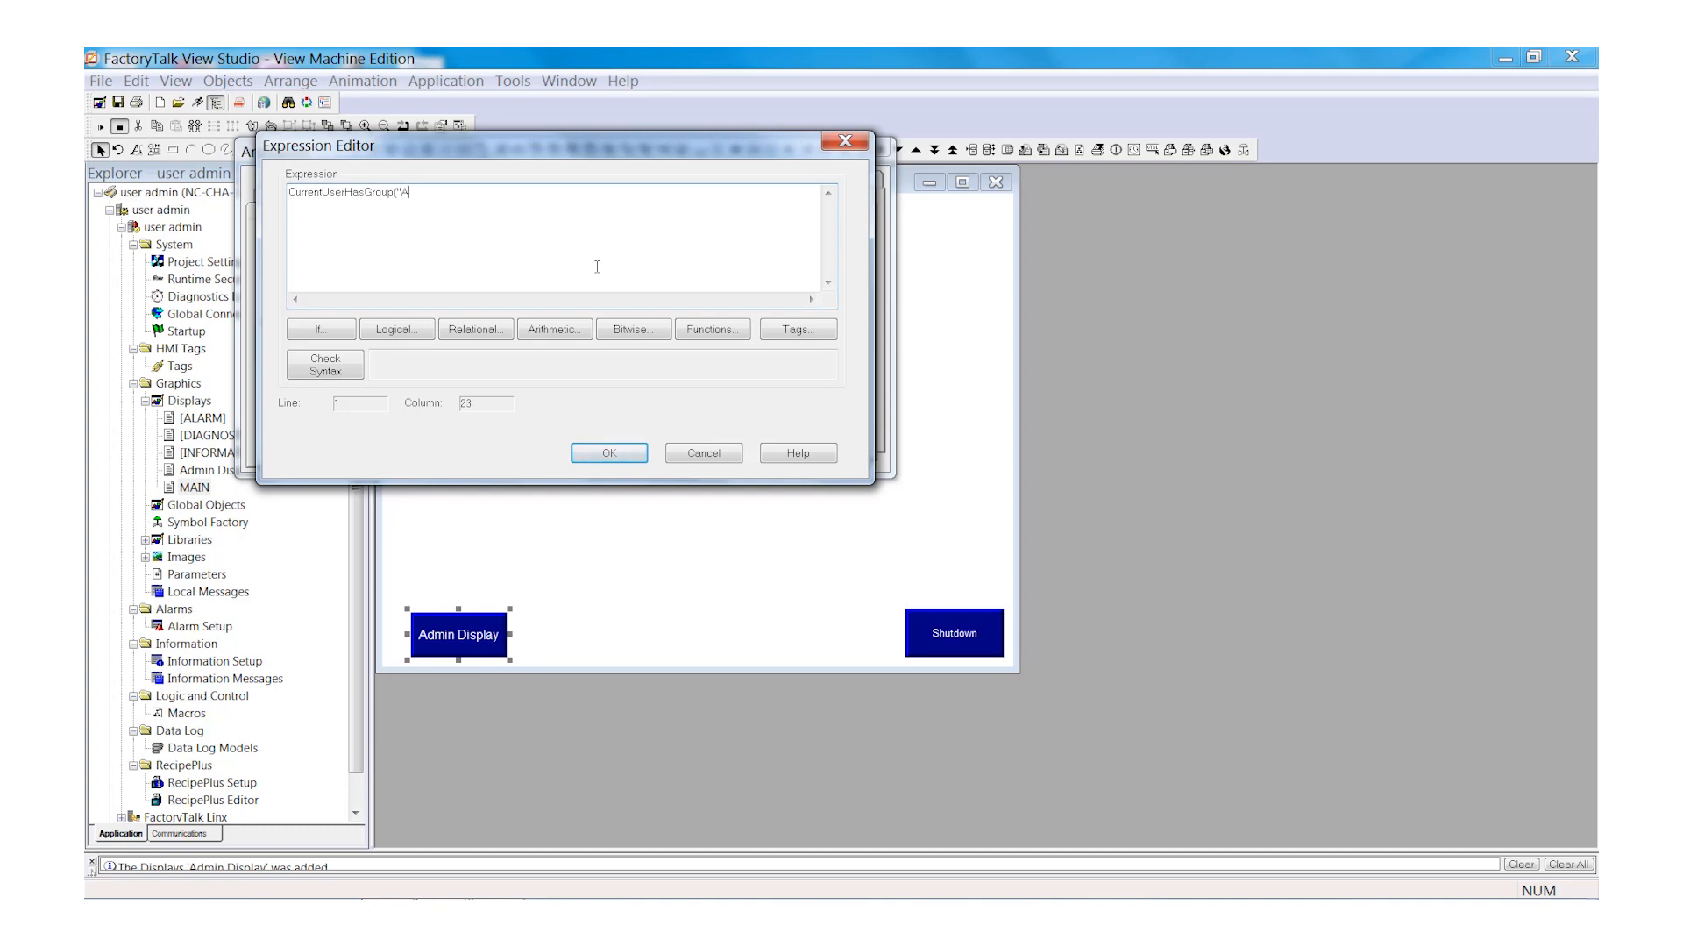
text(dminist)
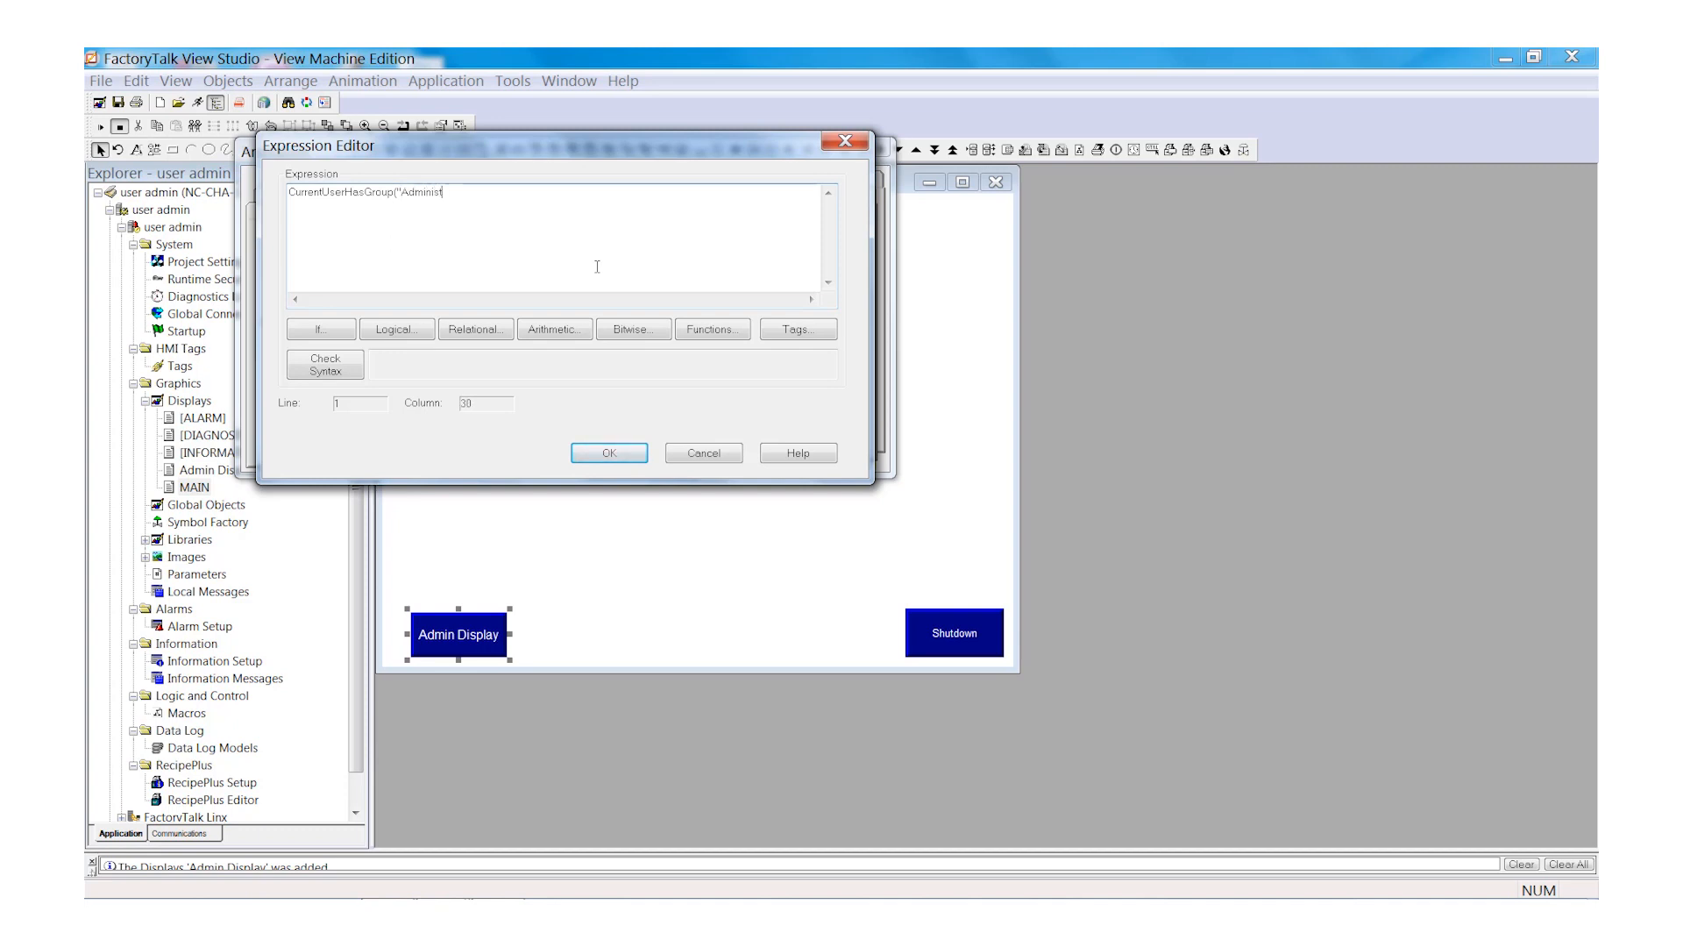
text(rators)
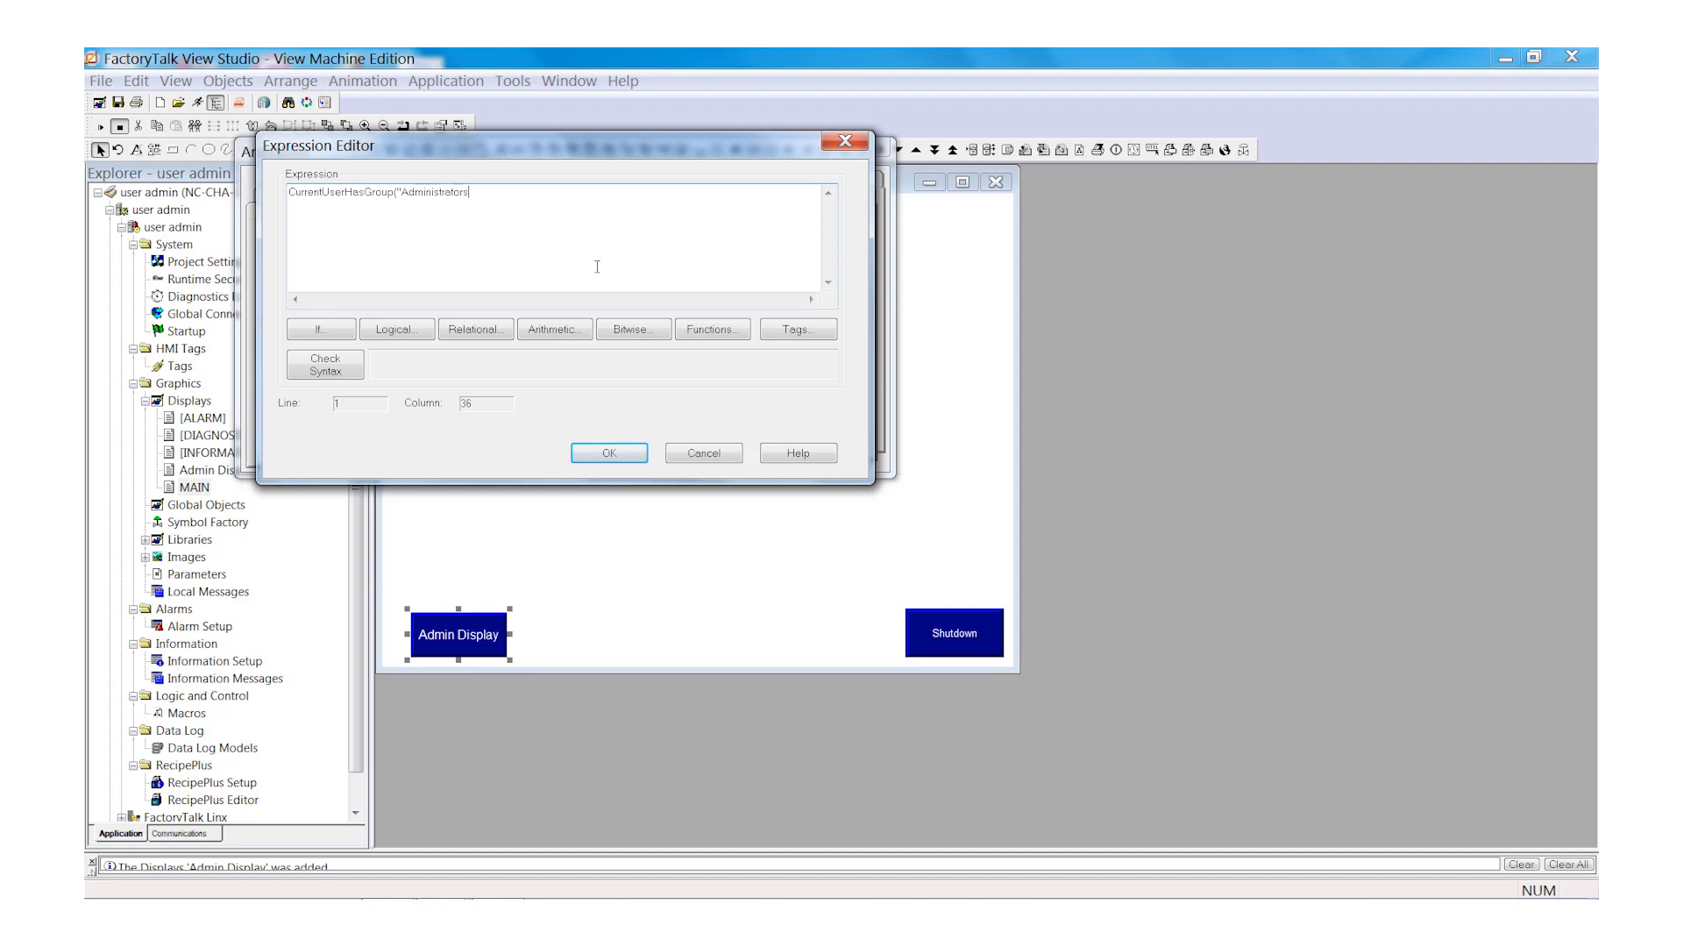
text(")
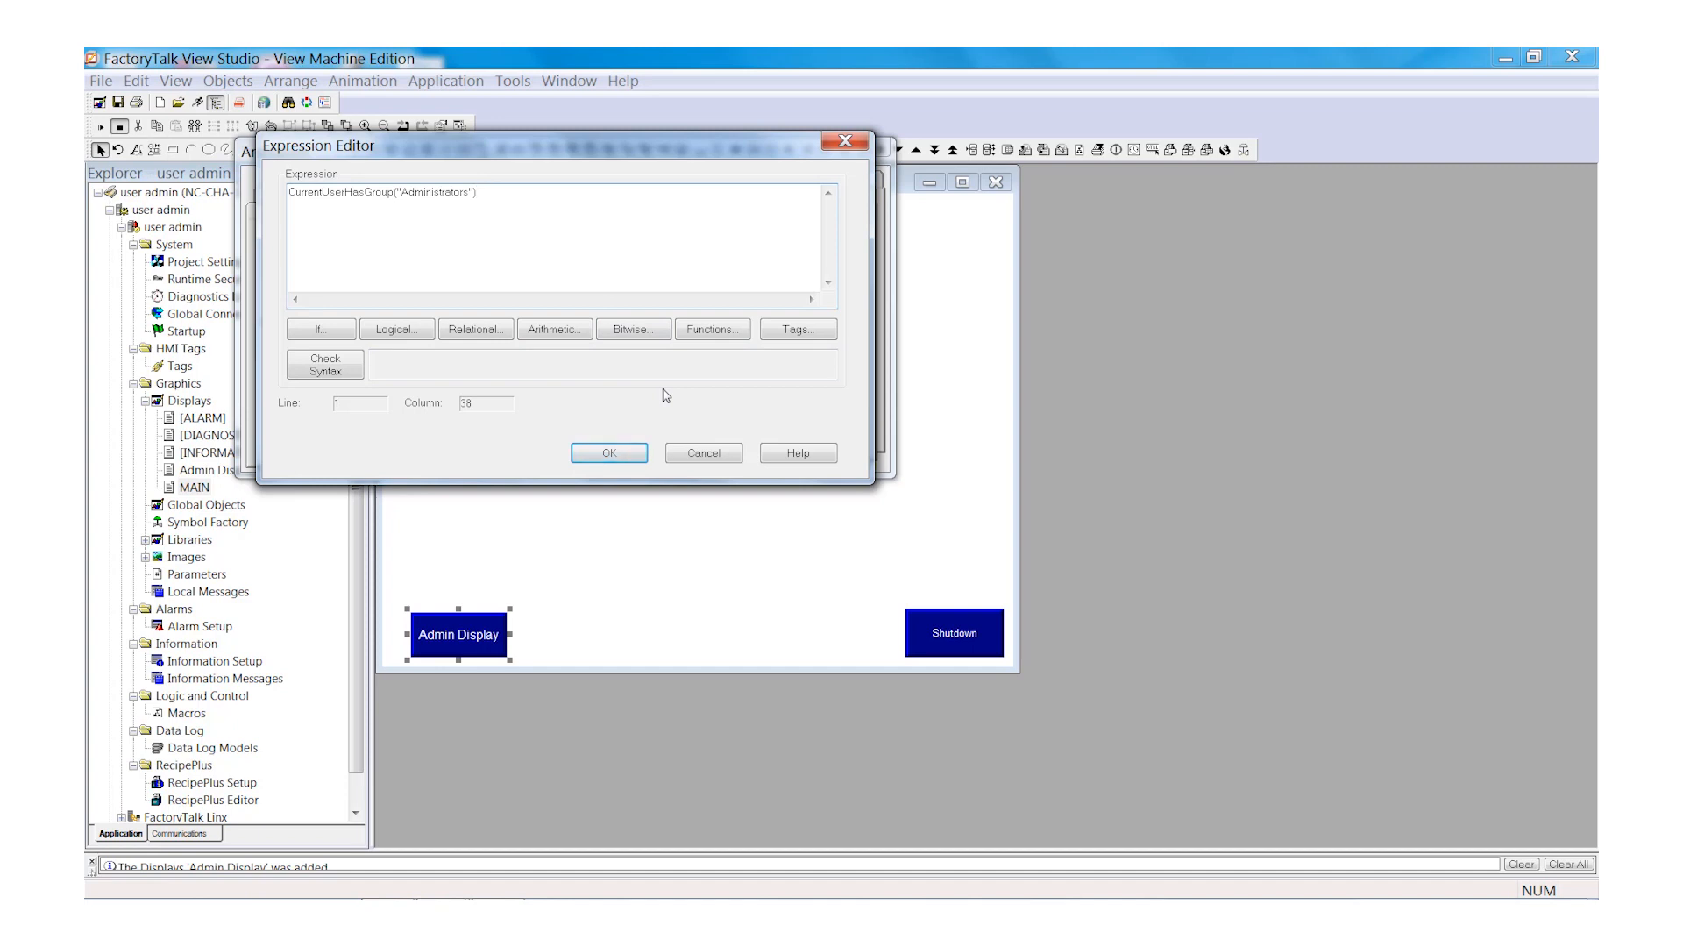
click(608, 453)
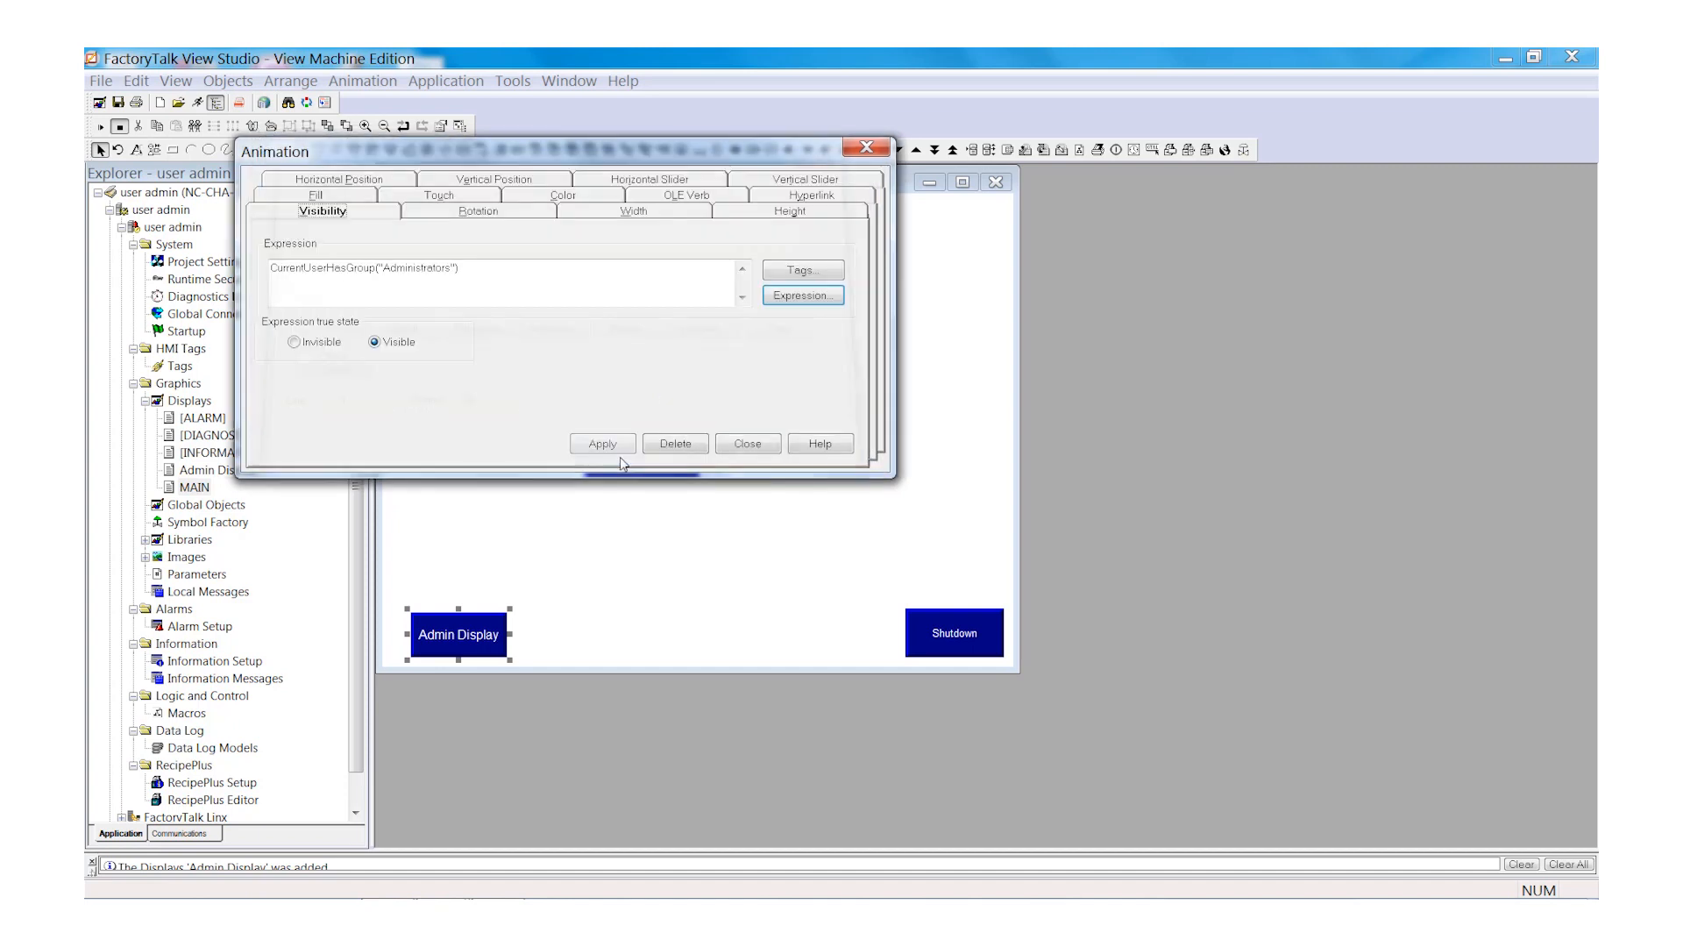
click(602, 444)
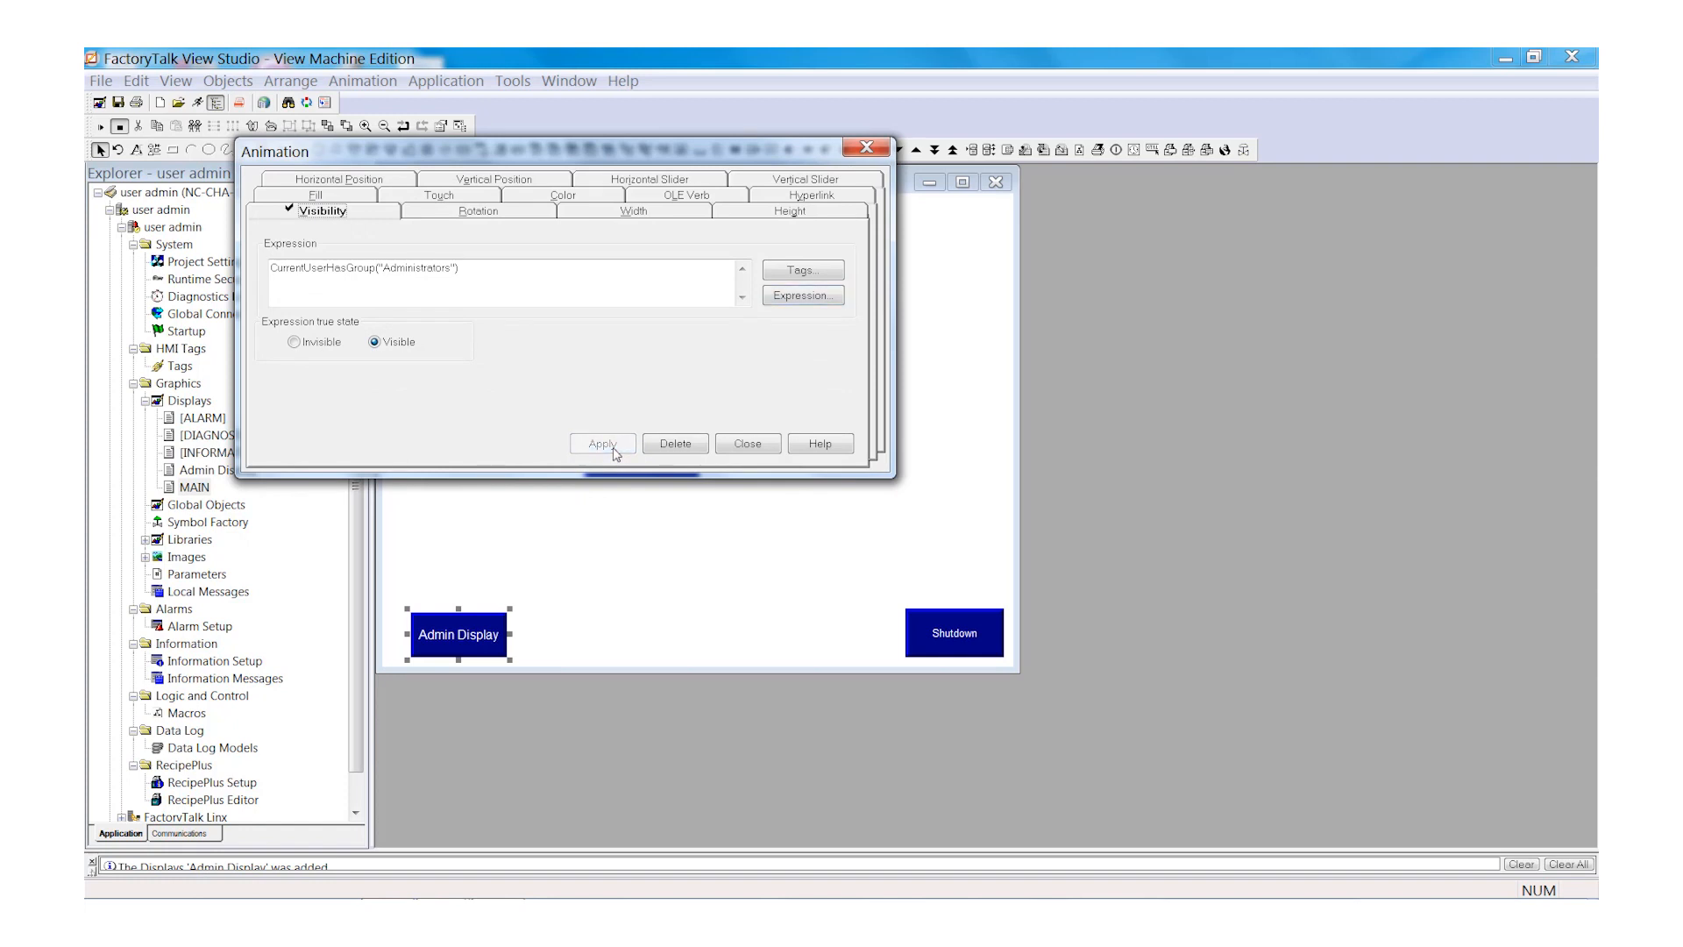
mouse_move(732, 448)
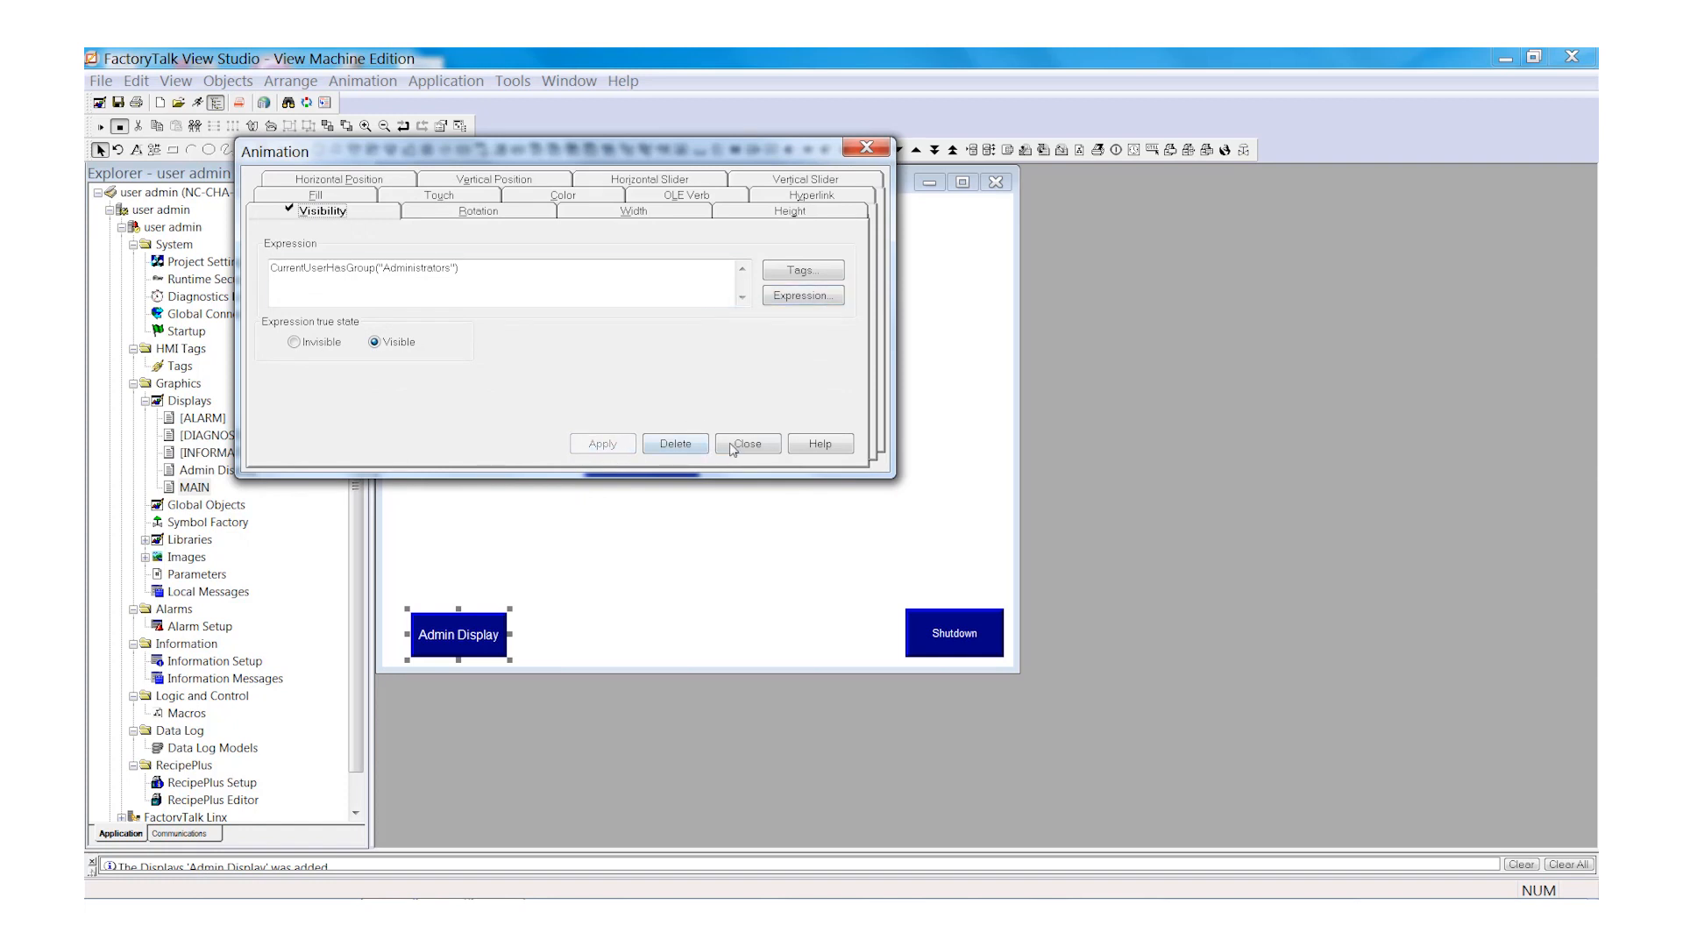
click(746, 444)
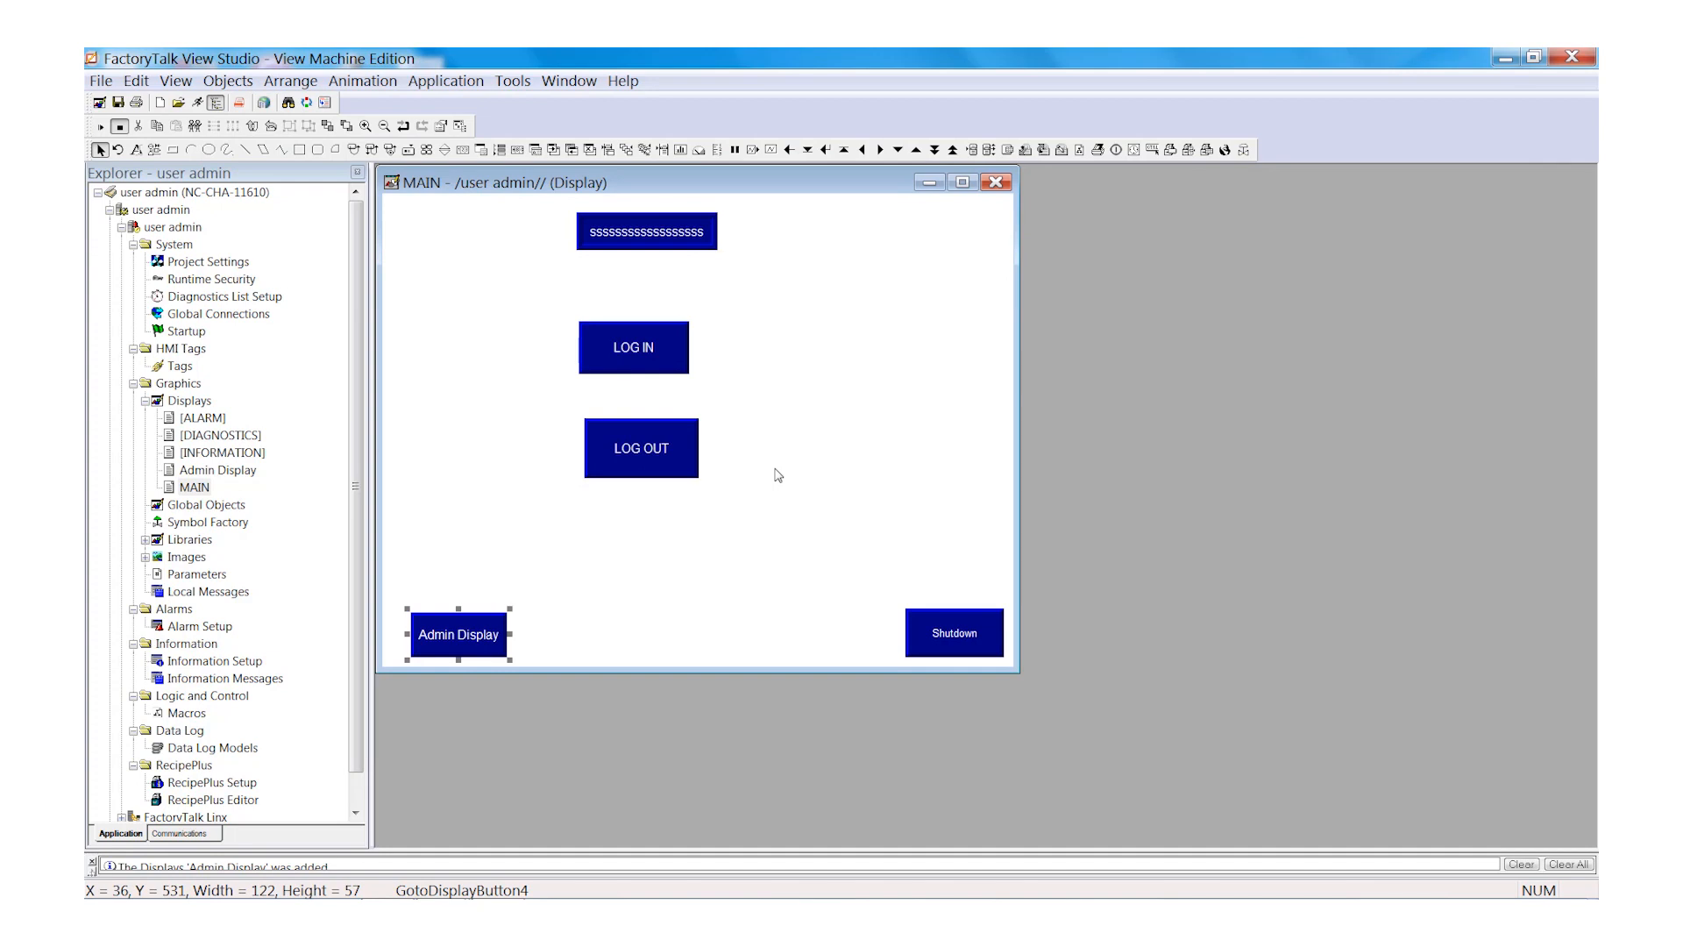
mouse_move(374, 488)
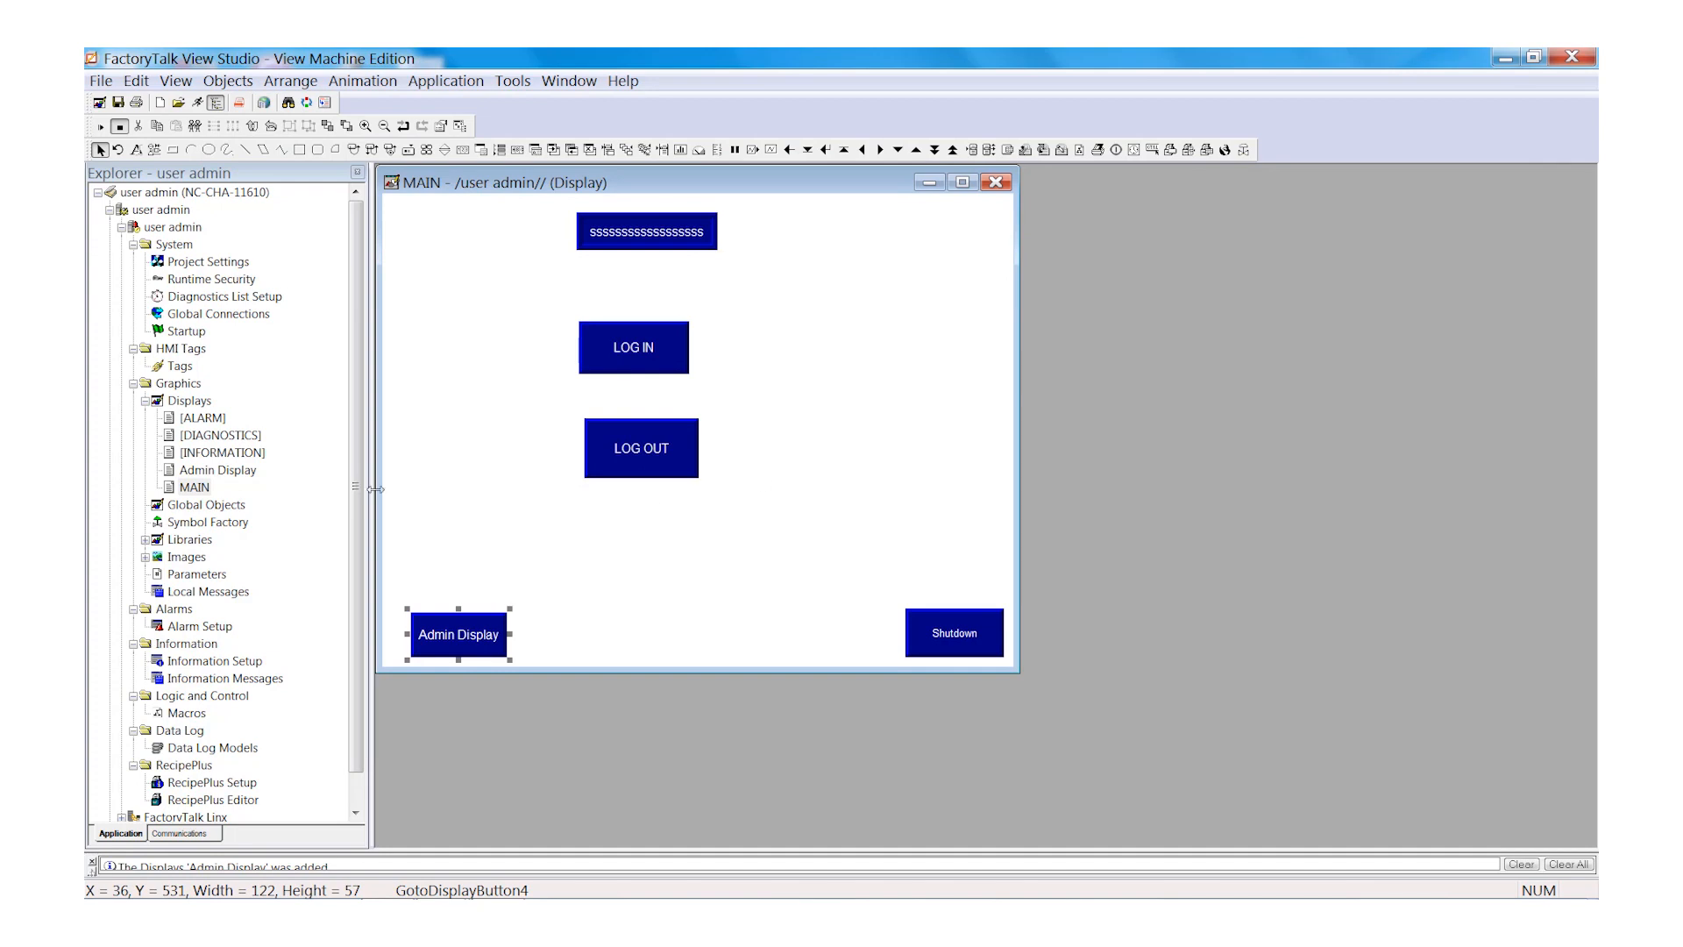
- Open Admin Display and draw an Add User/Group button captioned 'ADD USER'
double_click(216, 469)
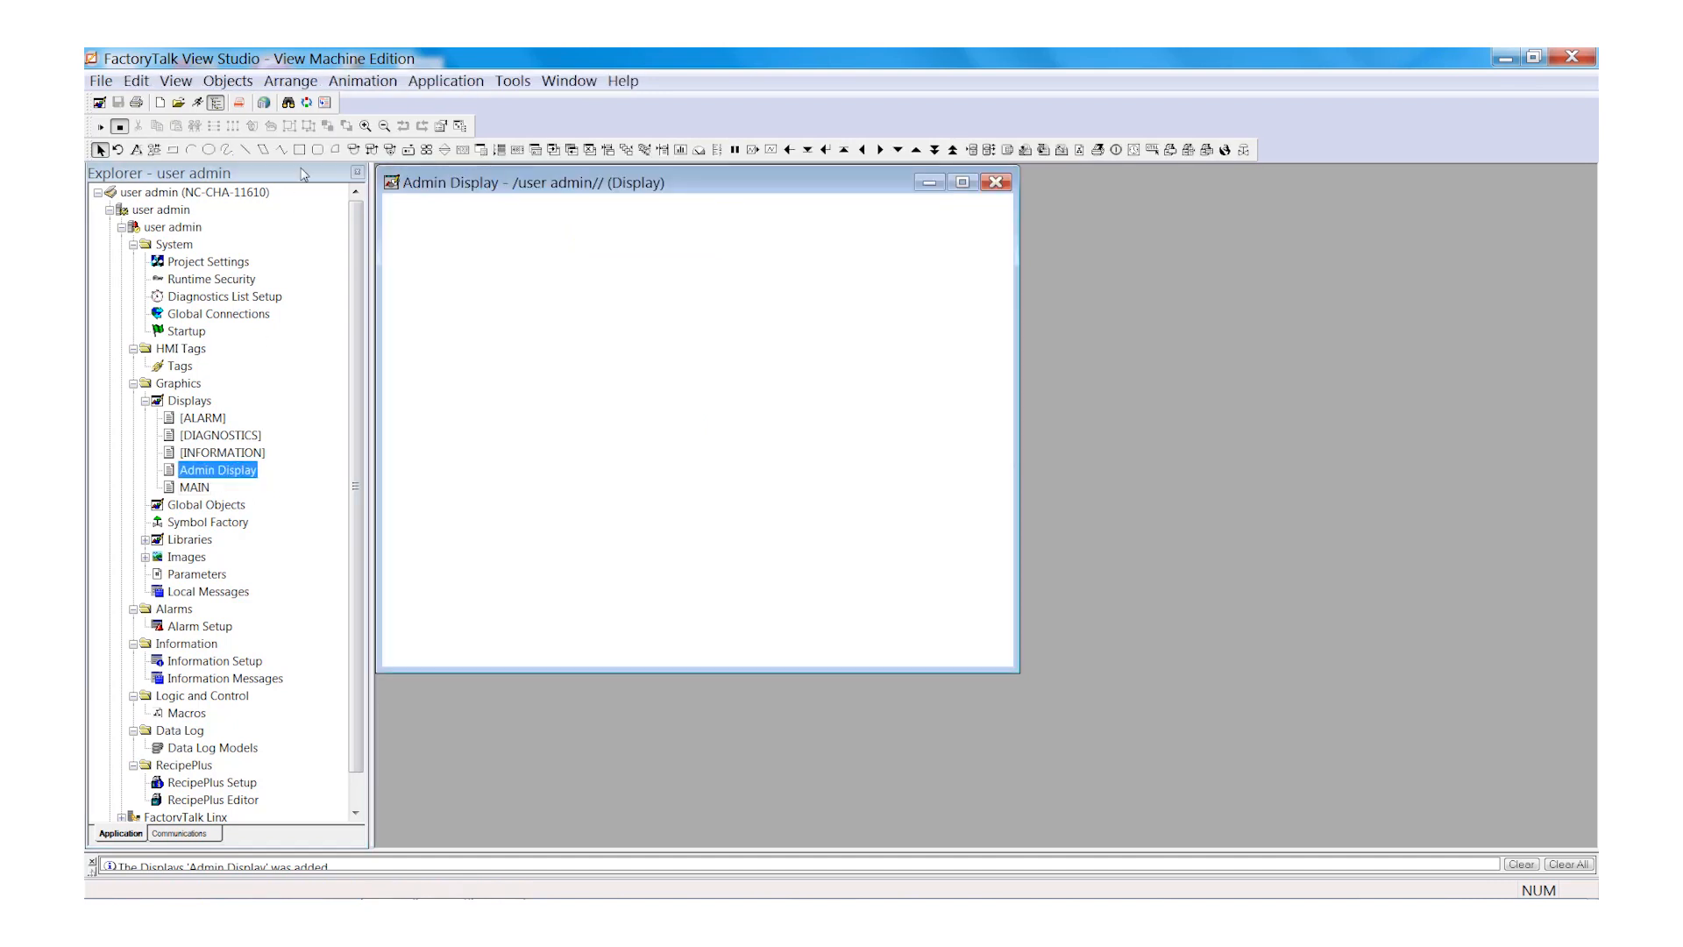
click(228, 81)
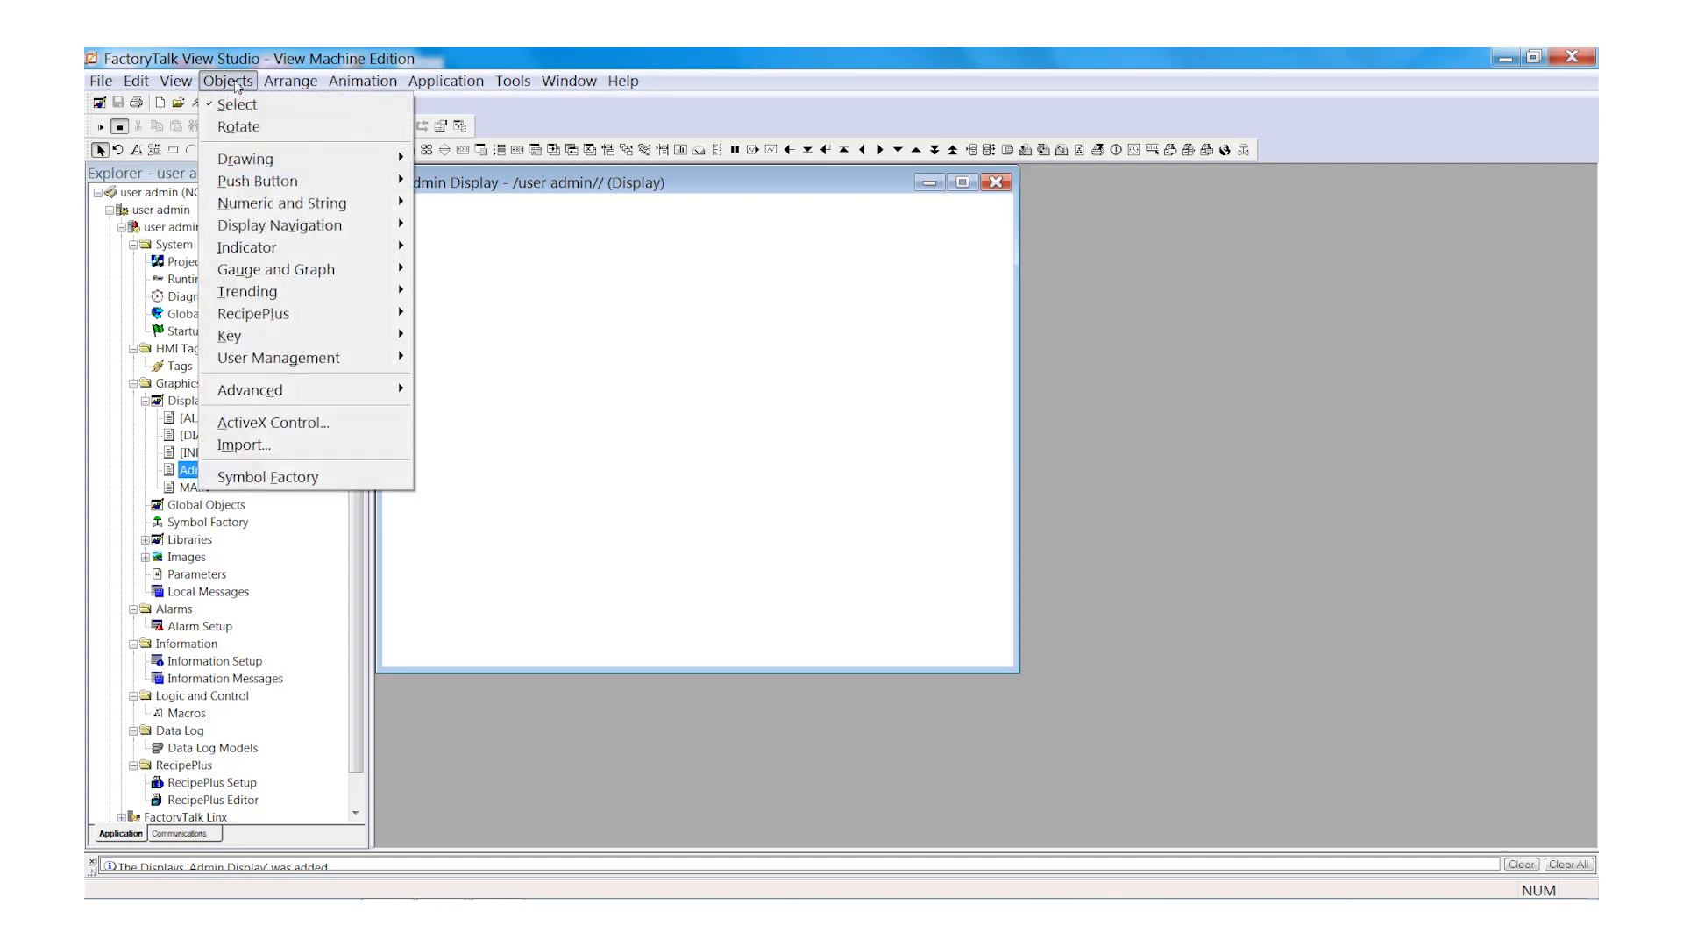
mouse_move(258, 335)
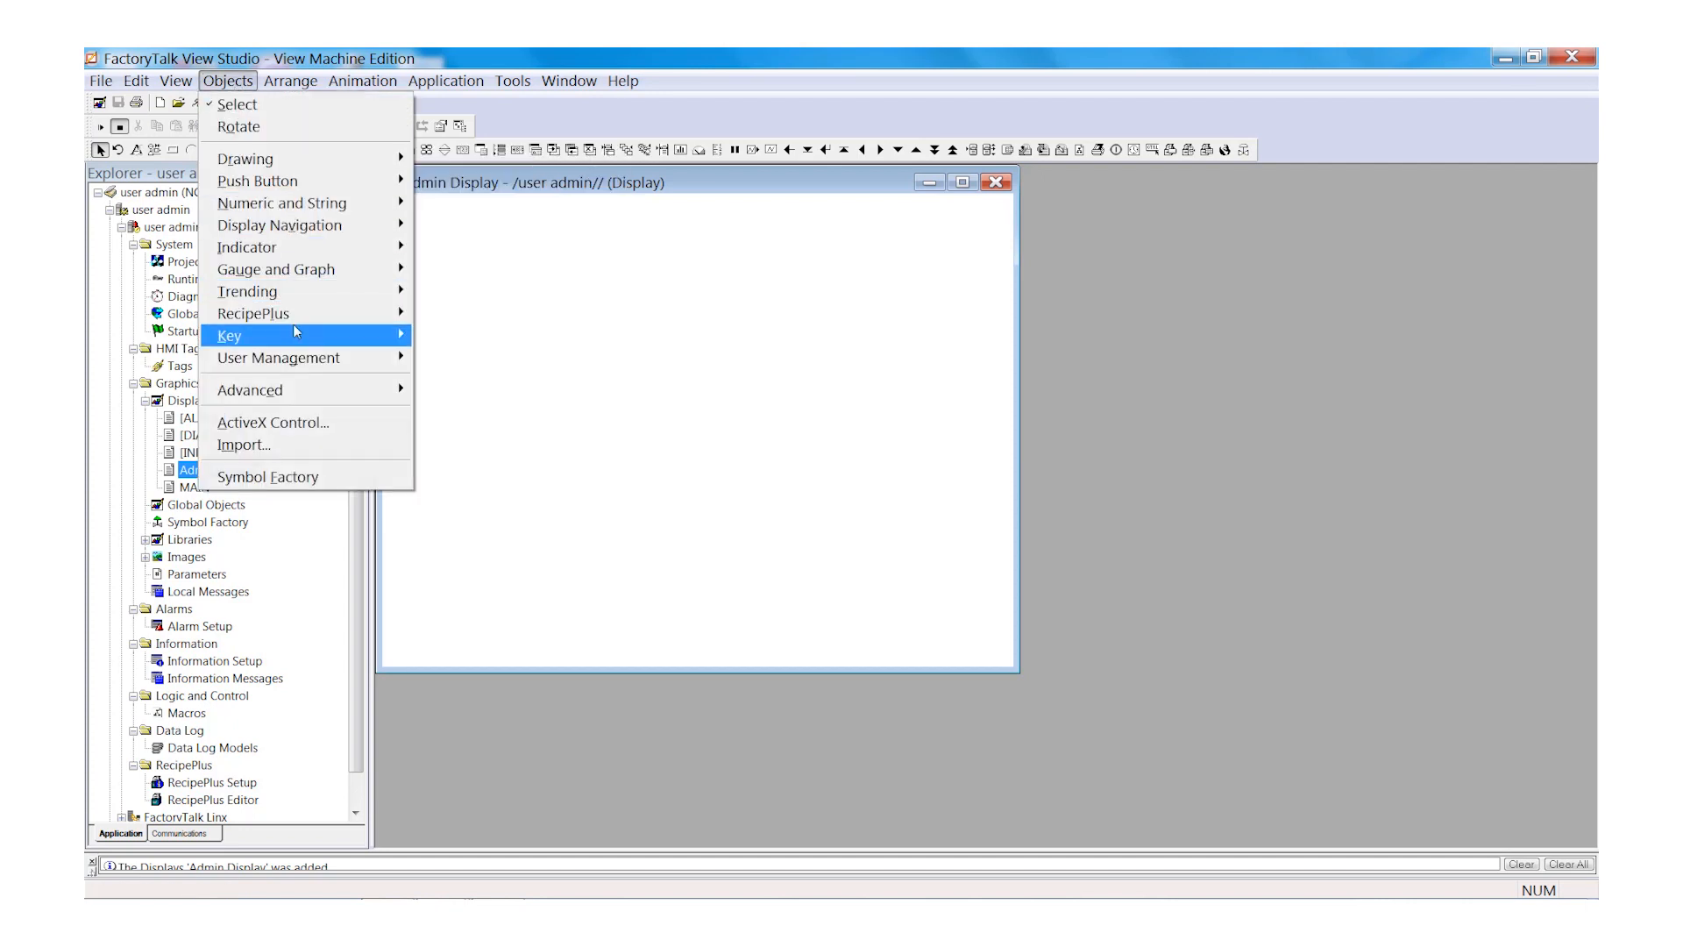
mouse_move(279, 358)
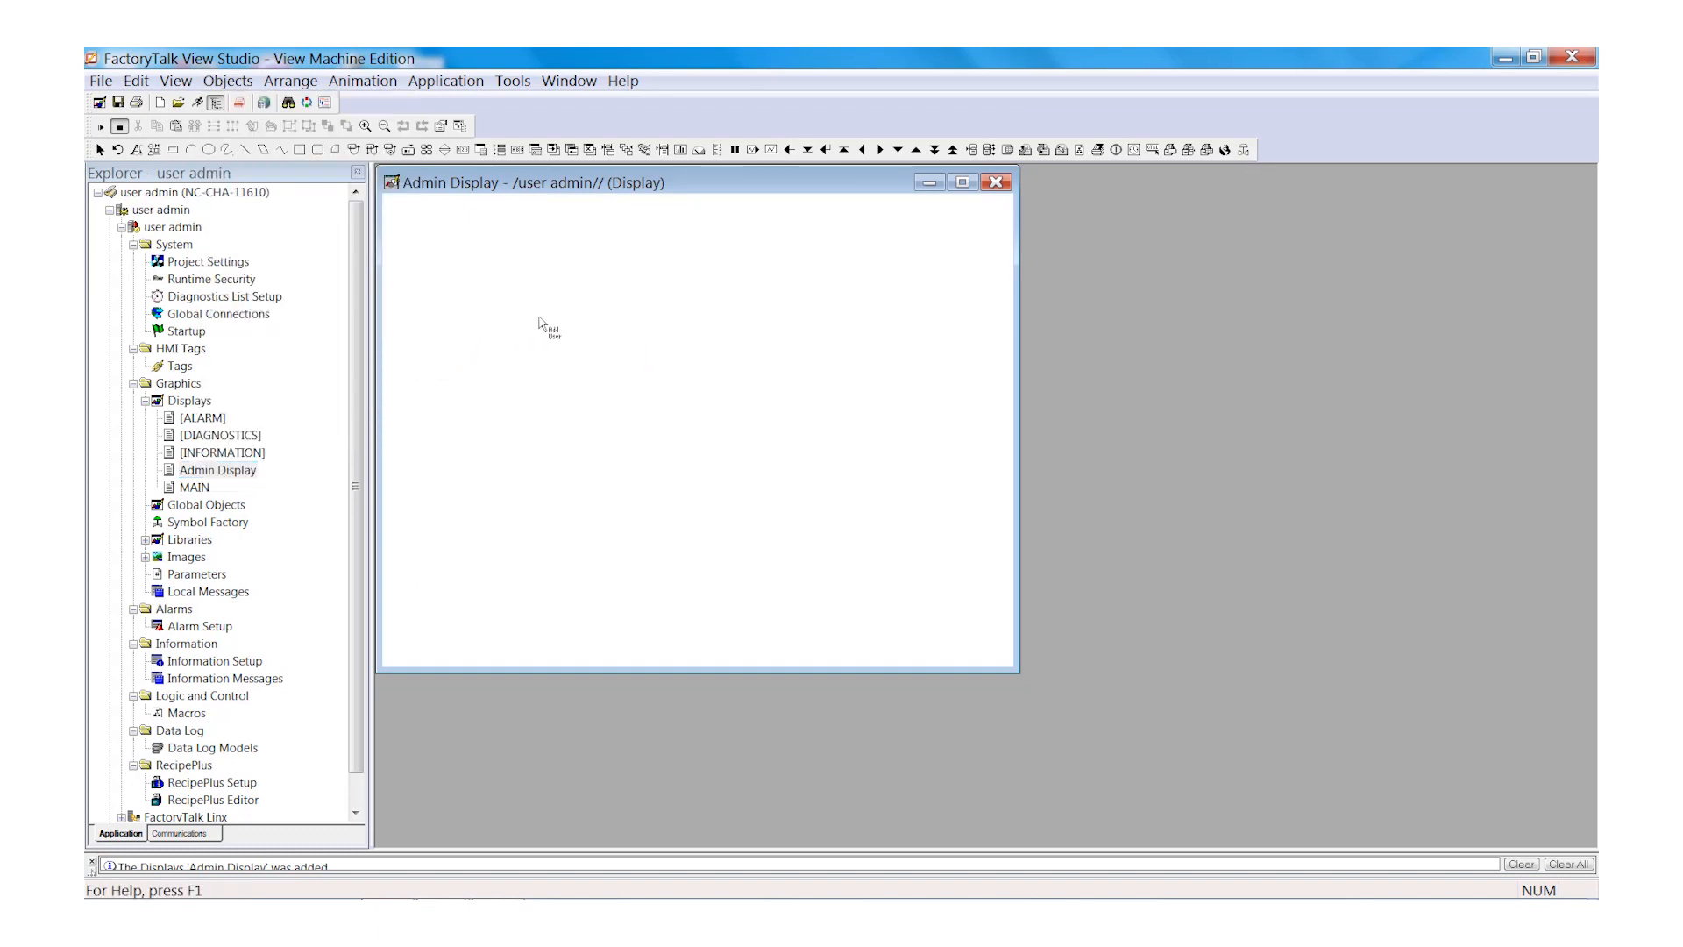
drag(470, 309, 573, 353)
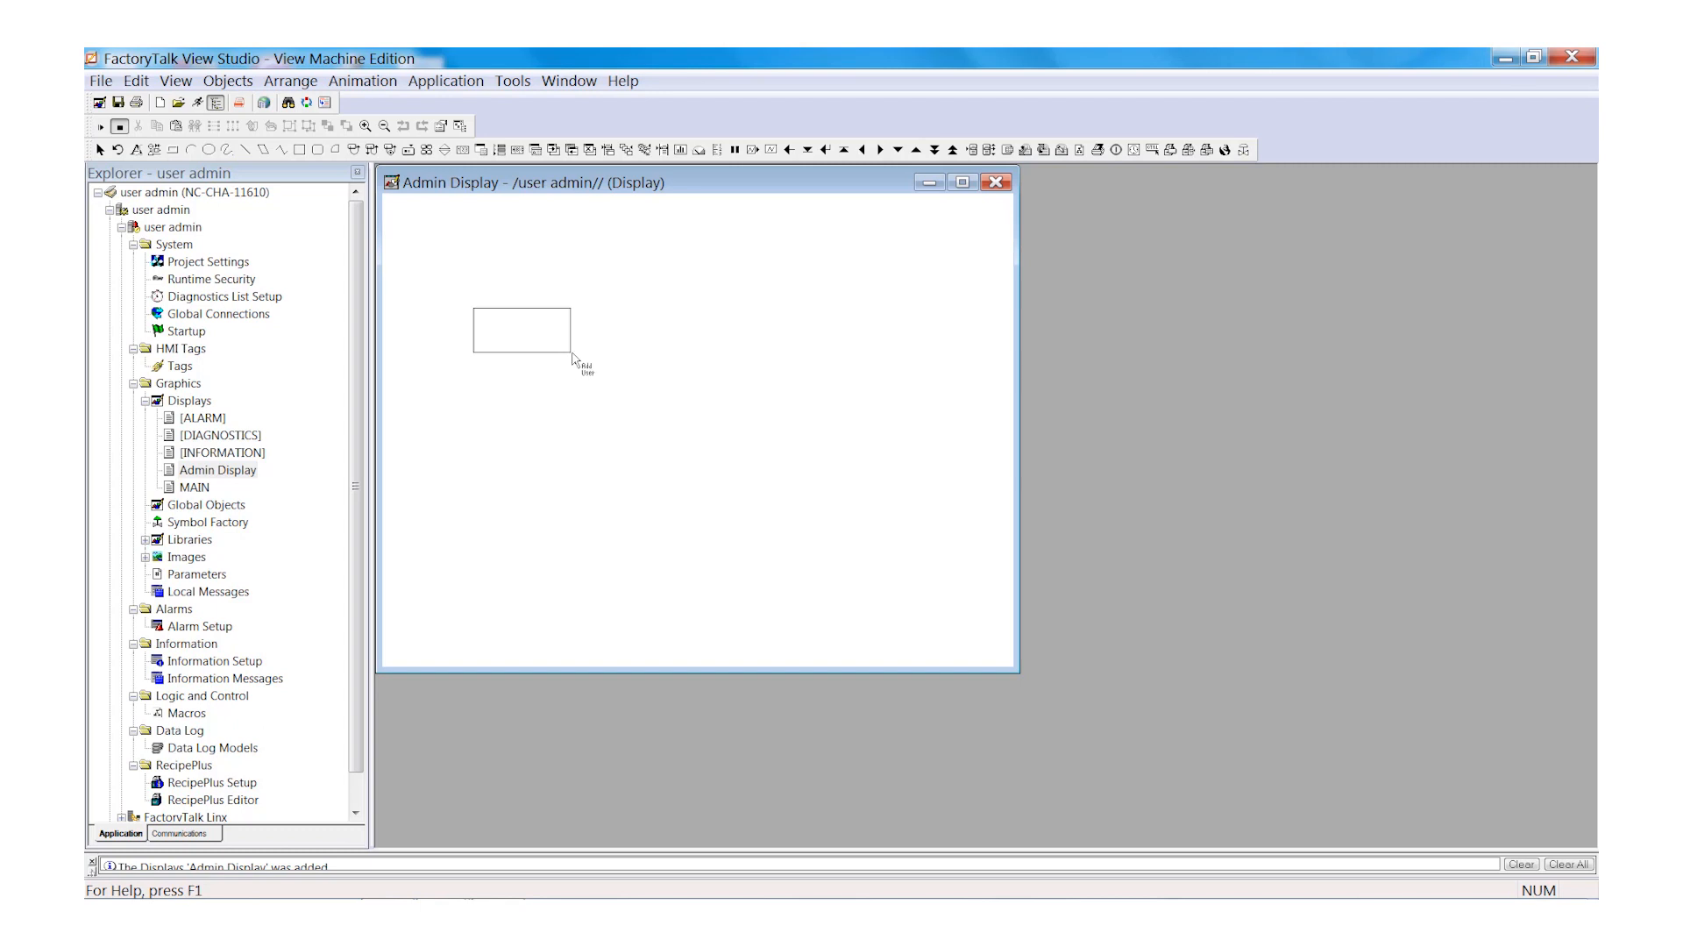
double_click(522, 325)
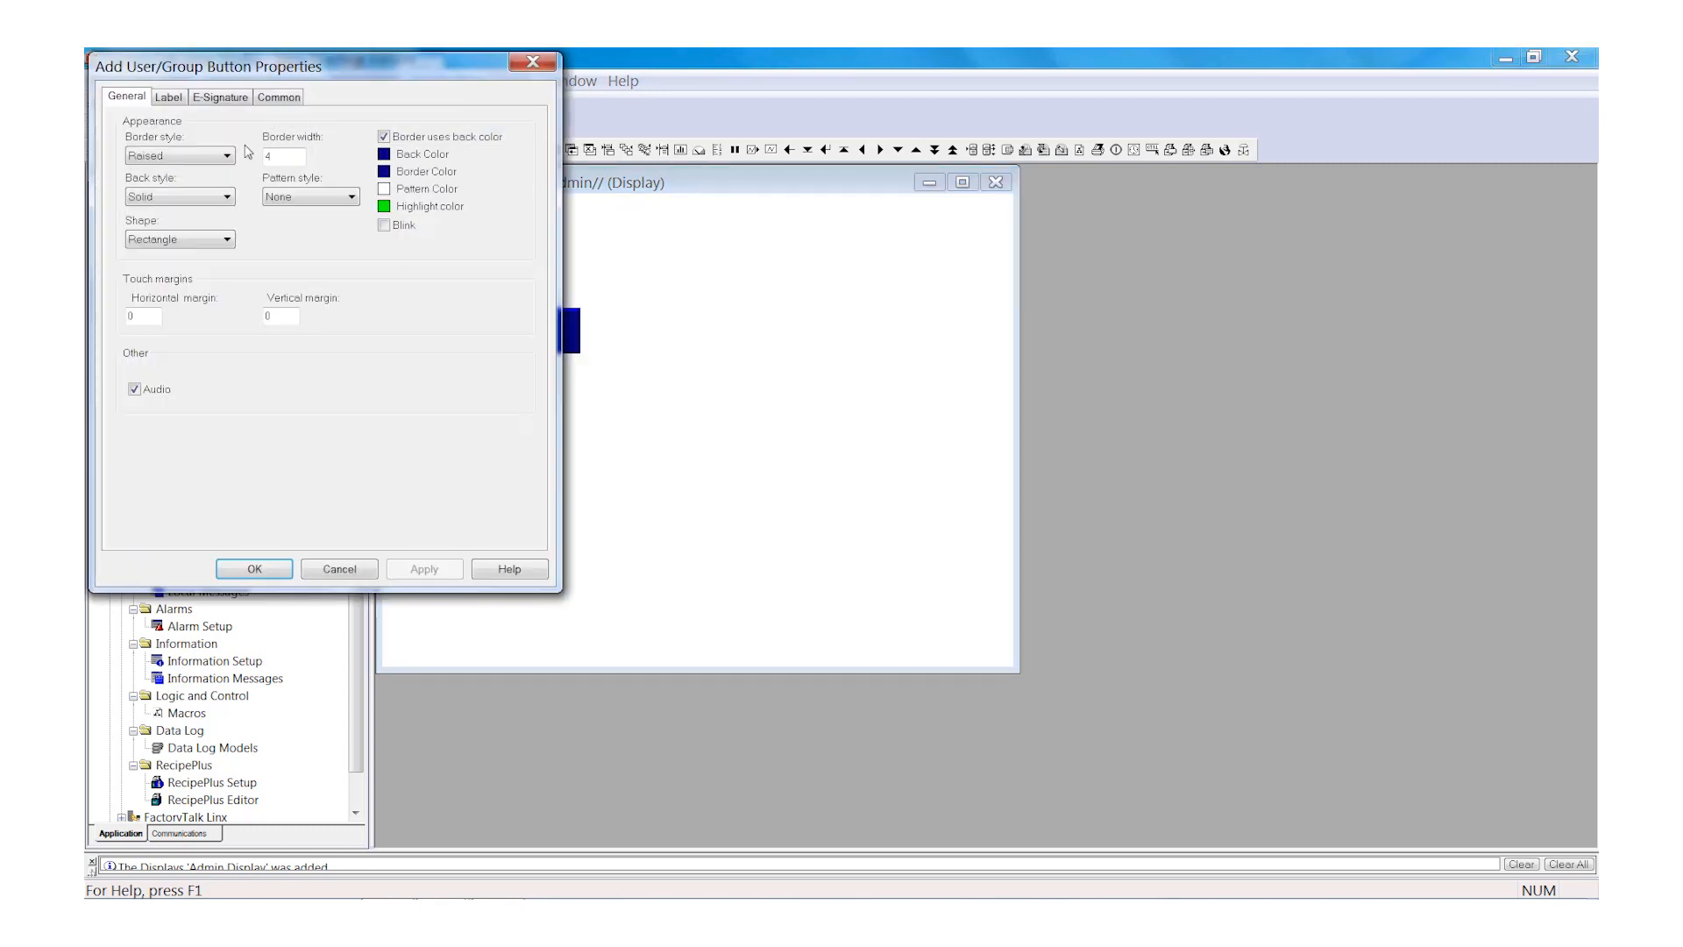
click(168, 96)
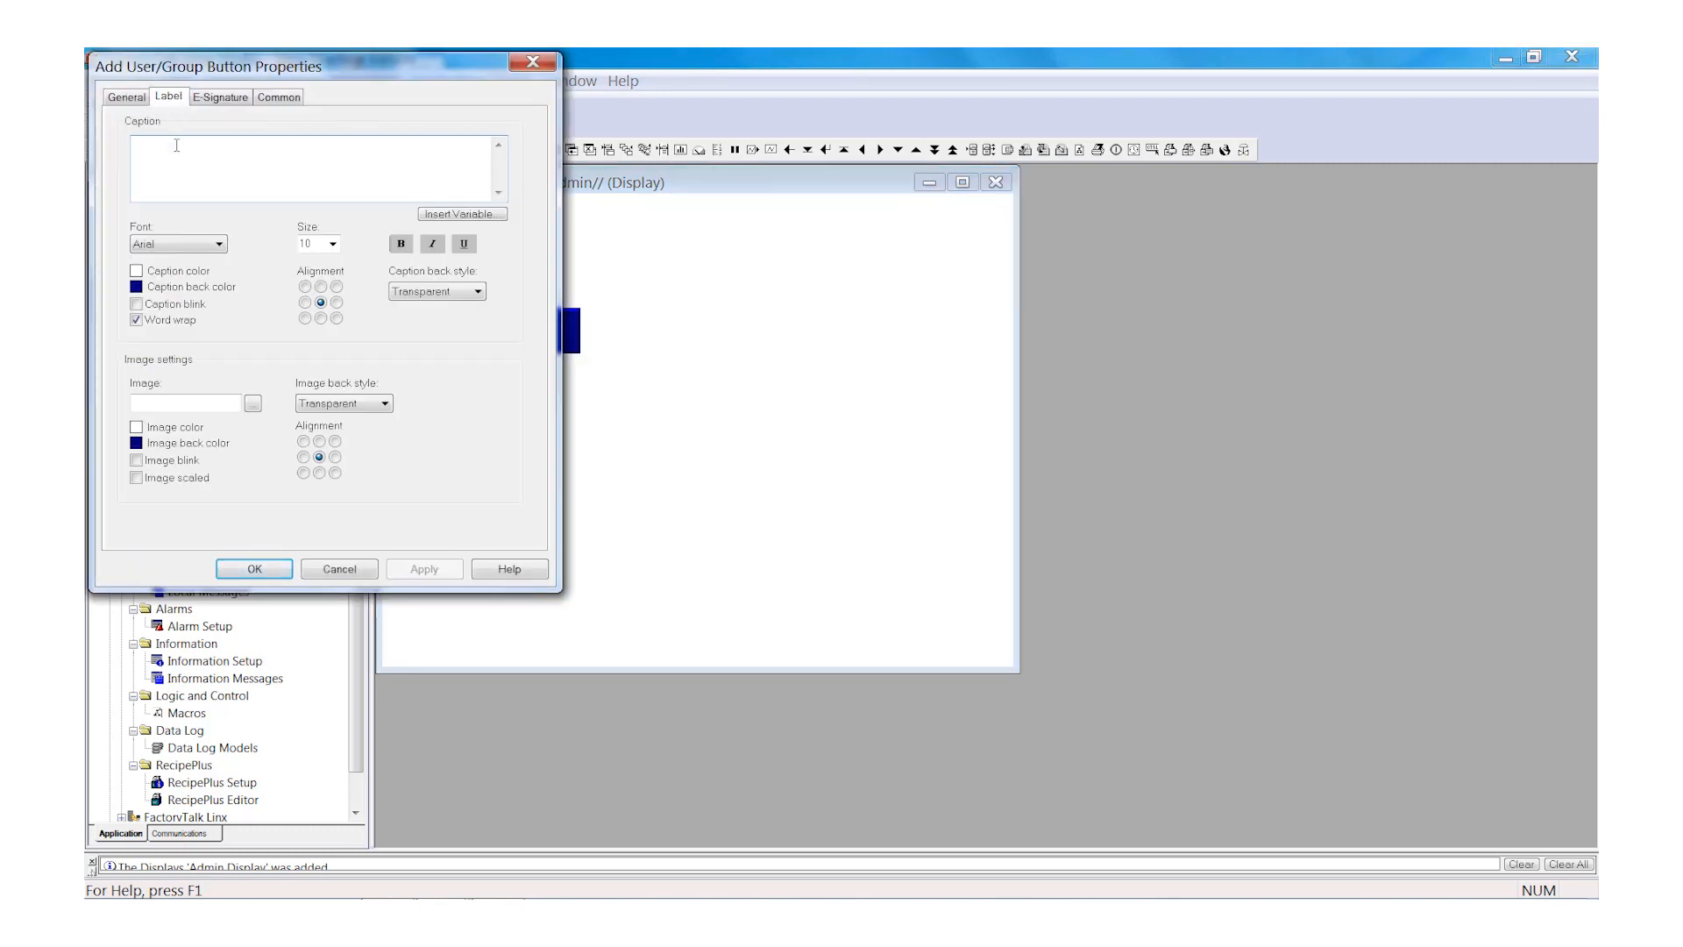
text(ADD)
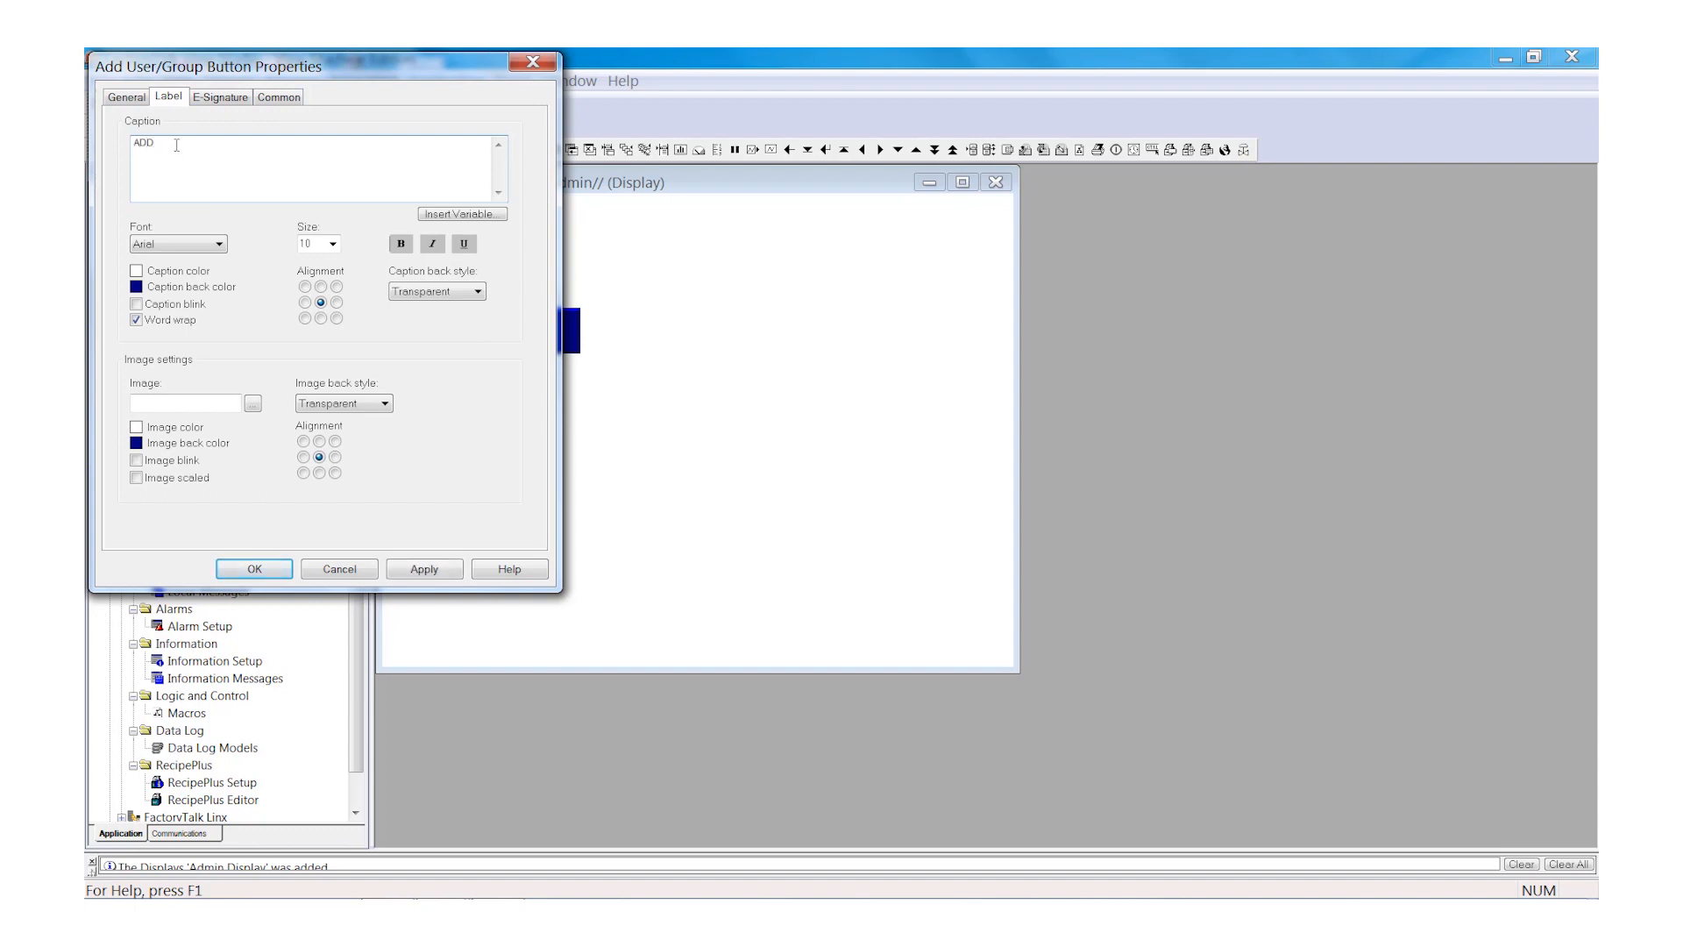
text(USER)
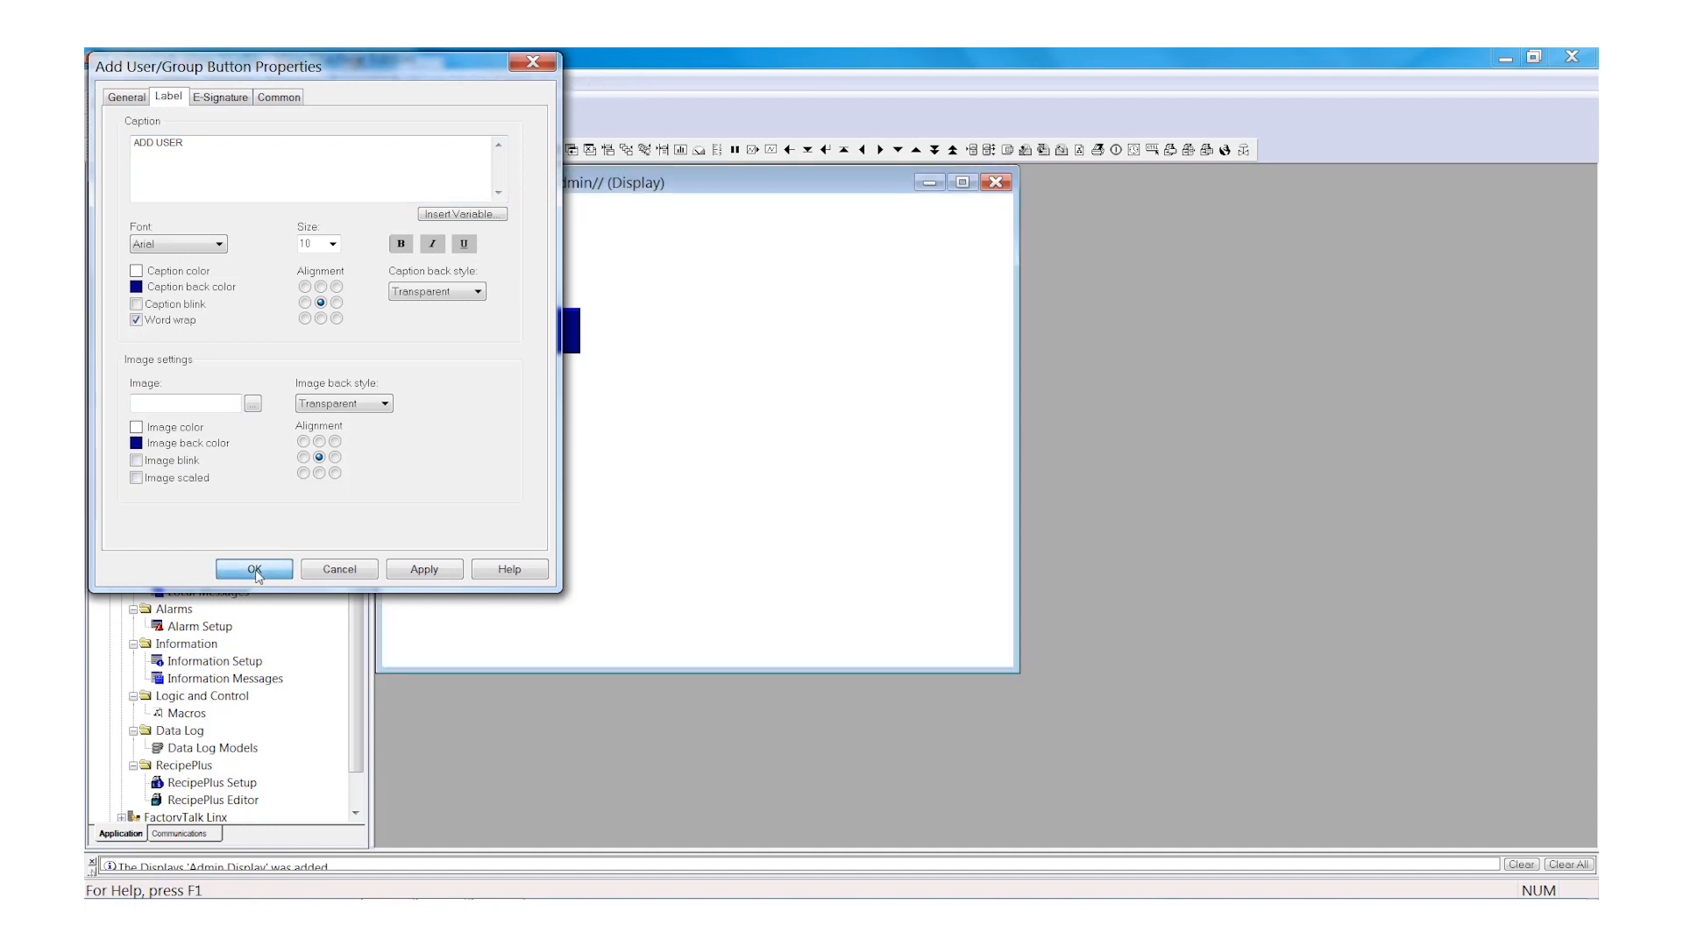
click(253, 569)
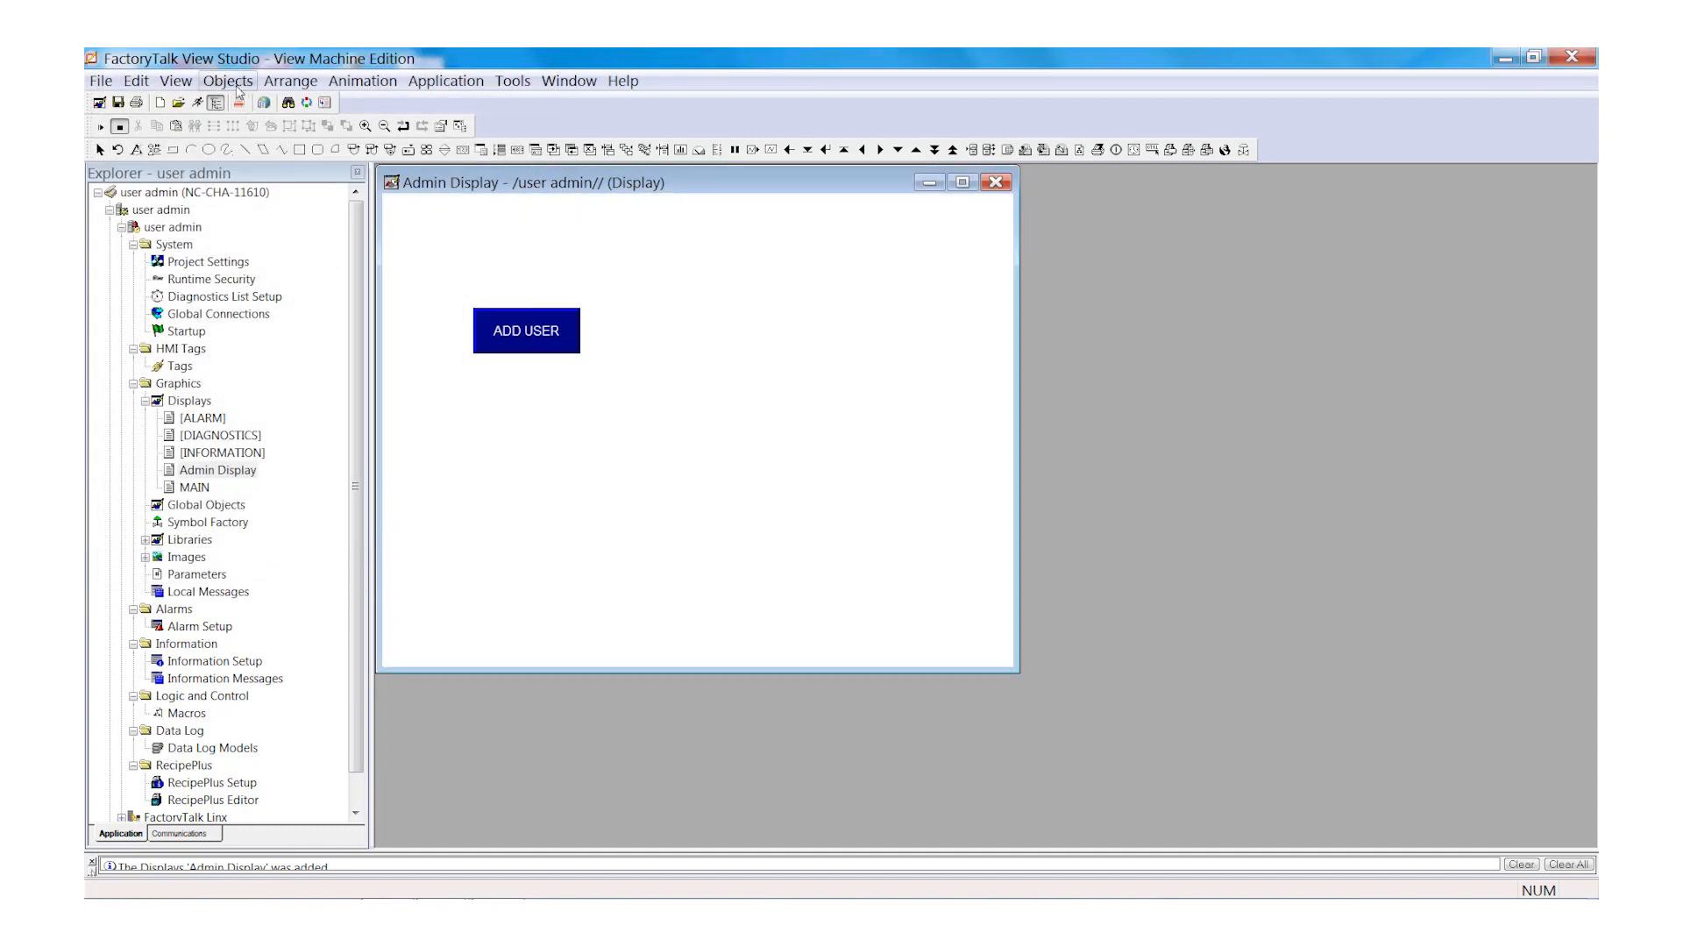
- Place a Delete User/Group button beside ADD USER, captioned 'DELETE USER'
click(228, 81)
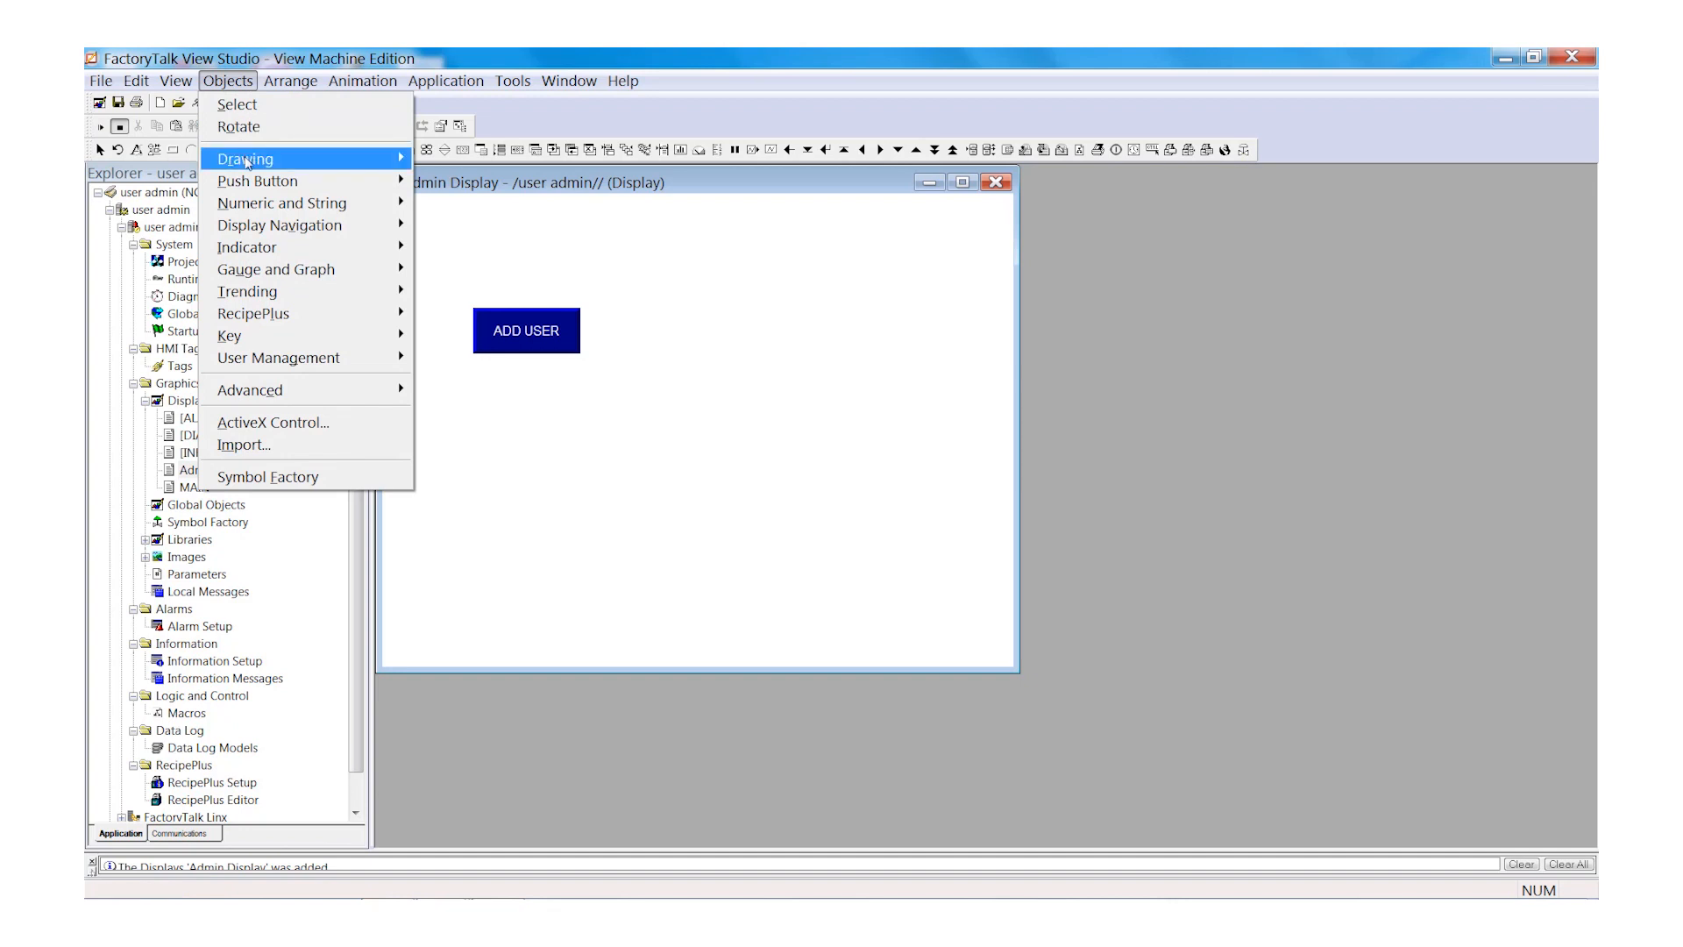
mouse_move(278, 357)
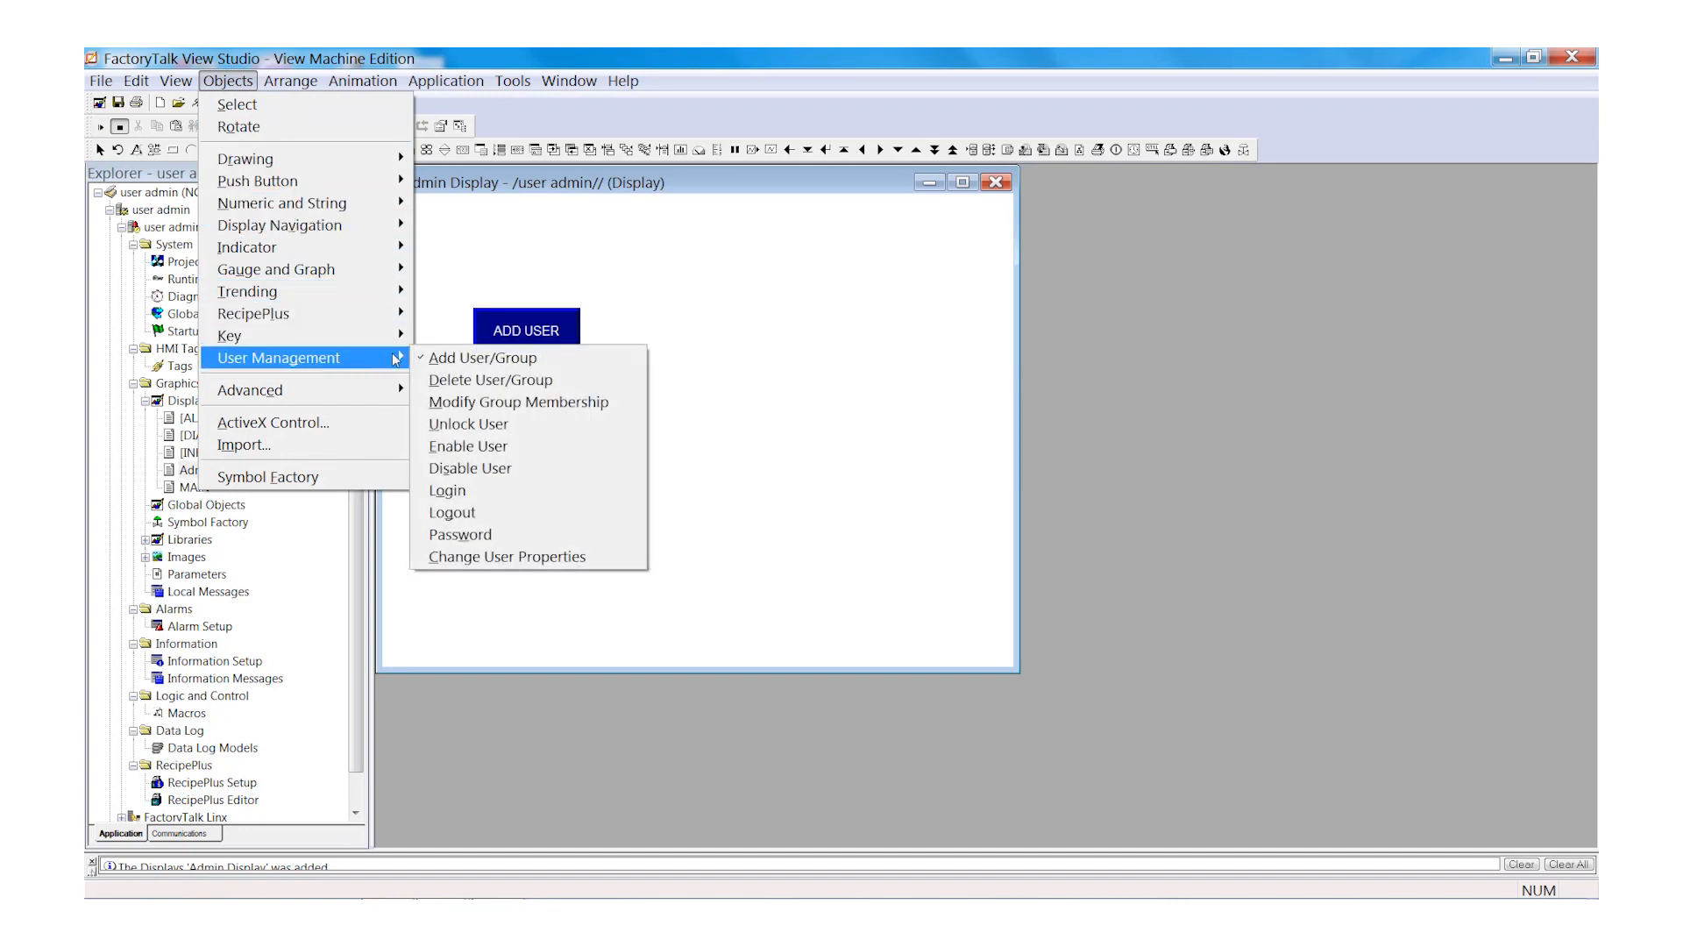
mouse_move(489, 380)
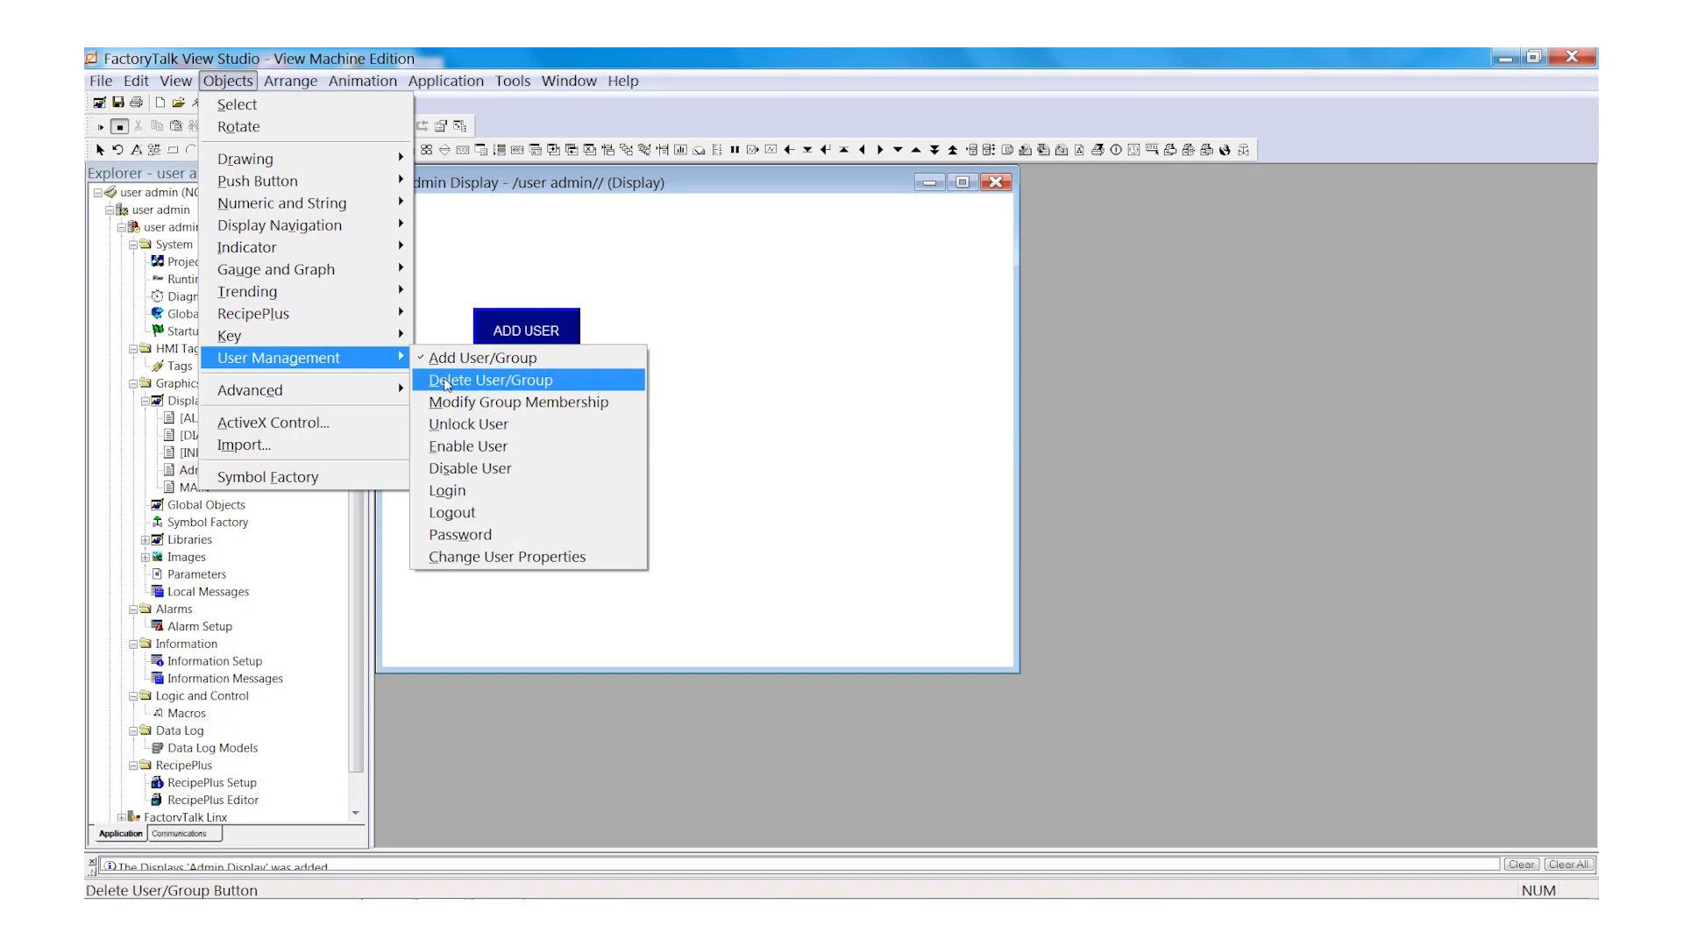
click(489, 379)
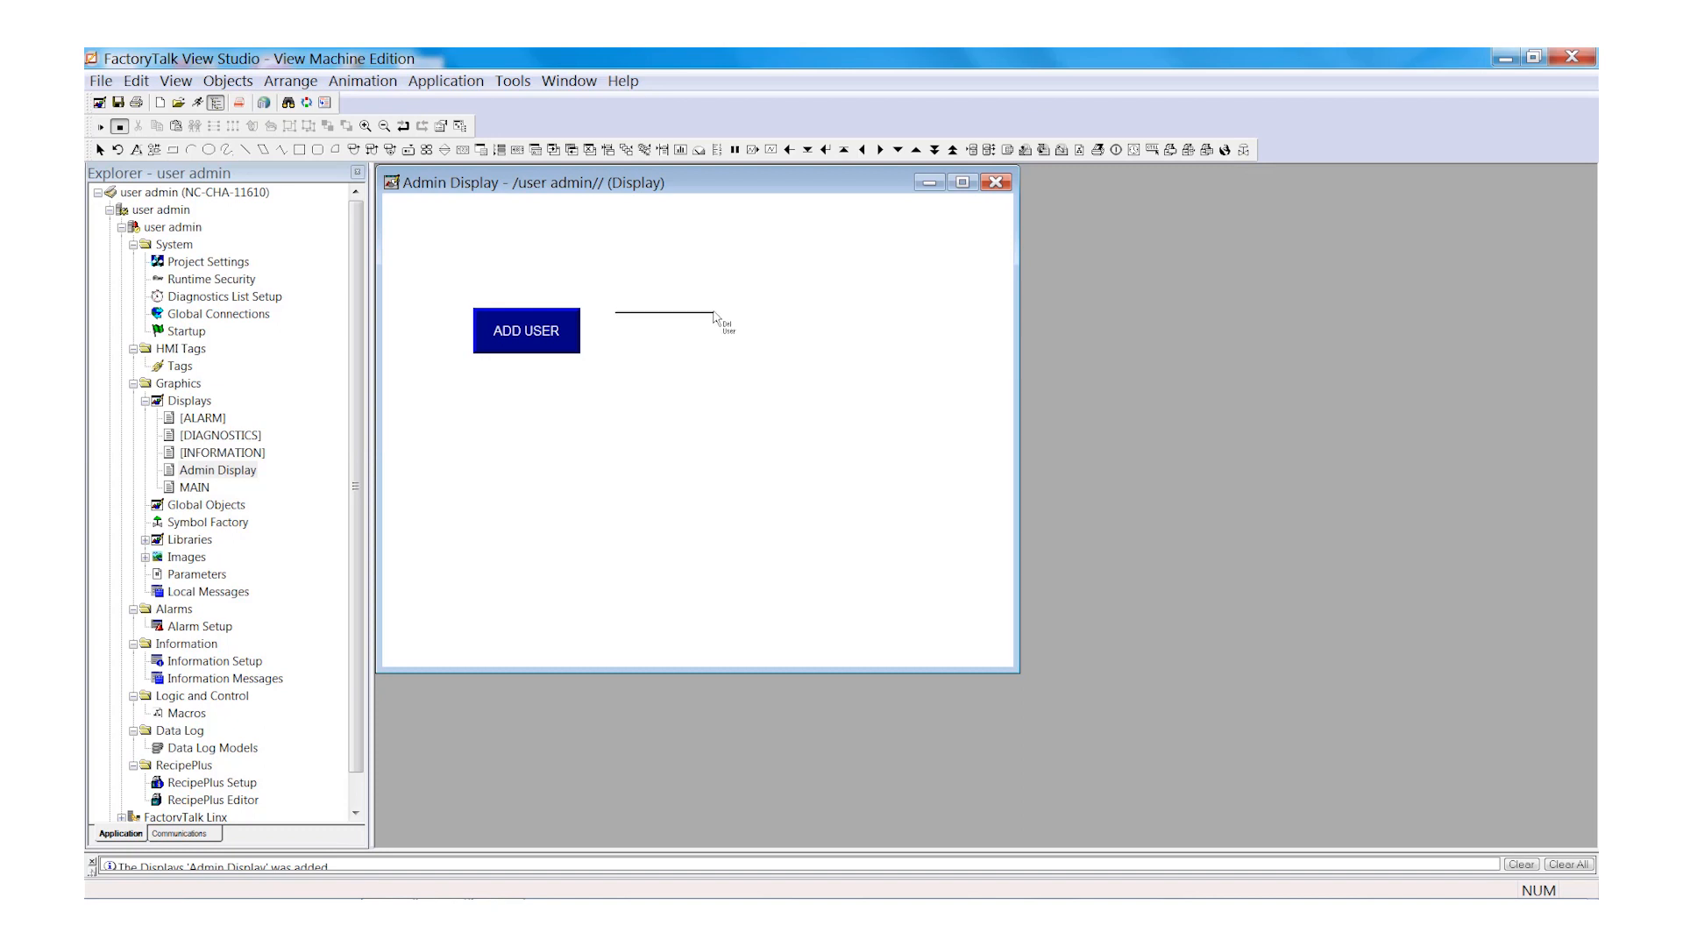
double_click(674, 331)
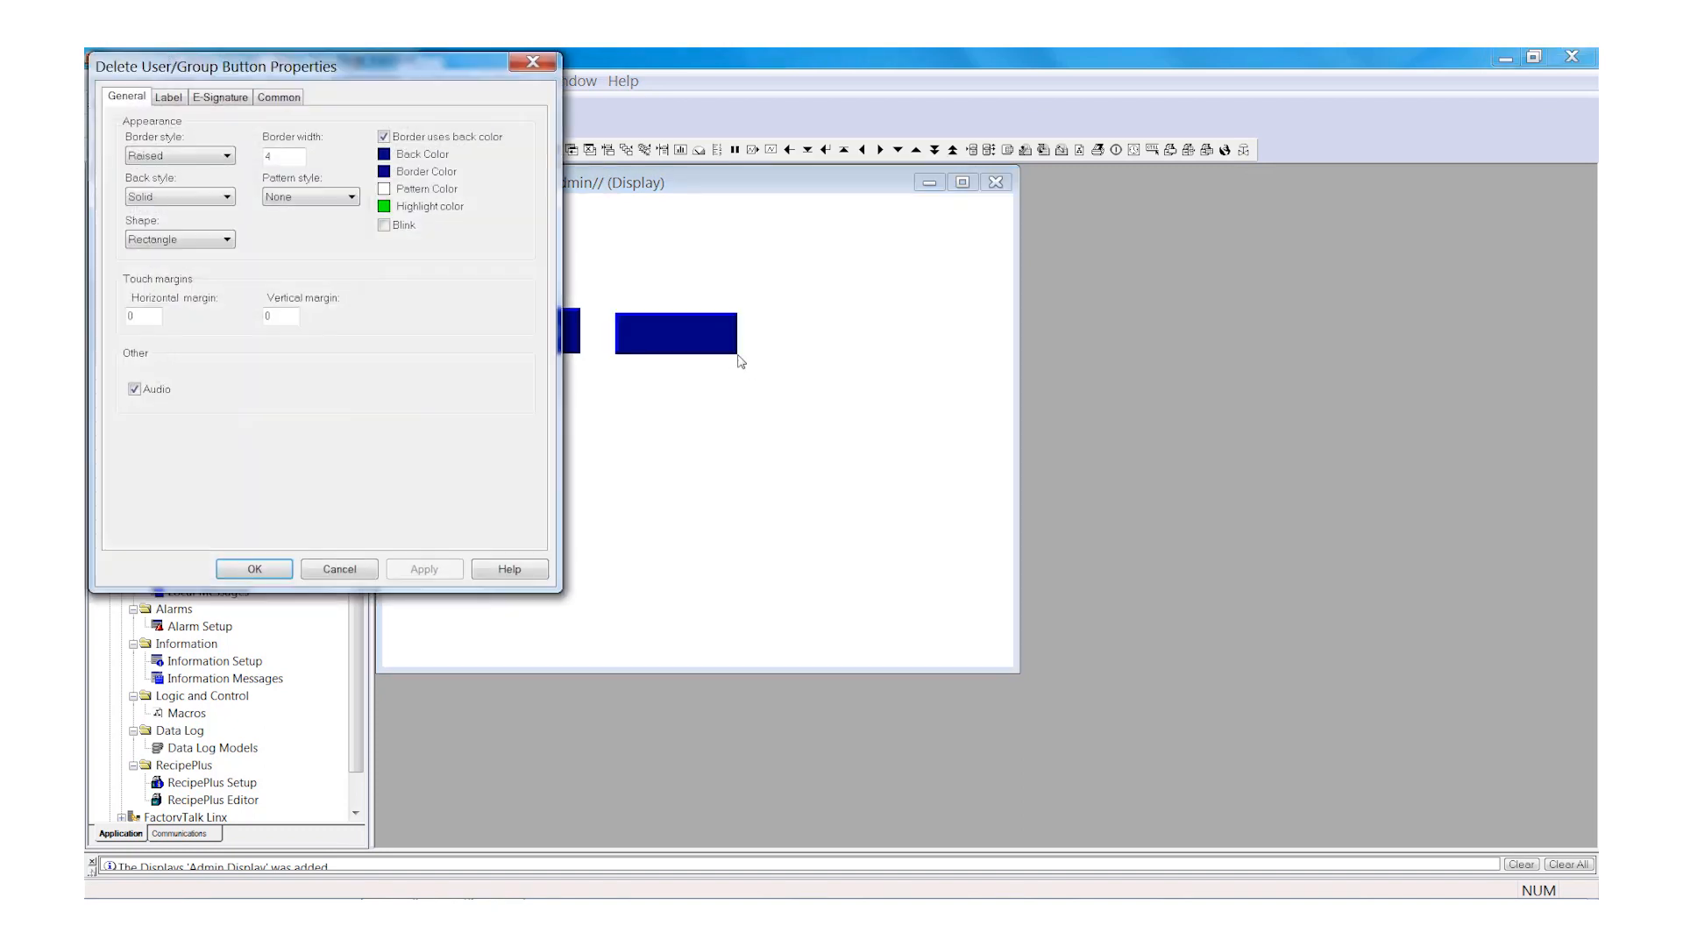
click(168, 97)
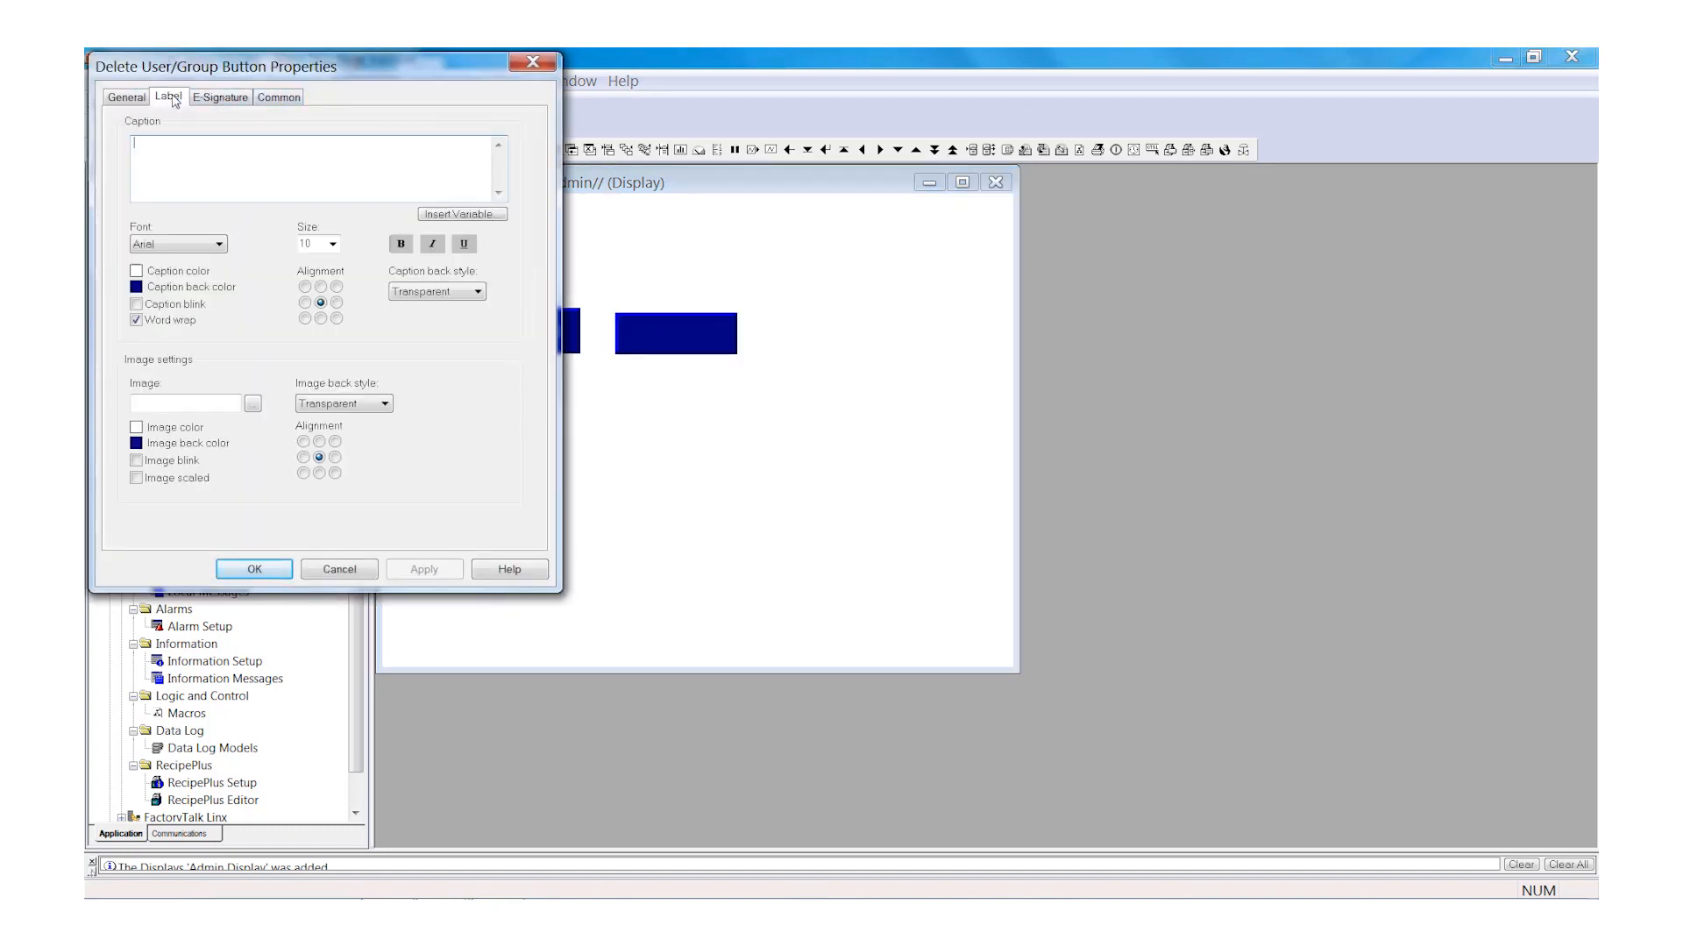
click(315, 168)
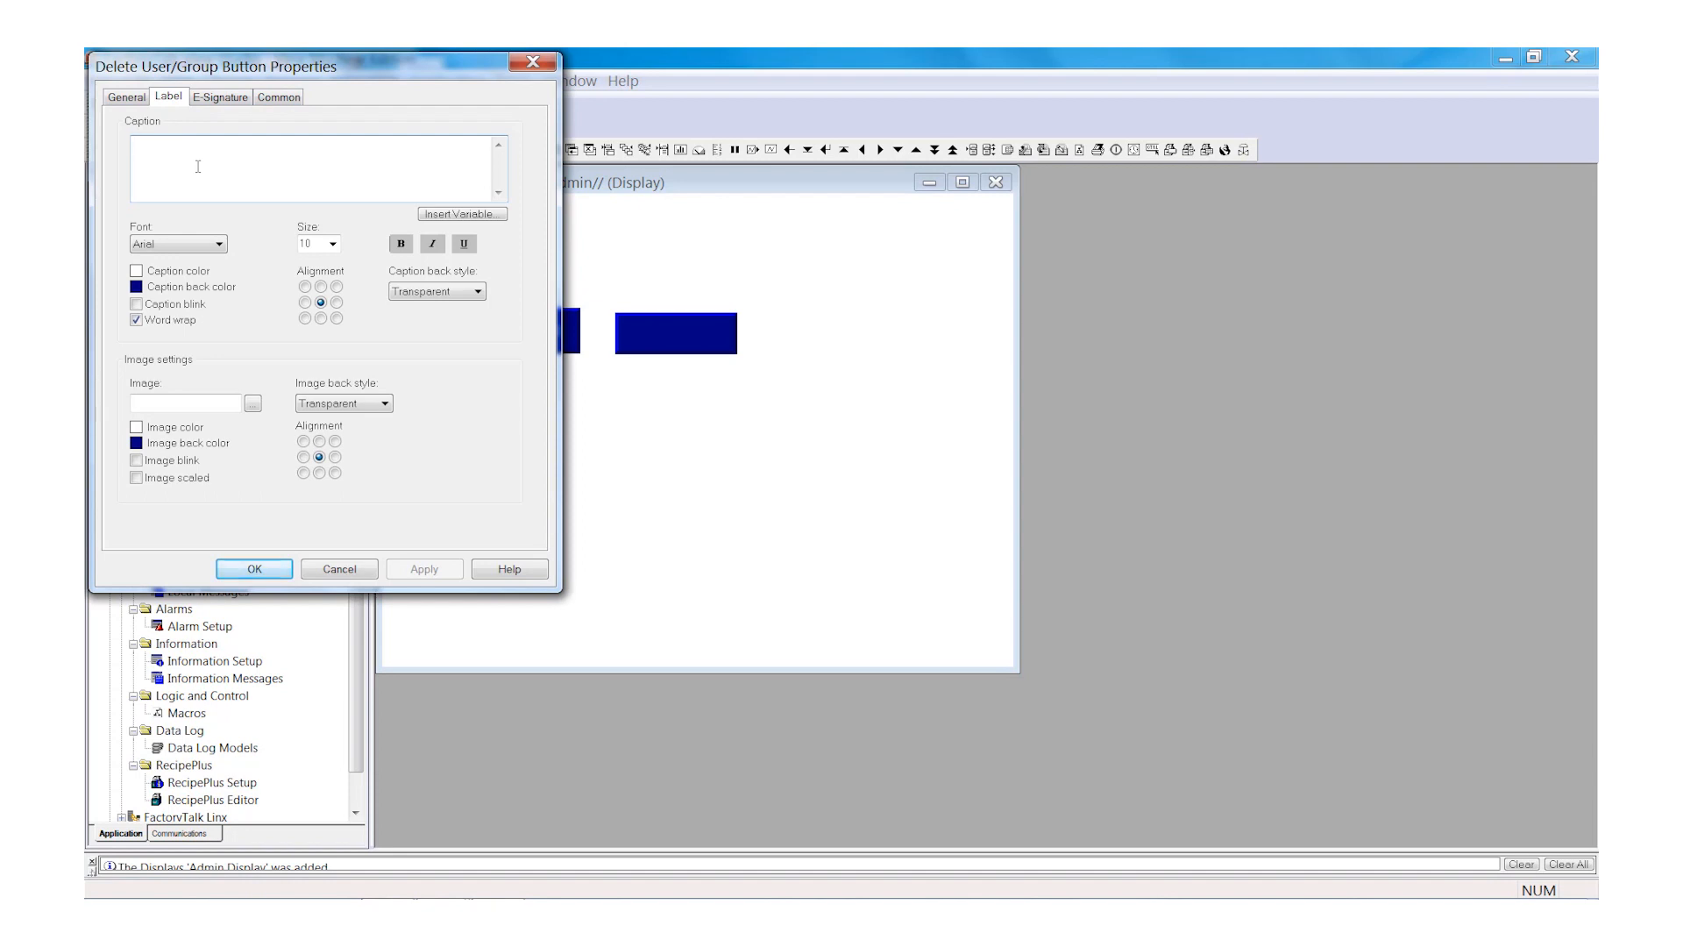
text(DELETE USER)
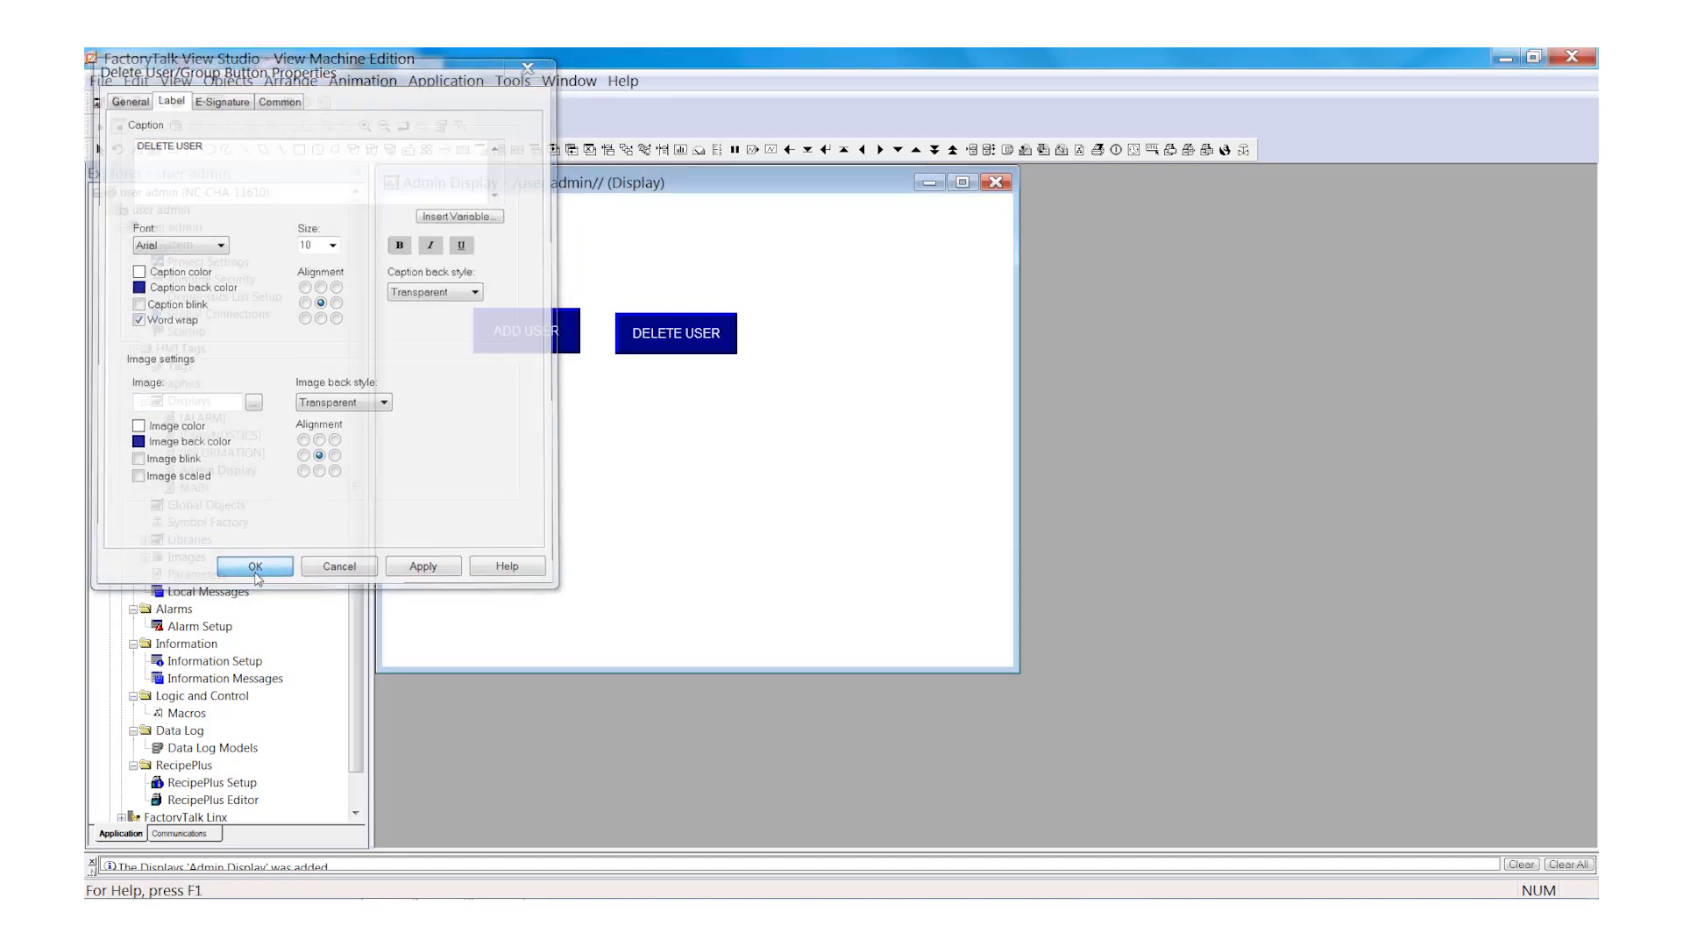
click(254, 565)
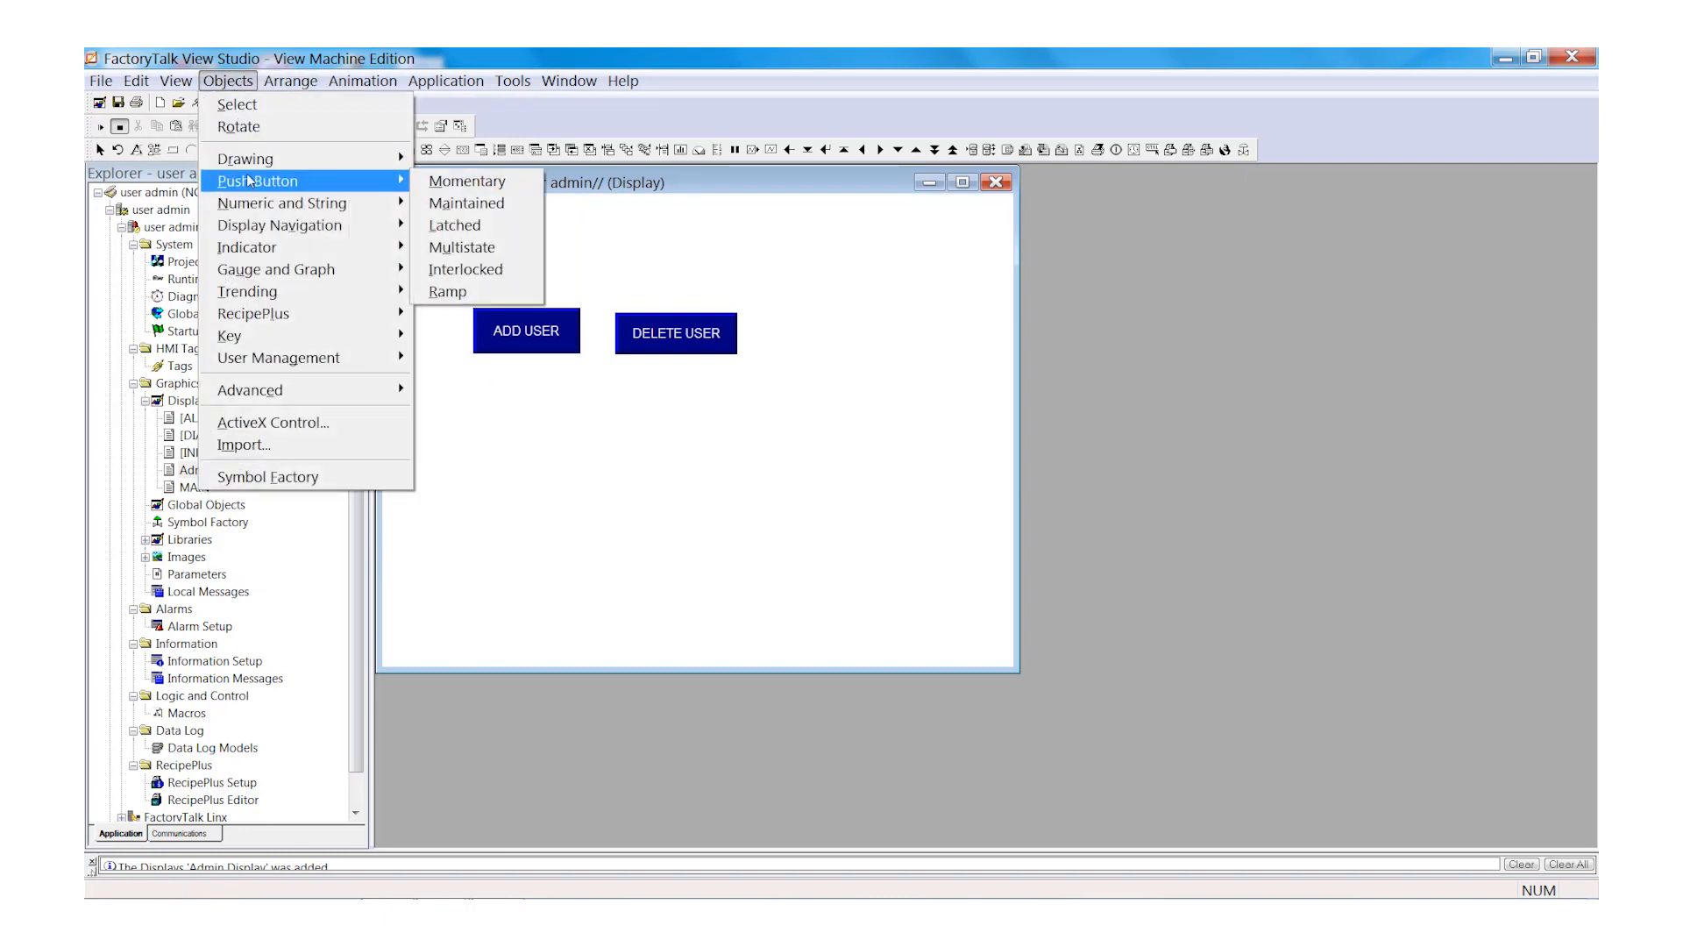
mouse_move(248, 291)
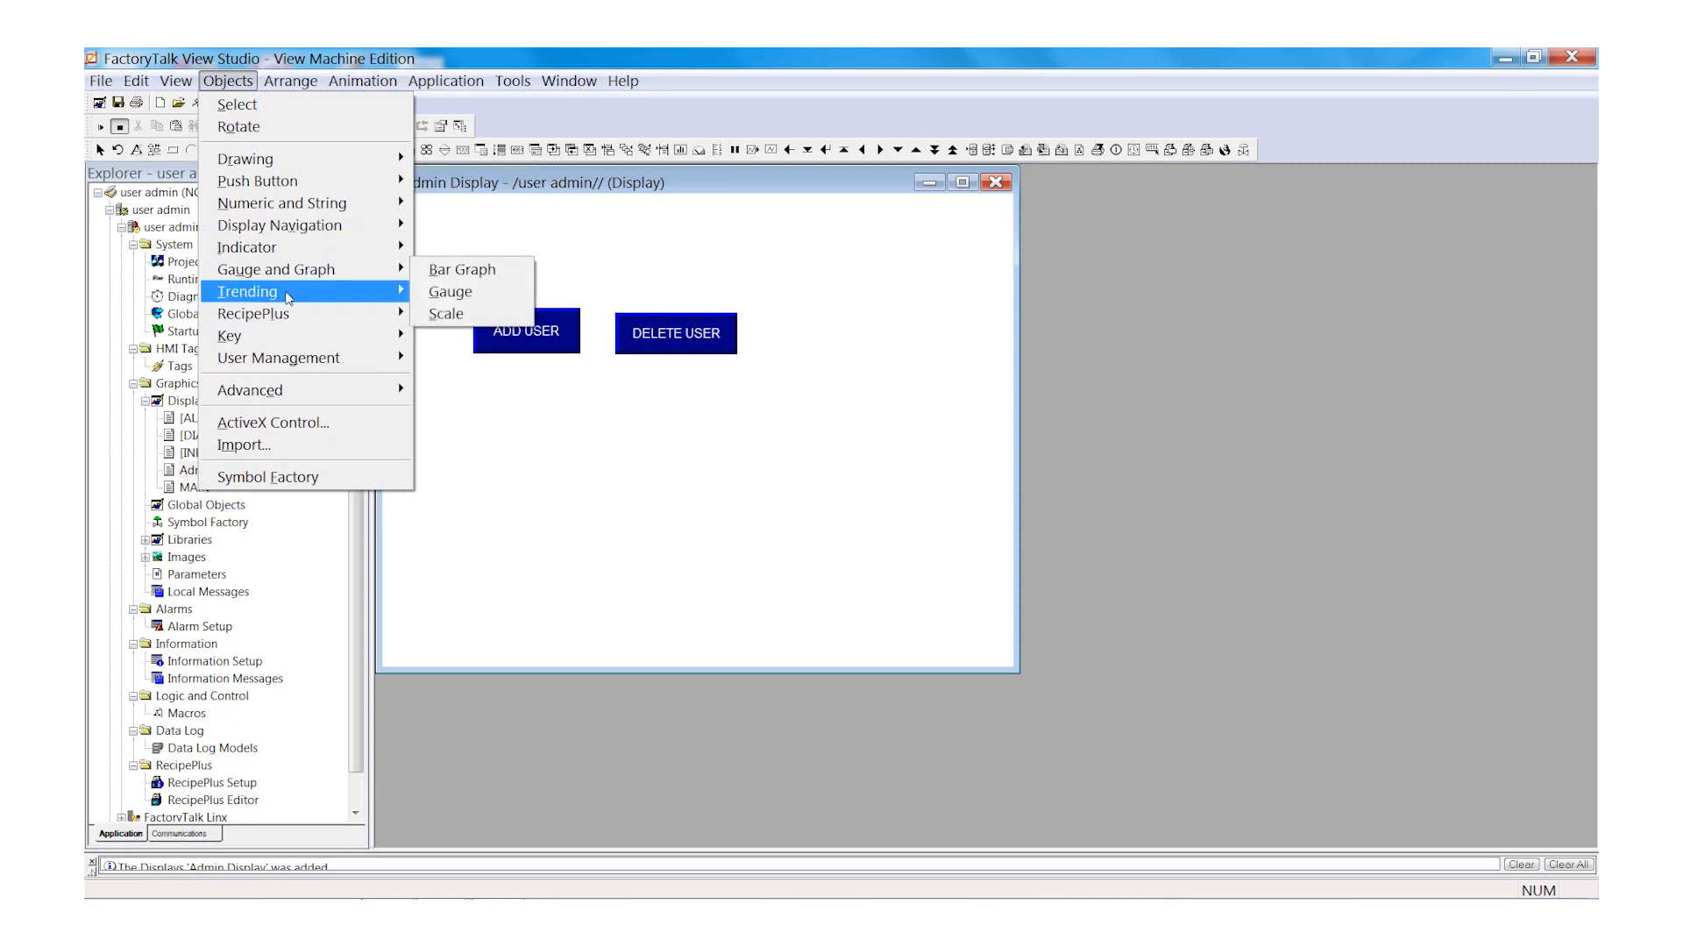
mouse_move(279, 358)
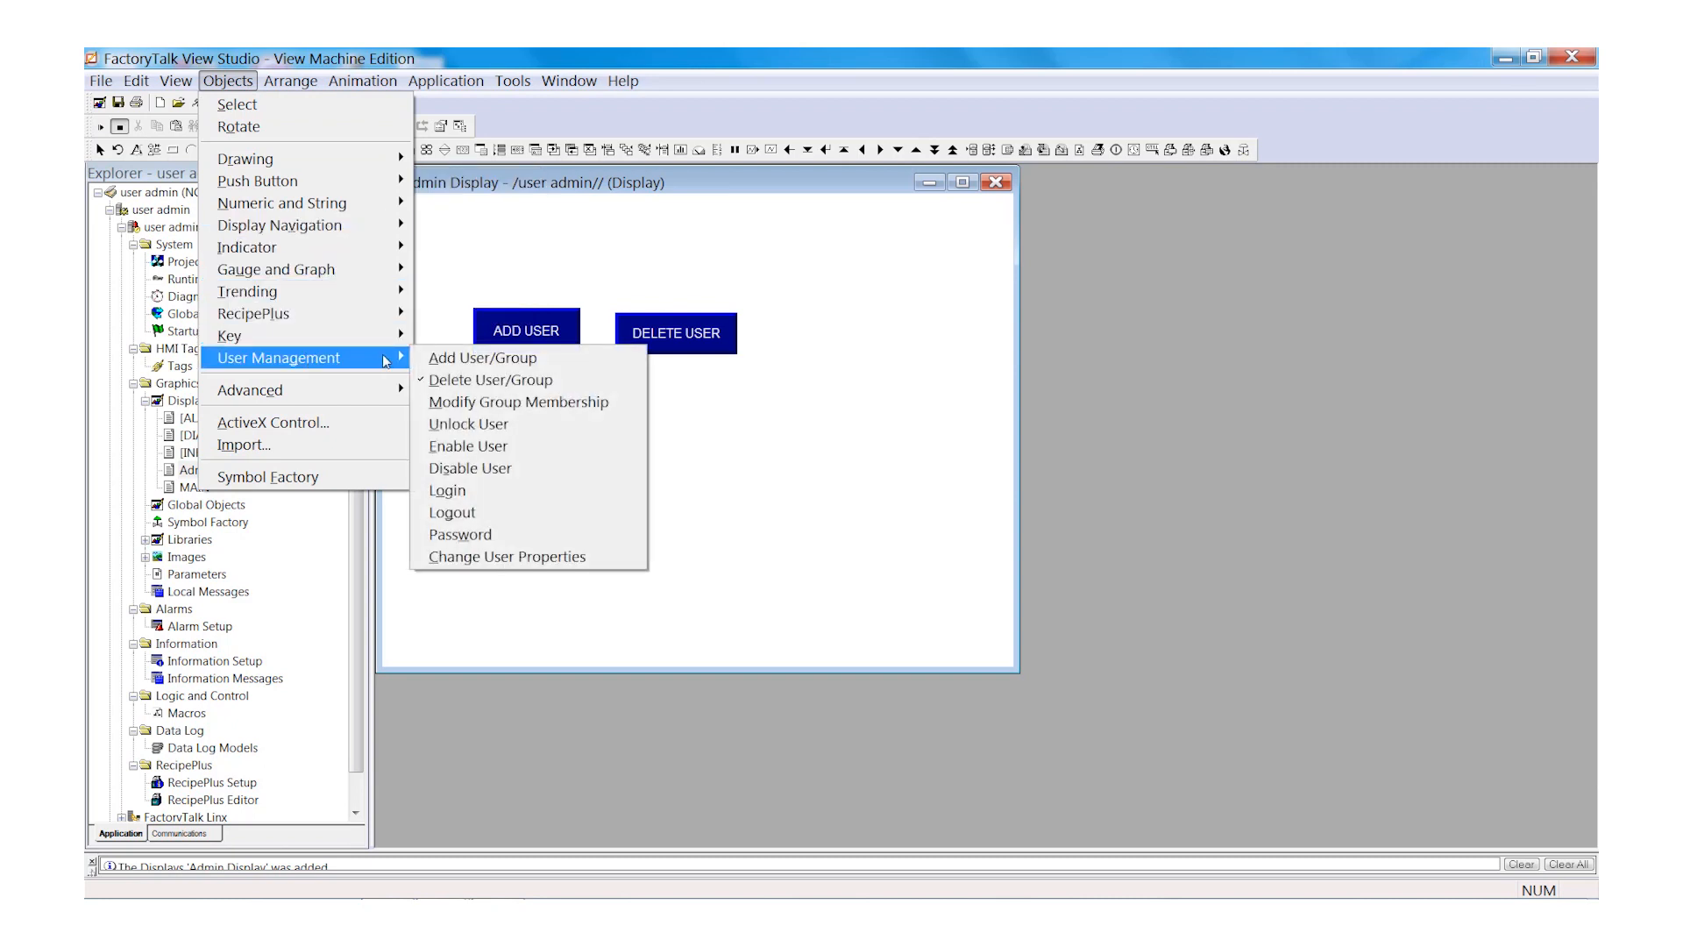
mouse_move(491, 379)
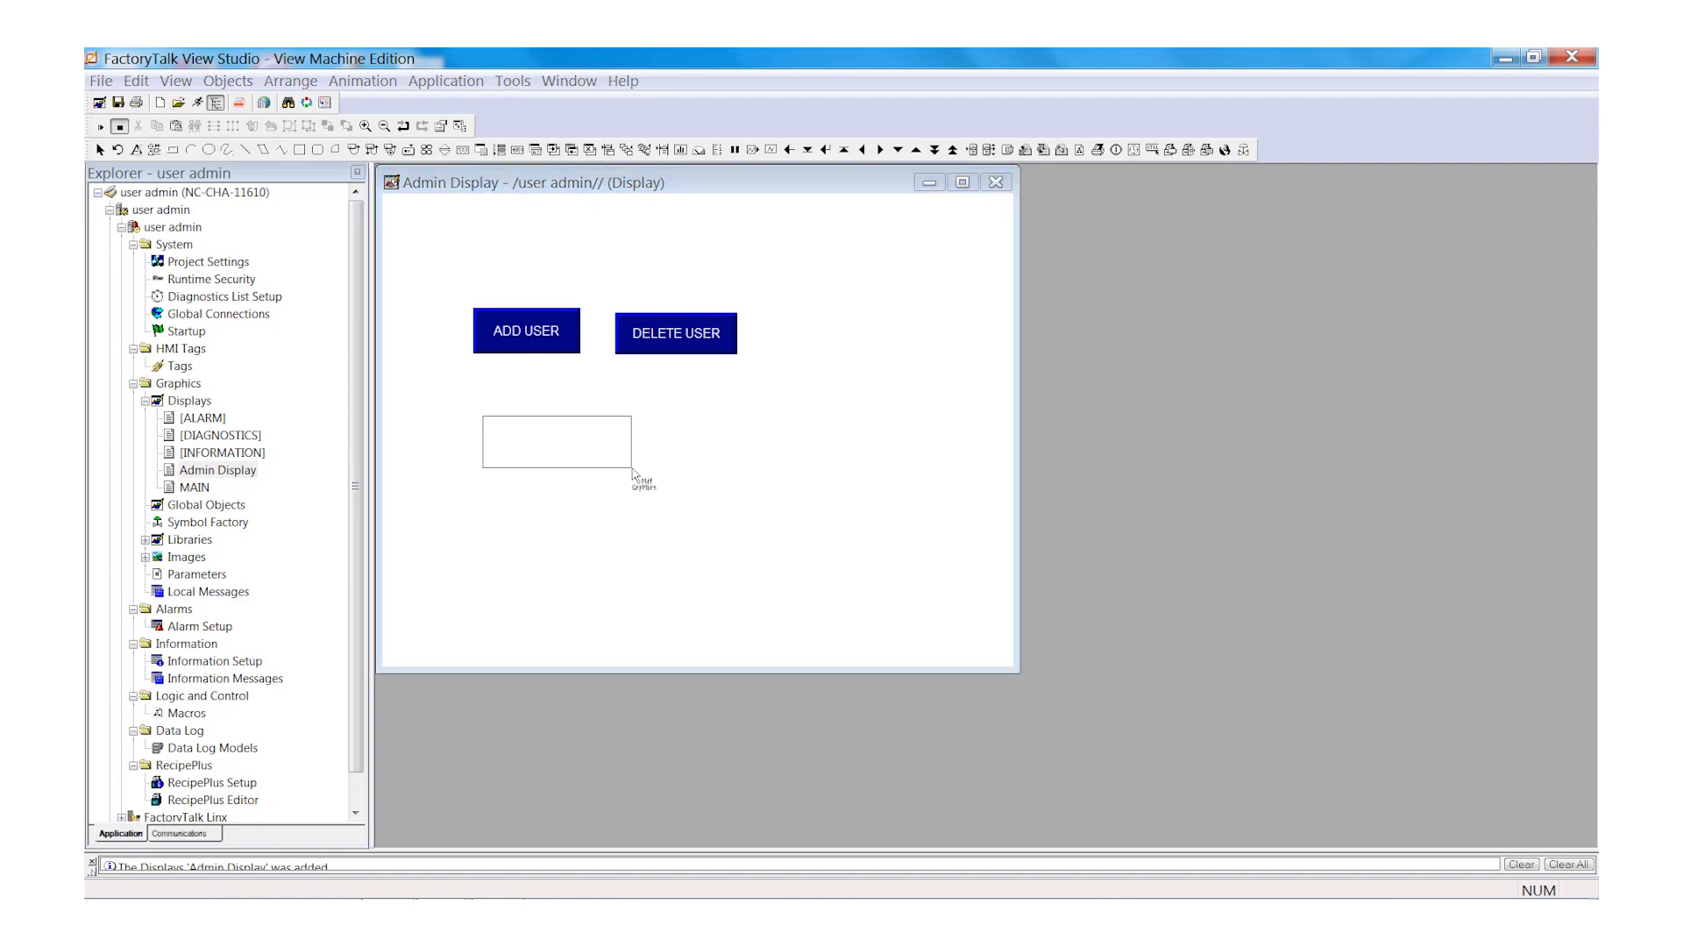
- Place the Modify Group Membership button below ADD USER, captioned CHANGE USER GROUP
double_click(525, 330)
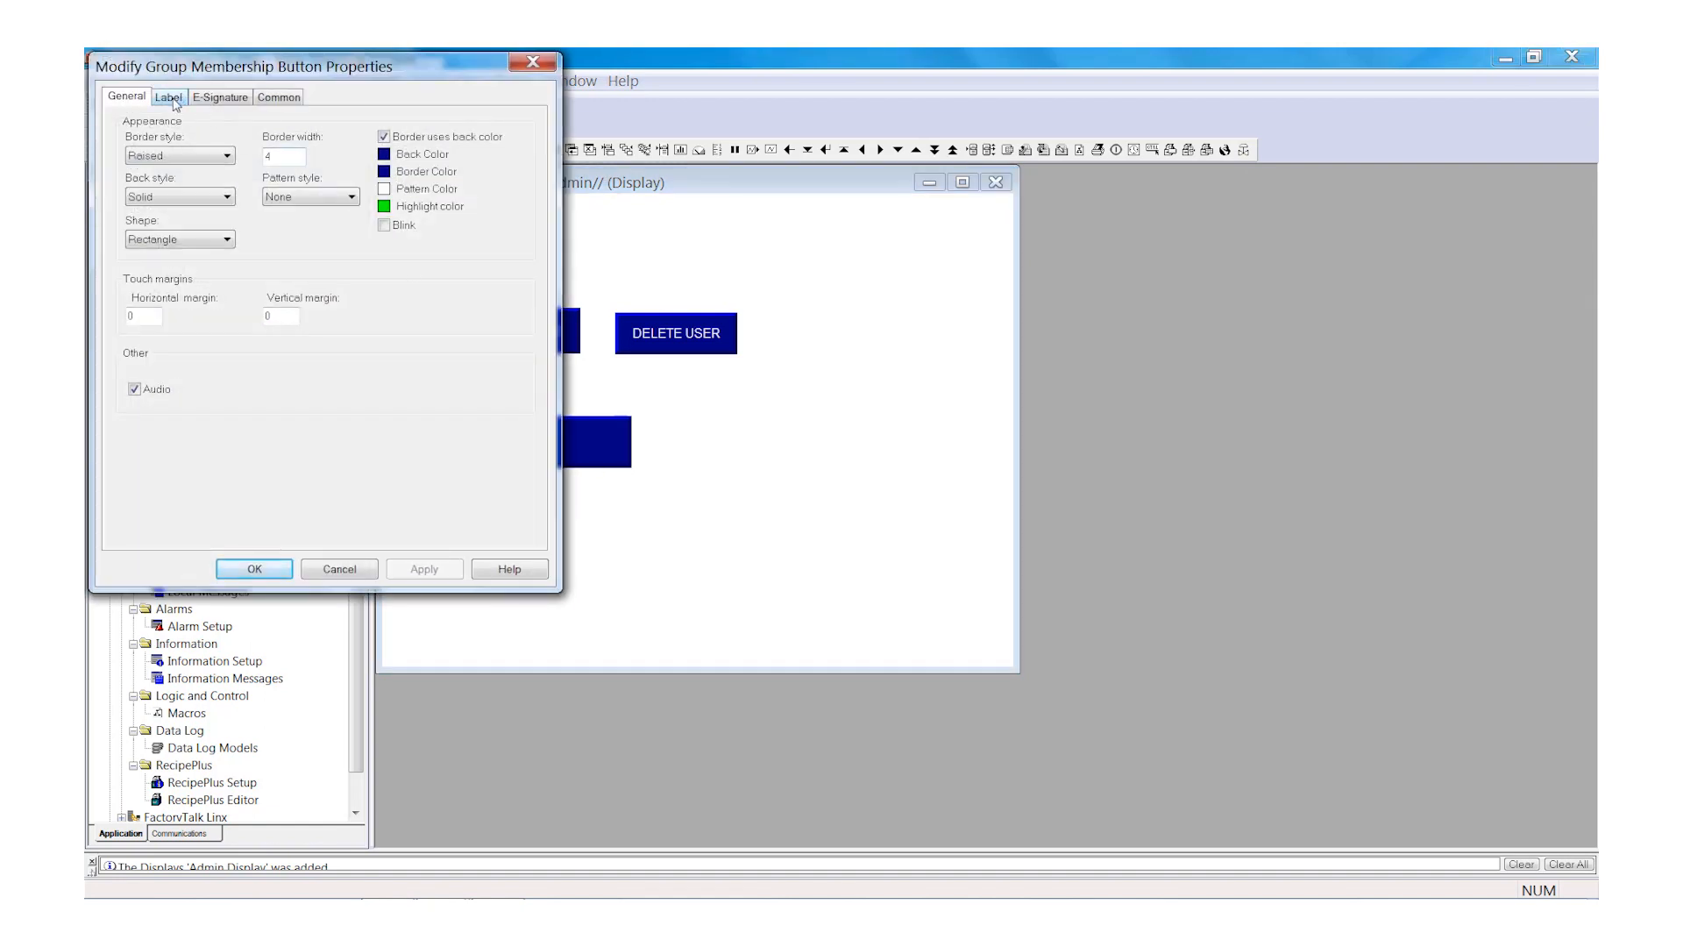
click(167, 96)
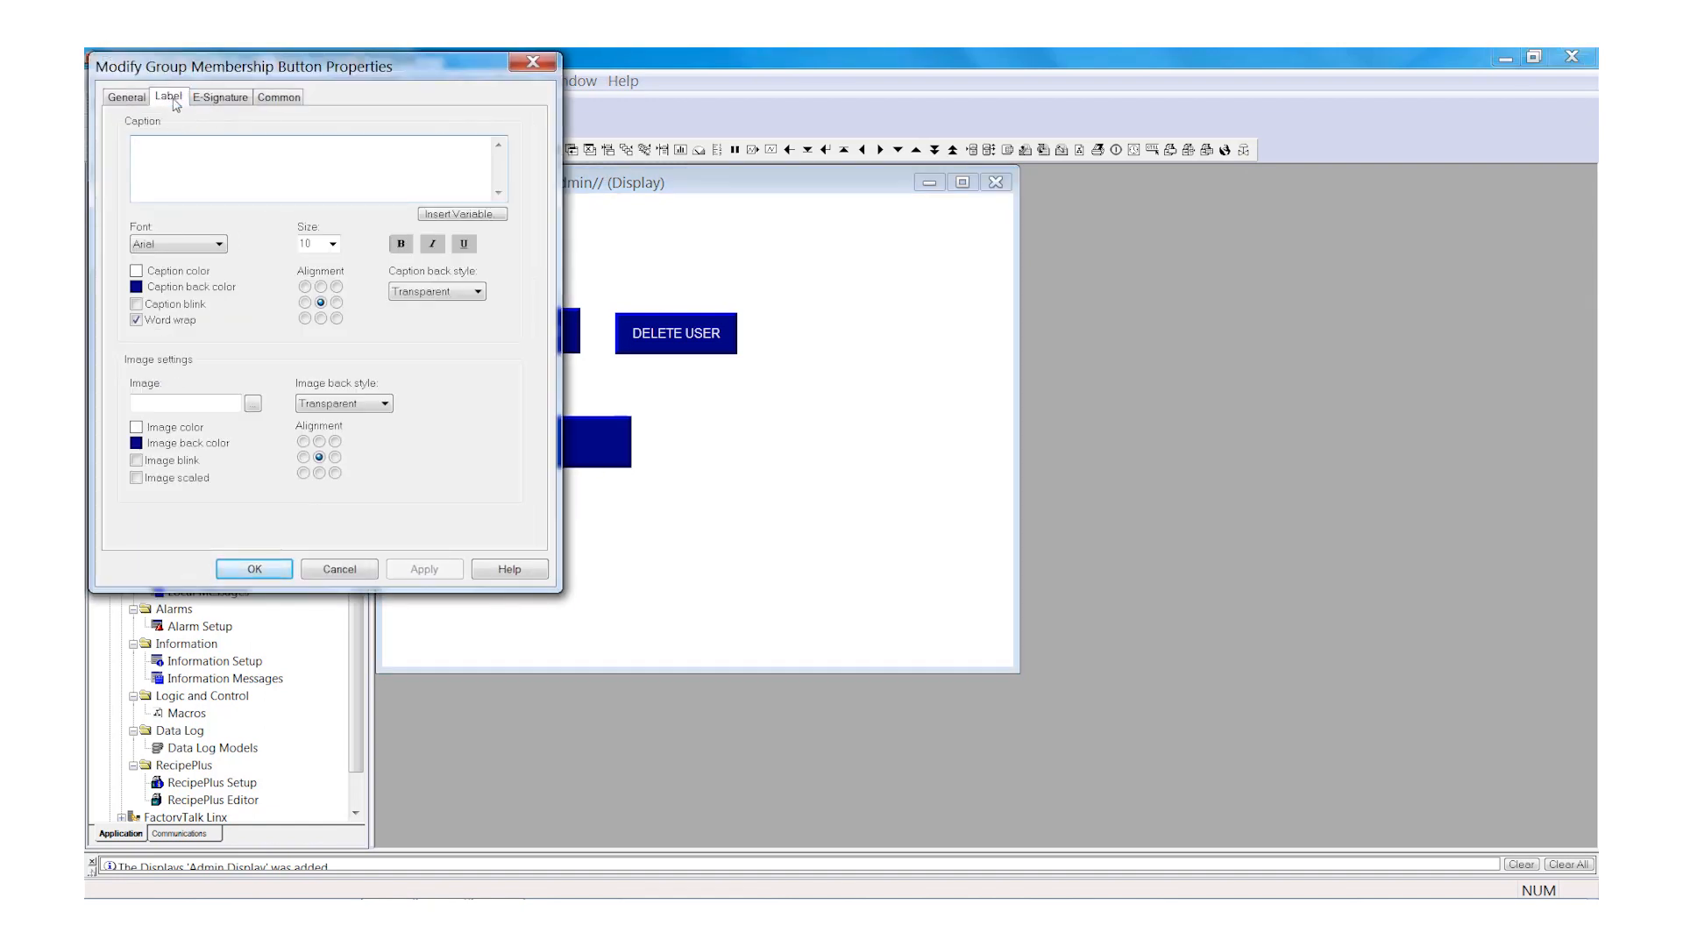
mouse_move(300, 209)
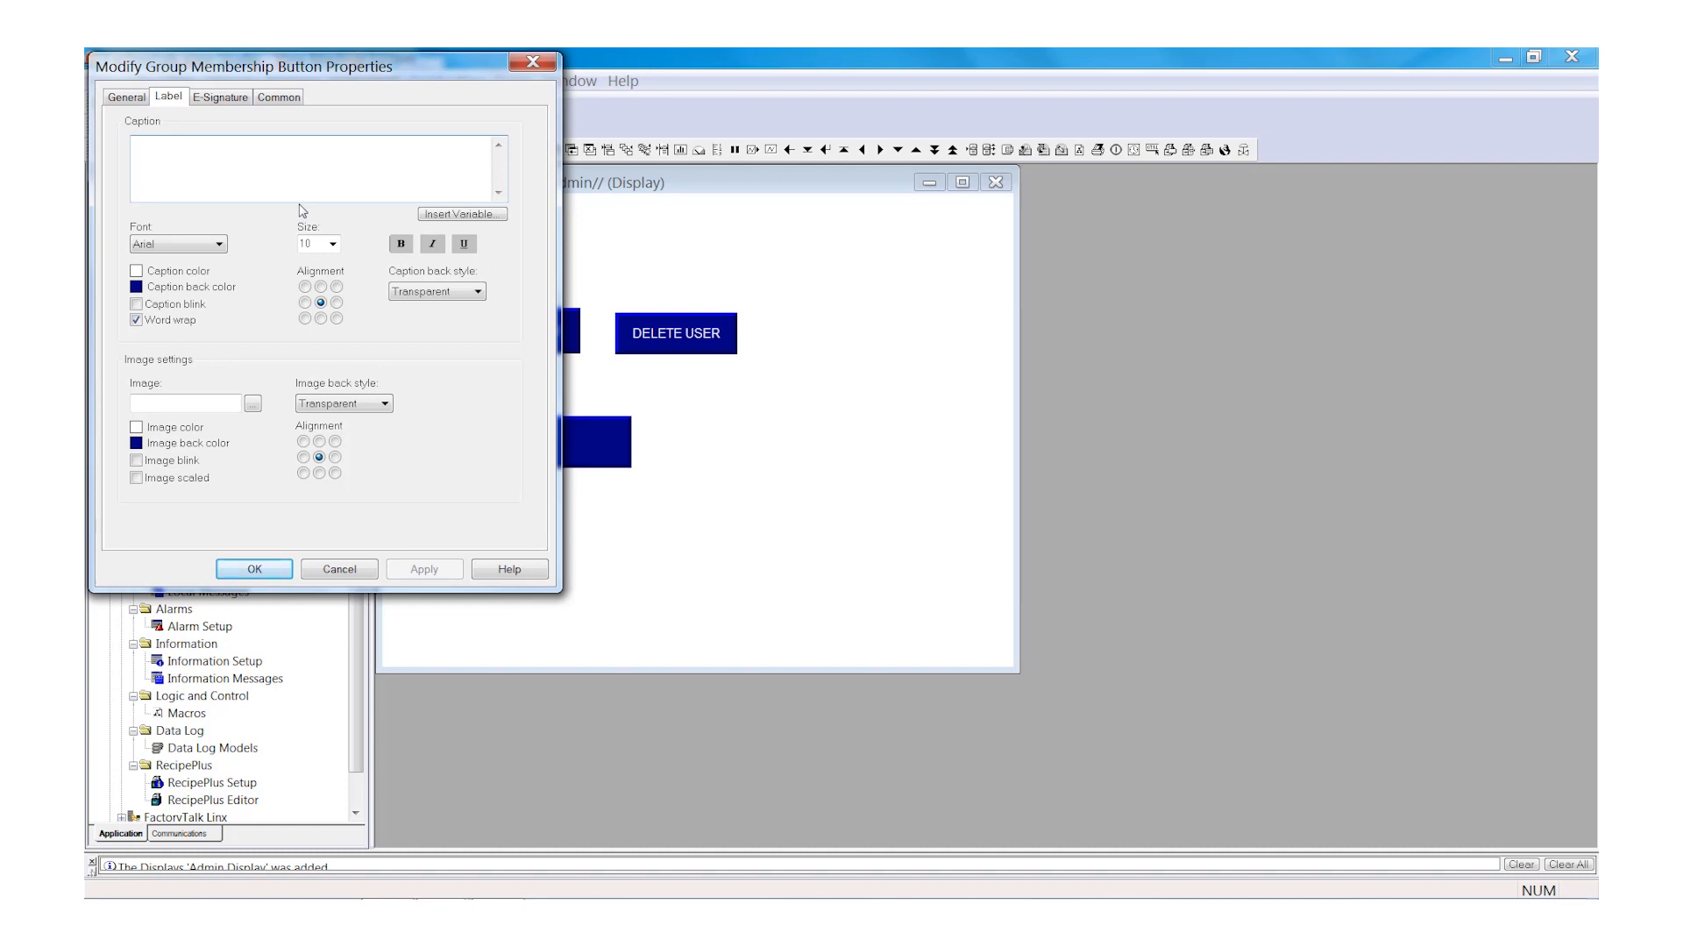
text(CHANGE USER GRO)
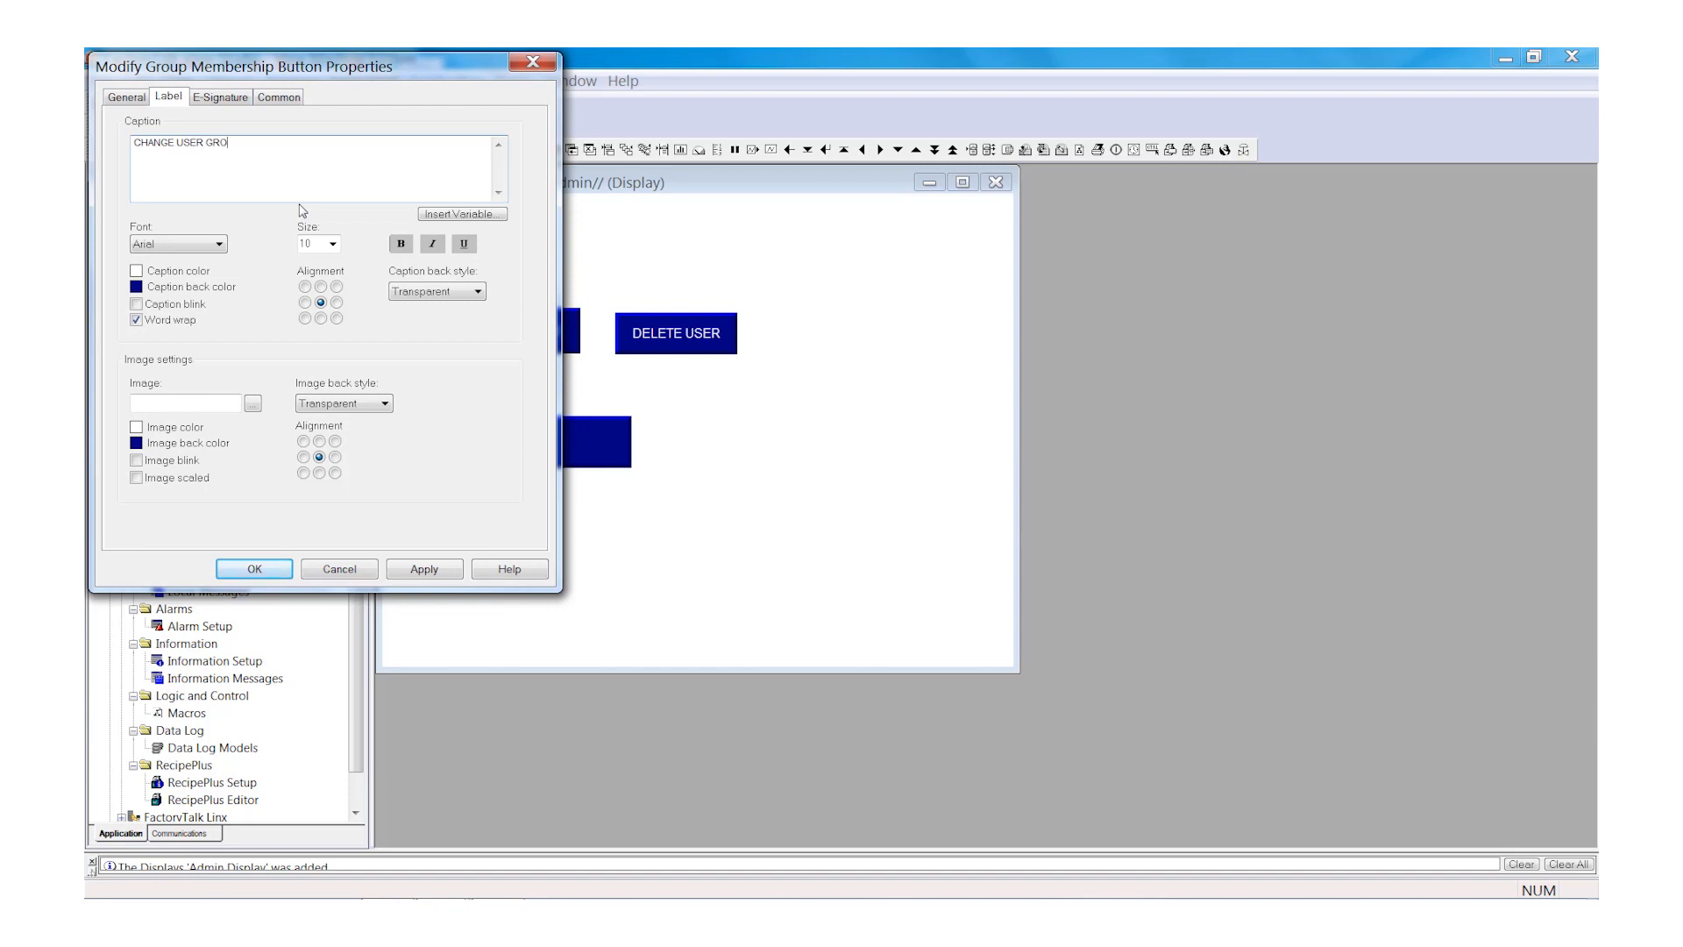
text(UP)
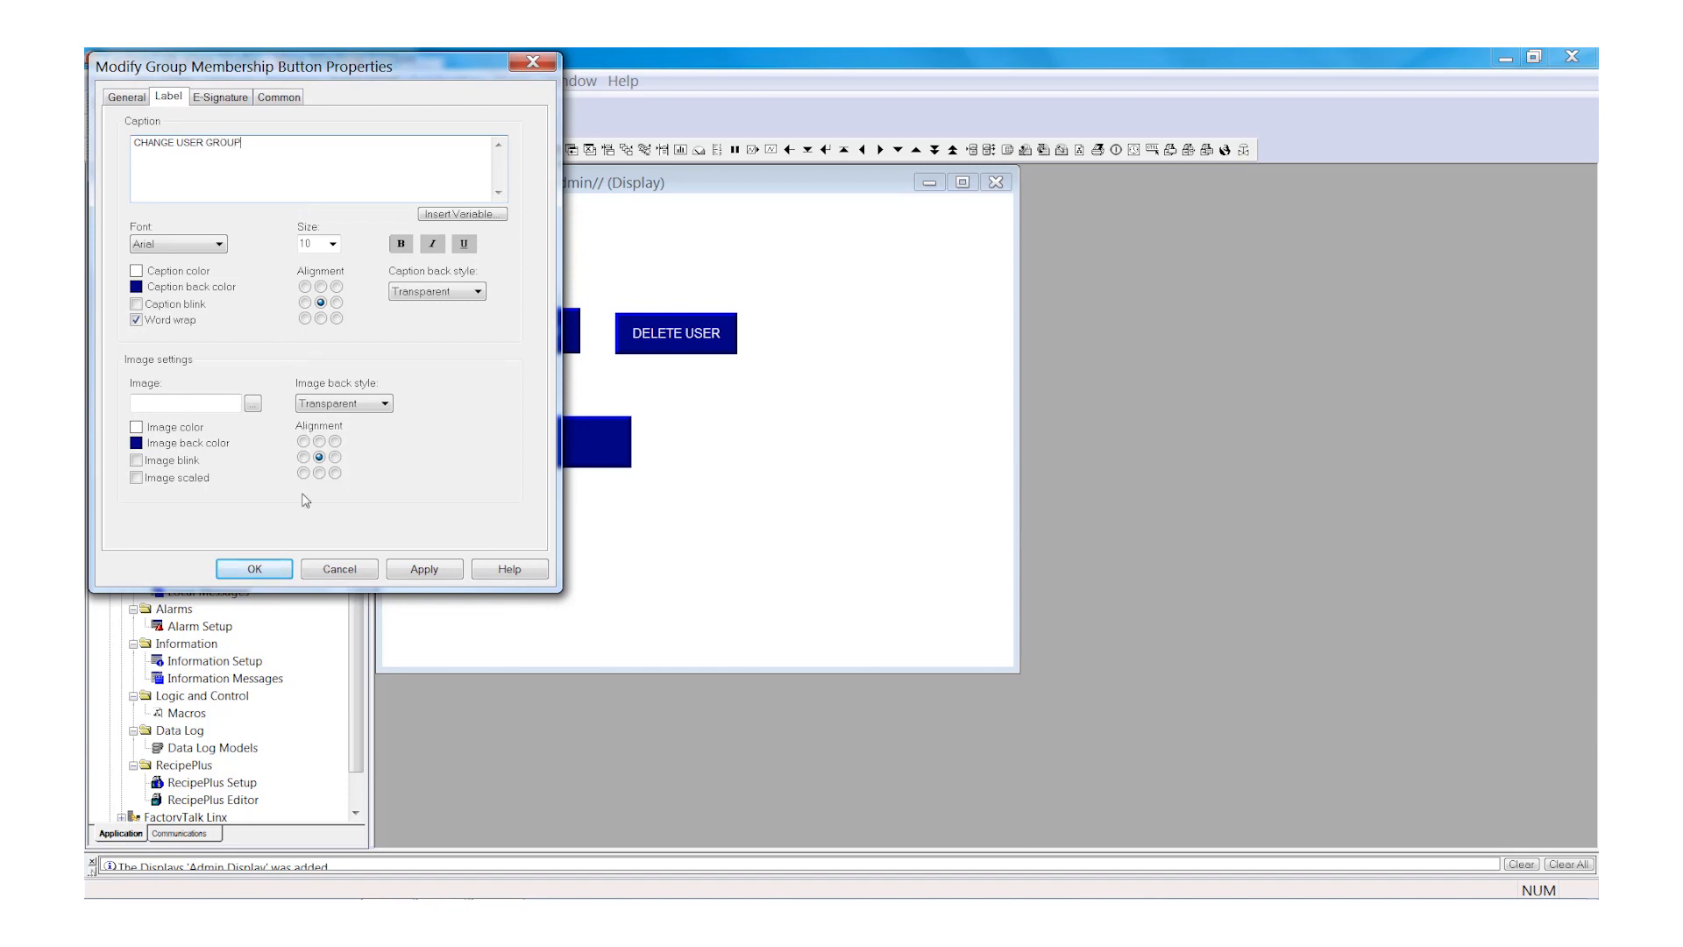
click(253, 568)
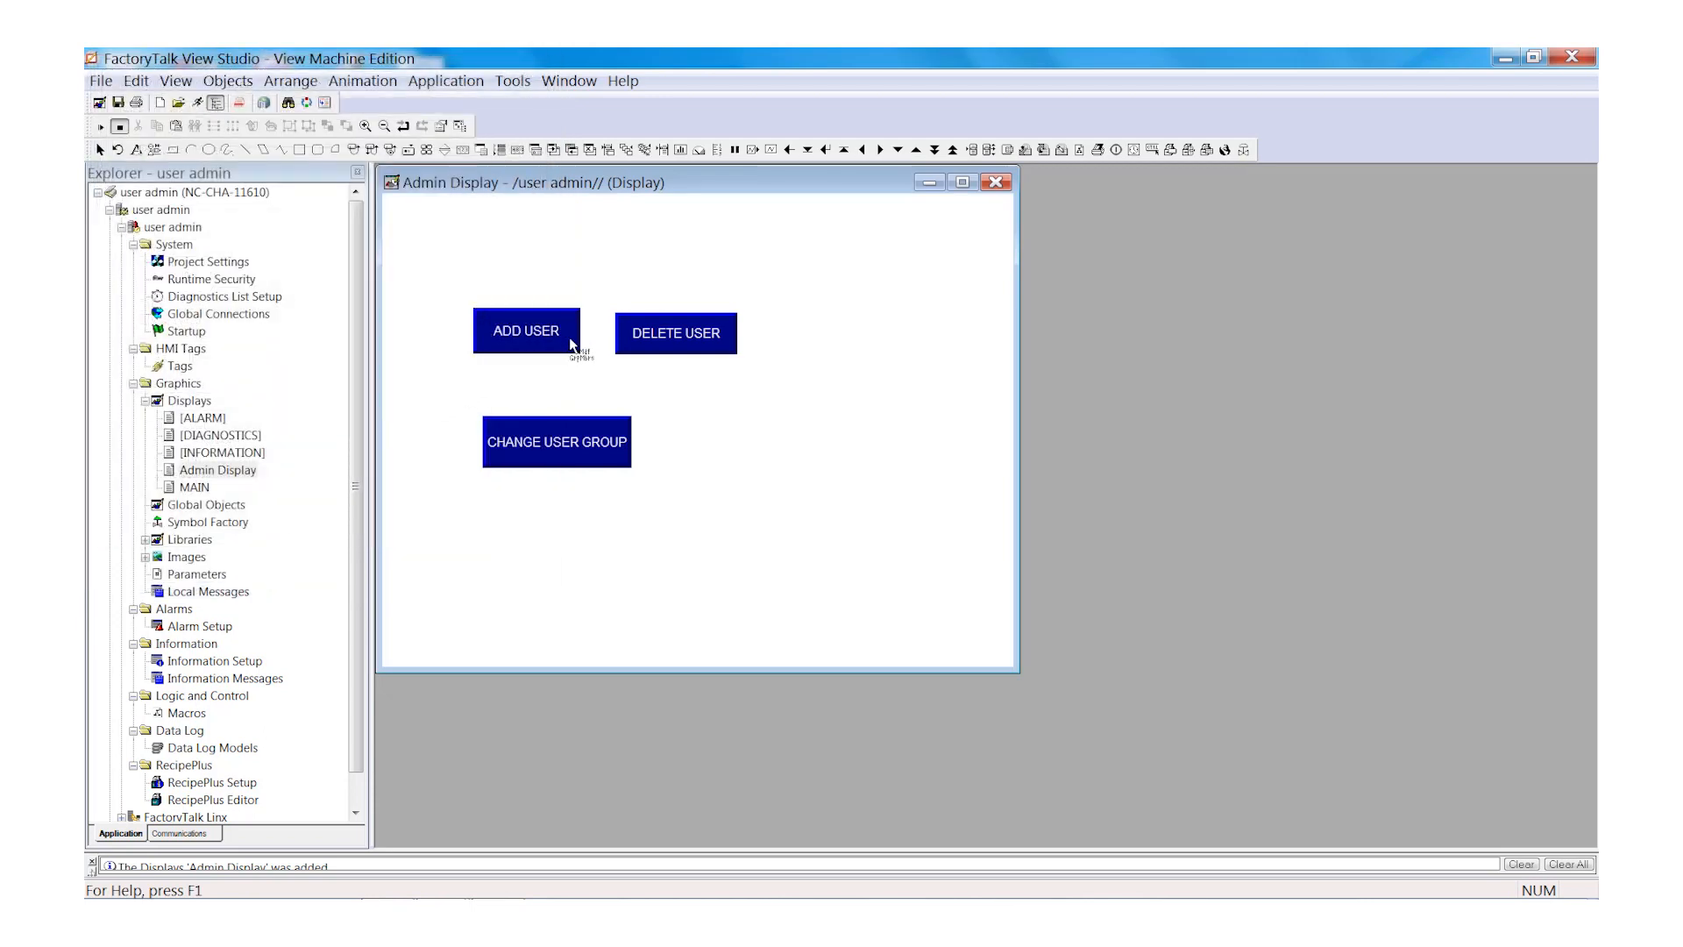
- Assign function key 12 - F12 to the ADD USER button via Key Assignments
right_click(526, 329)
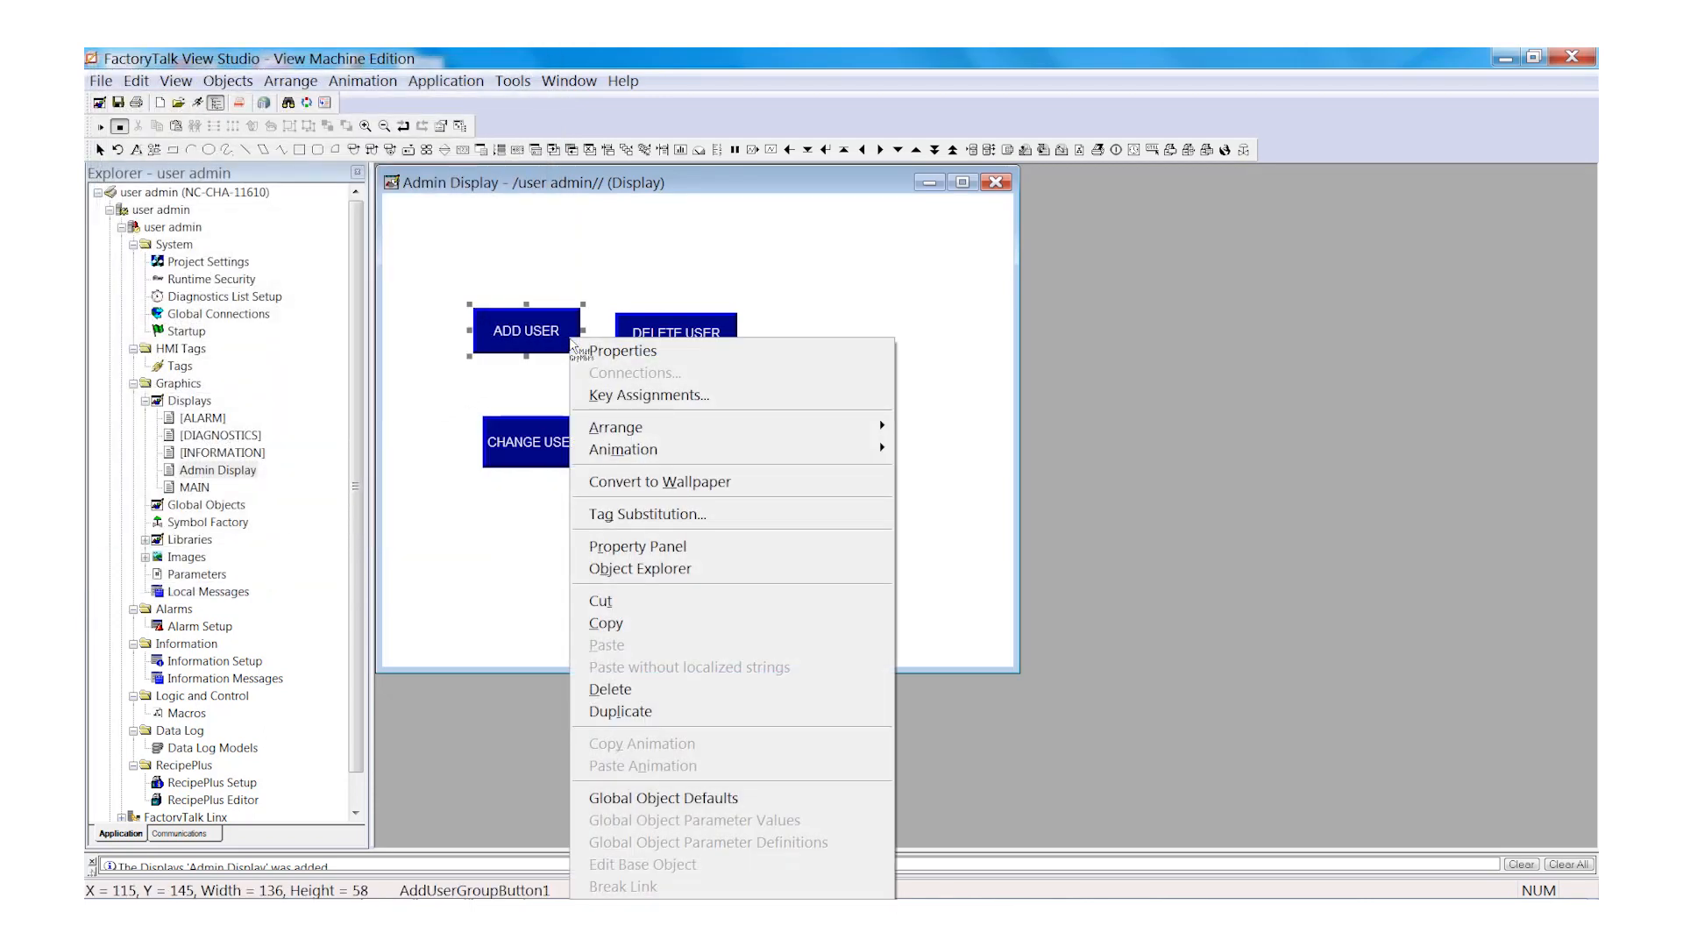
click(648, 395)
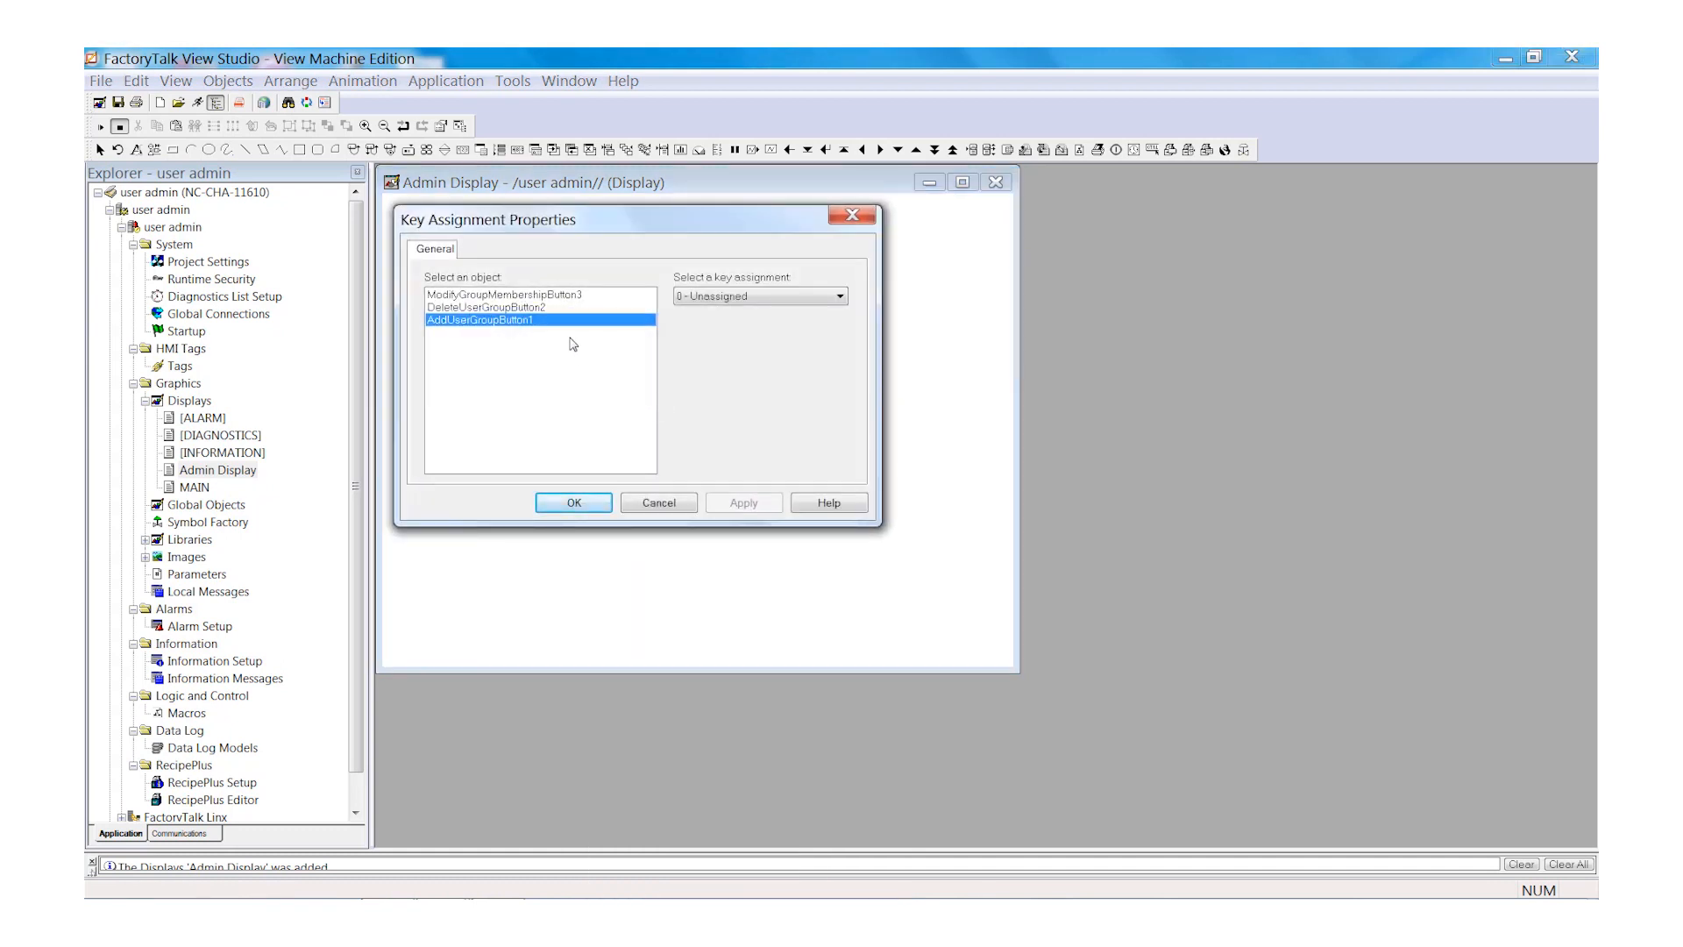
click(840, 296)
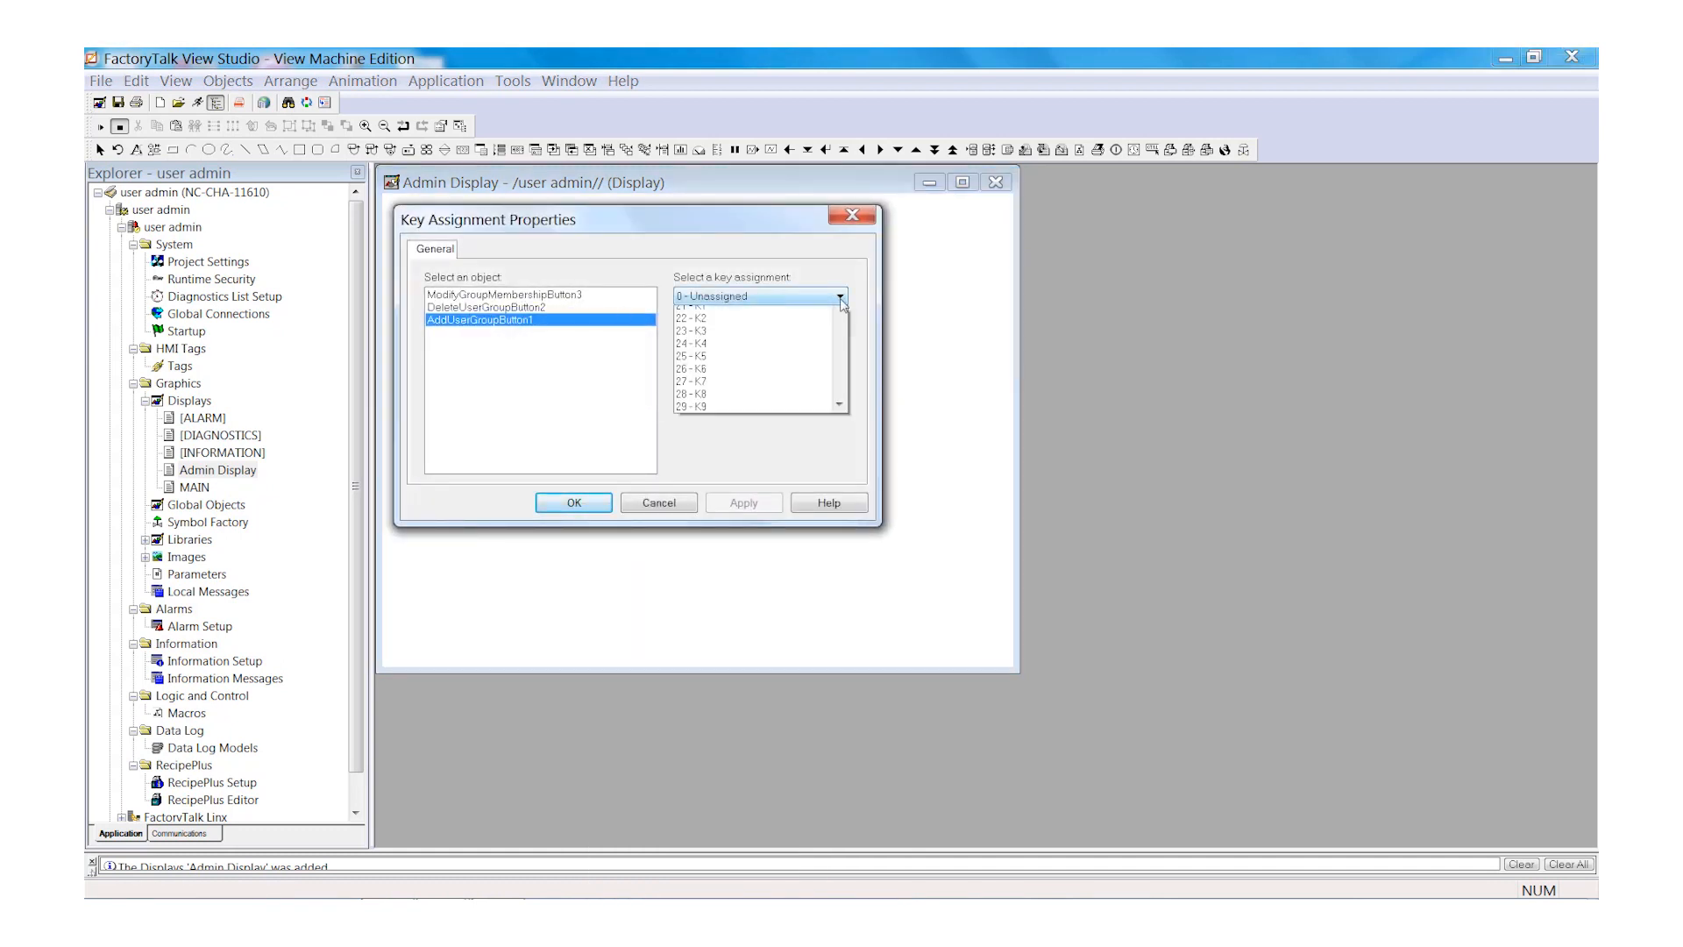
click(838, 295)
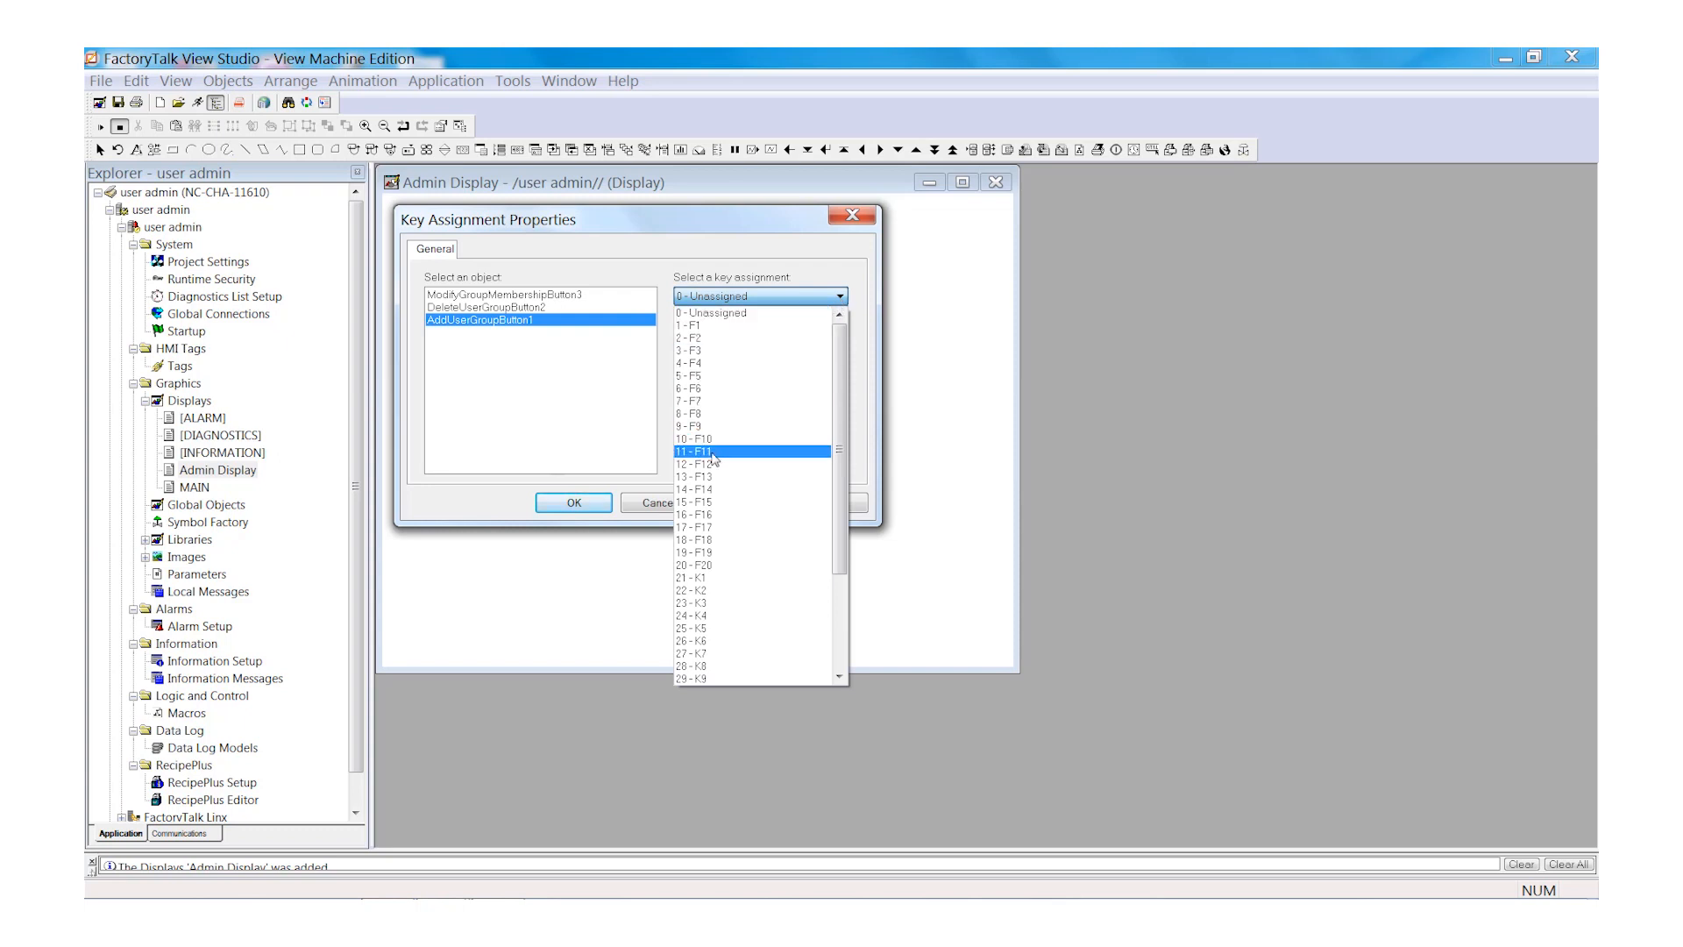
click(695, 464)
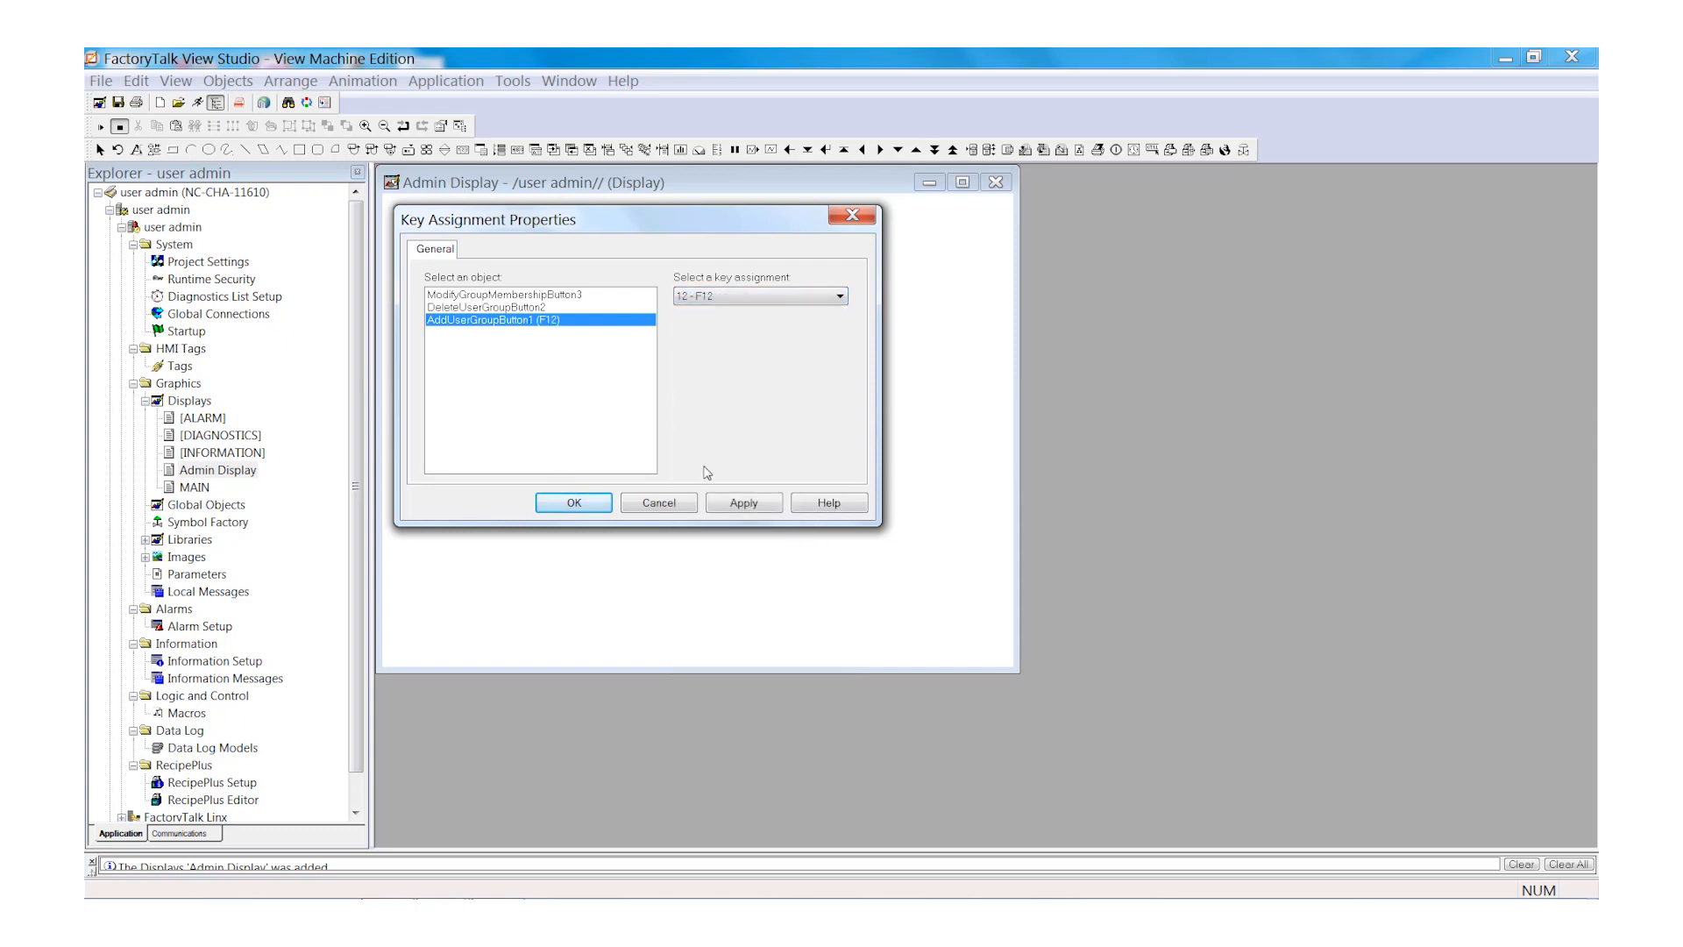
click(573, 502)
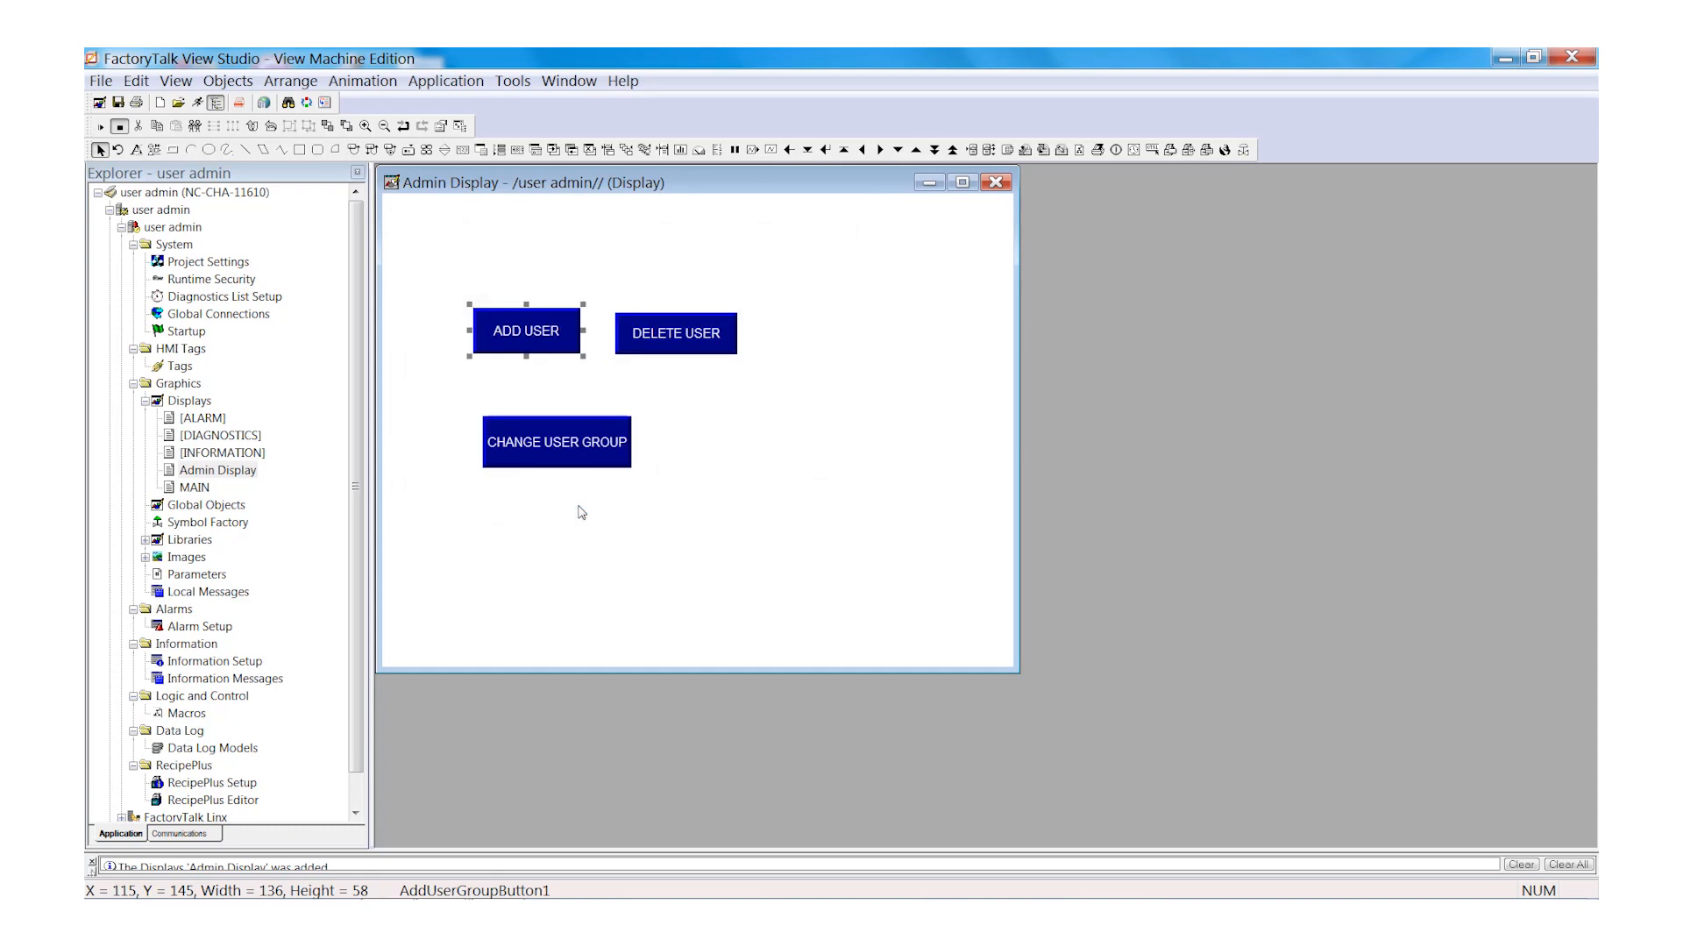
mouse_move(265, 163)
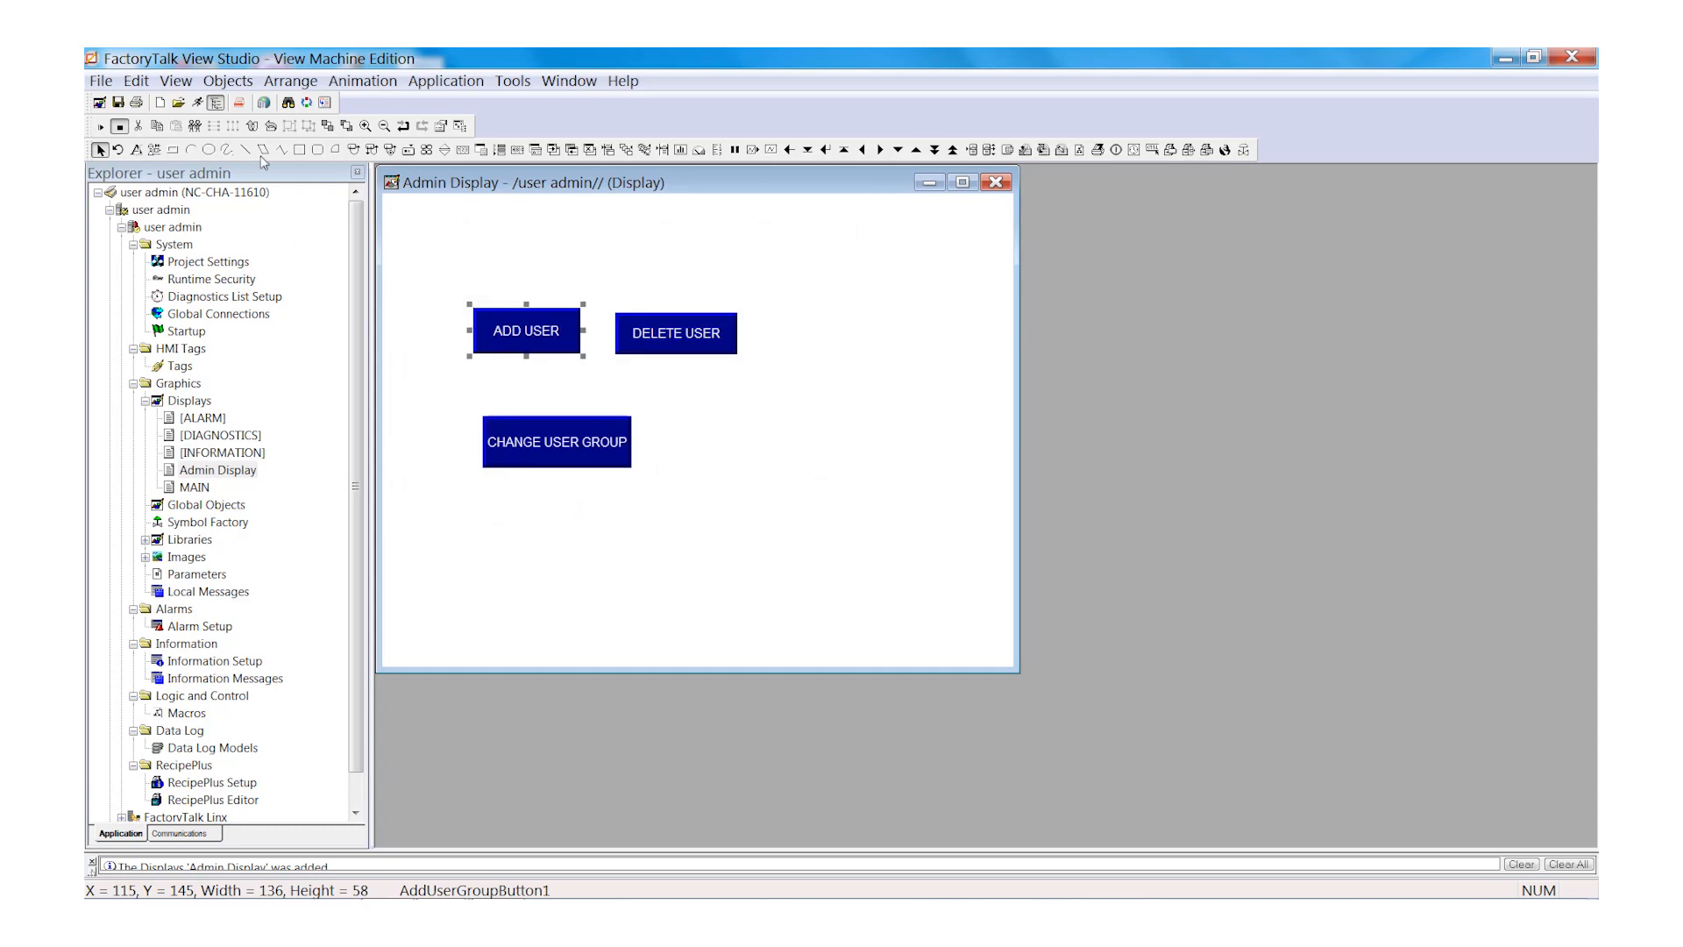
- Draw a Goto display button targeting the MAIN display and caption it MAIN
click(228, 80)
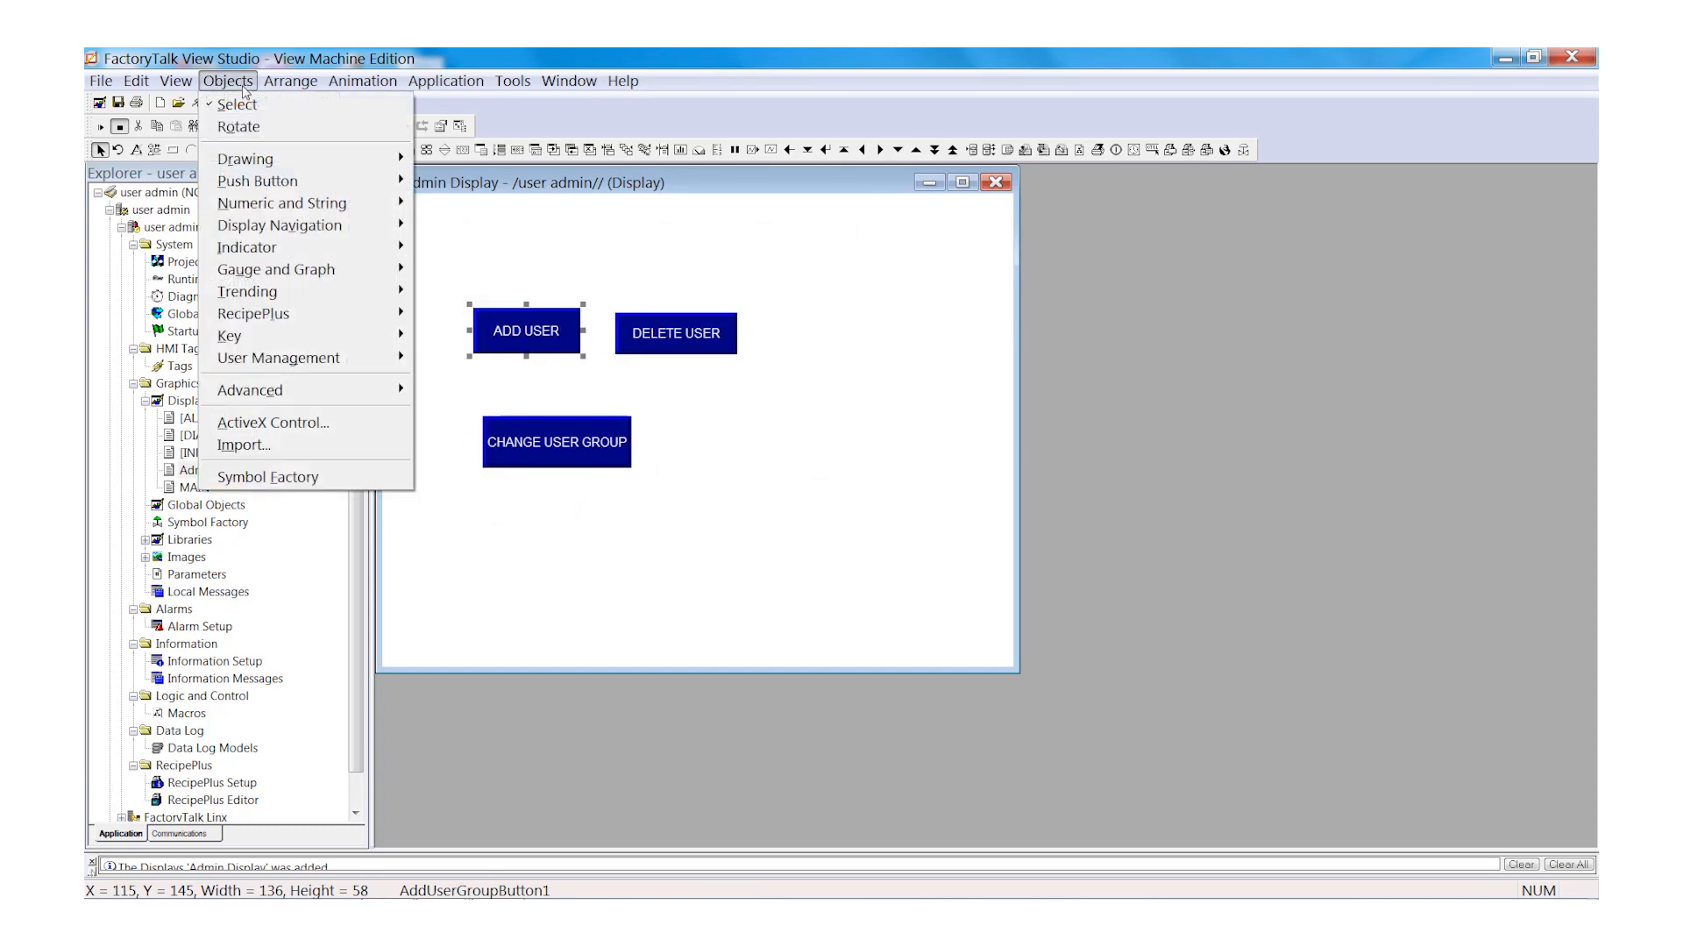
mouse_move(257, 181)
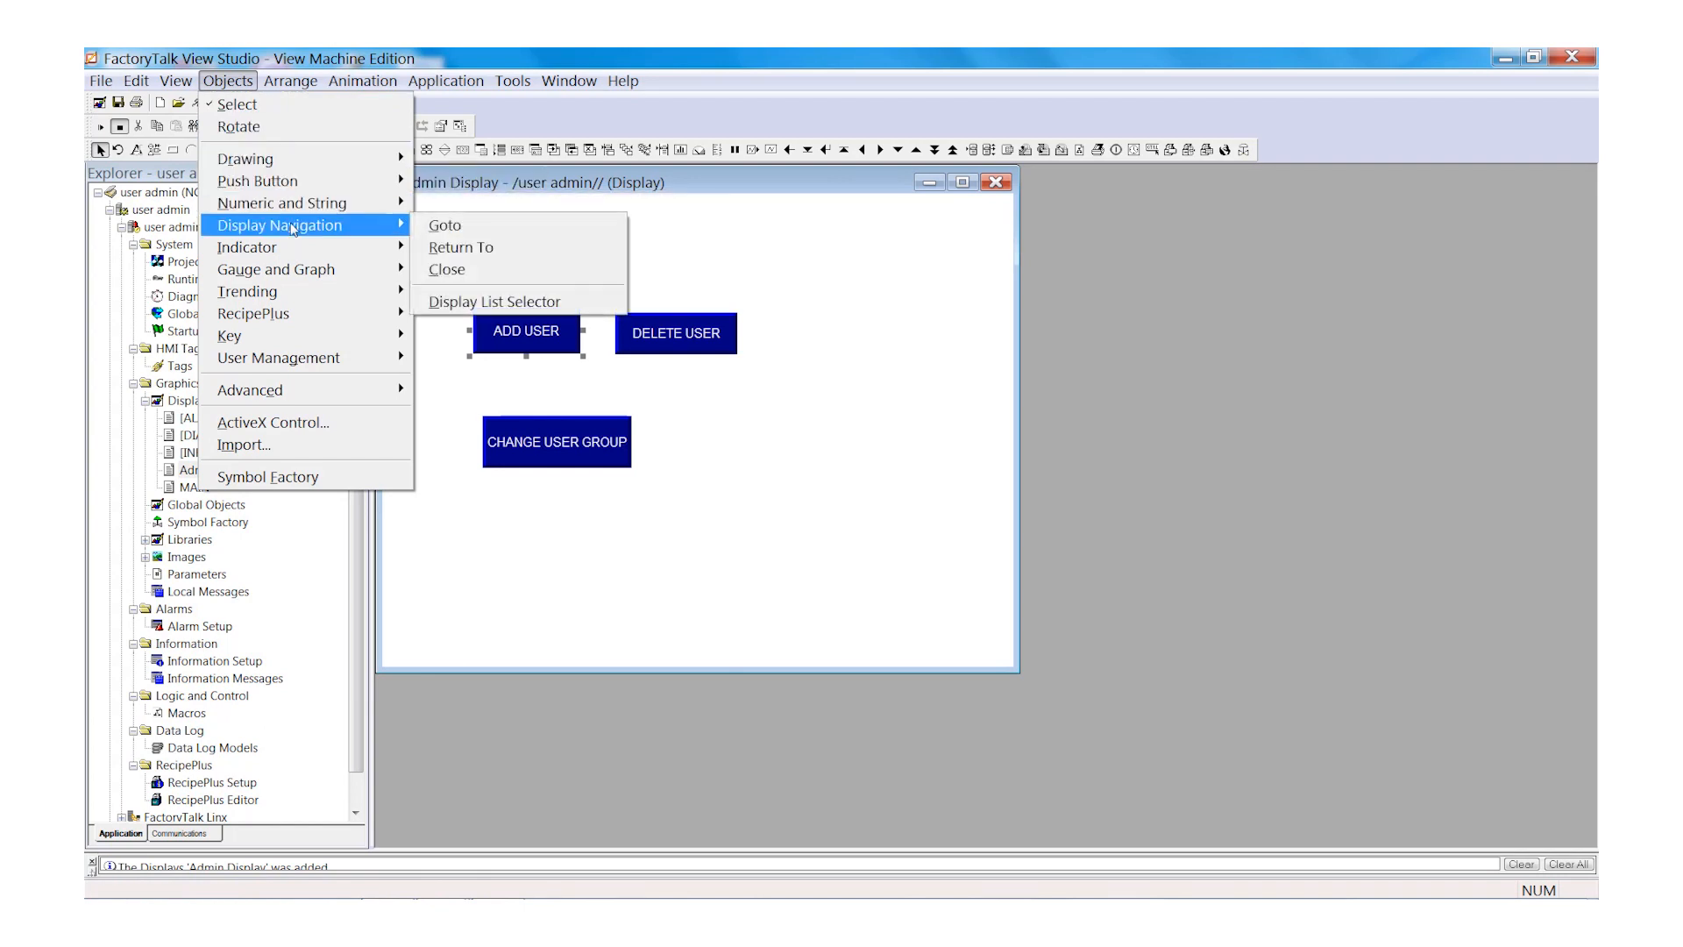
mouse_move(445, 225)
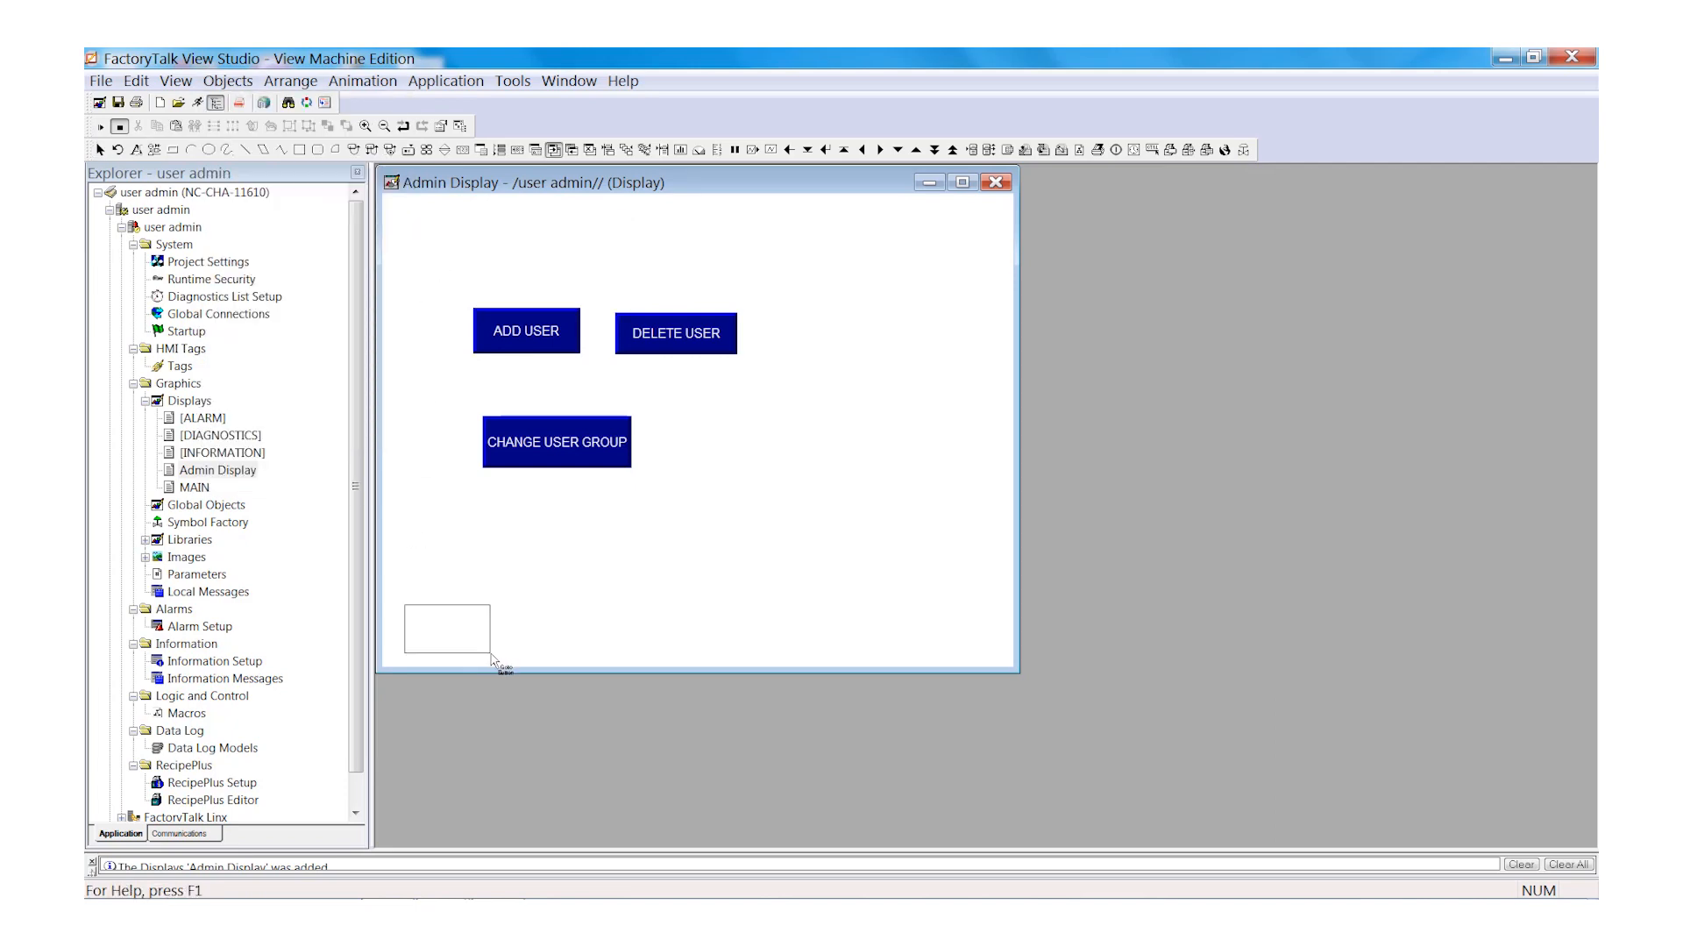
double_click(449, 631)
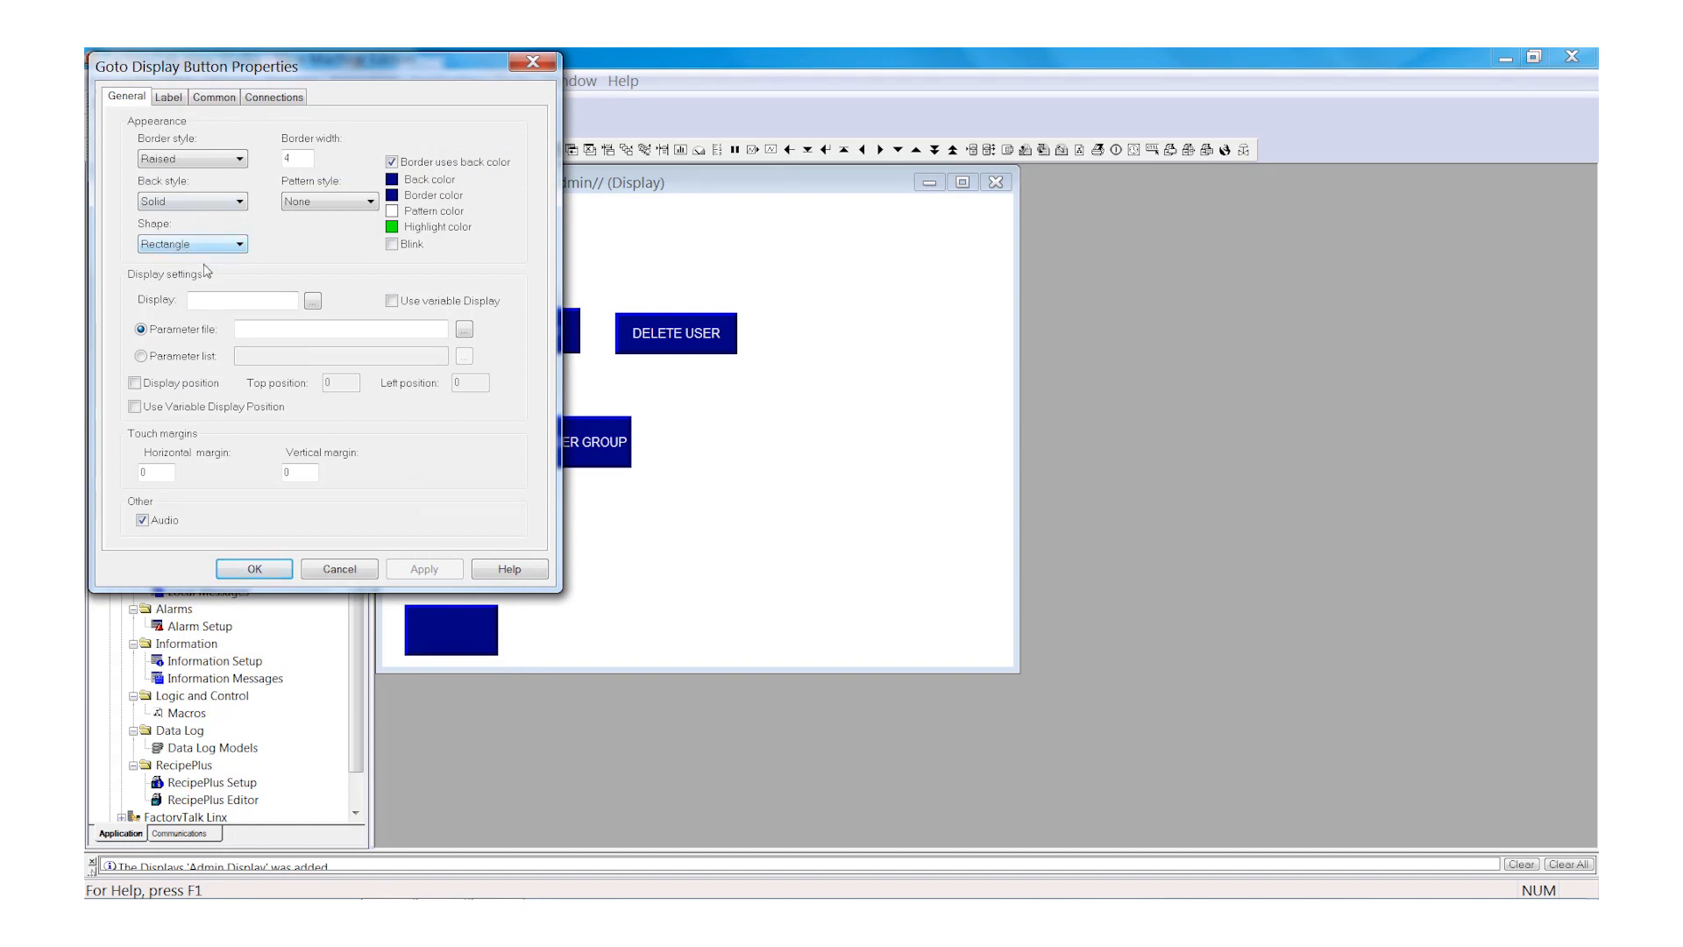
click(312, 300)
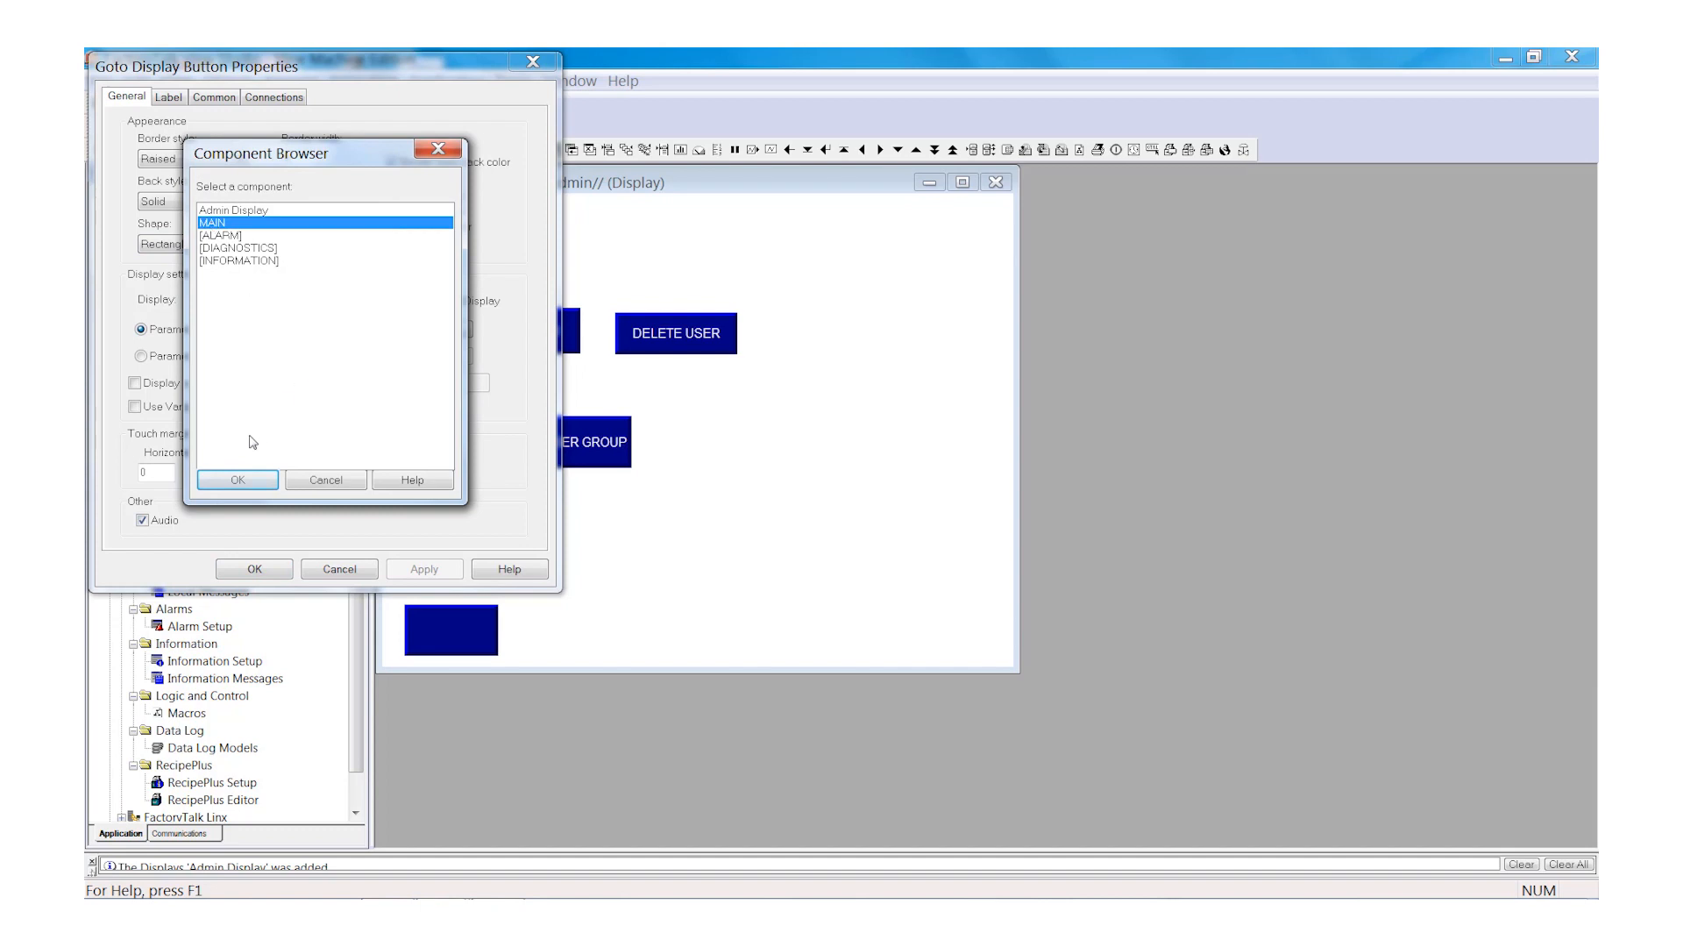
click(238, 479)
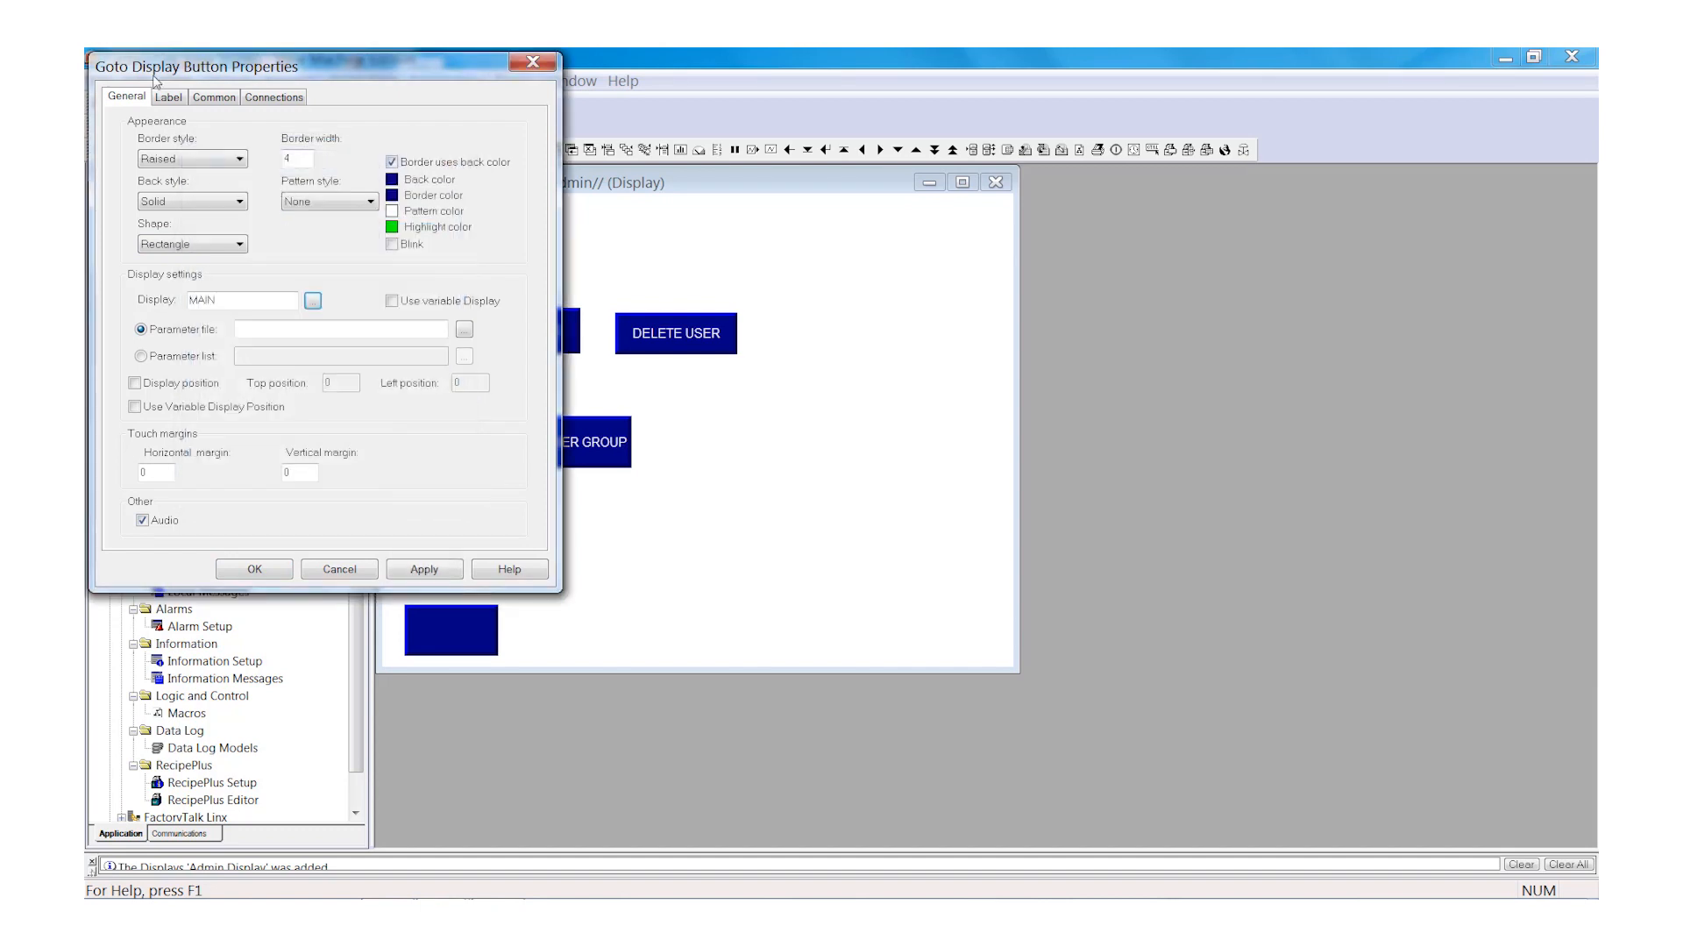
click(167, 96)
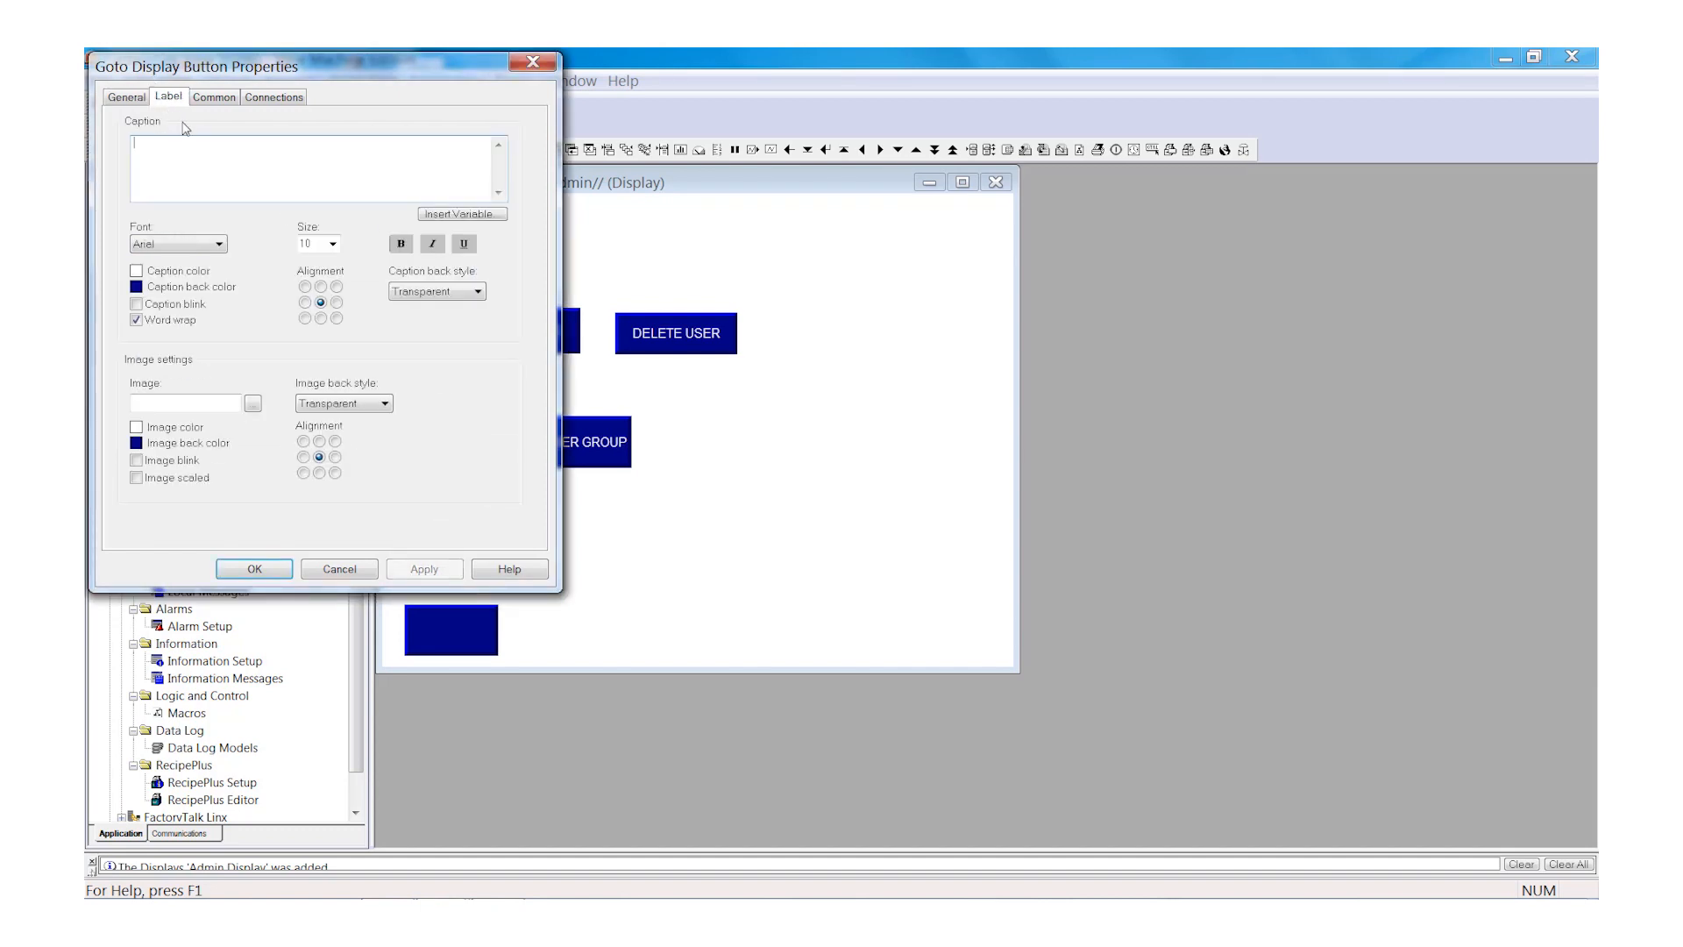
text(MAIN)
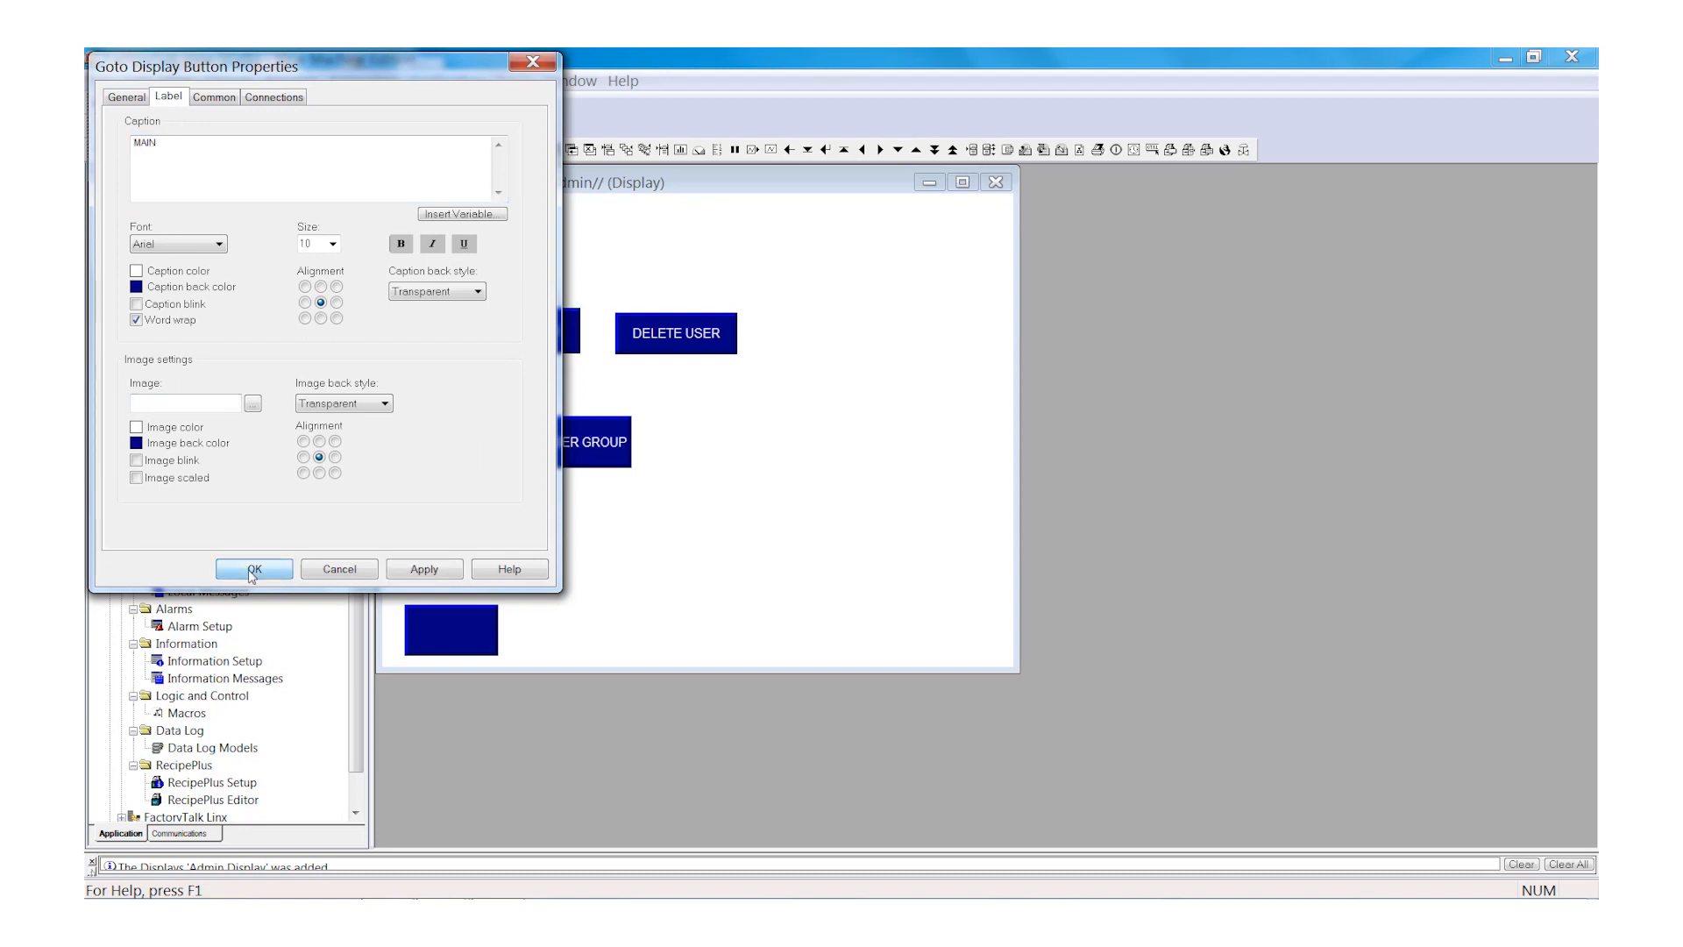
click(254, 569)
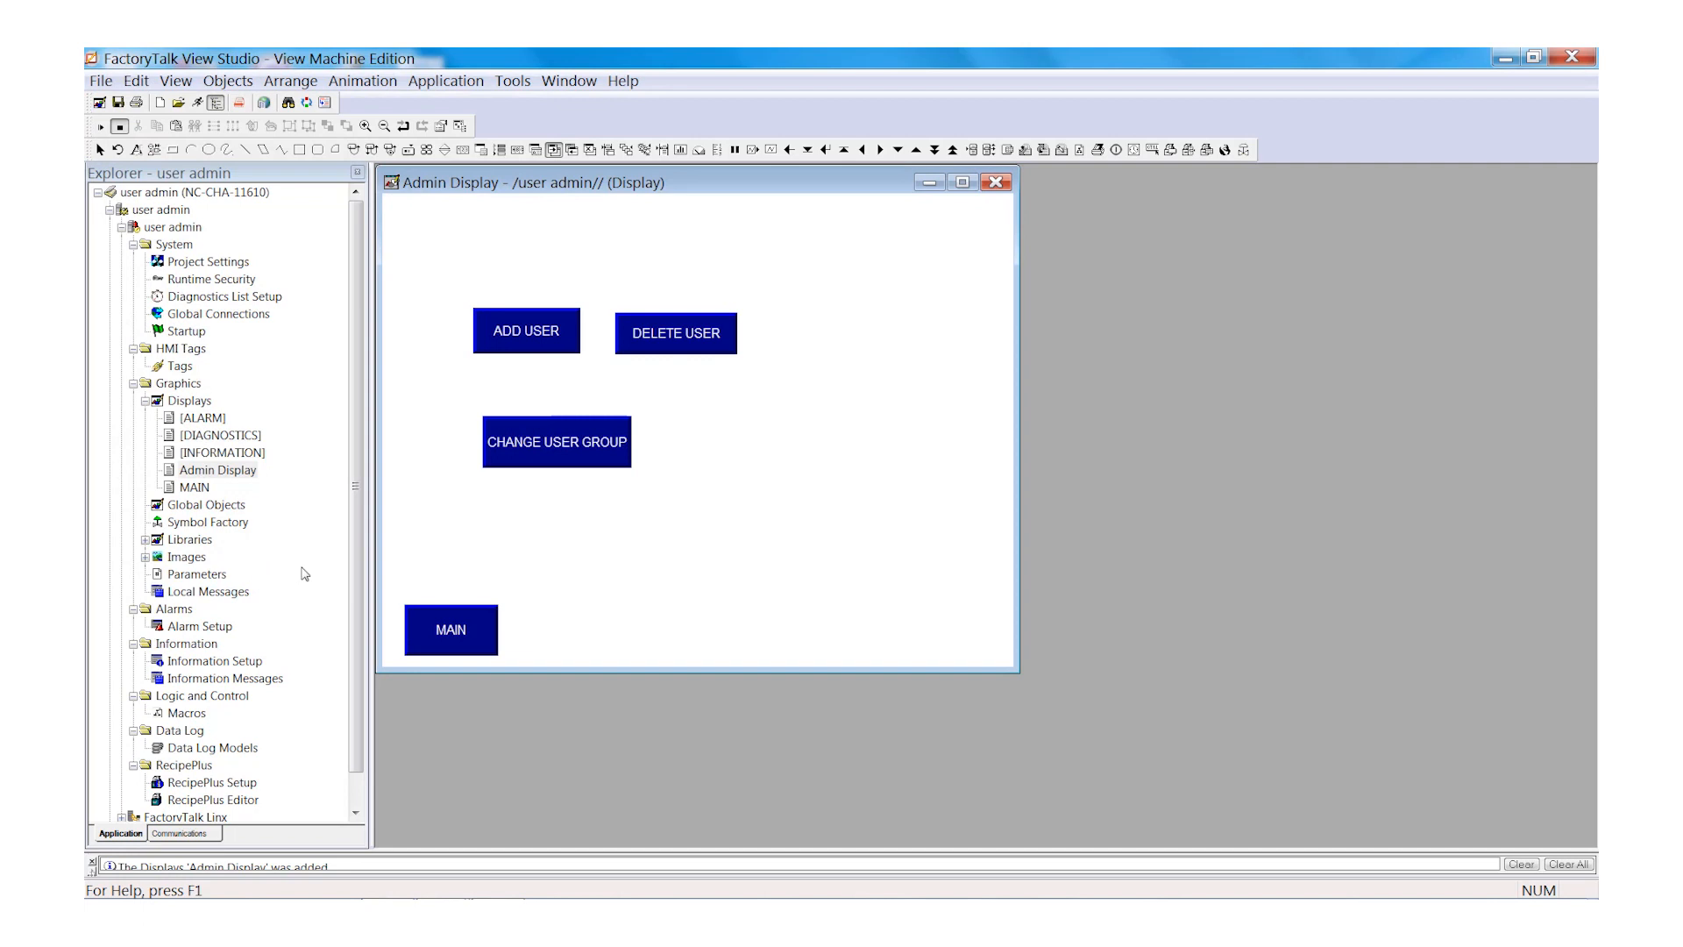
mouse_move(626, 311)
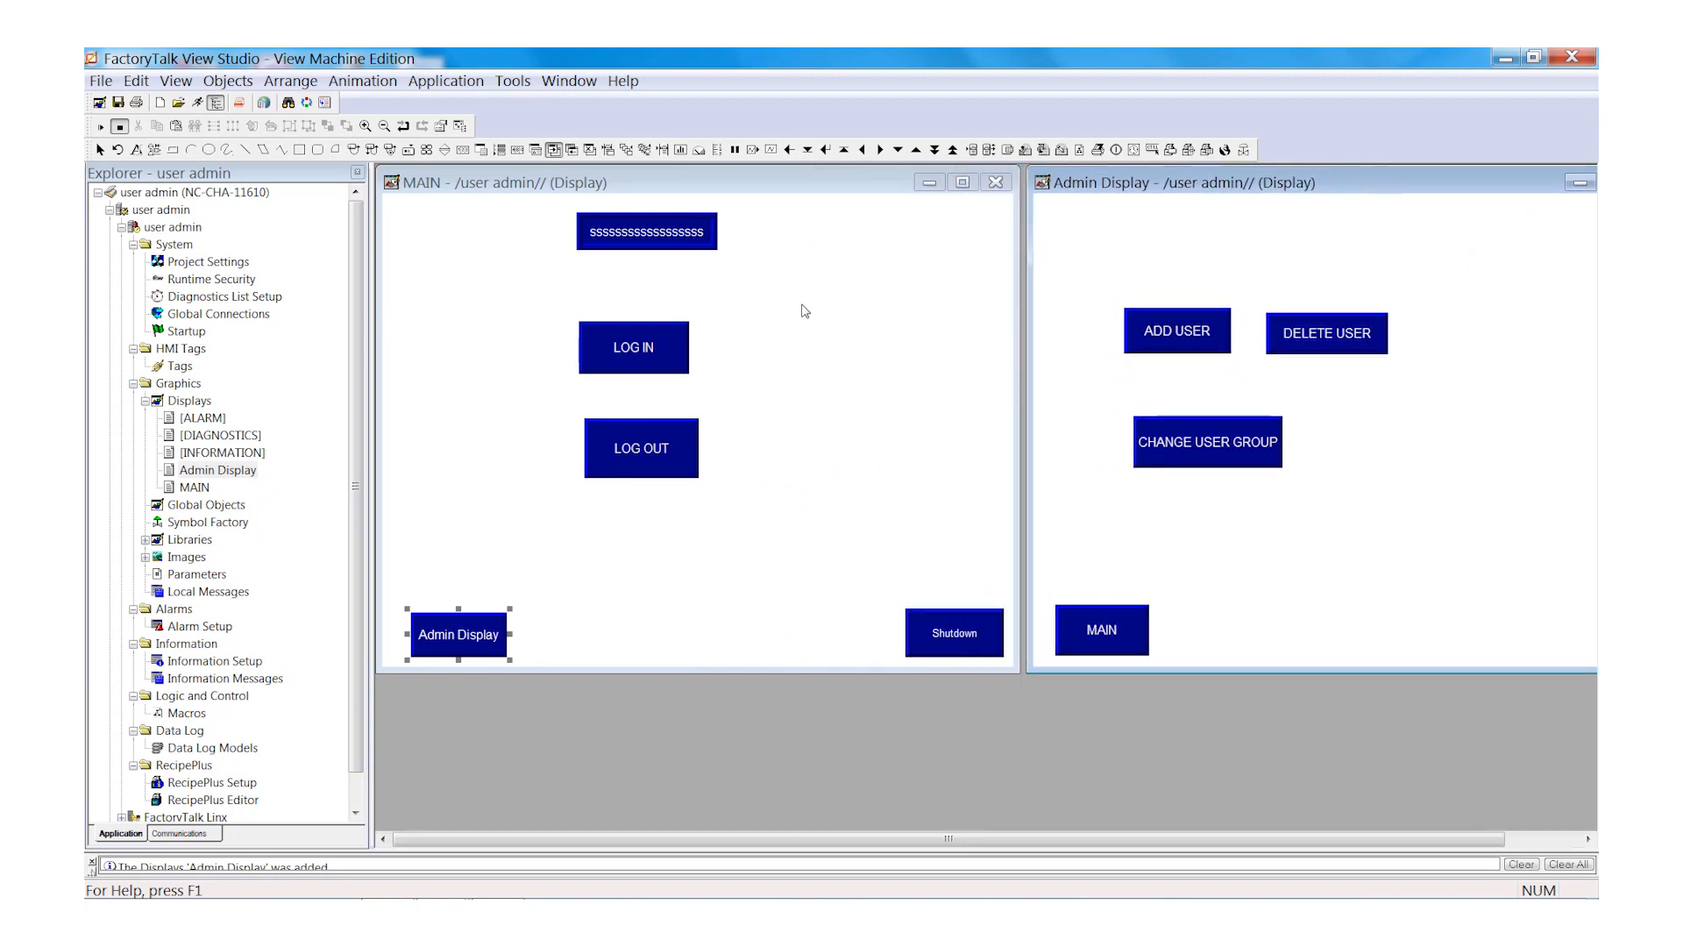
mouse_move(685, 423)
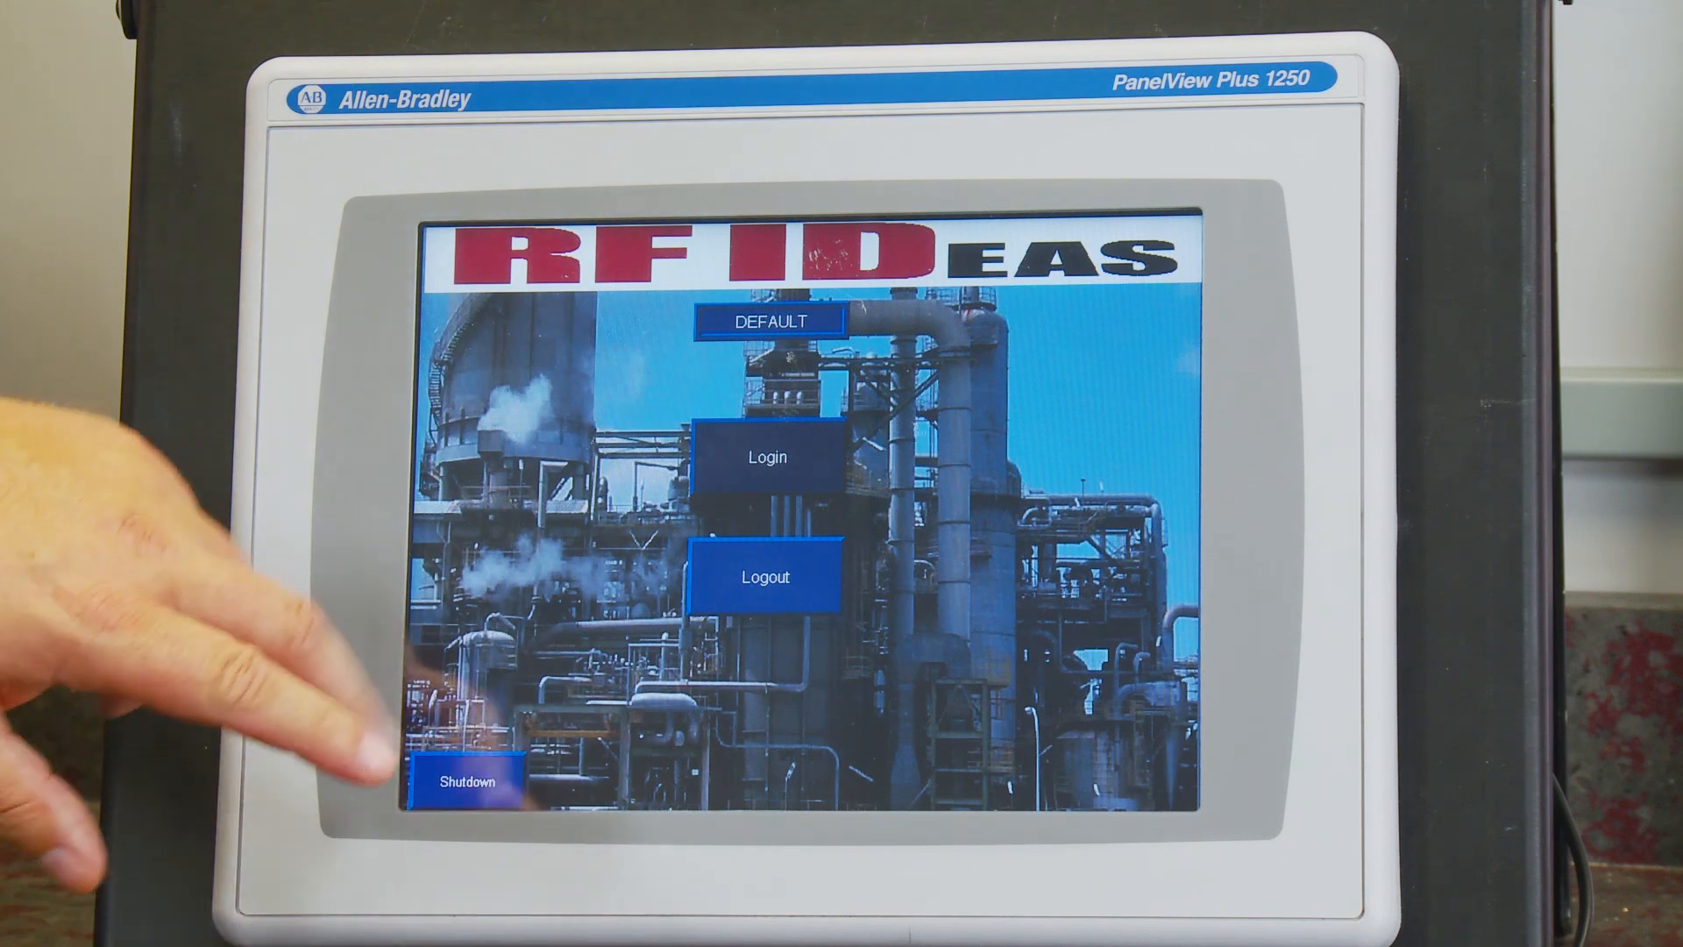
- Open the Login form on the MAIN screen and begin entering the user name
click(765, 455)
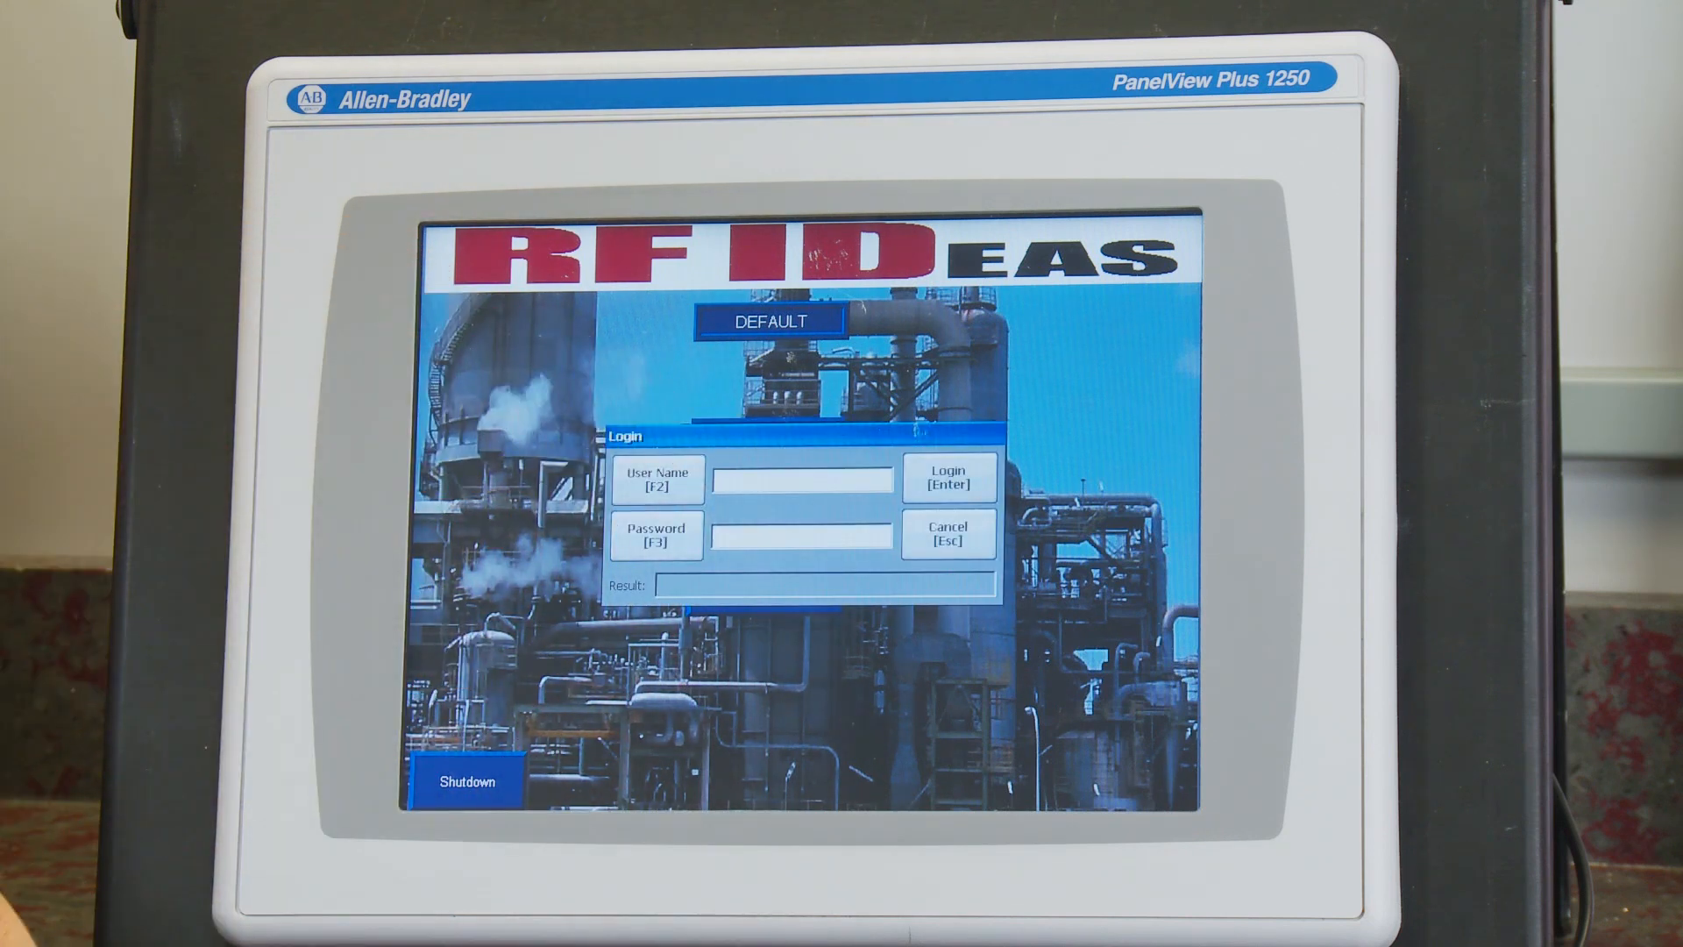
click(803, 481)
text(adm)
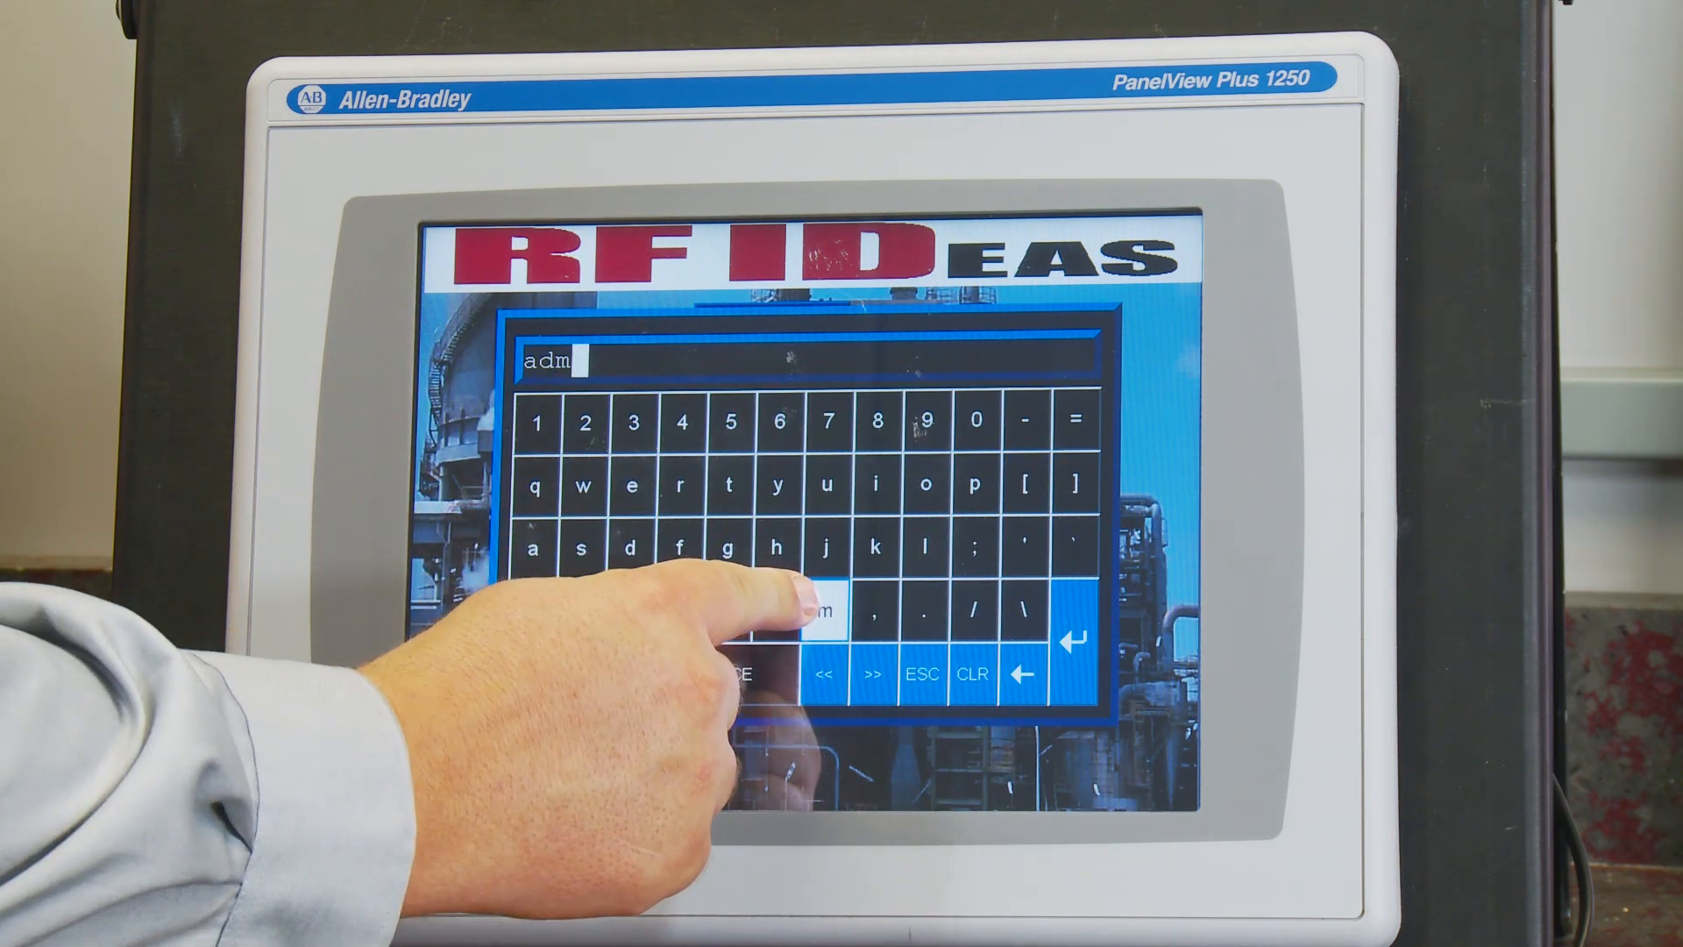
click(769, 610)
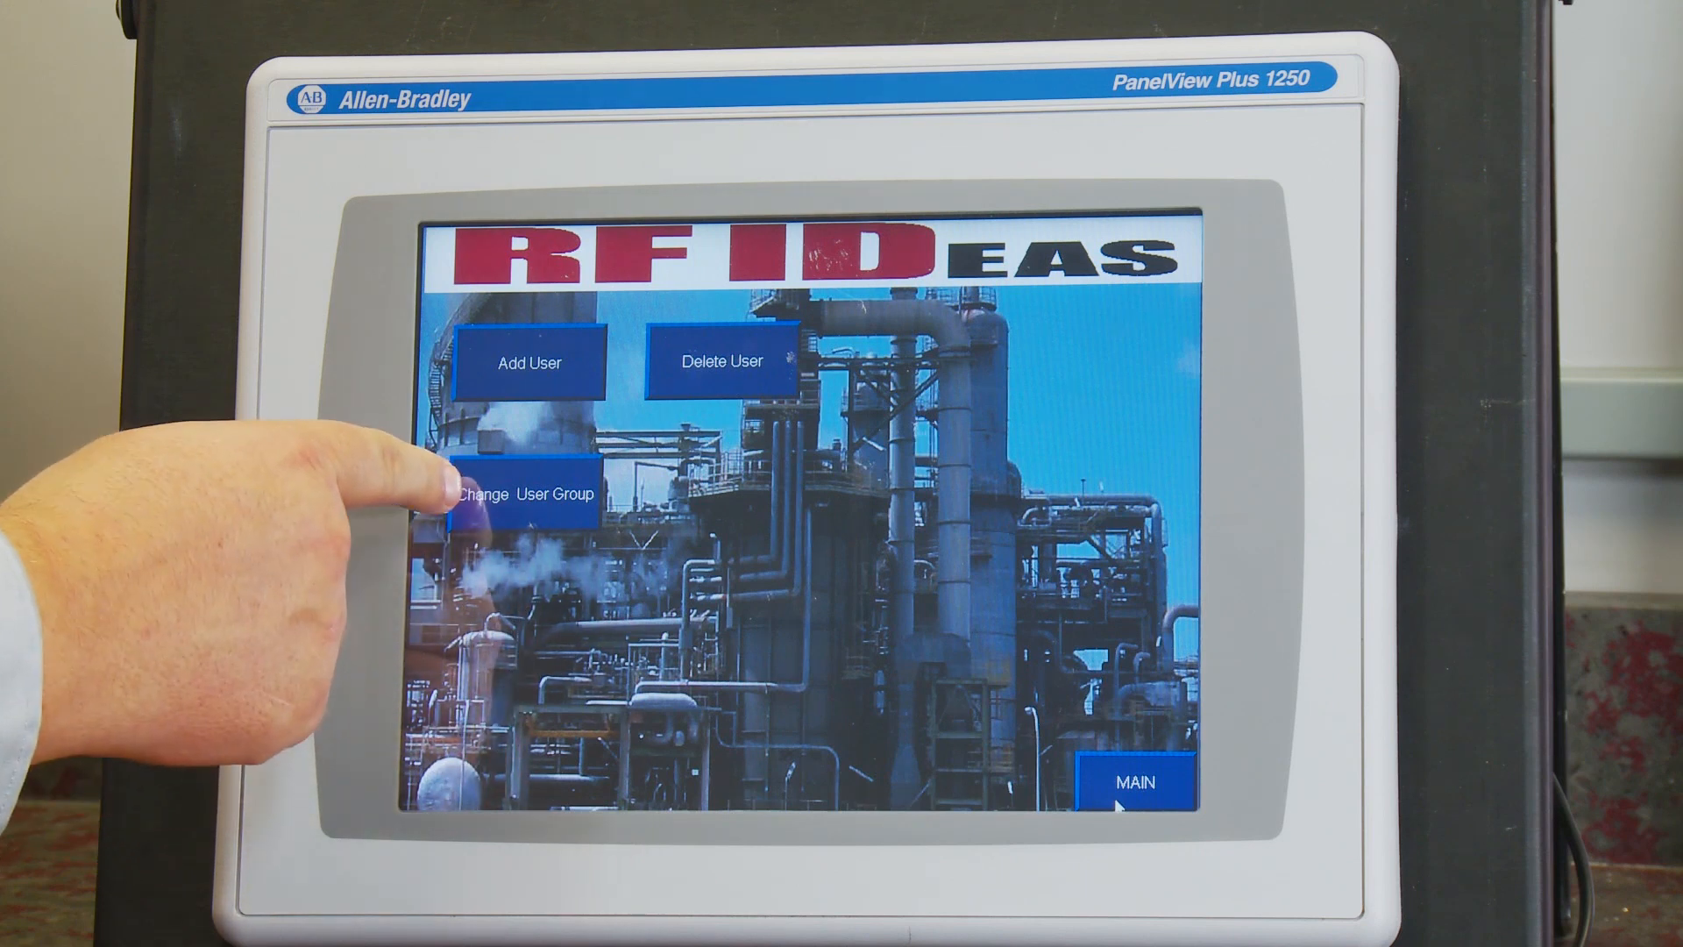
- Select user 46200, add it to the Administrators group, then cancel the form
click(526, 494)
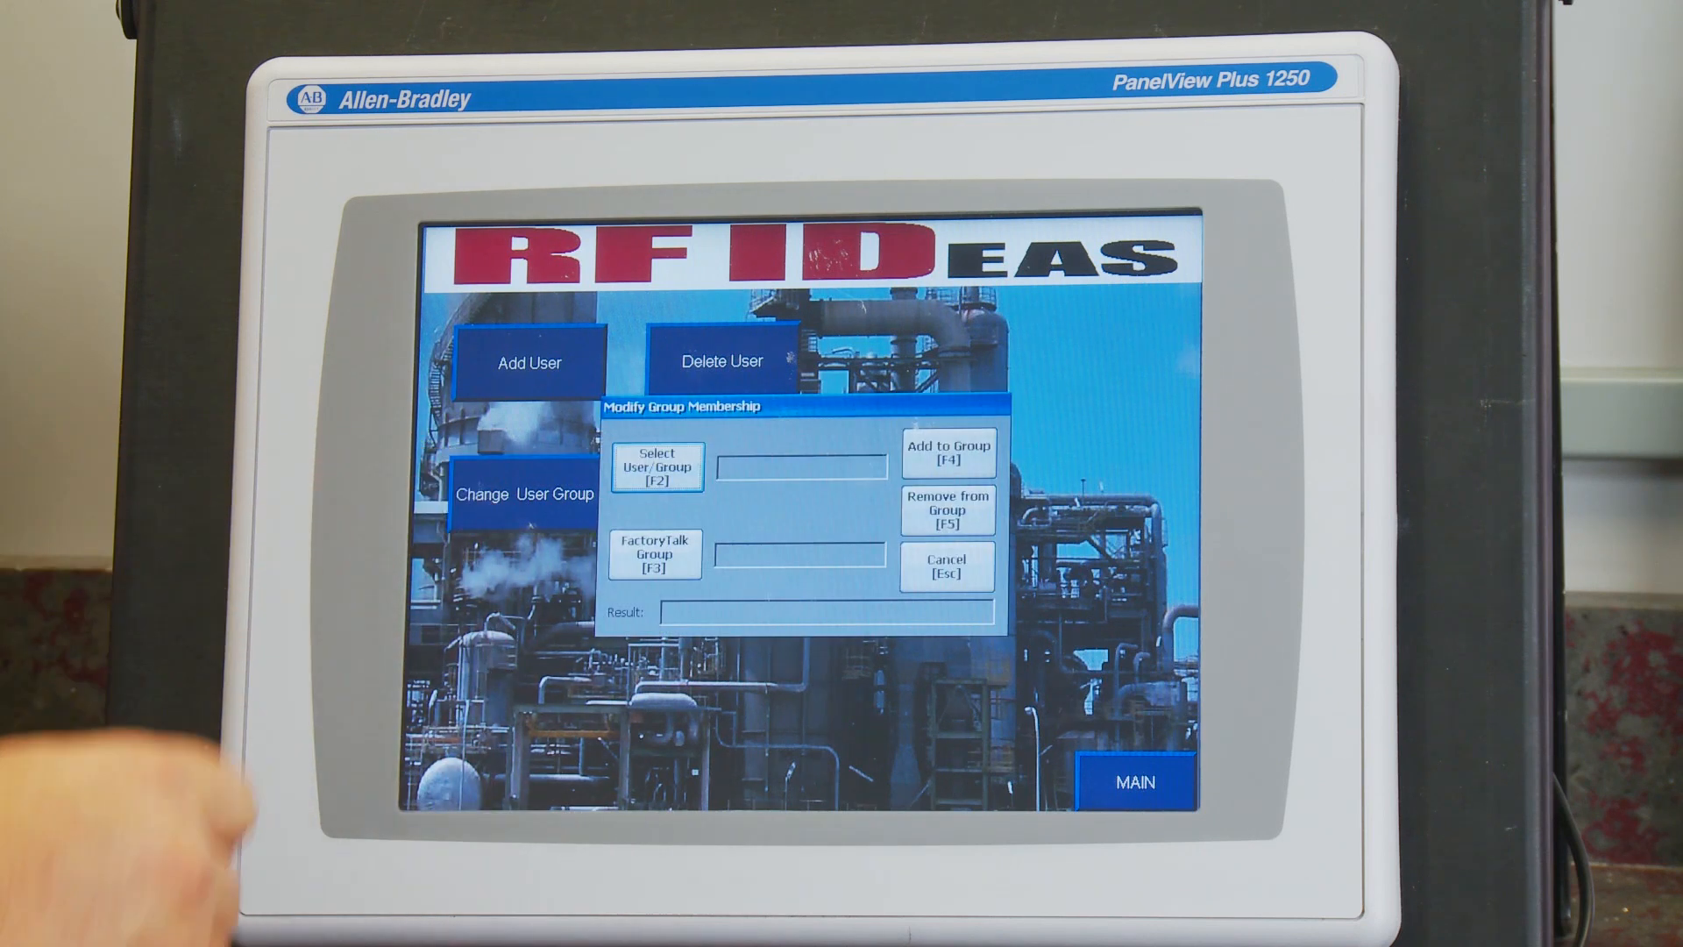
click(656, 465)
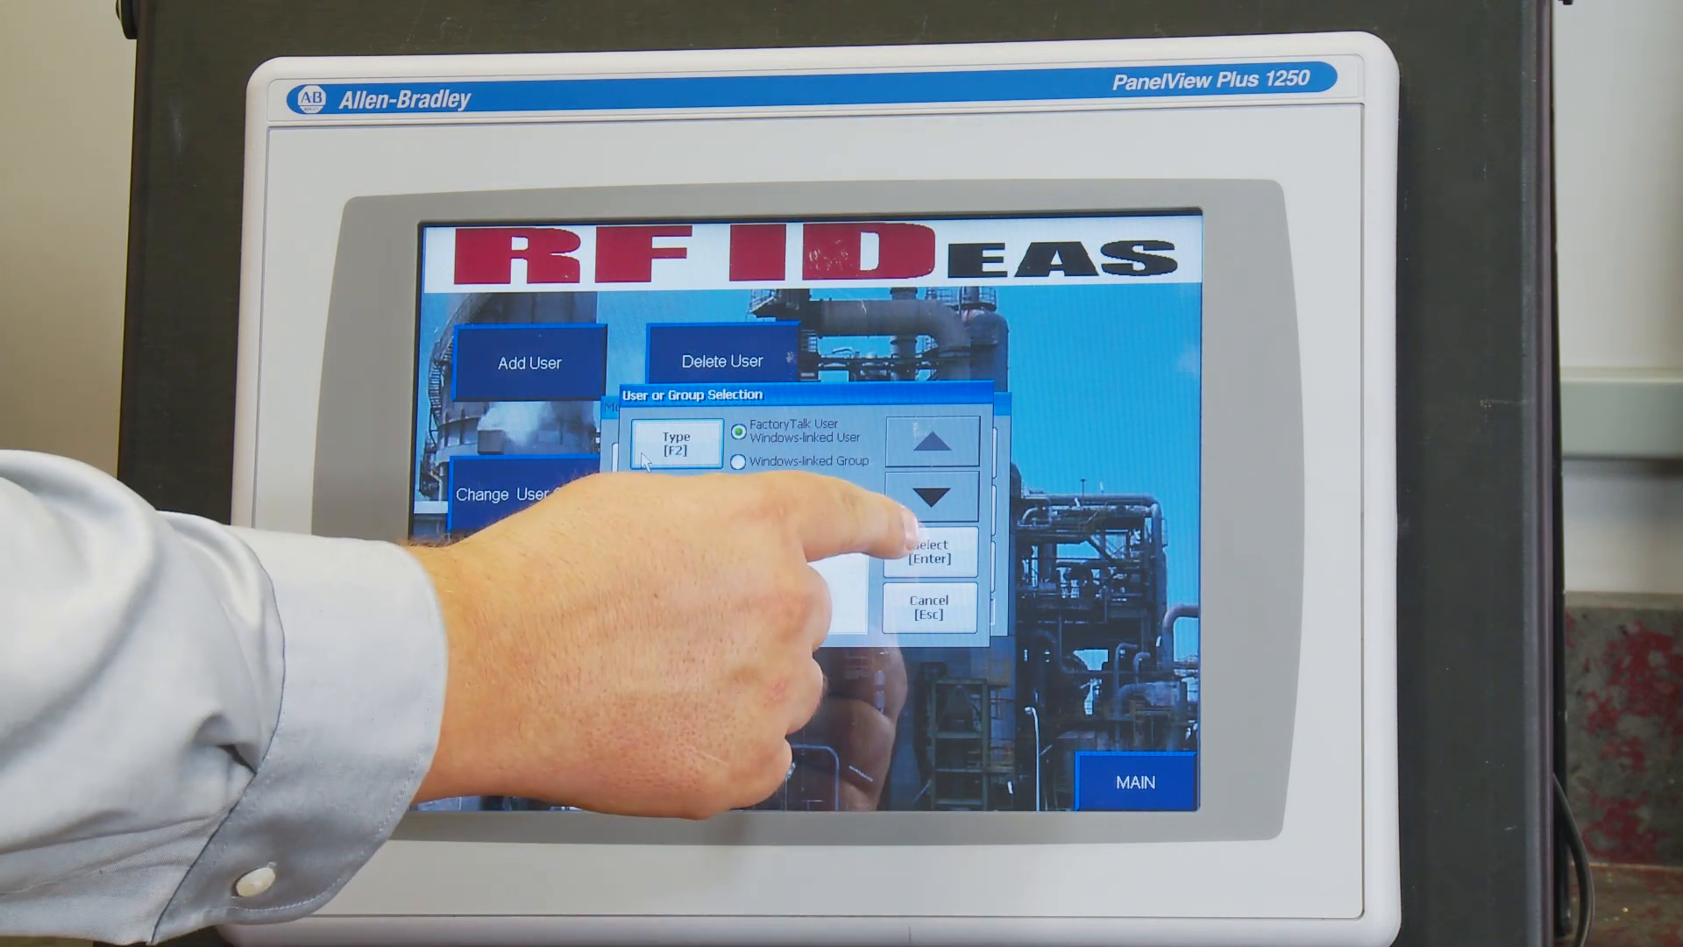
click(928, 552)
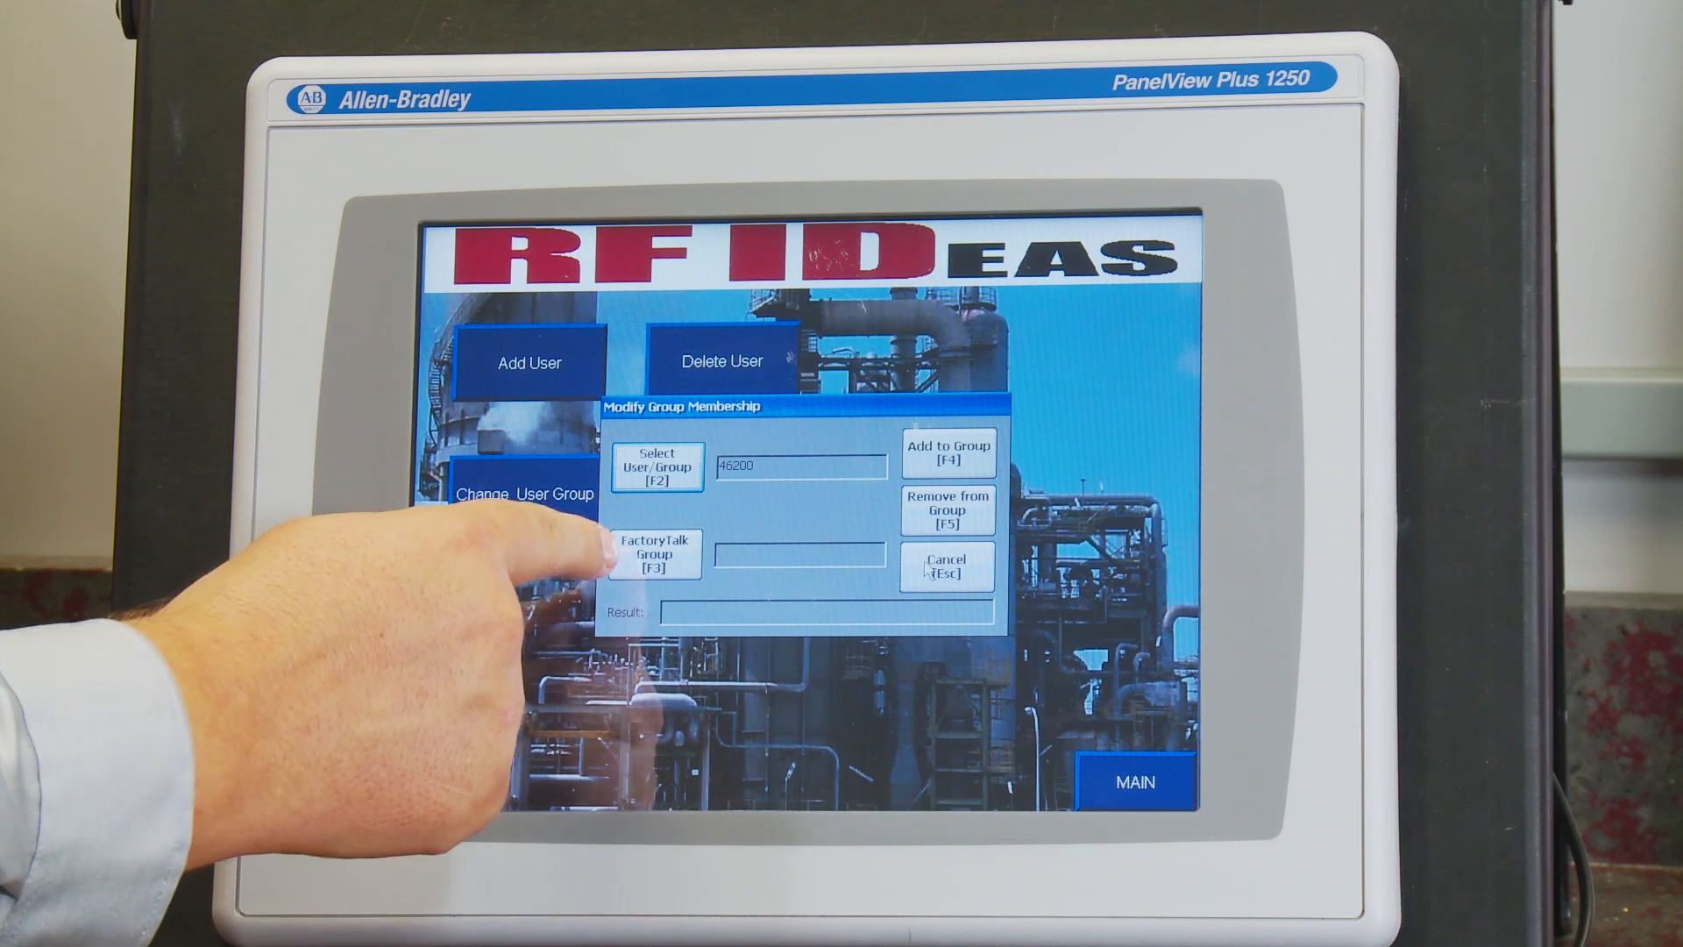
click(654, 553)
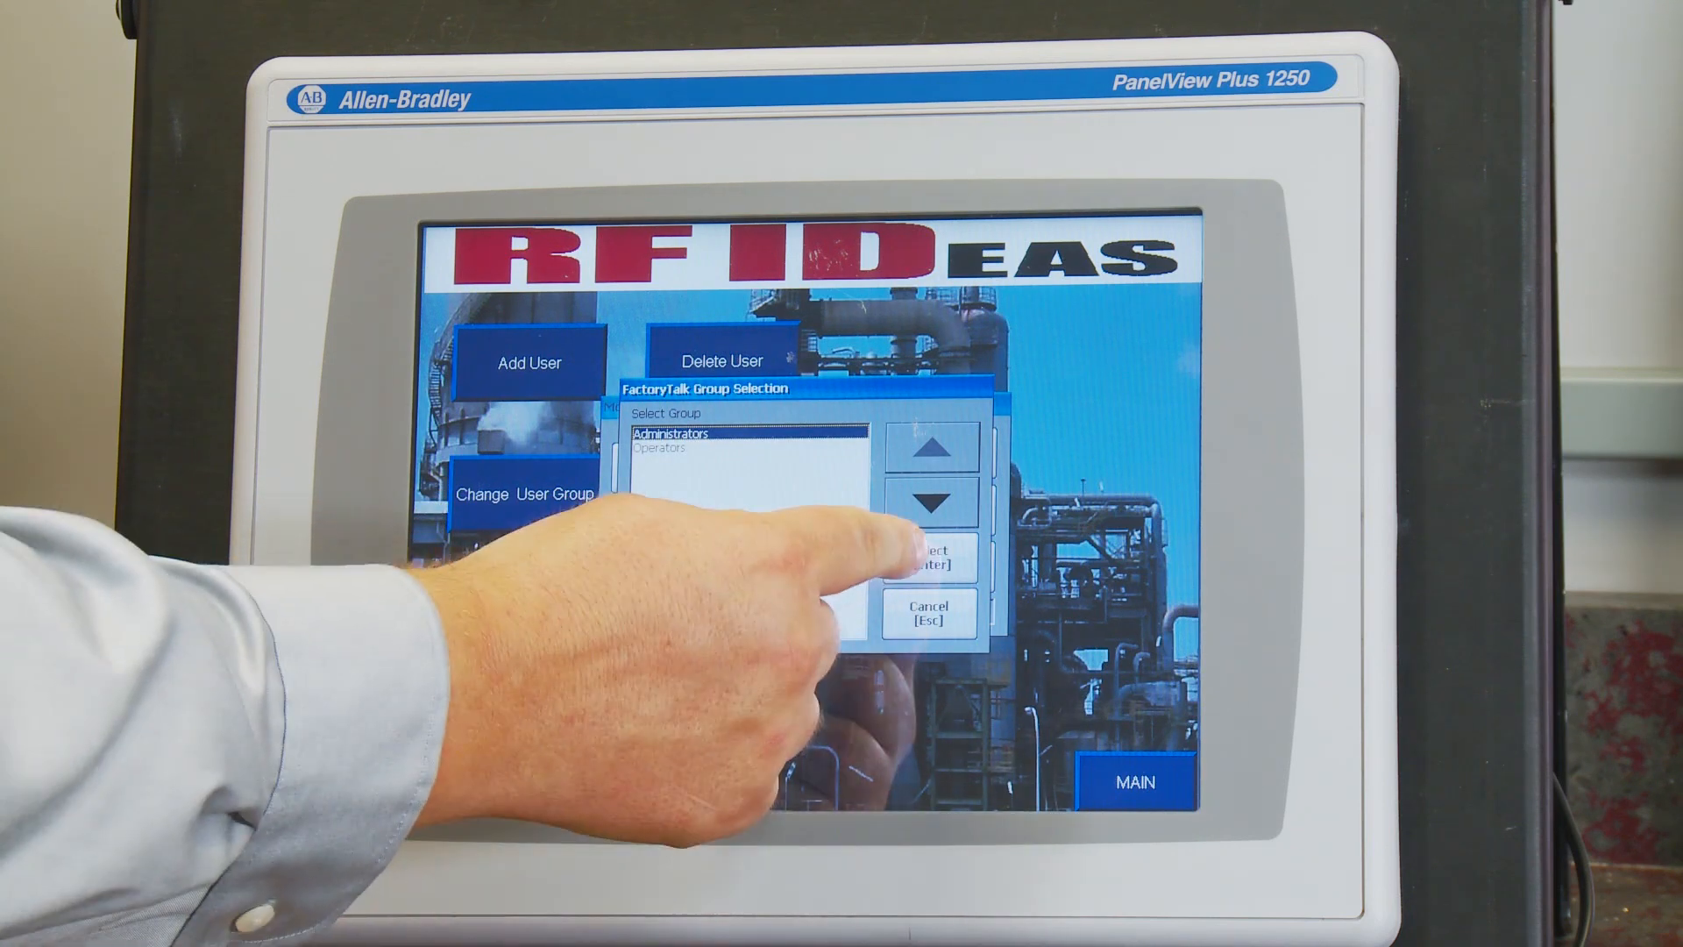
click(933, 564)
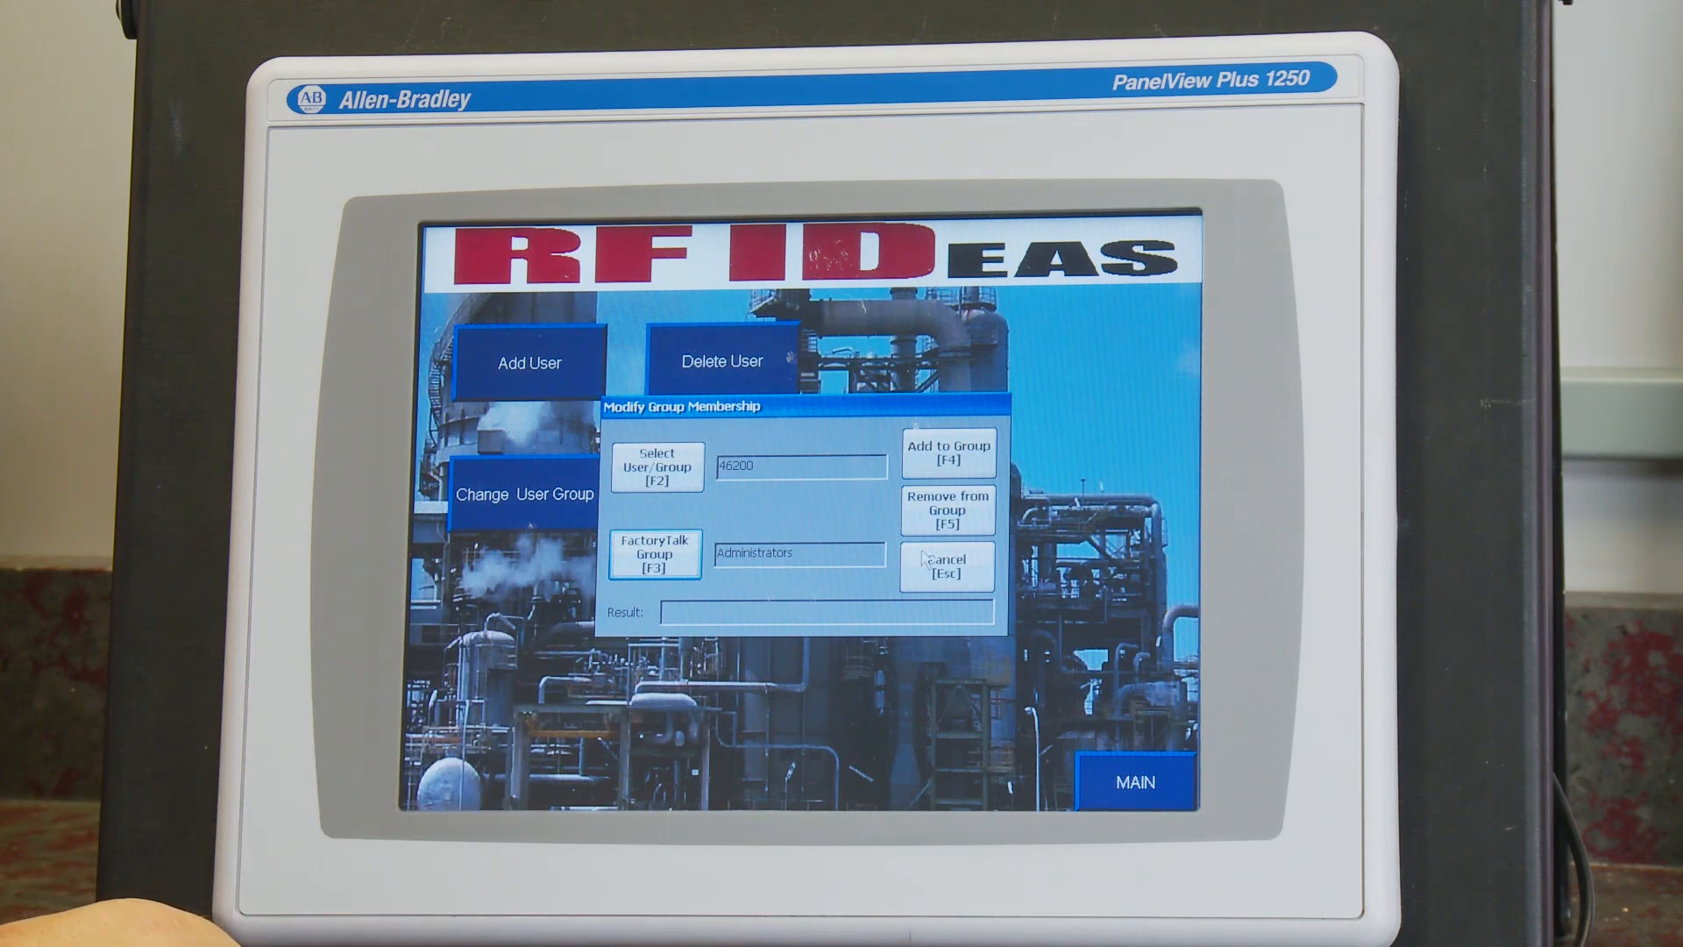
click(946, 450)
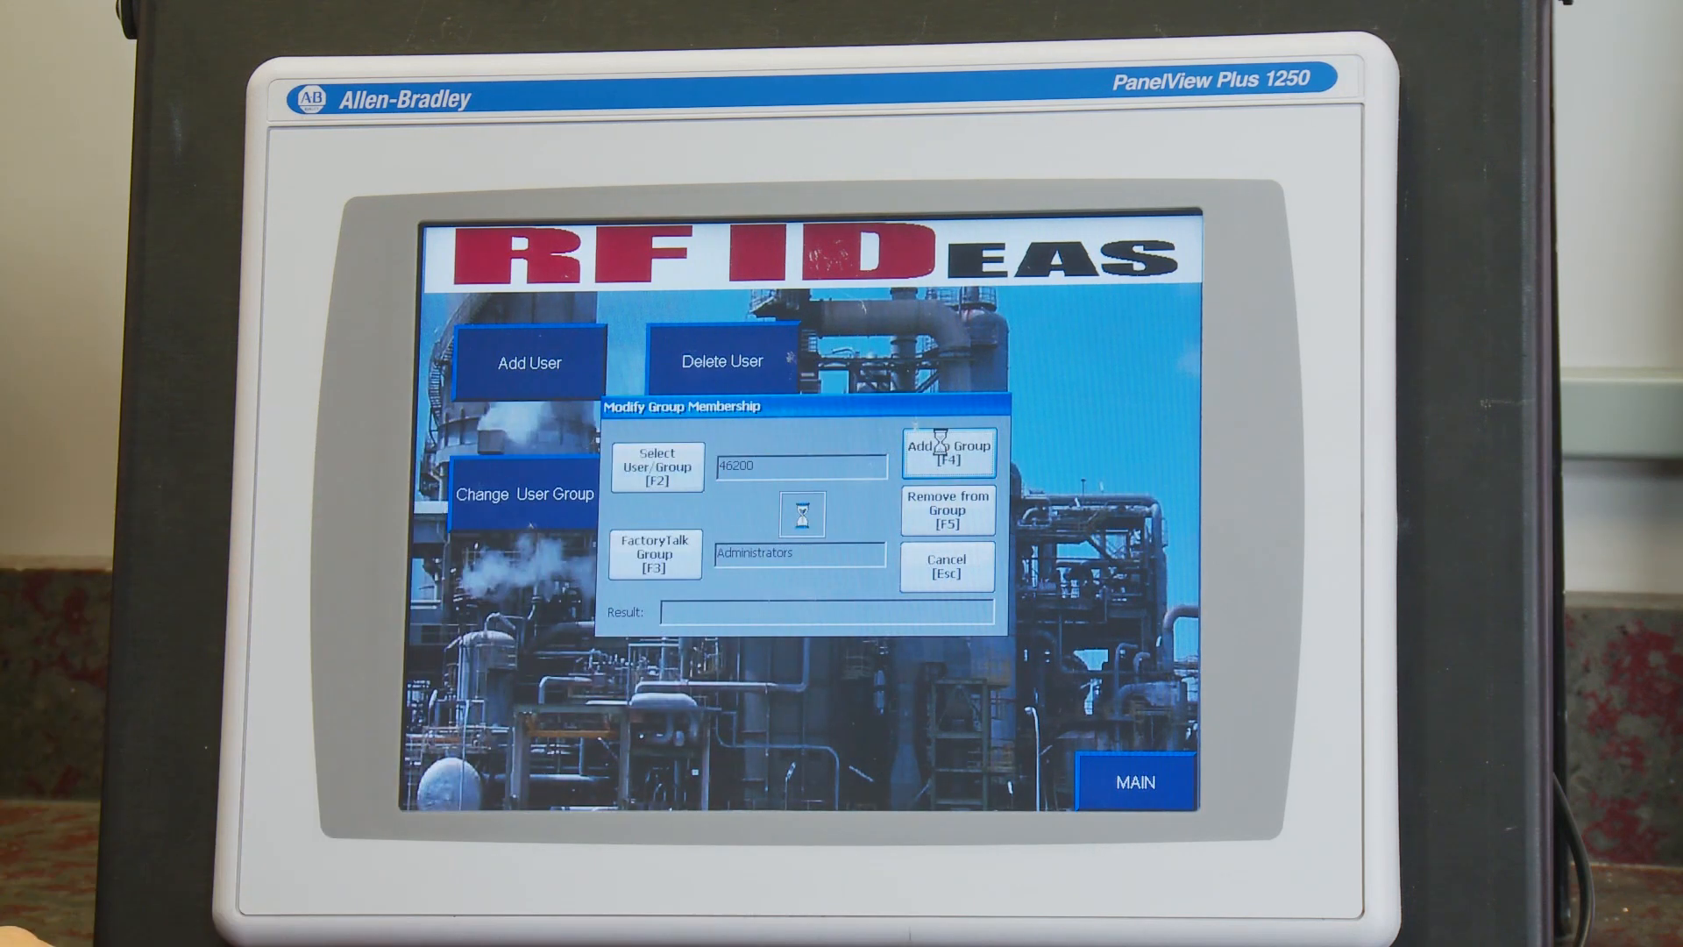
click(947, 451)
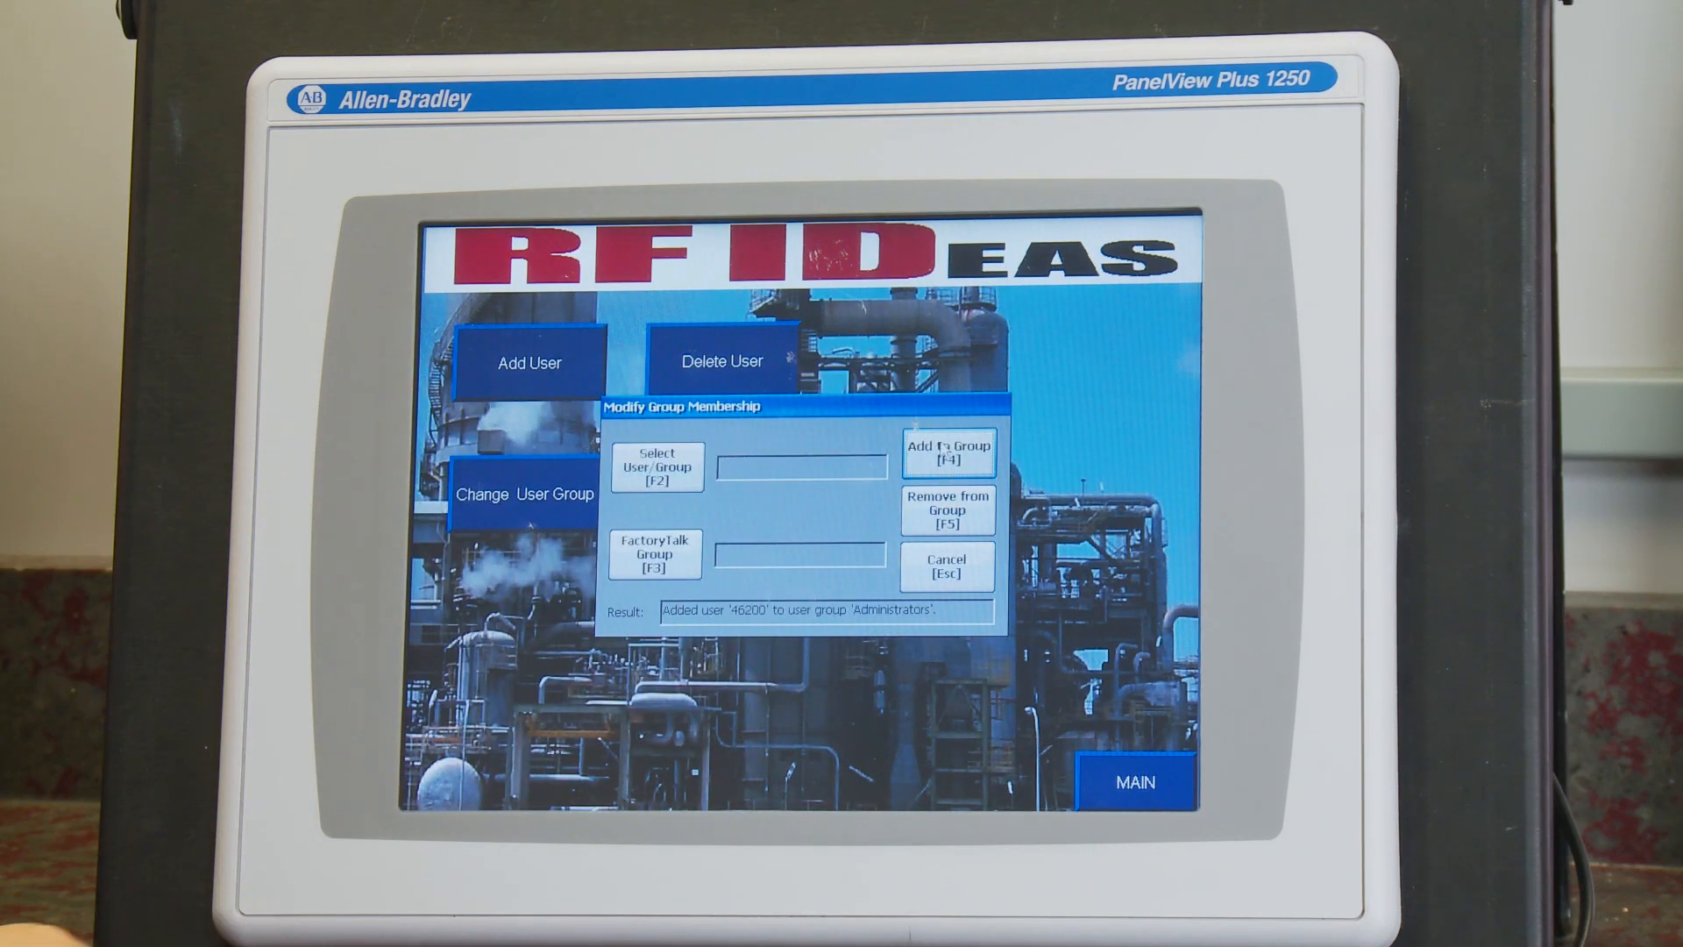
click(947, 564)
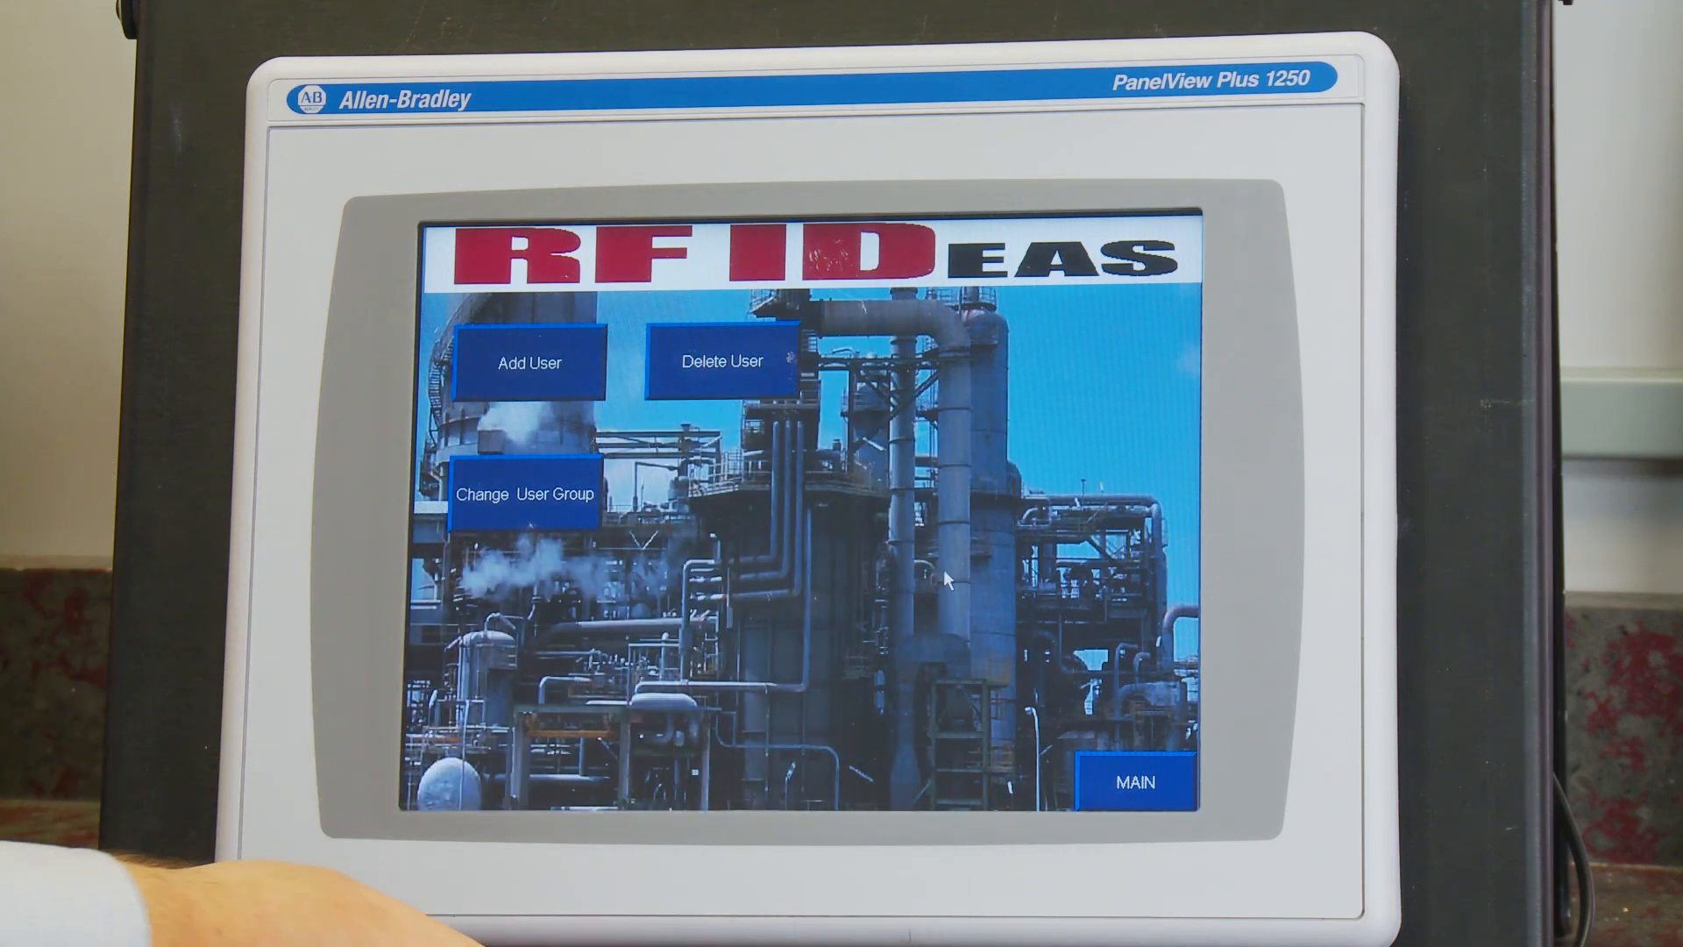
- Return to MAIN, log out the admin, and log back in as user 46200
click(1132, 781)
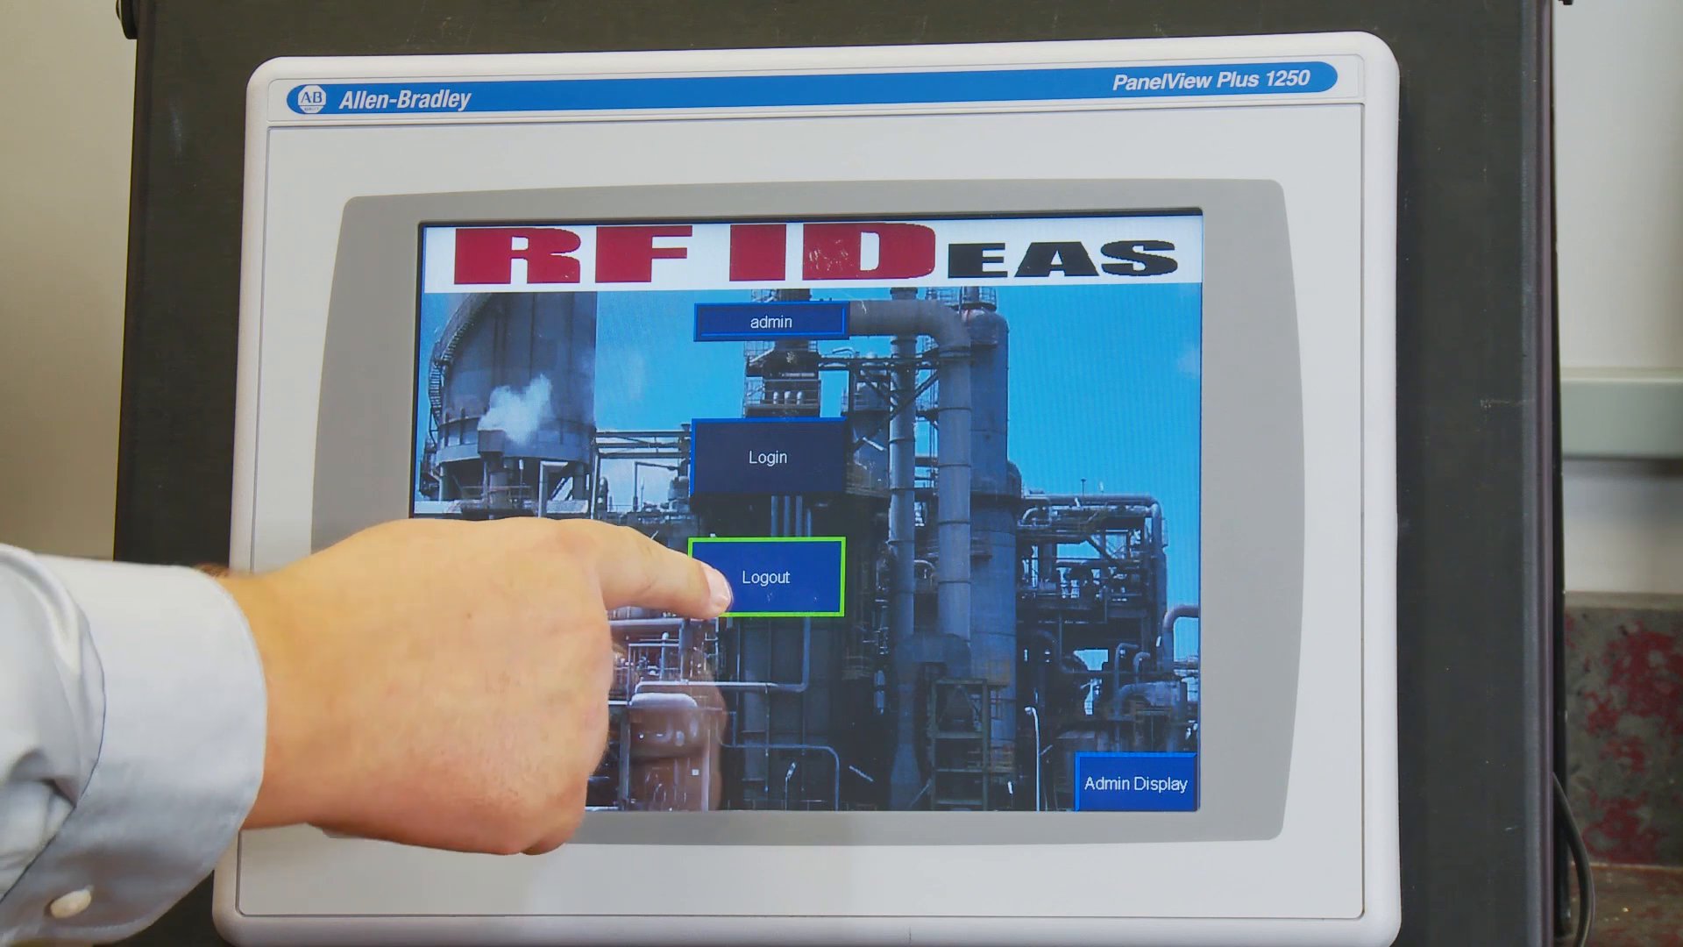
click(765, 577)
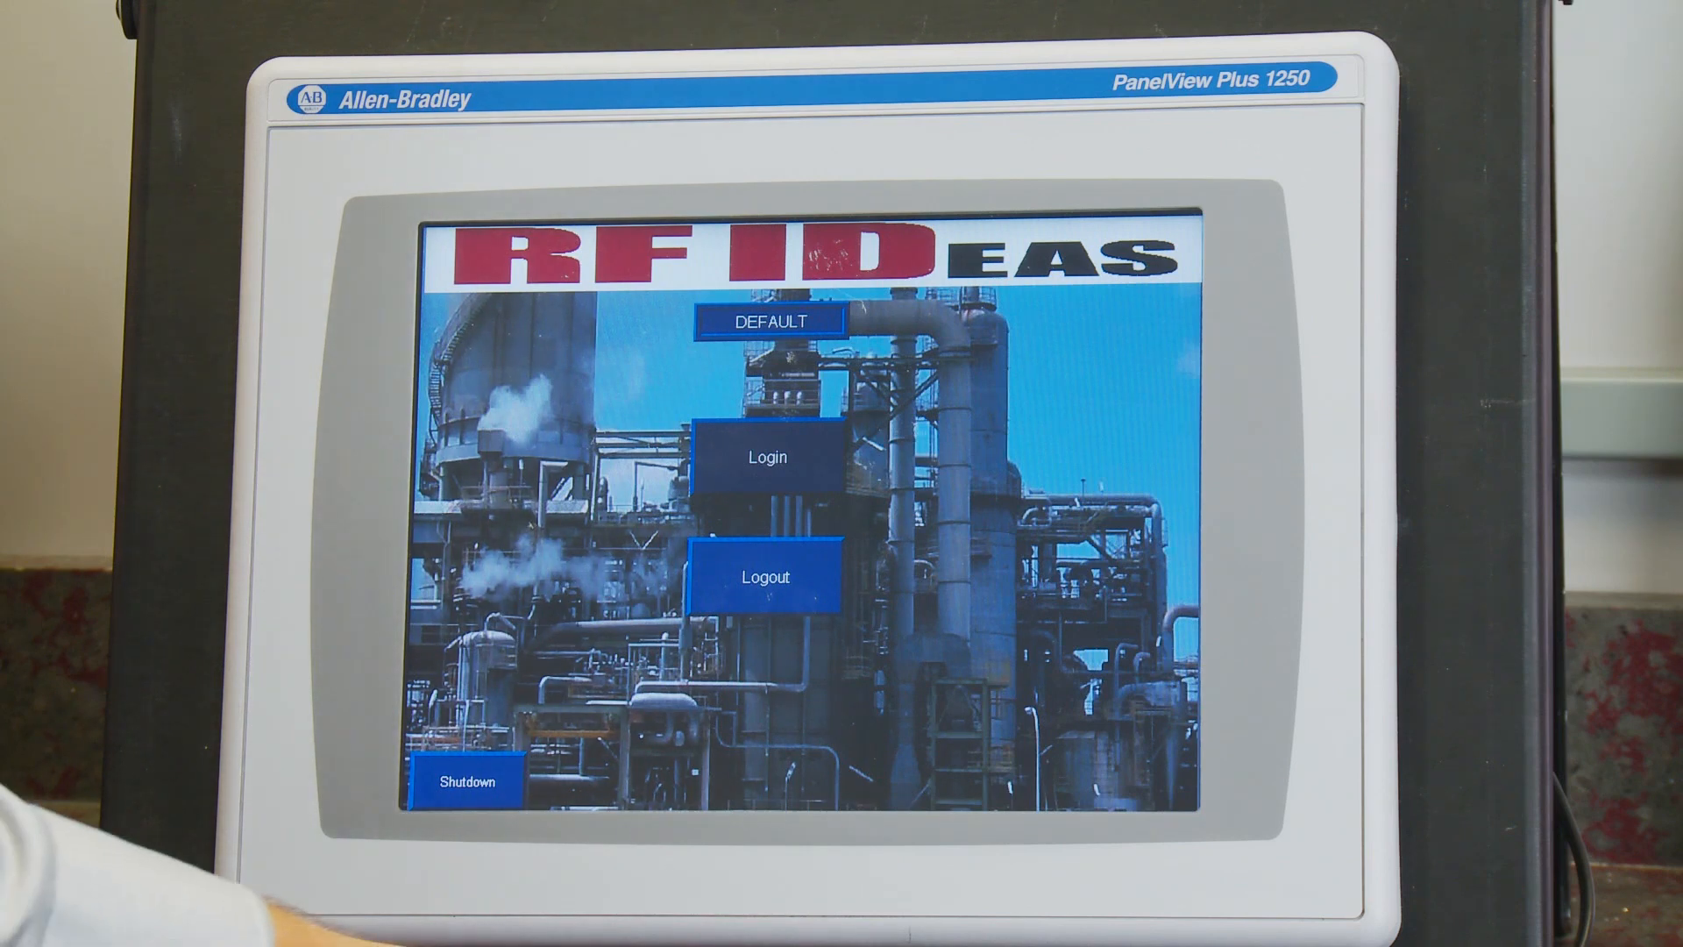
click(766, 458)
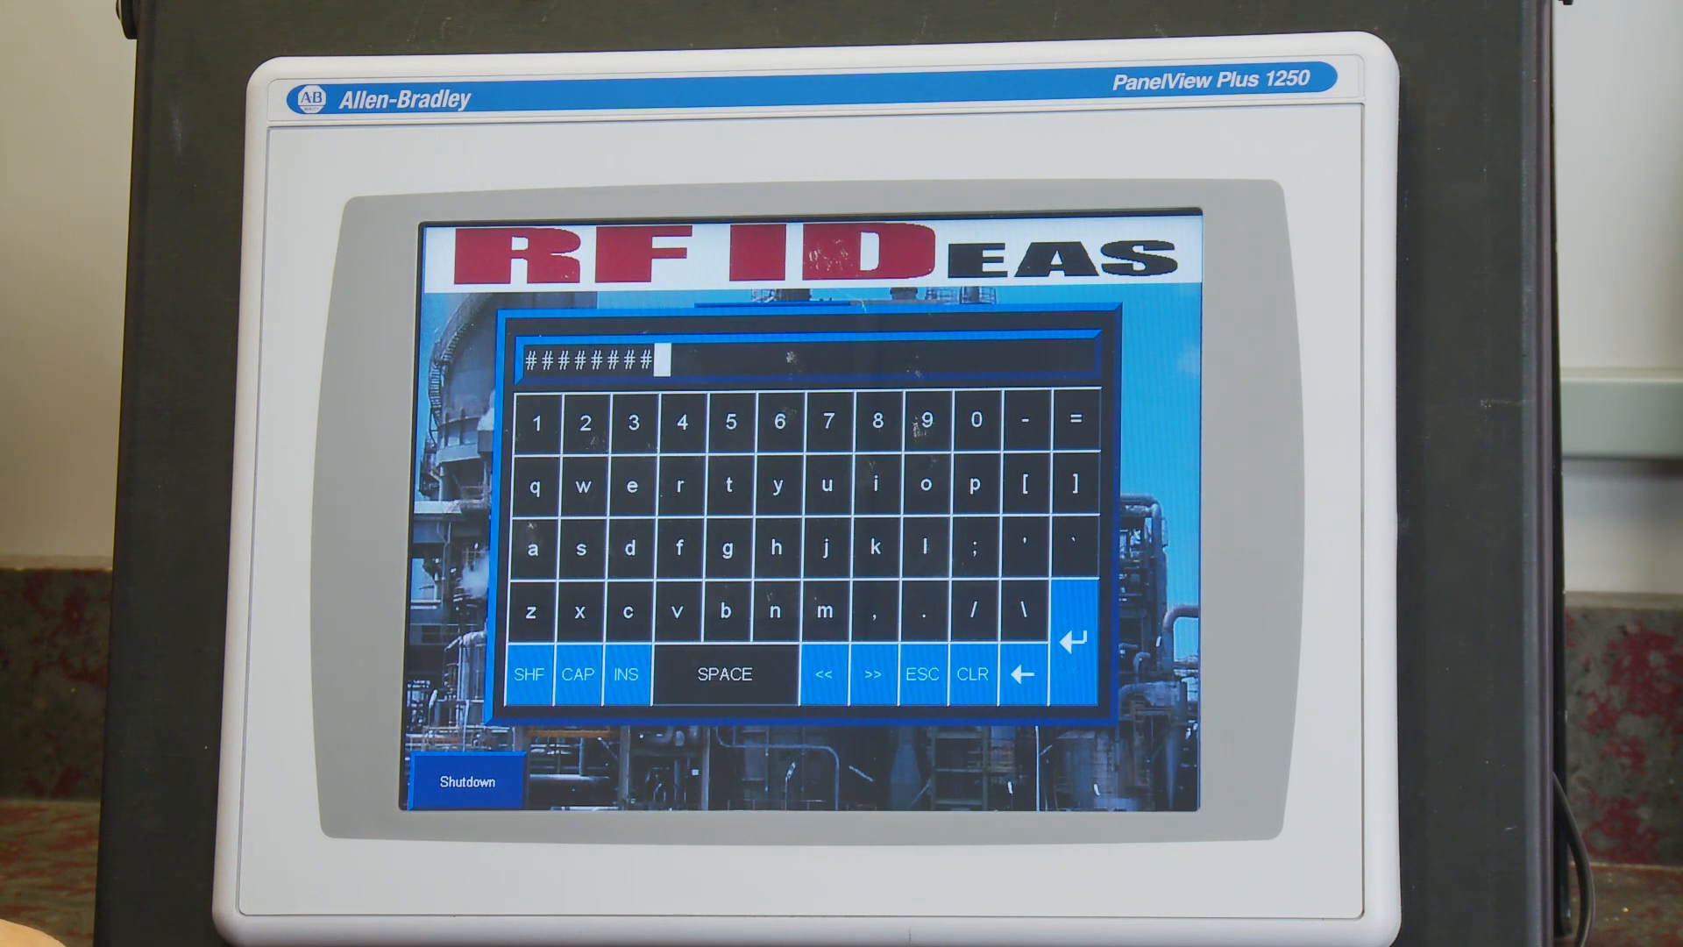
click(1069, 642)
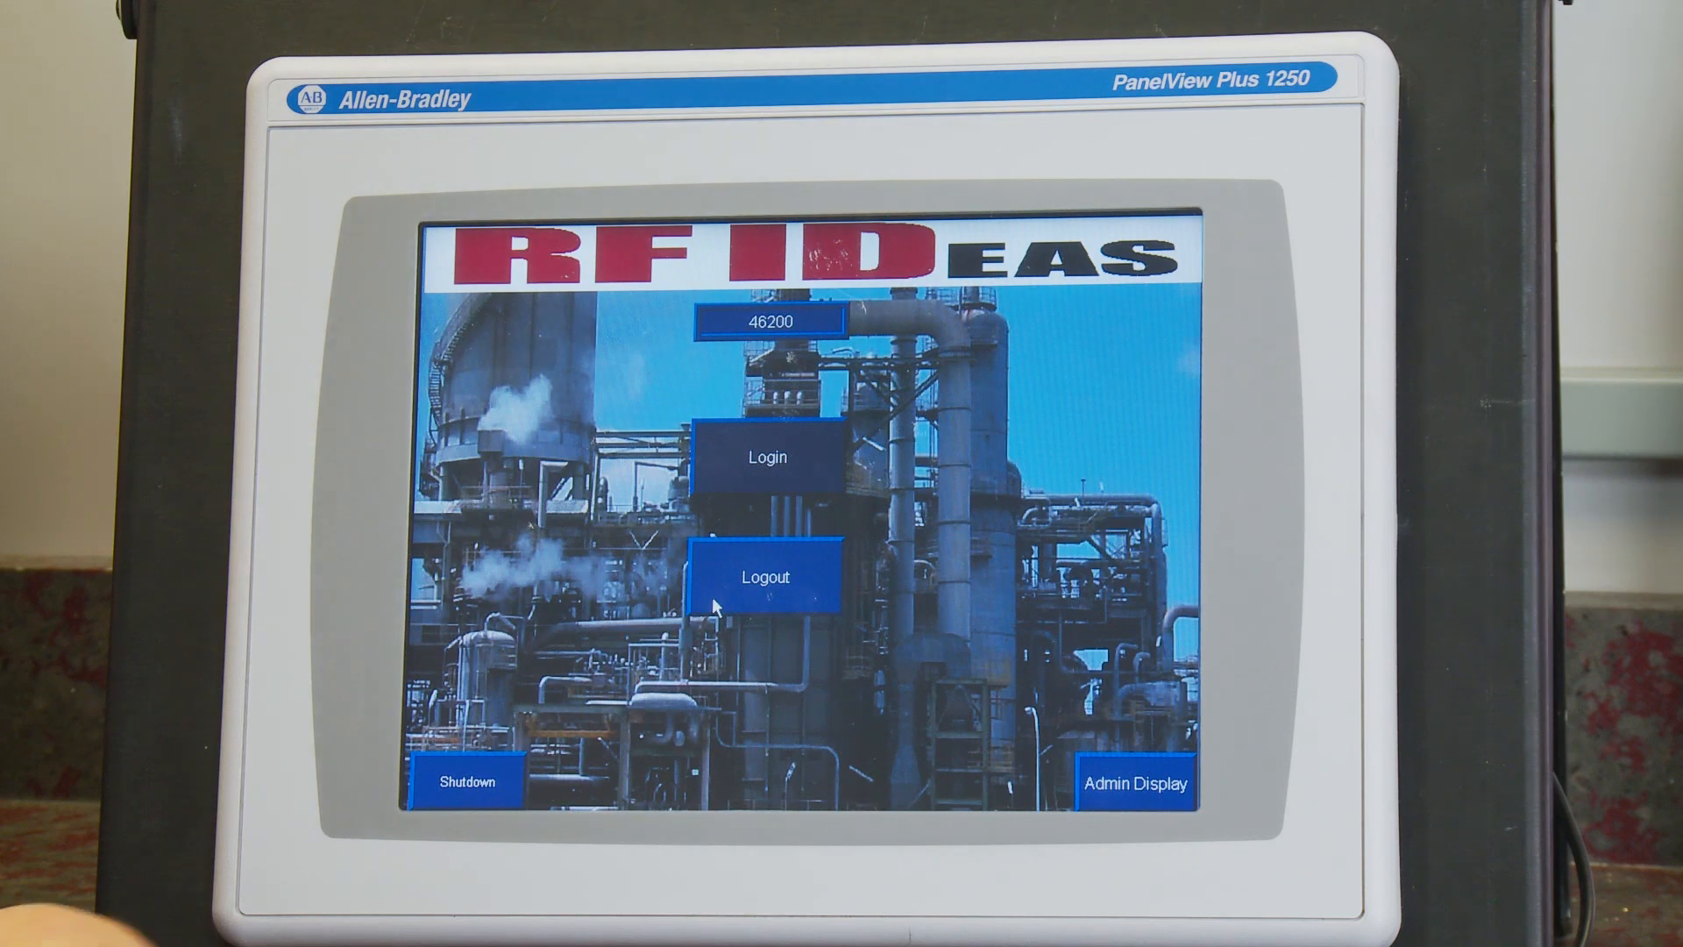